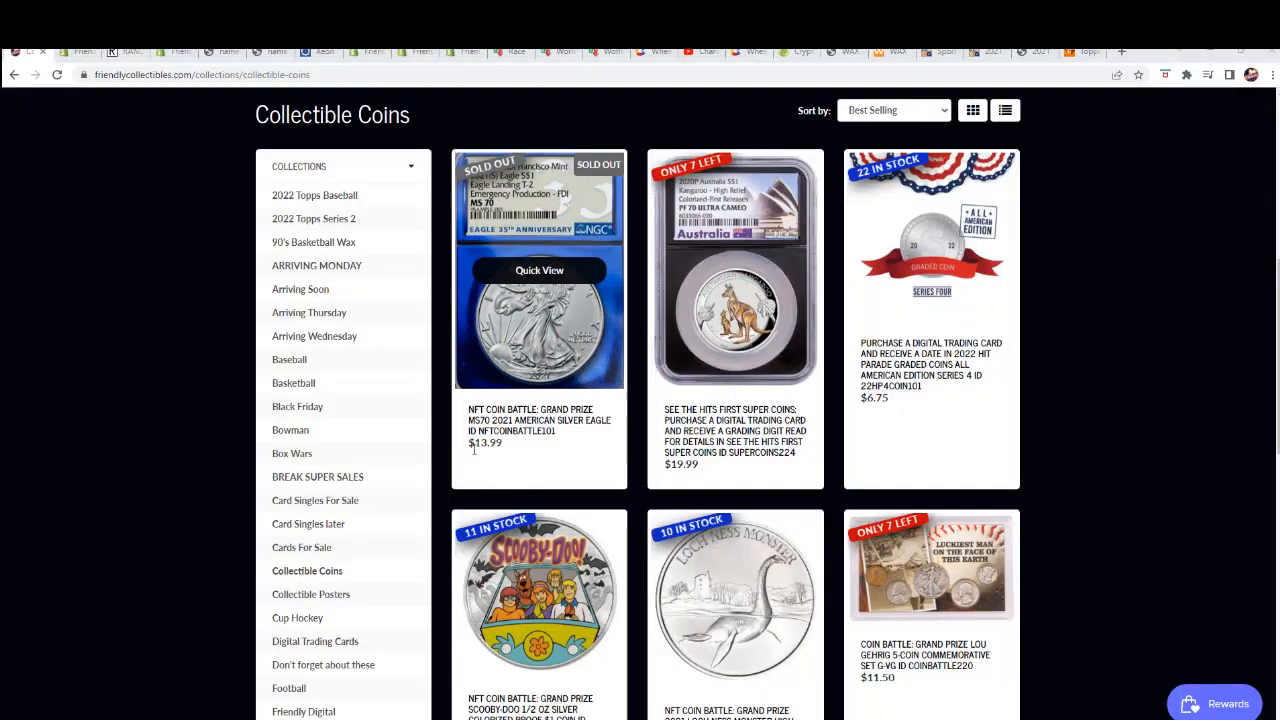
Go to the NFT Coin Battle Grand Prize MS70 2021 American Silver Eagle product page.
left_click(540, 270)
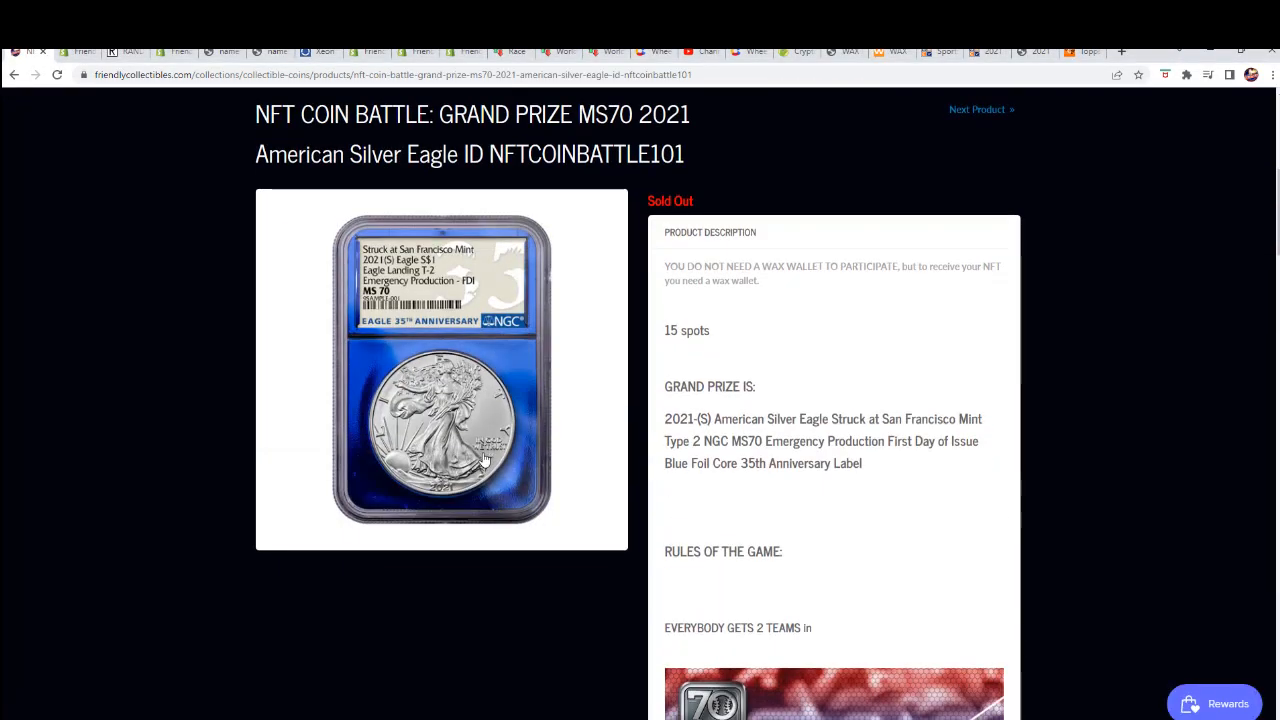
mouse_move(484, 356)
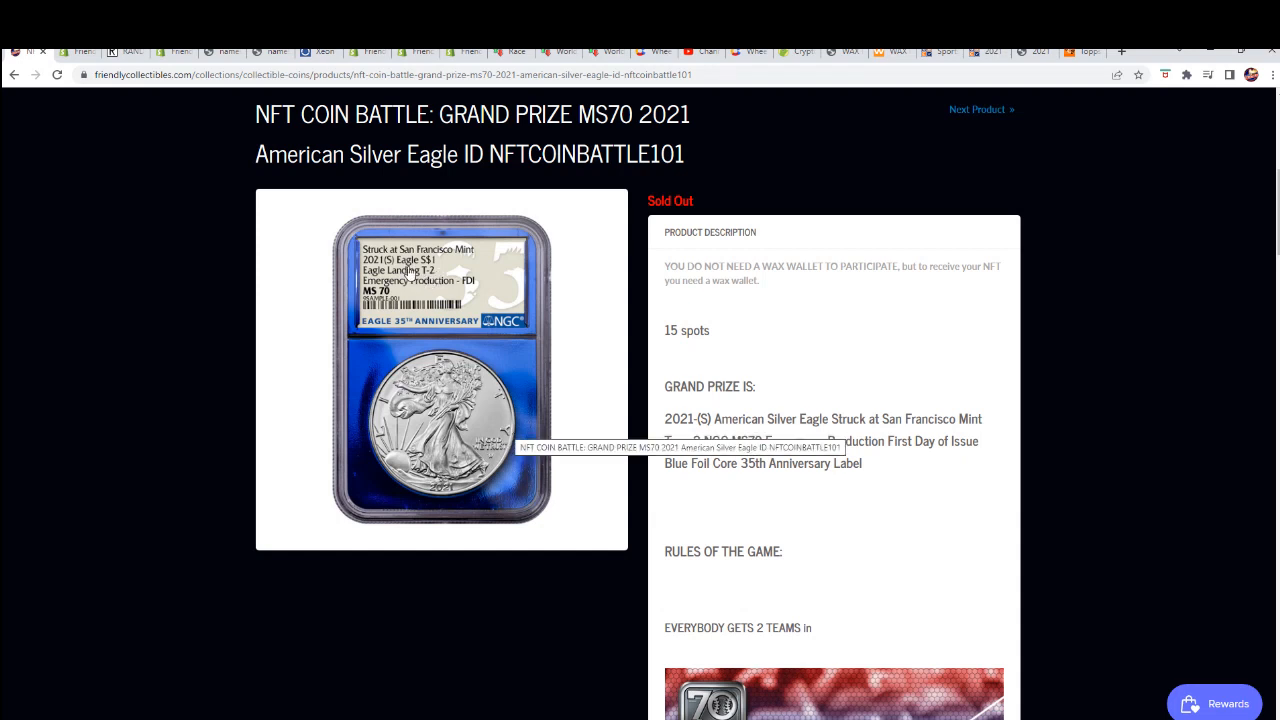
scroll("down", 3)
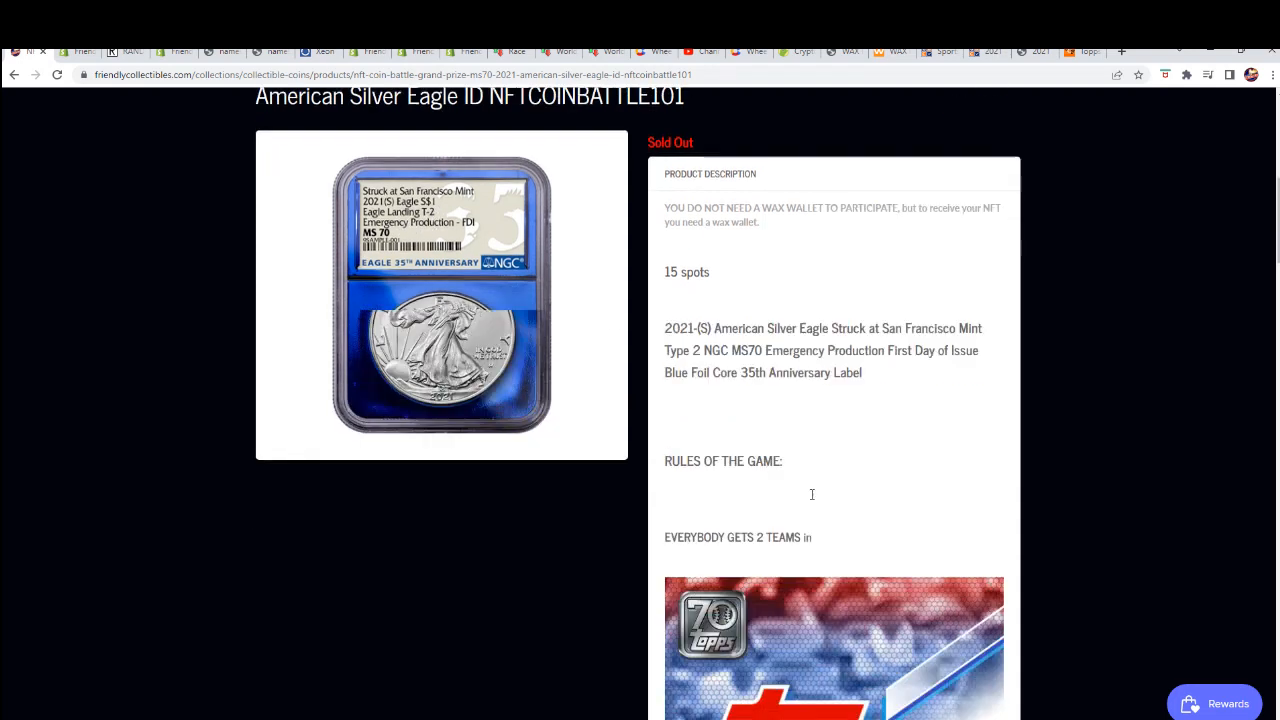
scroll("down", 3)
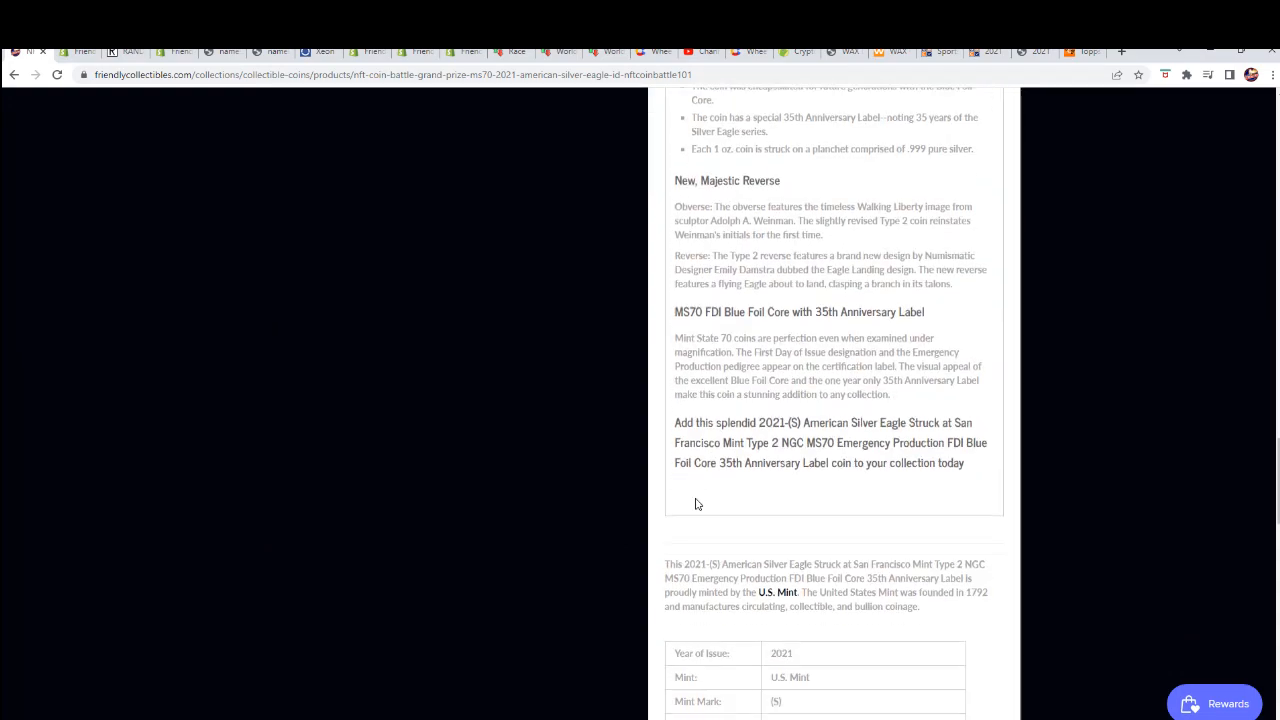
scroll("down", 3)
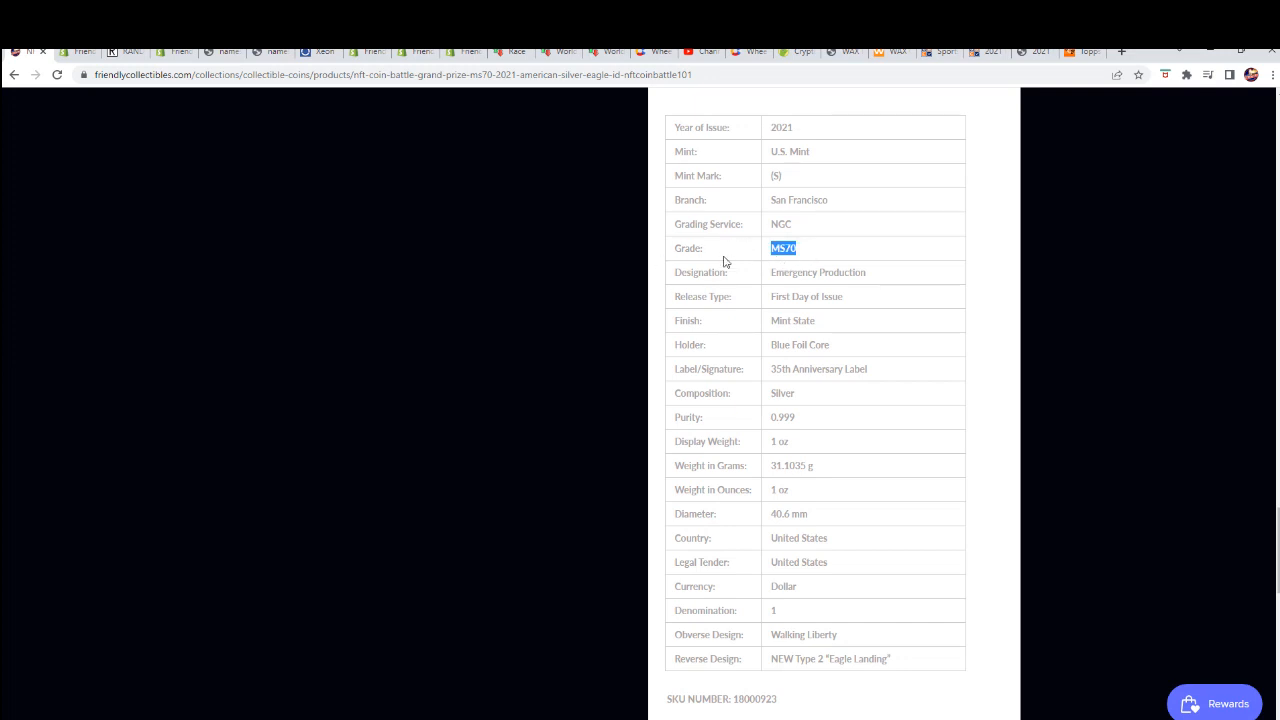
mouse_move(796, 438)
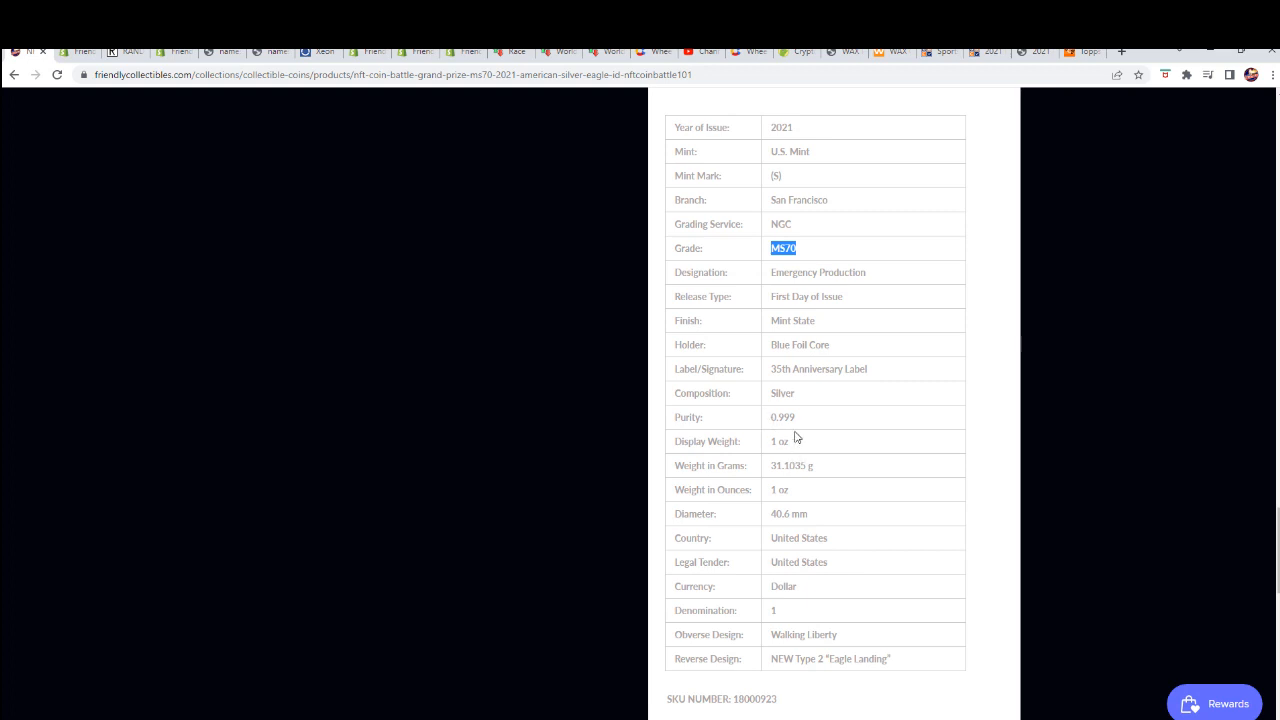
mouse_move(844, 588)
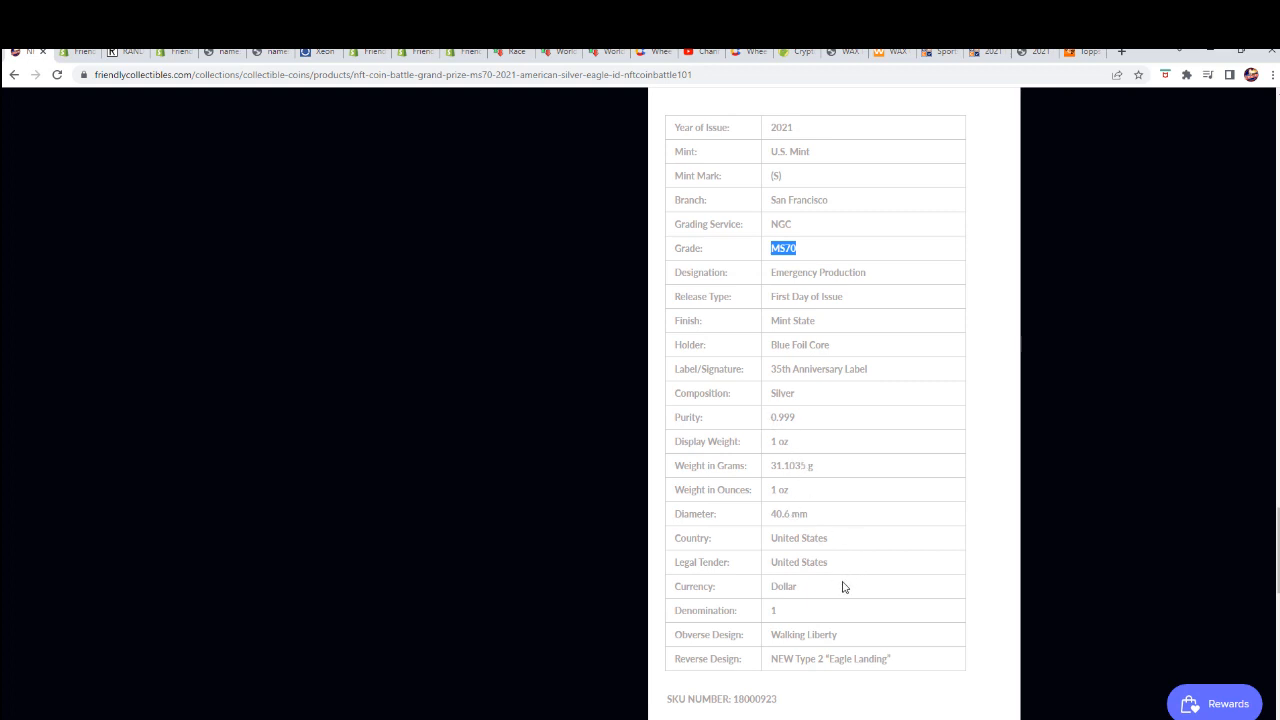
mouse_move(826, 676)
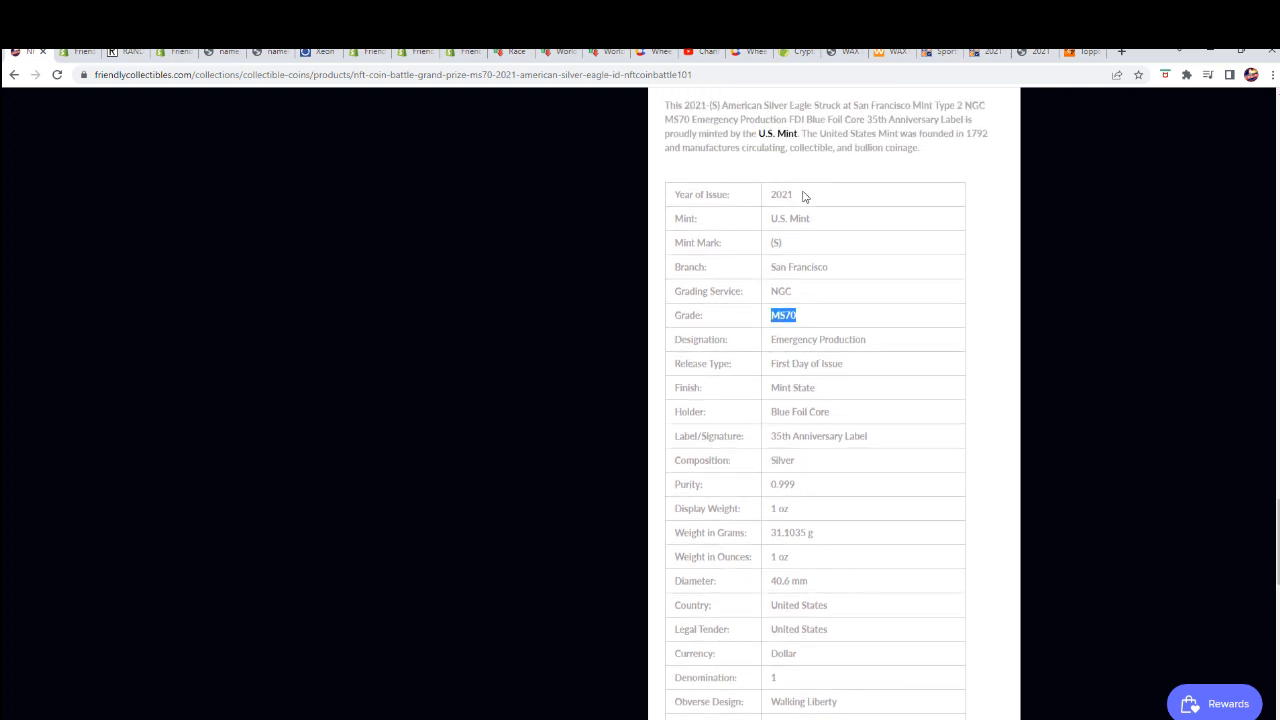
double_click(818, 340)
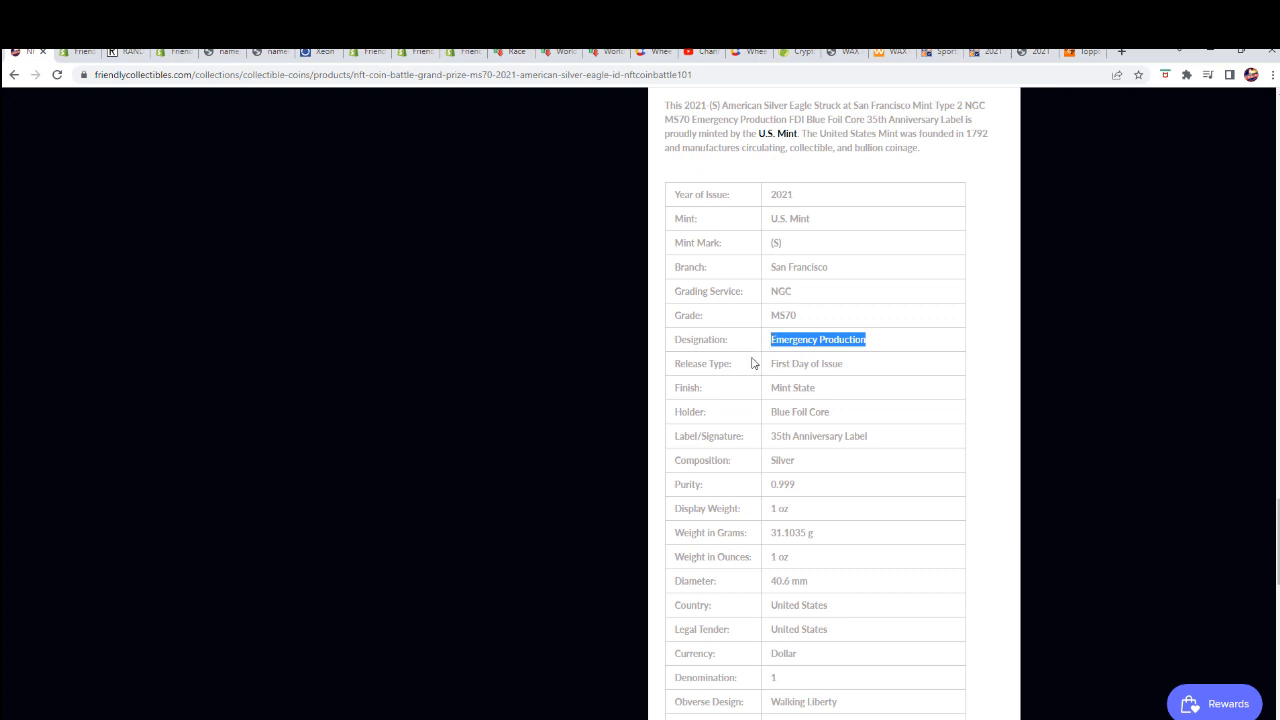
left_click(844, 364)
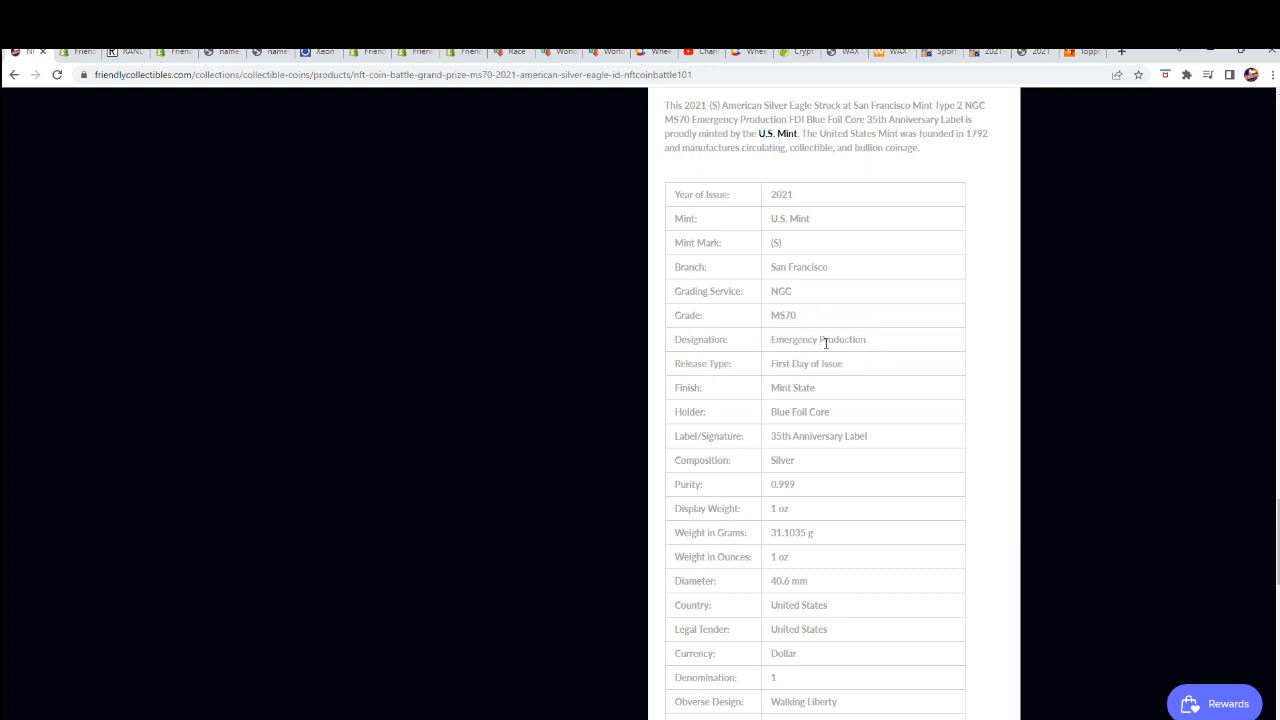
double_click(816, 340)
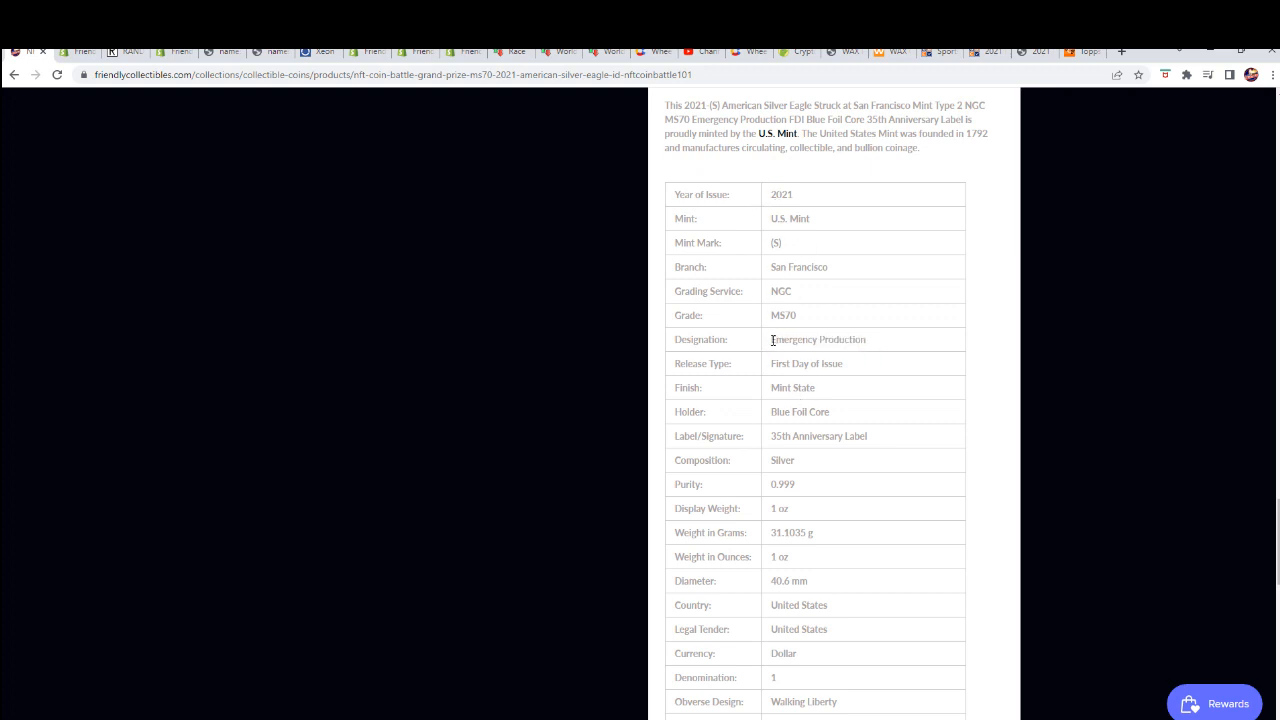
double_click(816, 340)
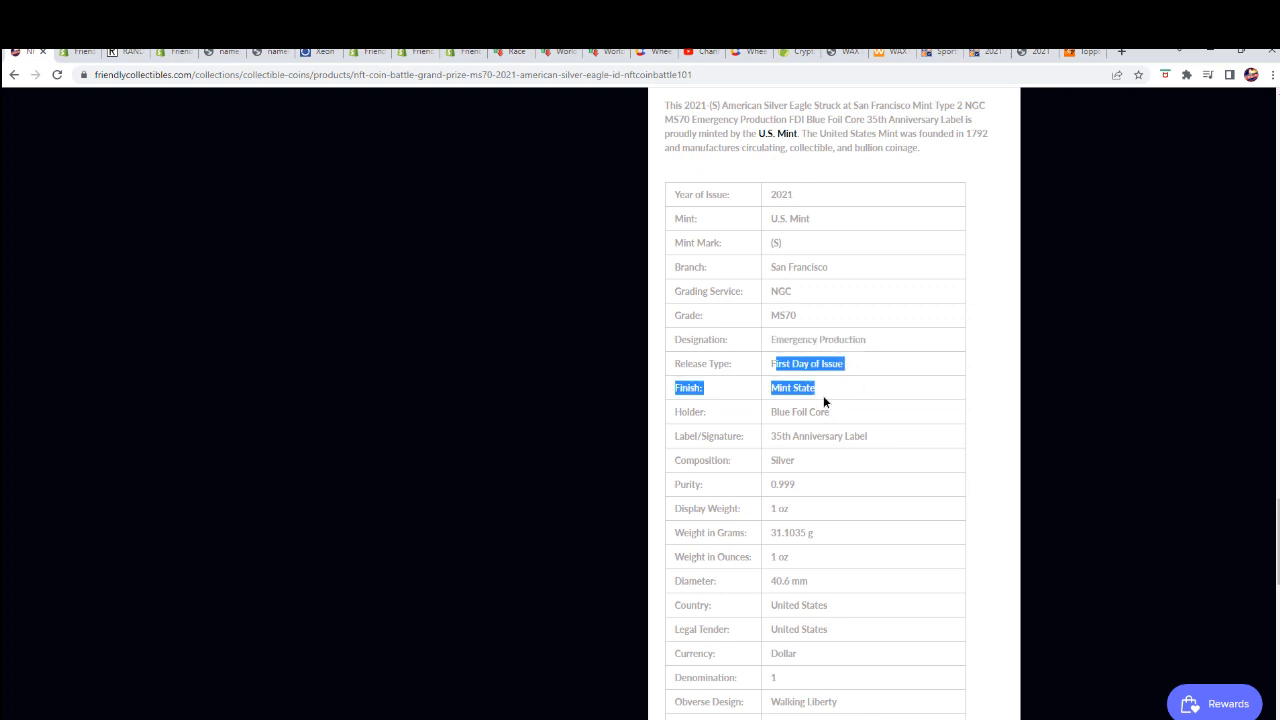
scroll("down", 3)
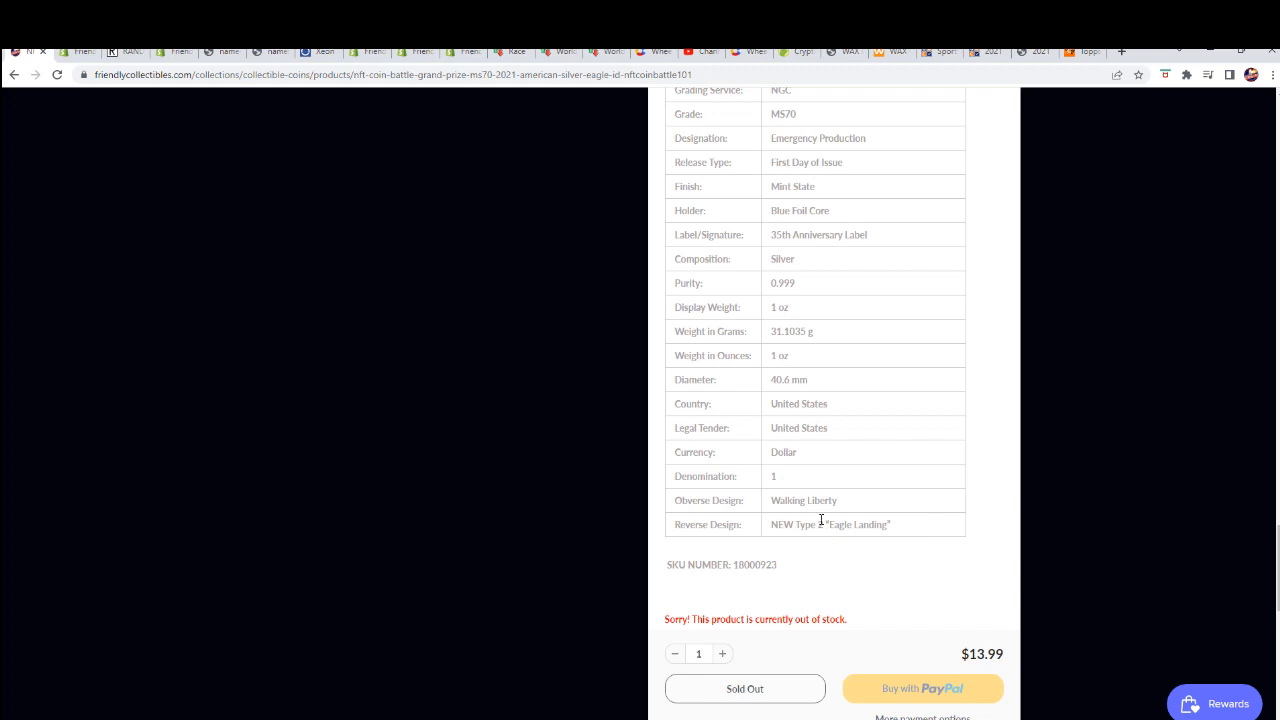
scroll("up", 3)
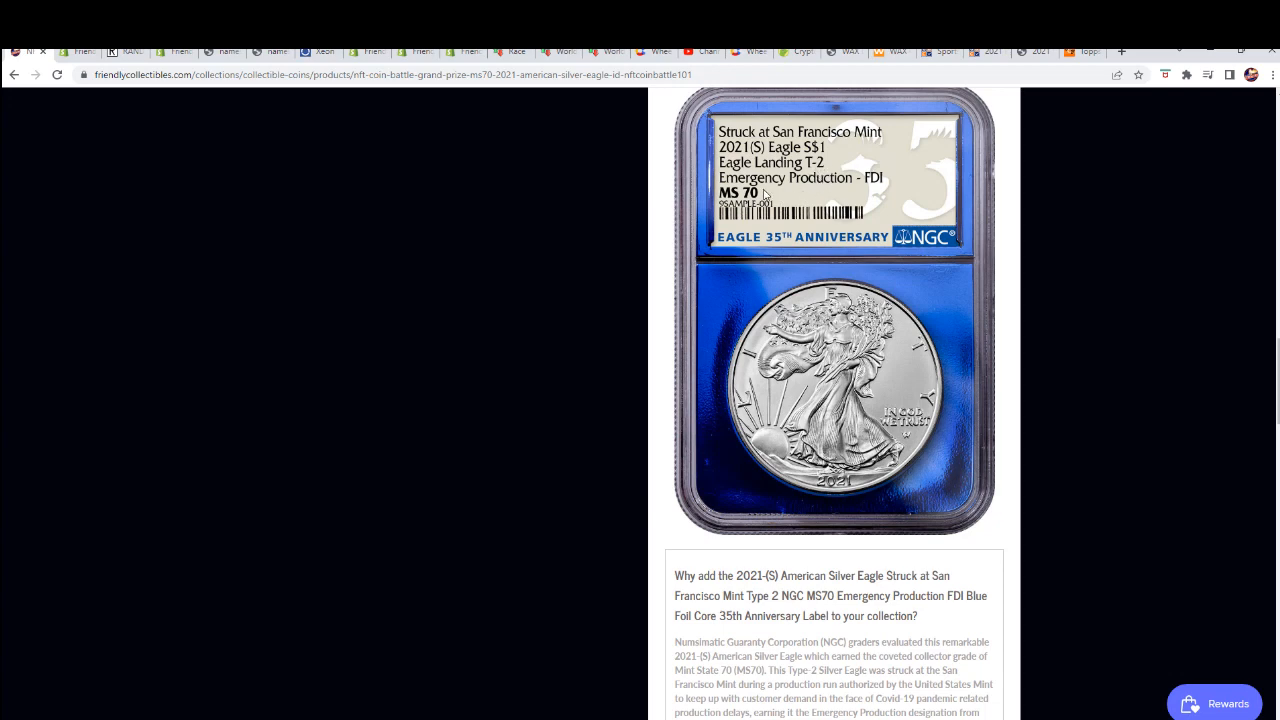
mouse_move(786, 192)
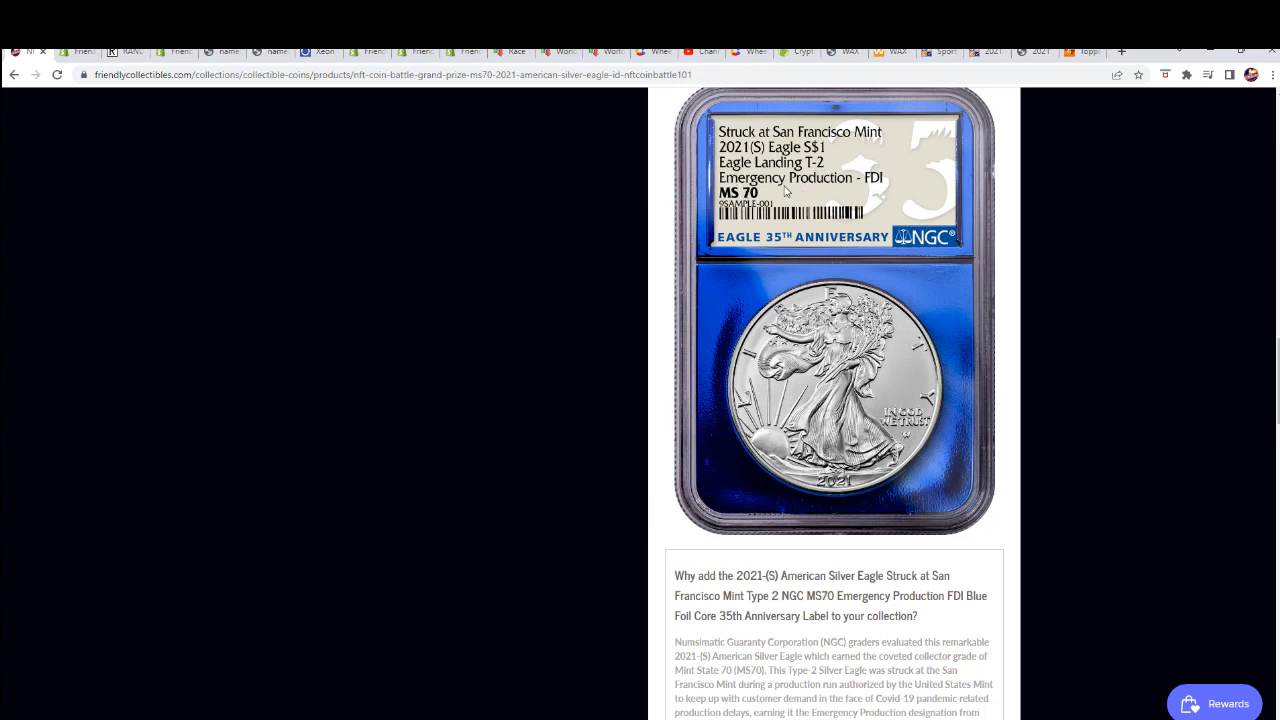
mouse_move(748, 454)
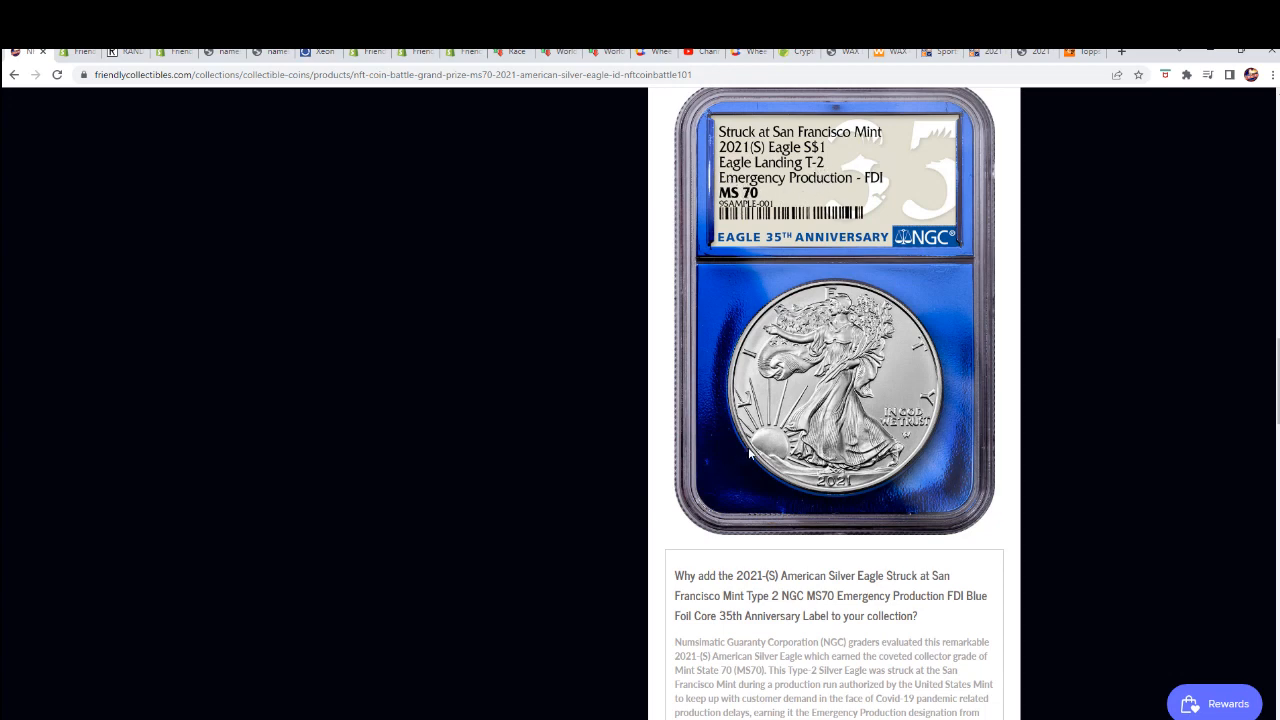
scroll("down", 3)
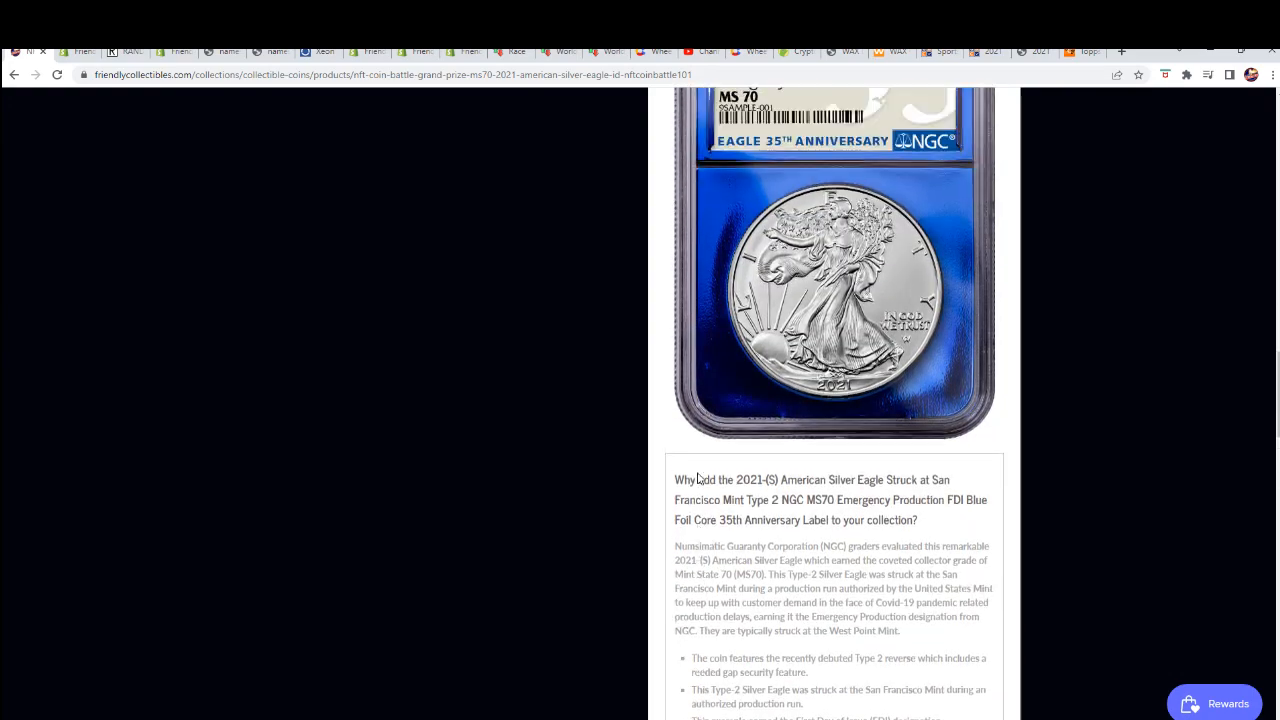
scroll("down", 3)
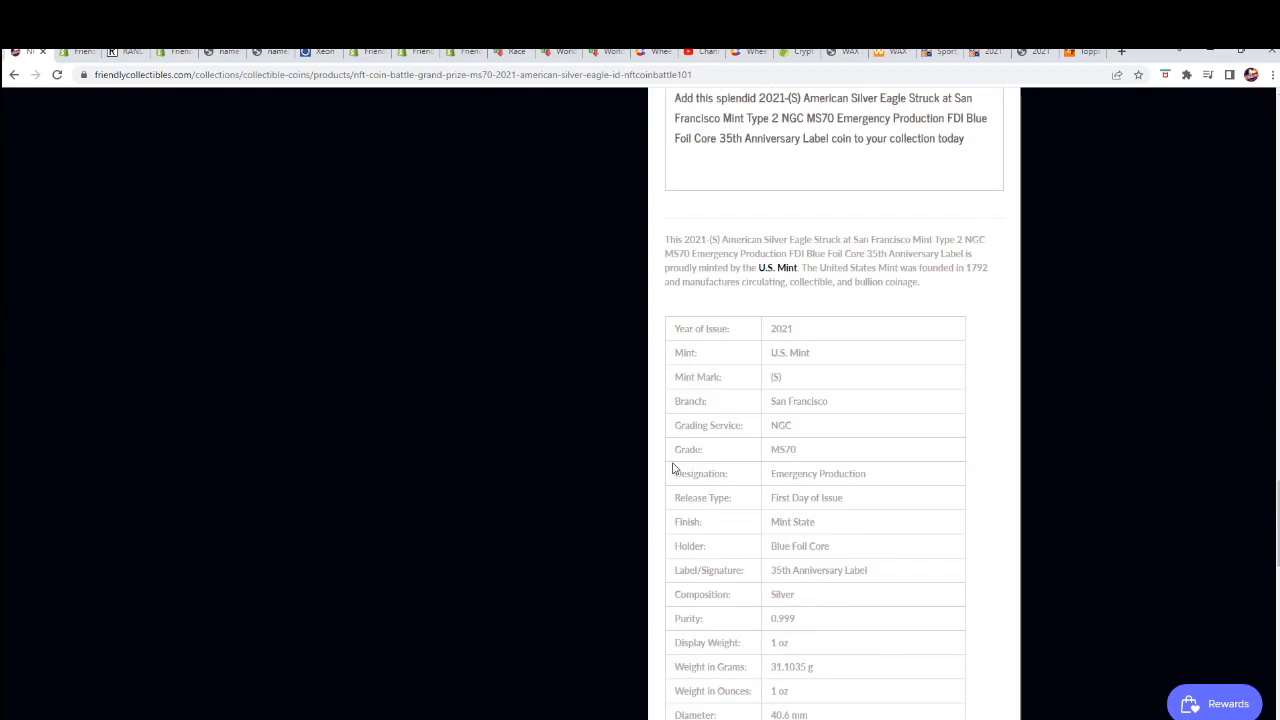
scroll("up", 3)
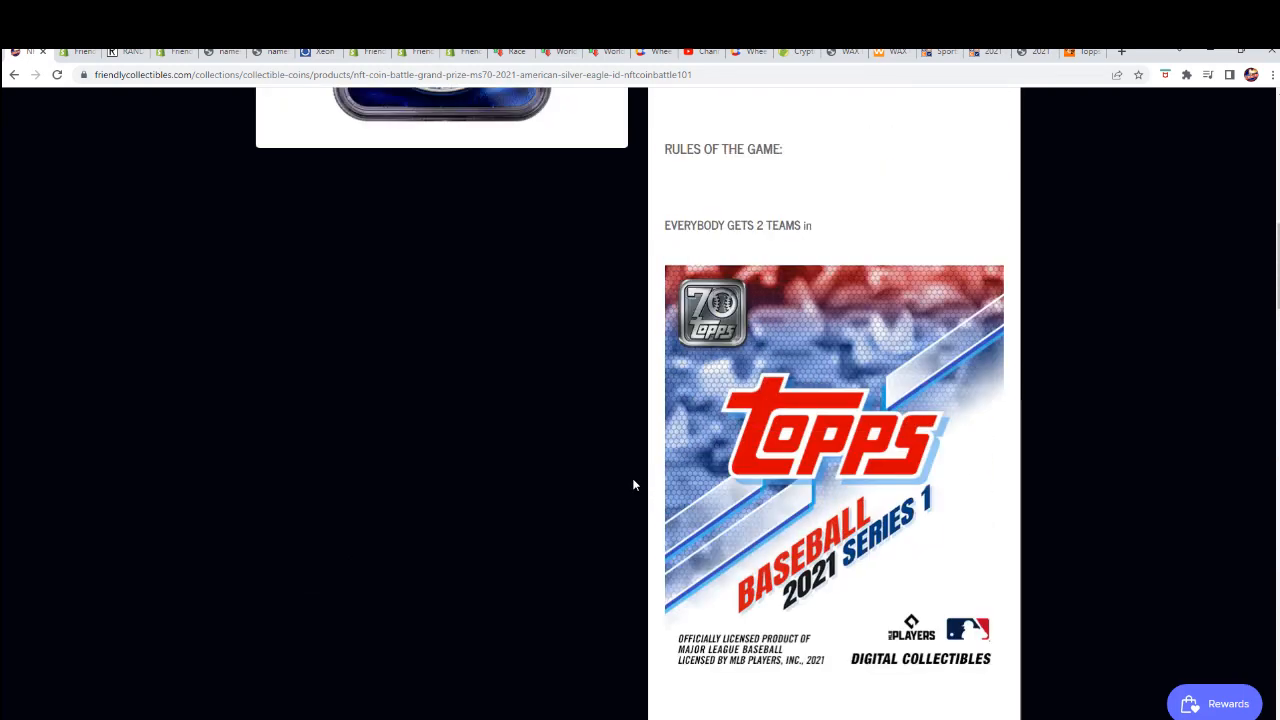
scroll("up", 3)
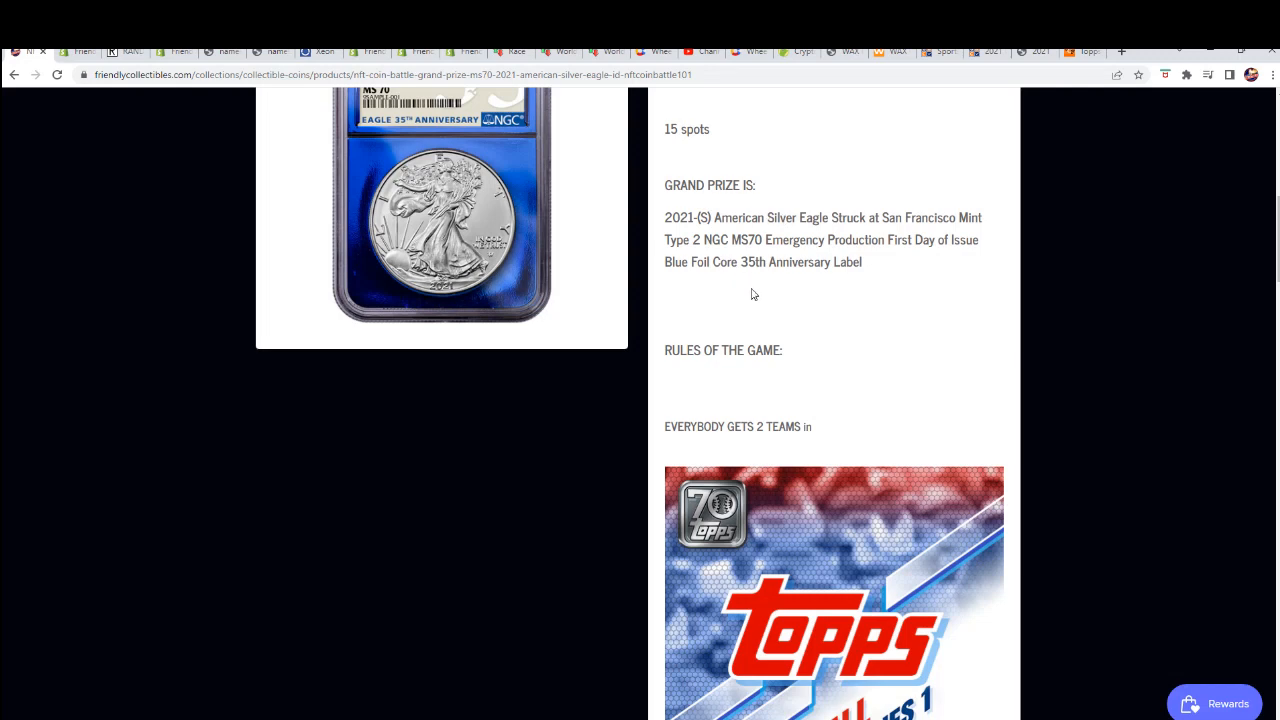
mouse_move(766, 312)
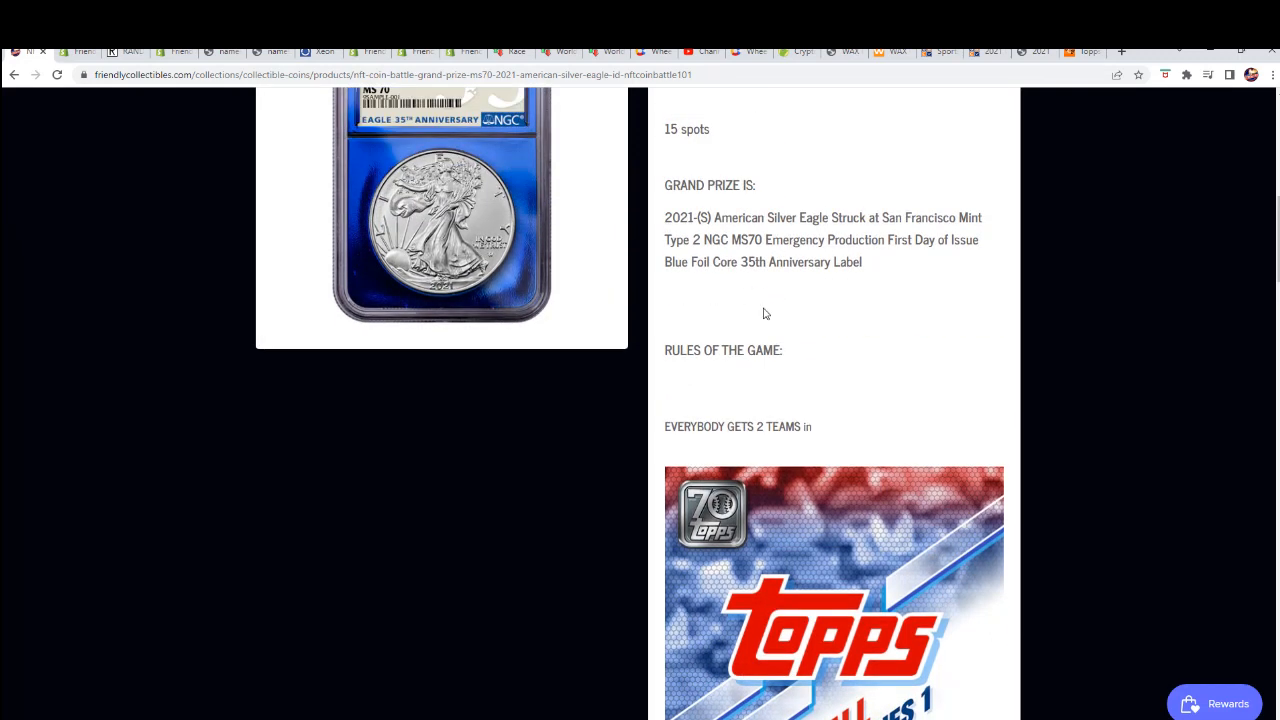
scroll("up", 3)
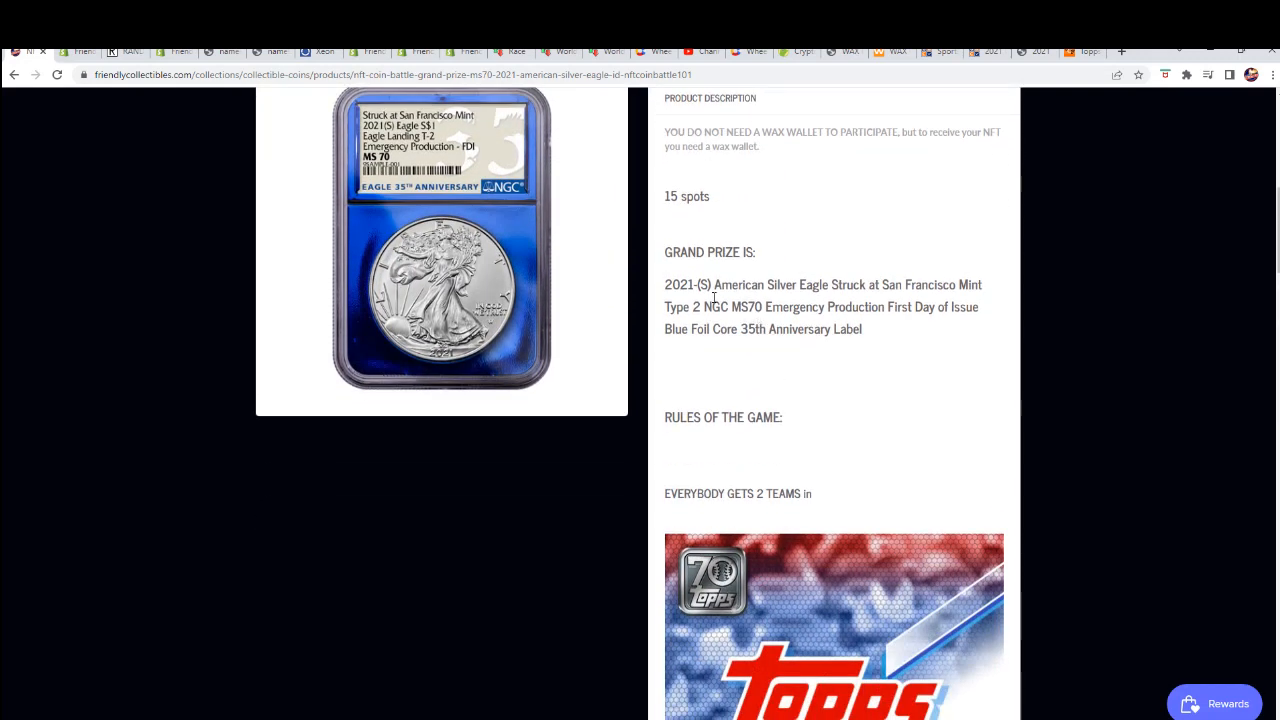
scroll("down", 3)
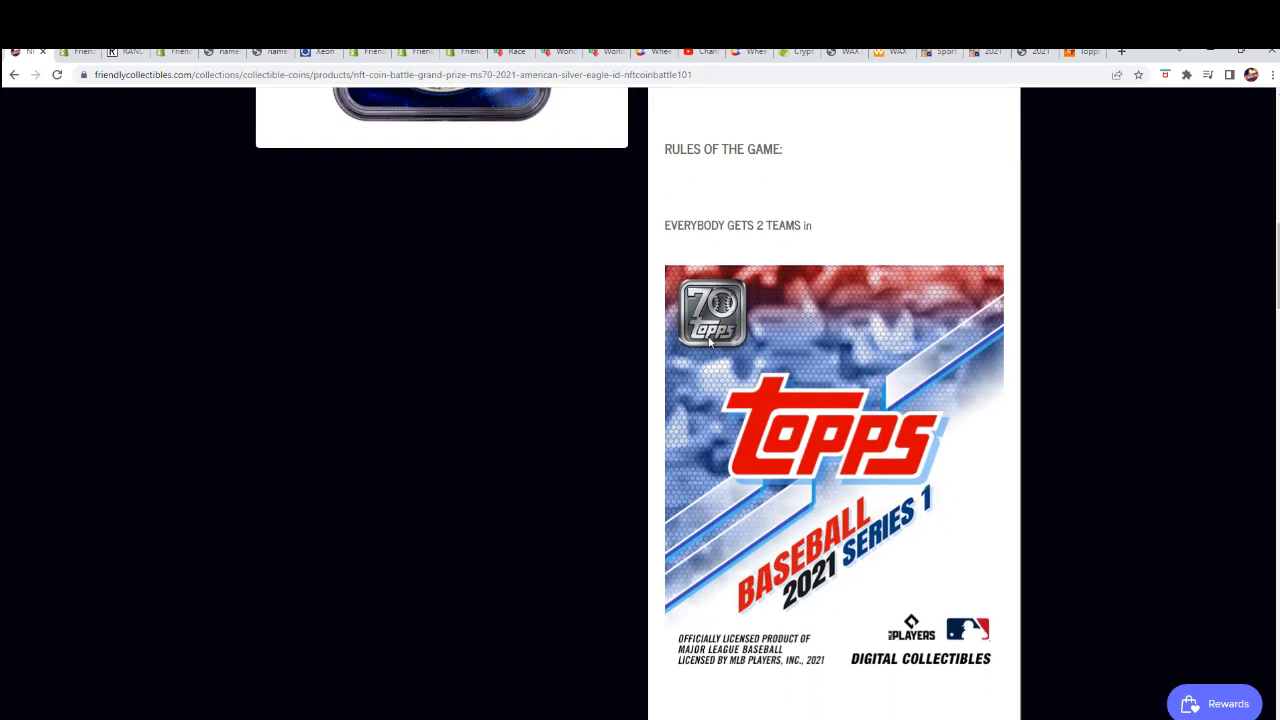
scroll("down", 3)
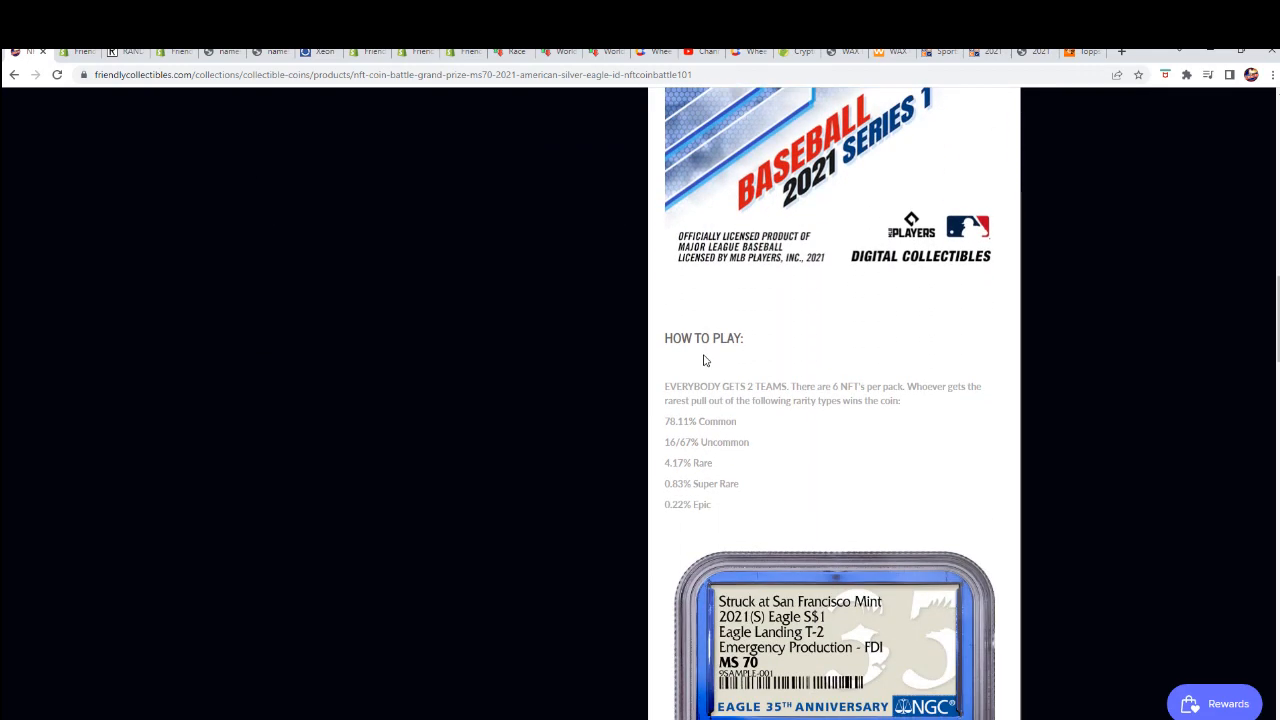
mouse_move(830, 420)
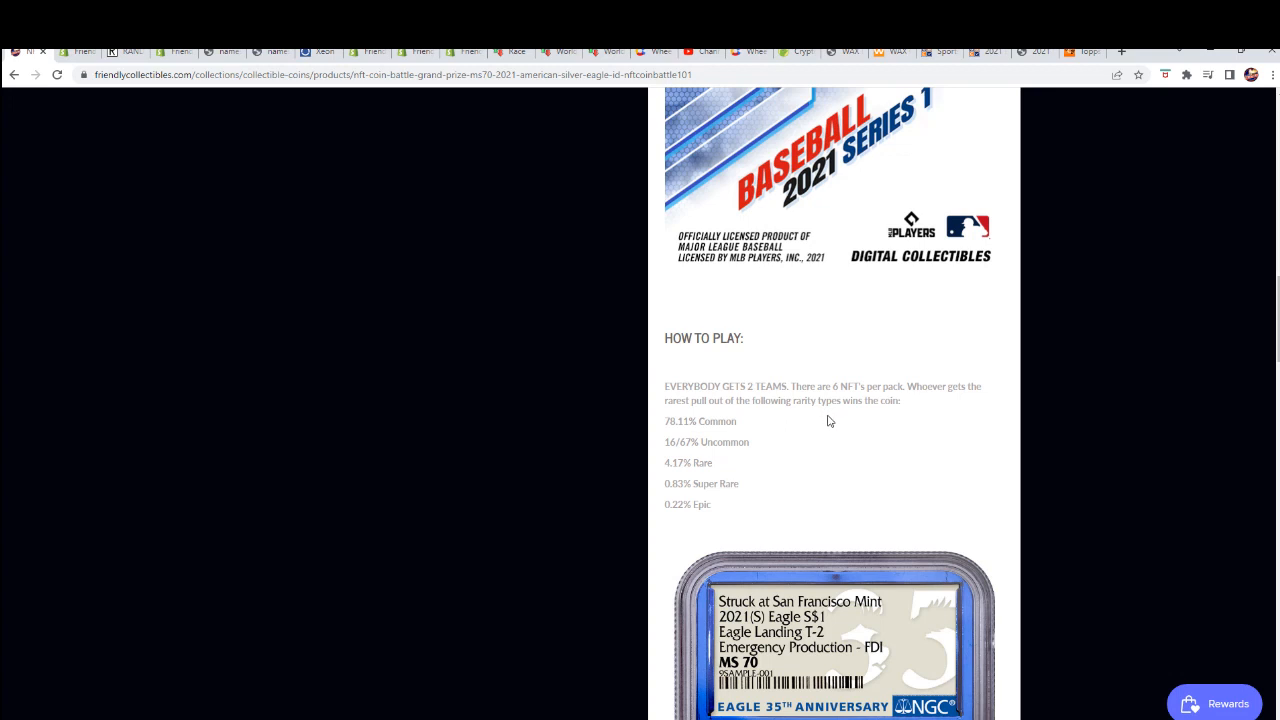
scroll("up", 3)
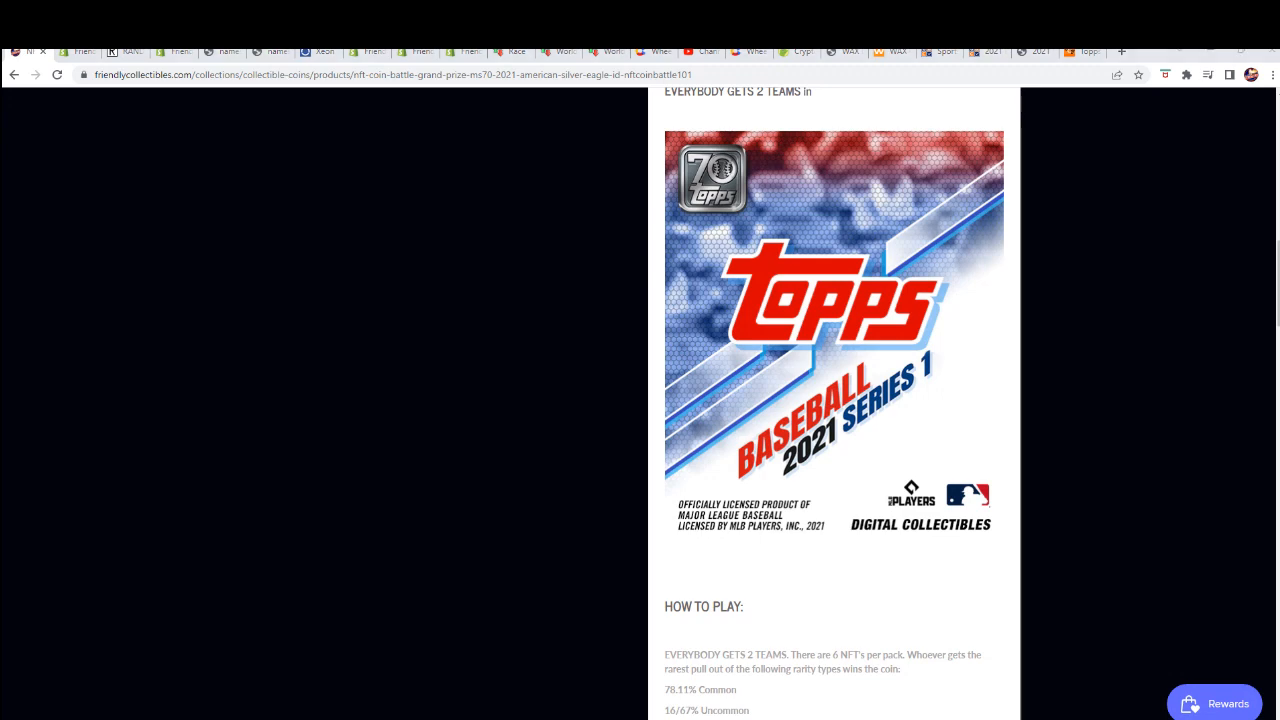
scroll("down", 3)
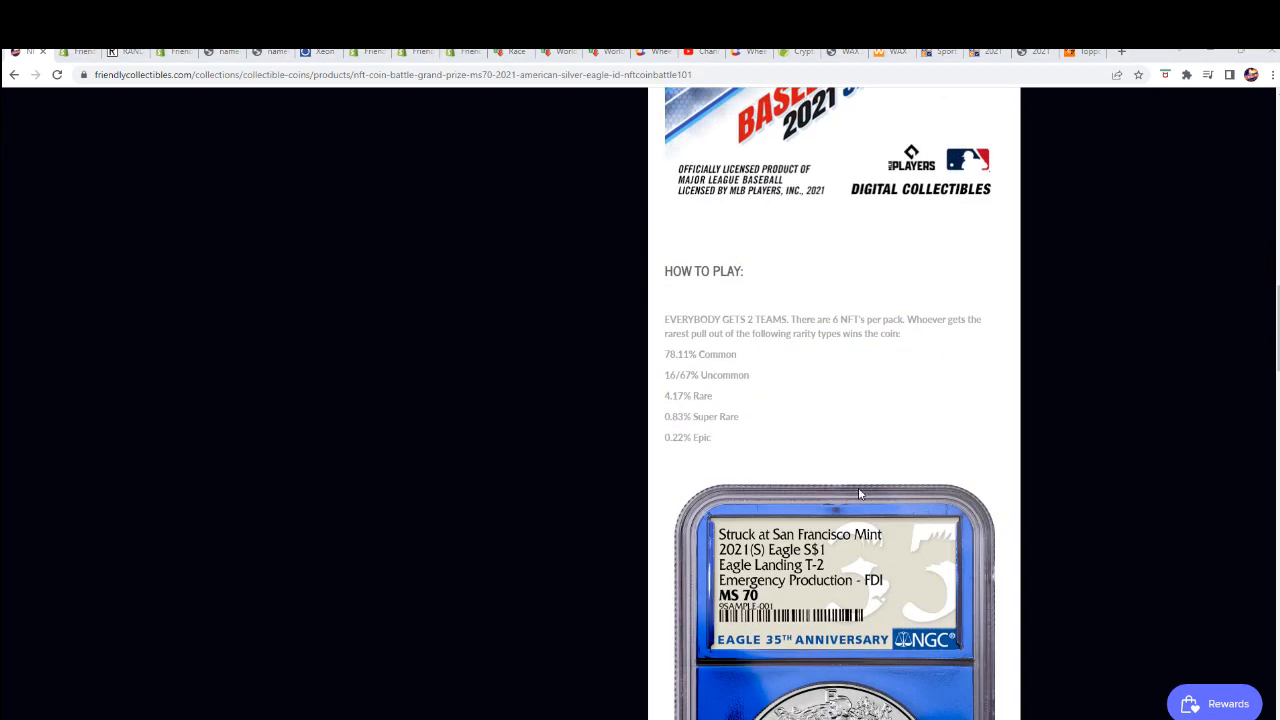
left_click_drag(668, 354, 712, 440)
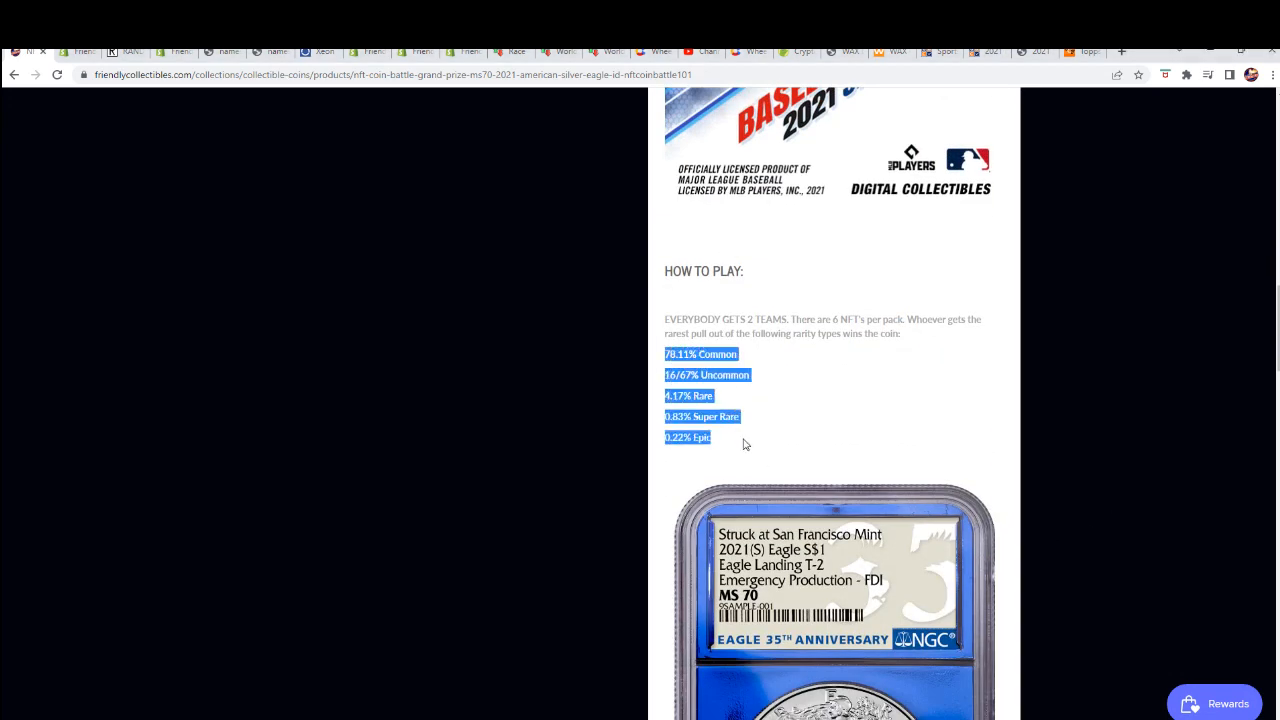
scroll("down", 3)
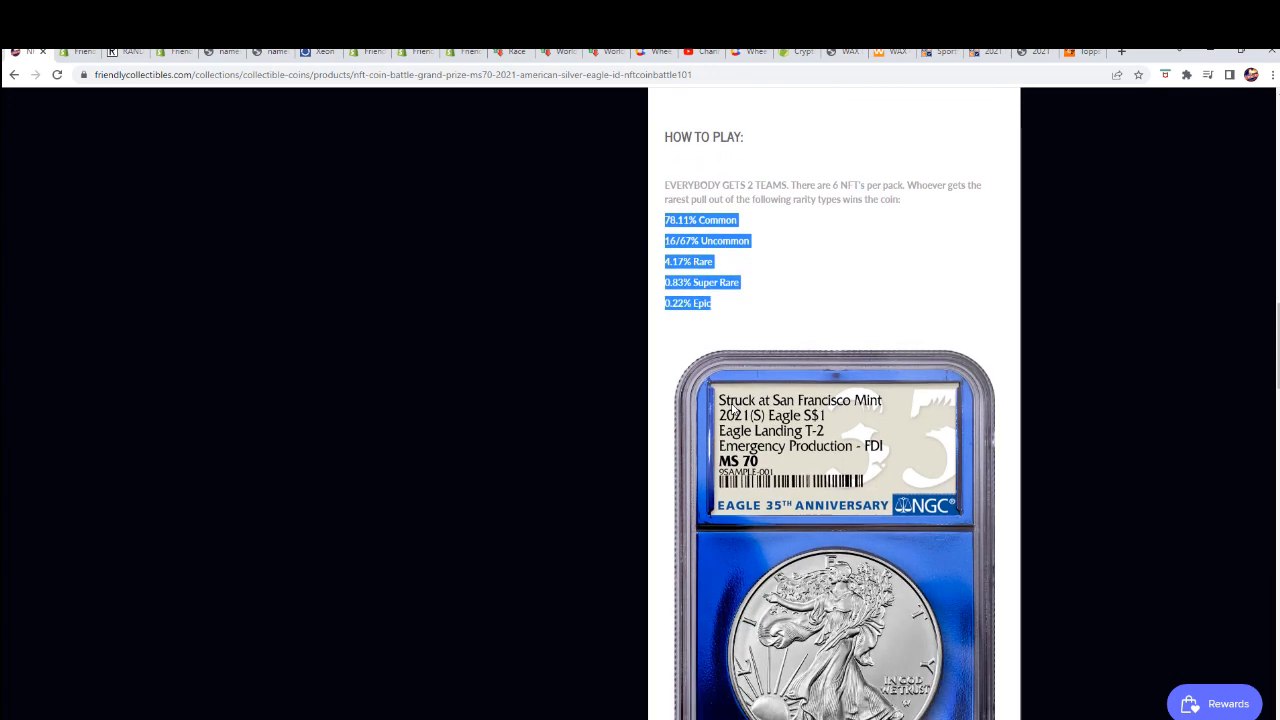
mouse_move(704, 368)
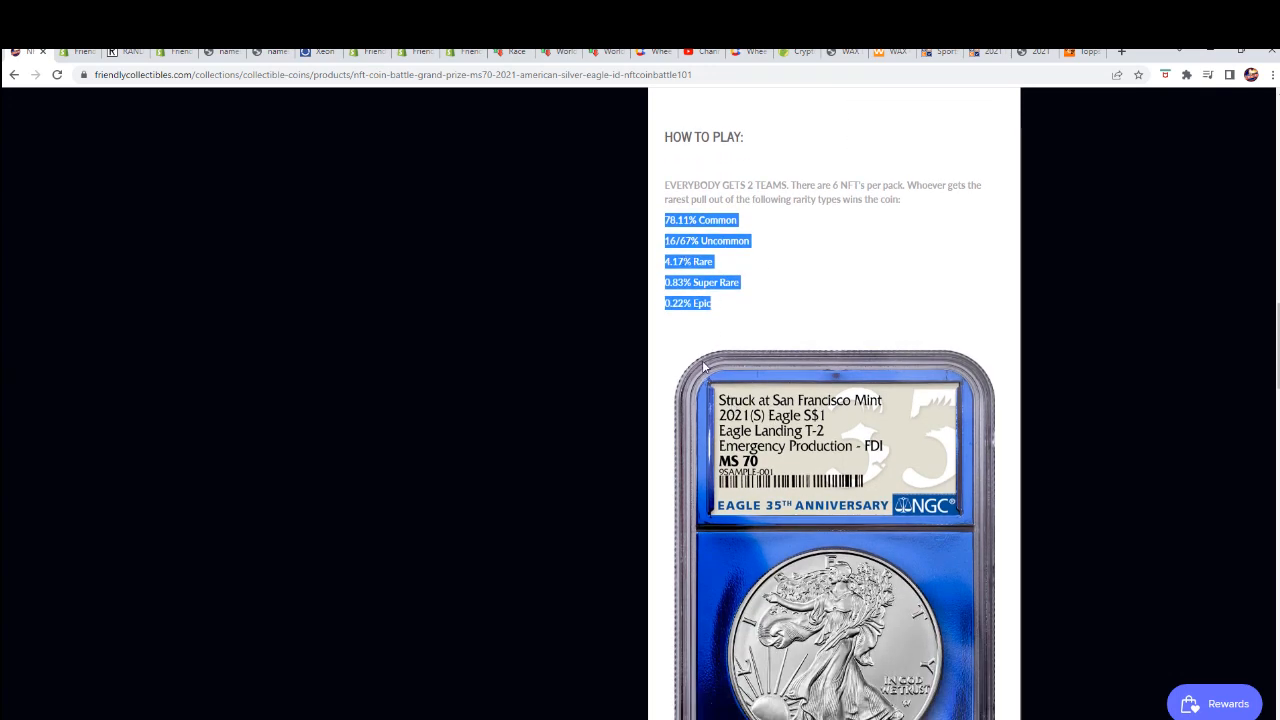
scroll("down", 3)
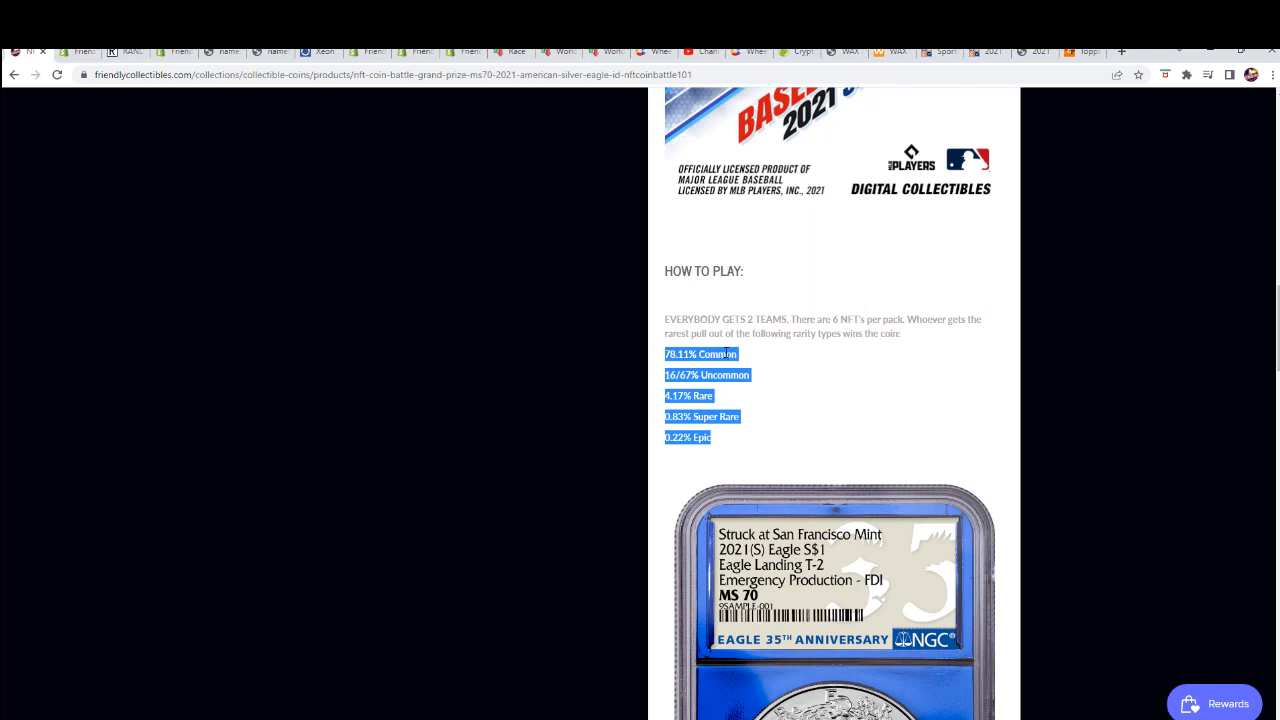
mouse_move(716, 404)
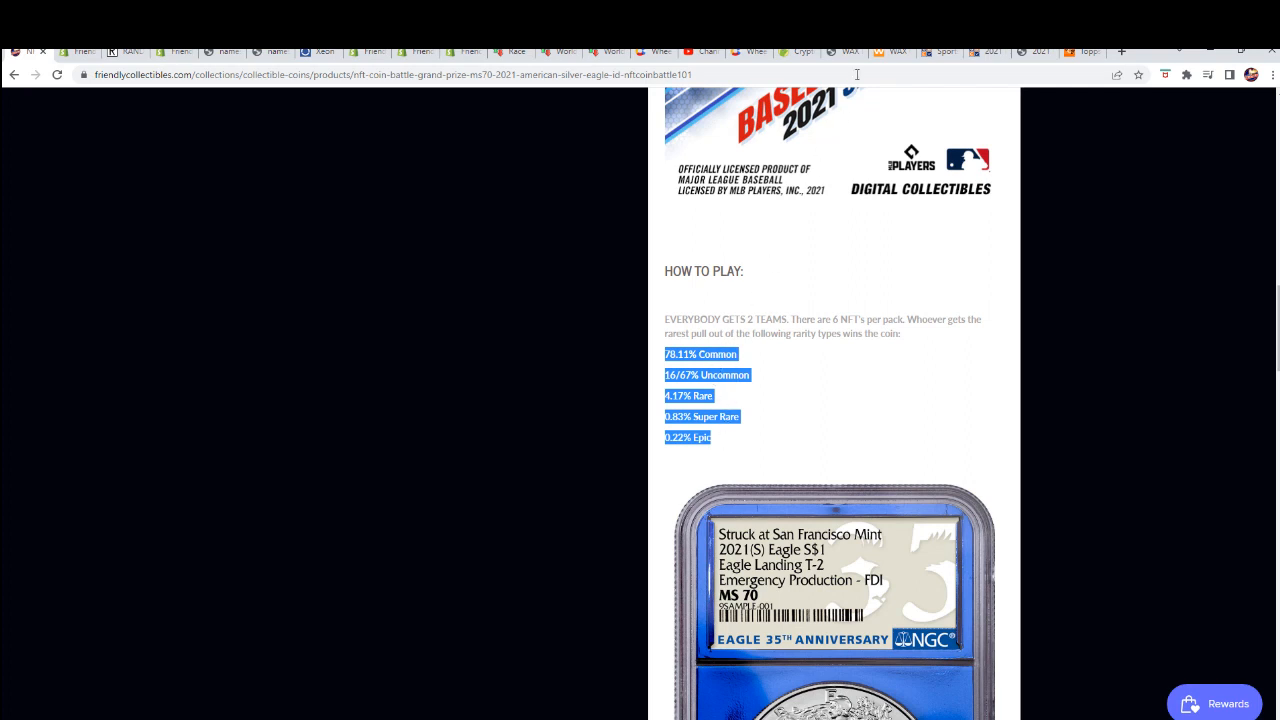
mouse_move(768, 216)
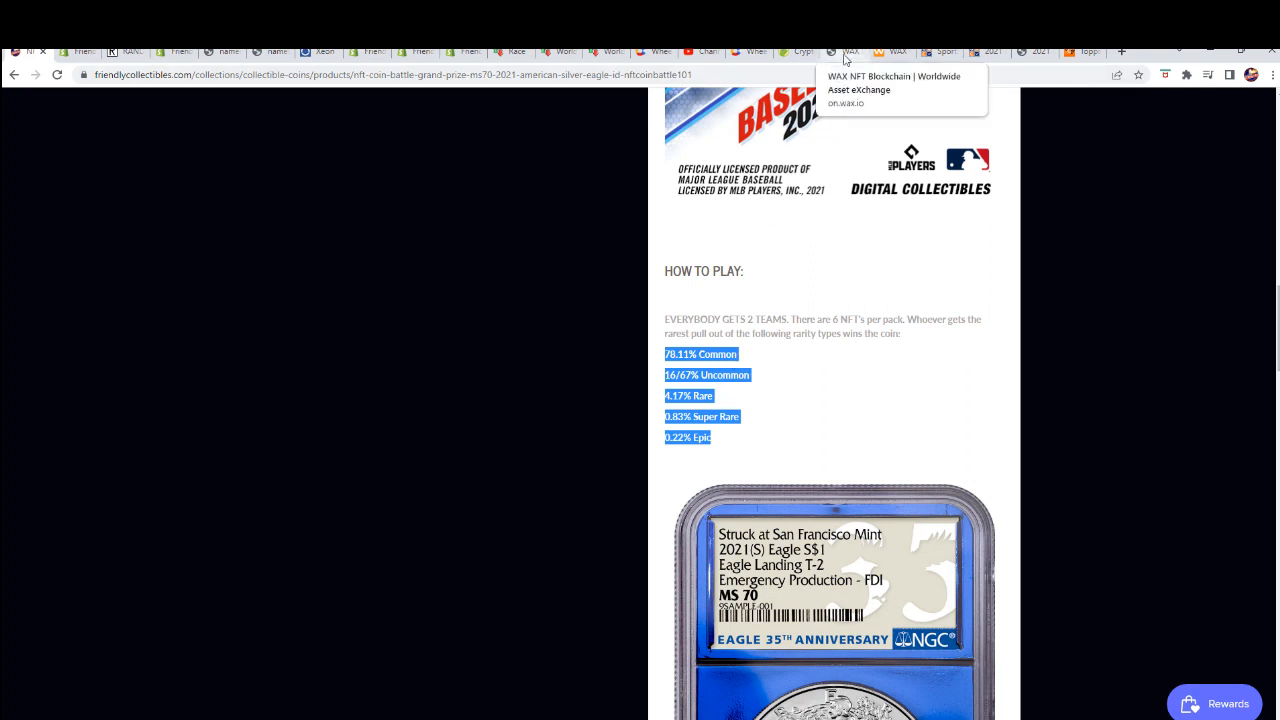
Show the Alex Bregman Super Rare card in the WAX wallet and highlight its edition size of 170.
left_click(888, 52)
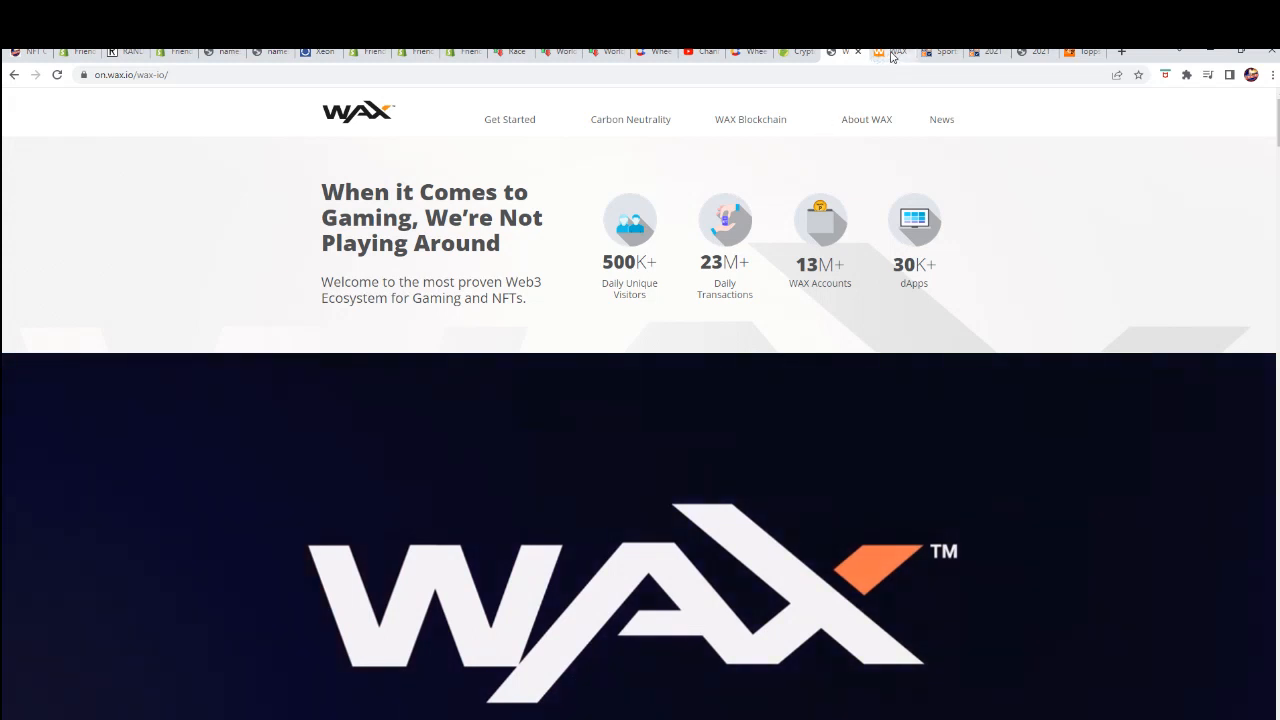
left_click(892, 52)
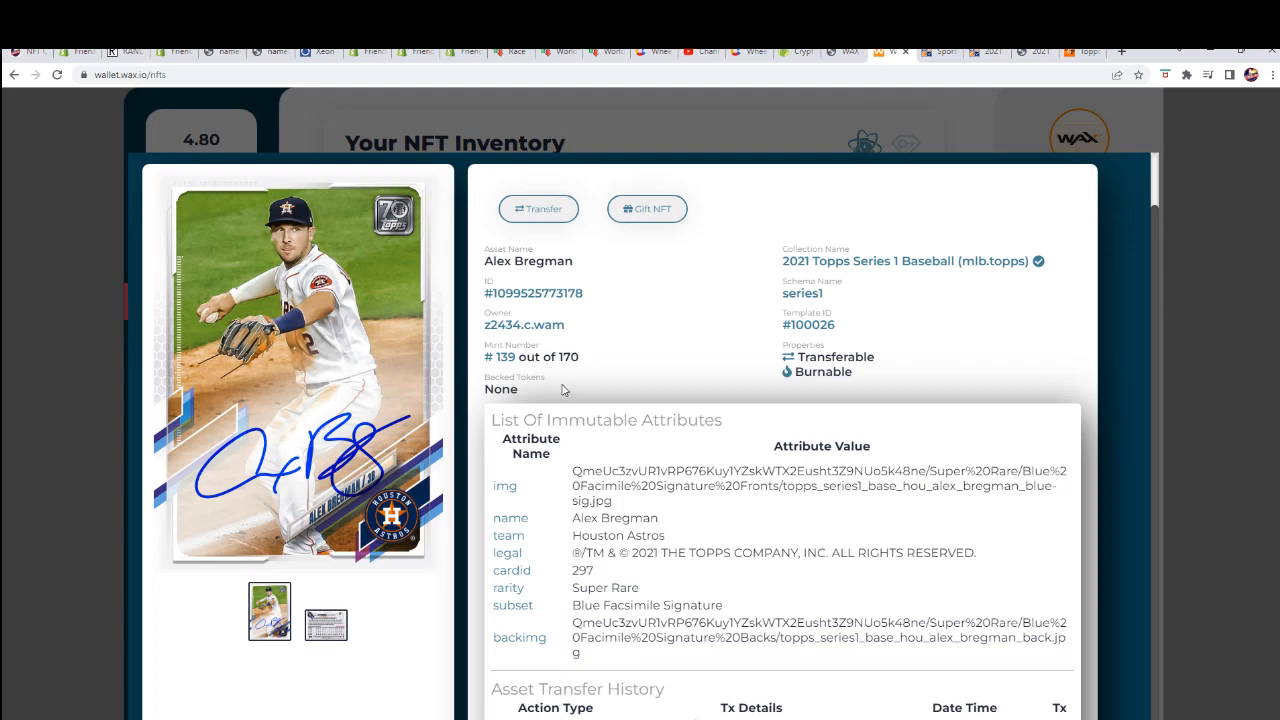
double_click(568, 356)
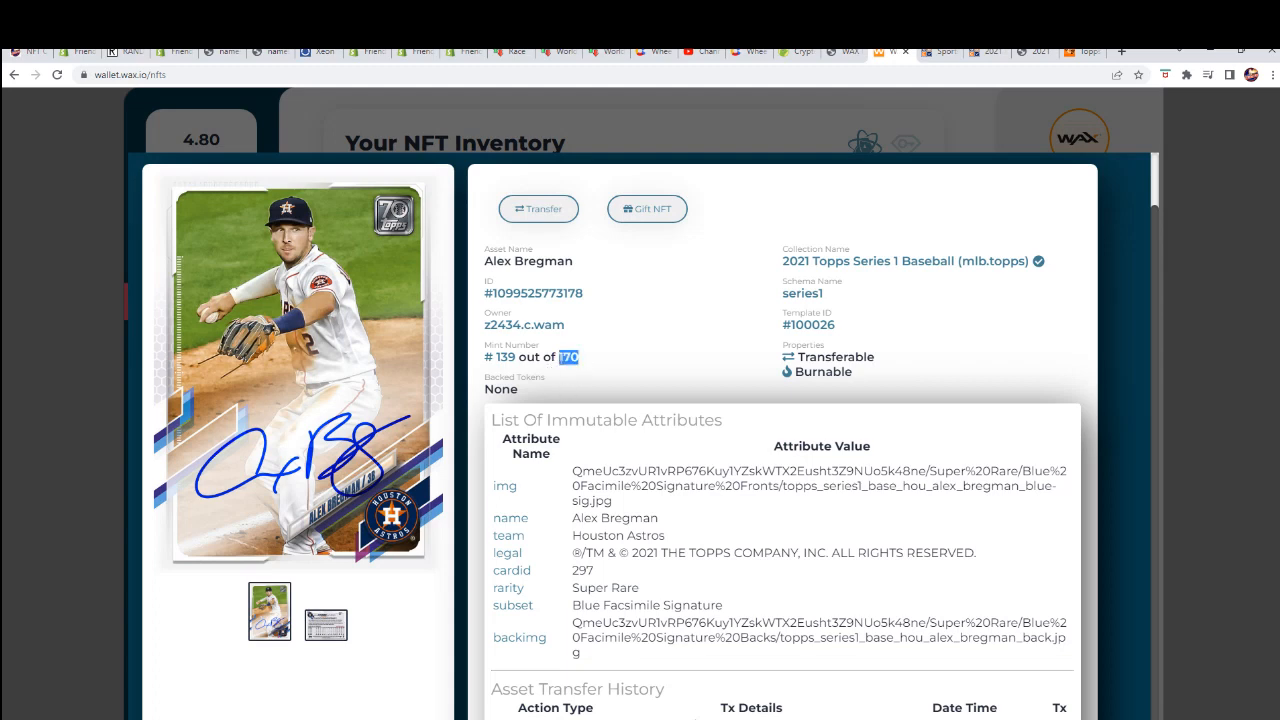
mouse_move(572, 372)
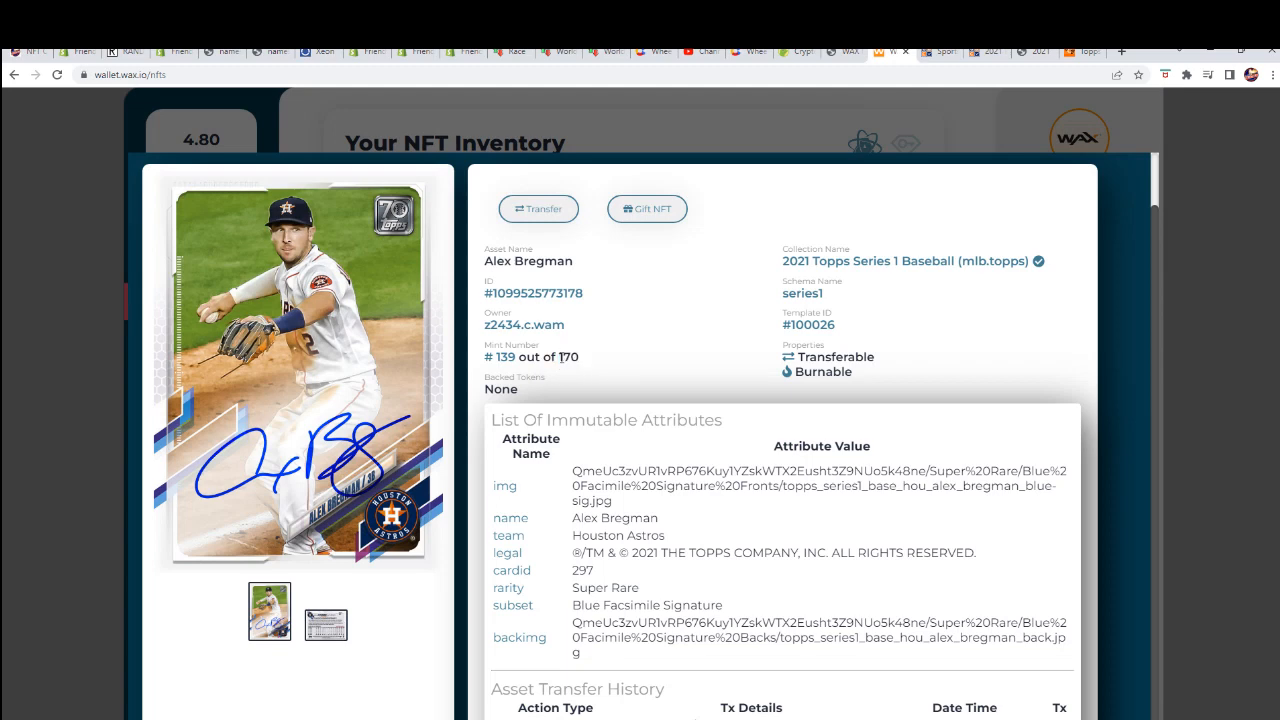
double_click(568, 356)
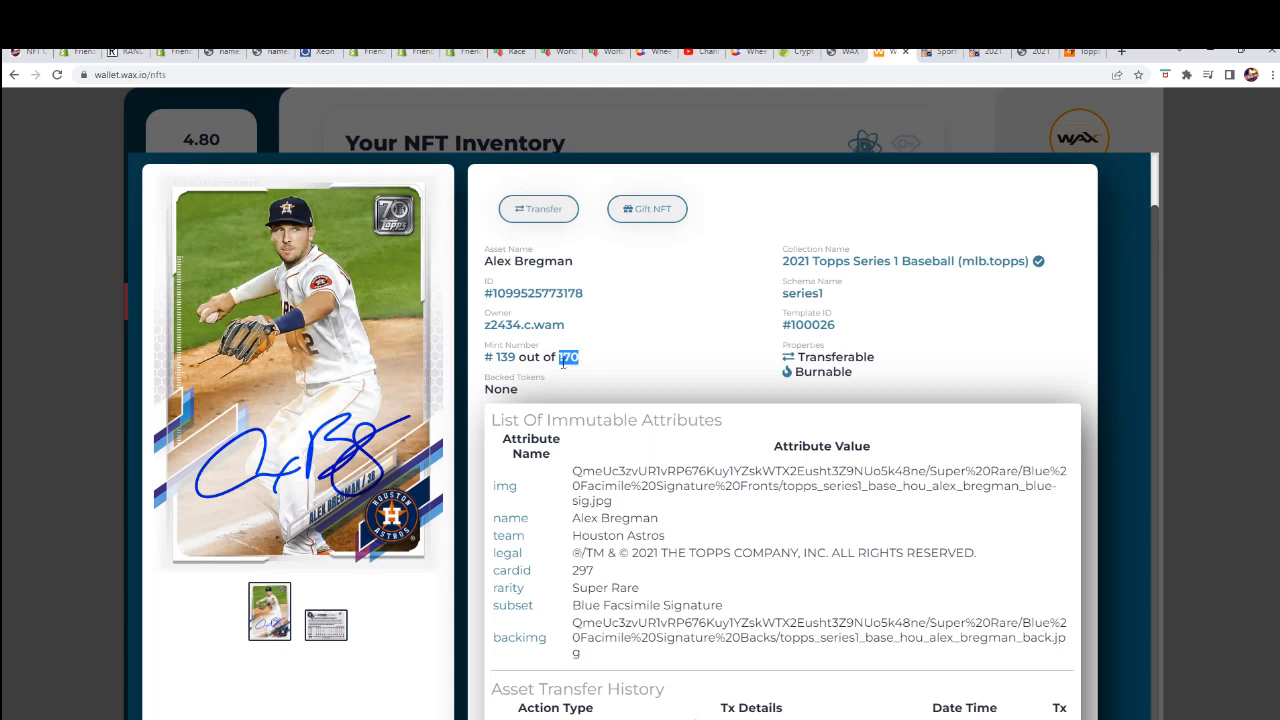
mouse_move(502, 378)
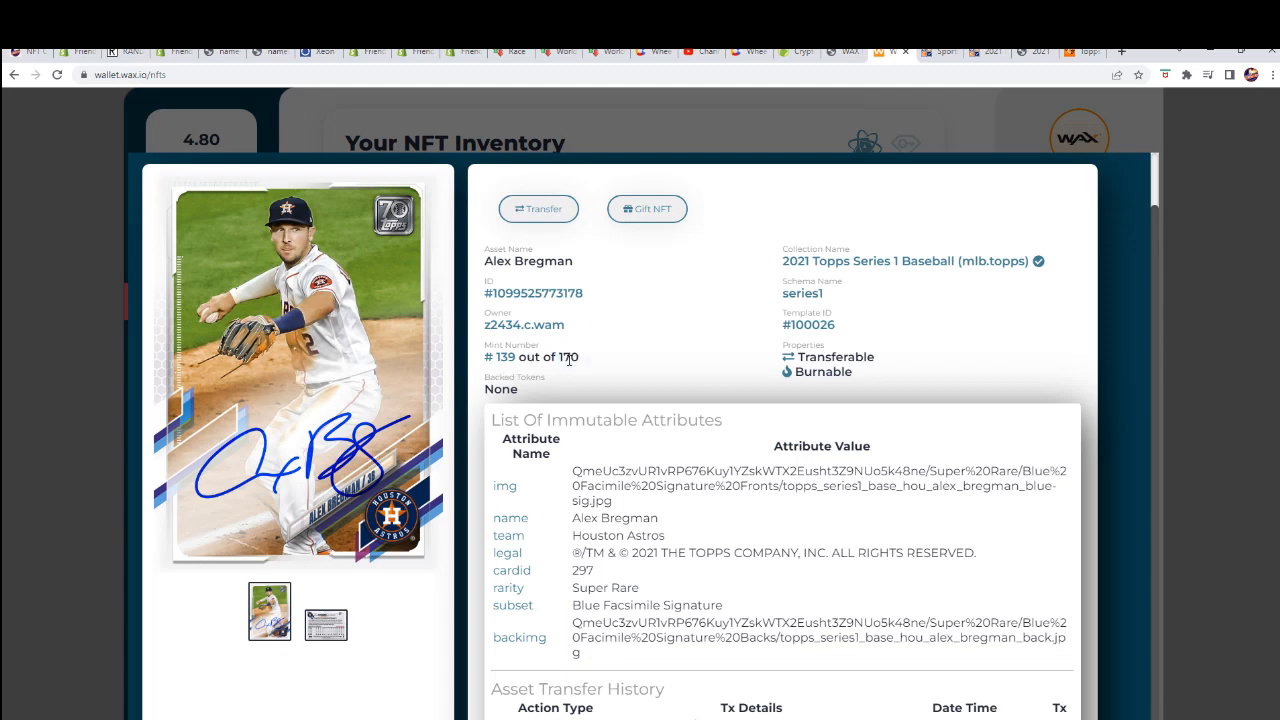
double_click(568, 356)
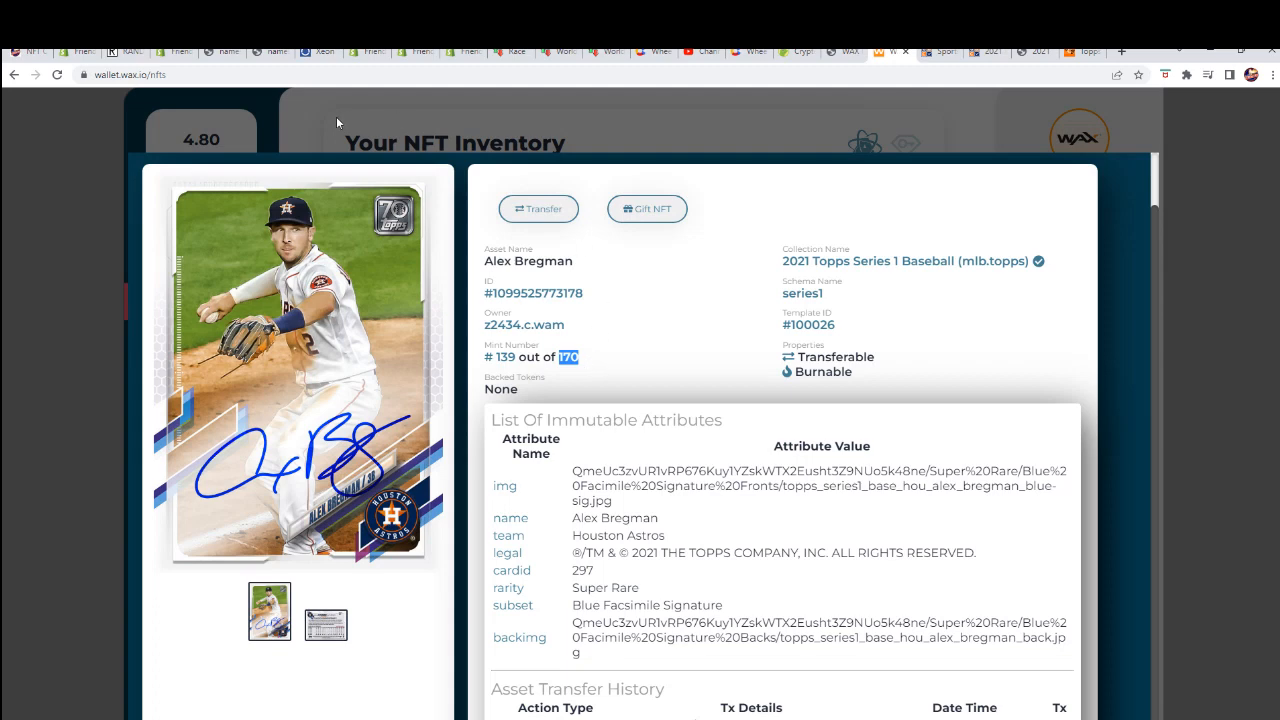
mouse_move(30, 56)
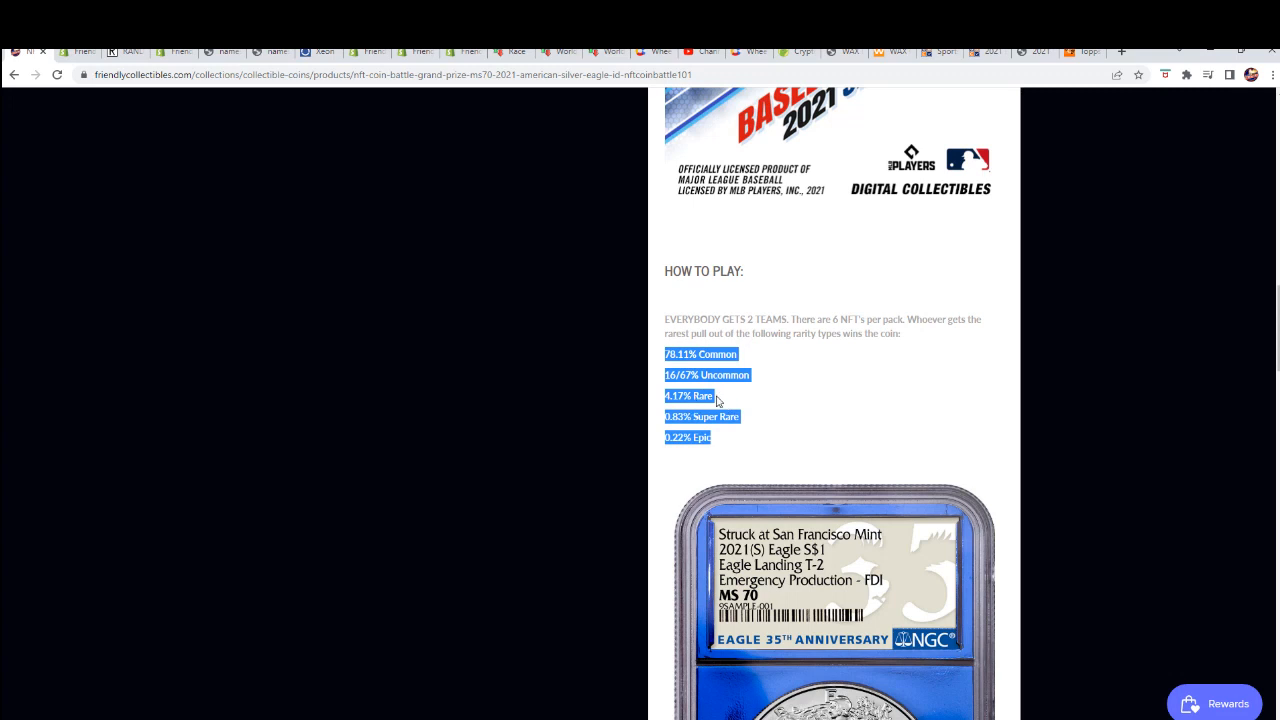
mouse_move(732, 400)
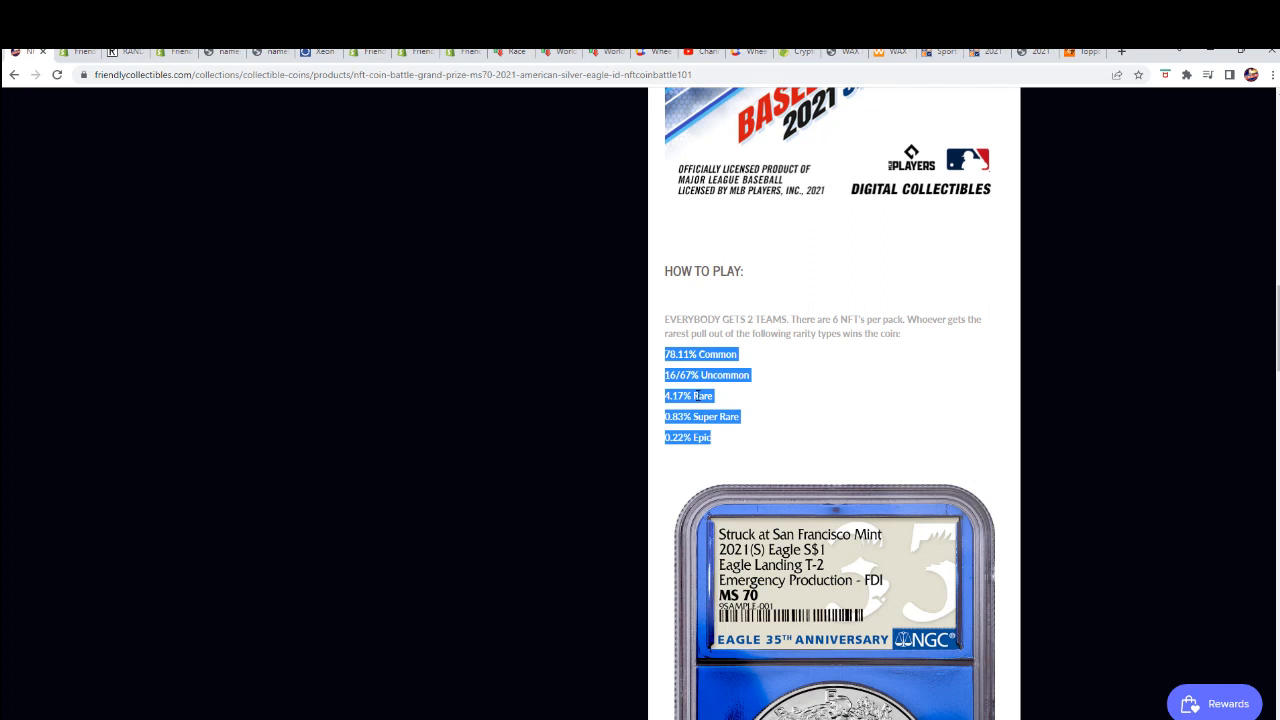
mouse_move(714, 400)
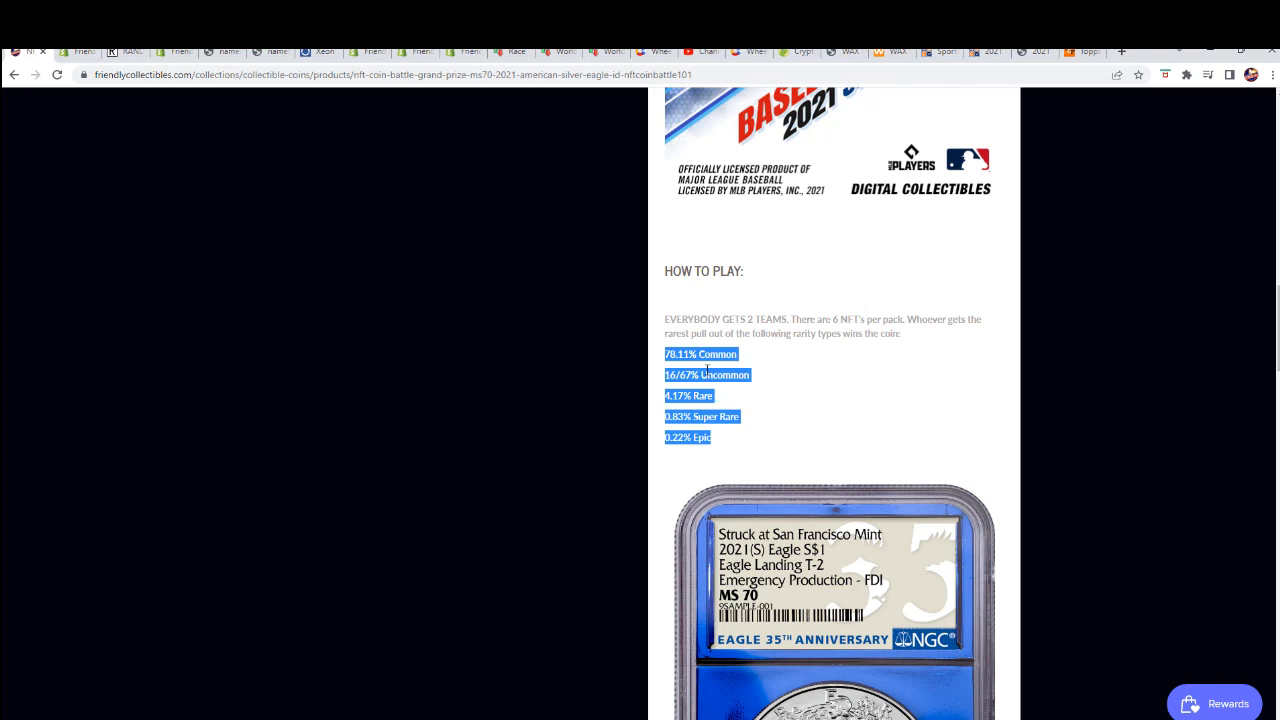
mouse_move(698, 408)
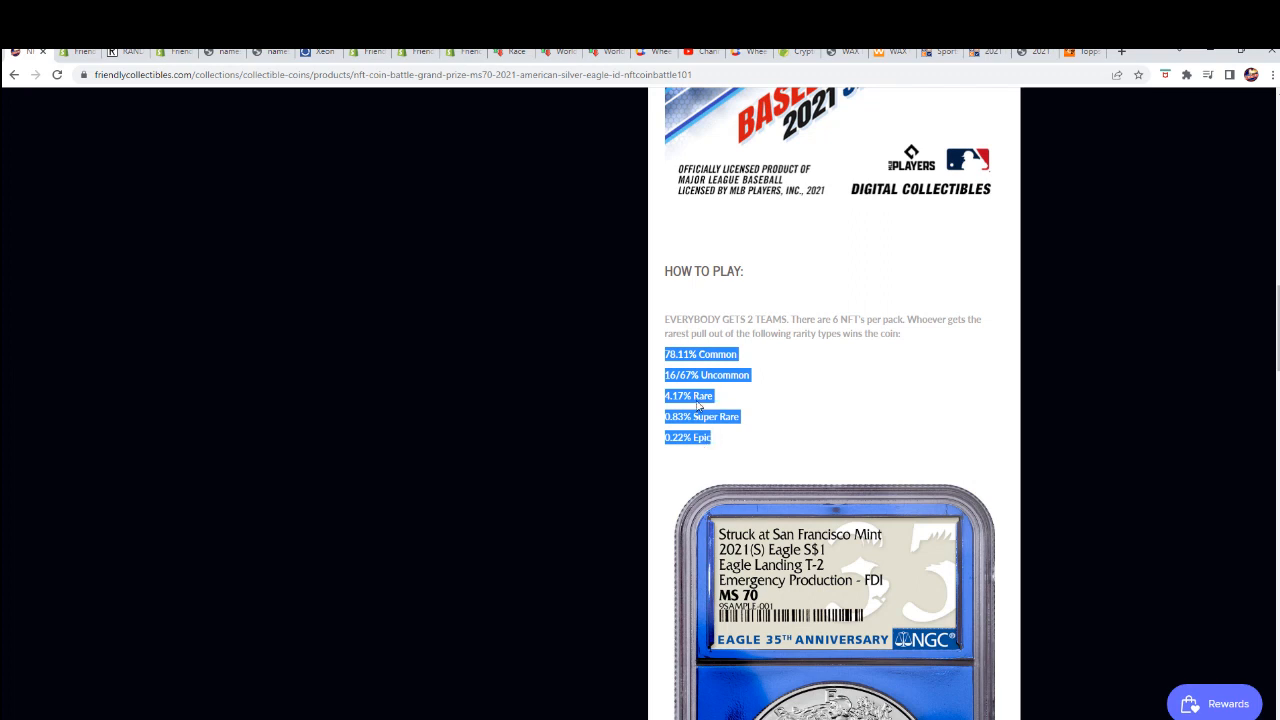
mouse_move(718, 388)
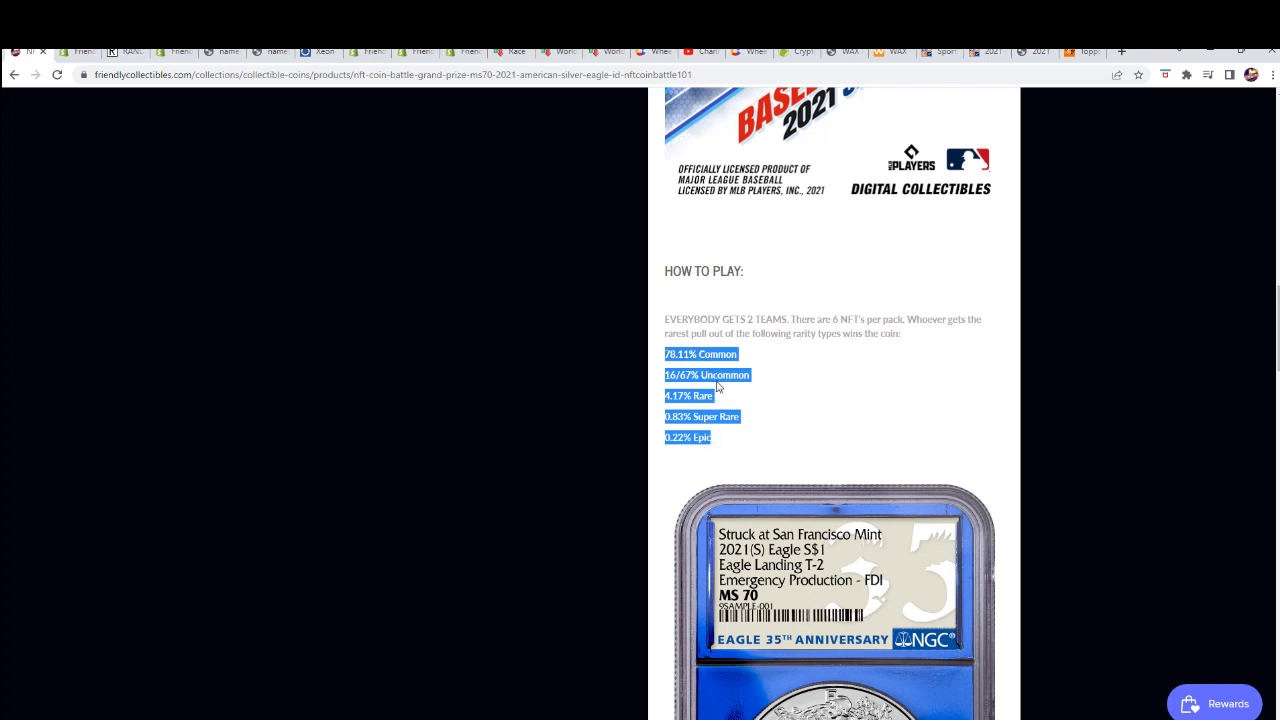
mouse_move(716, 450)
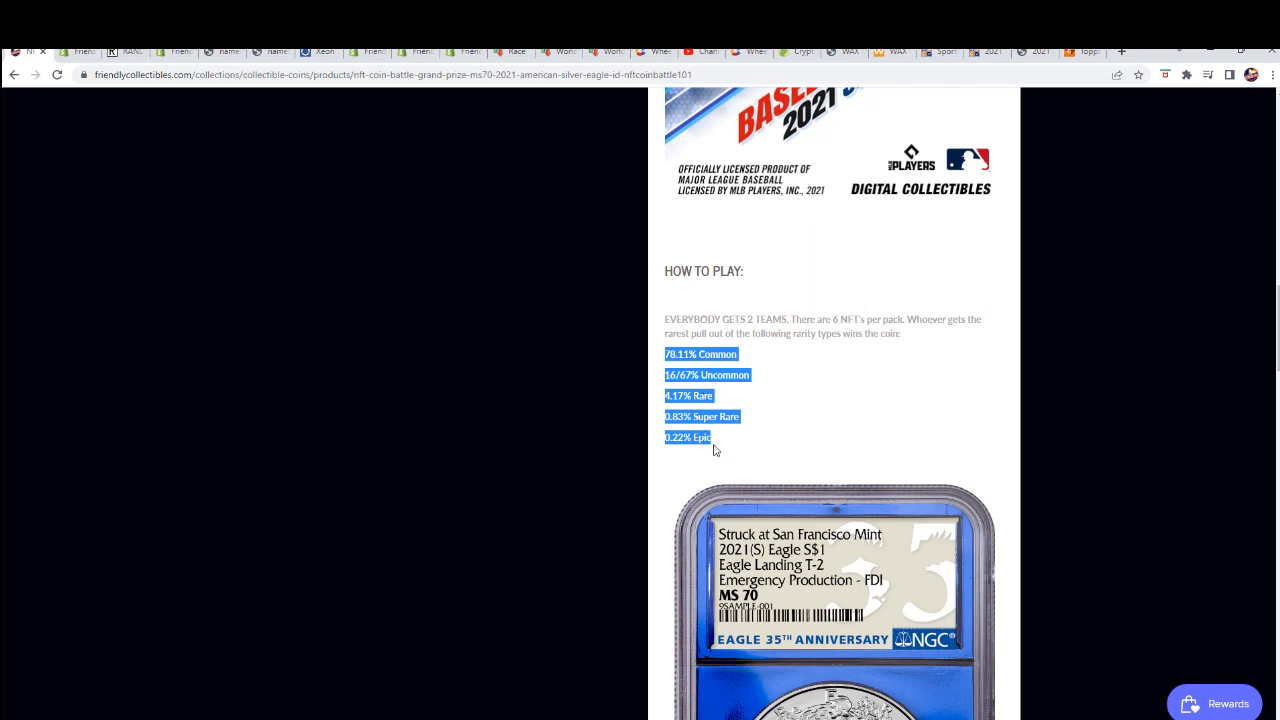
mouse_move(712, 408)
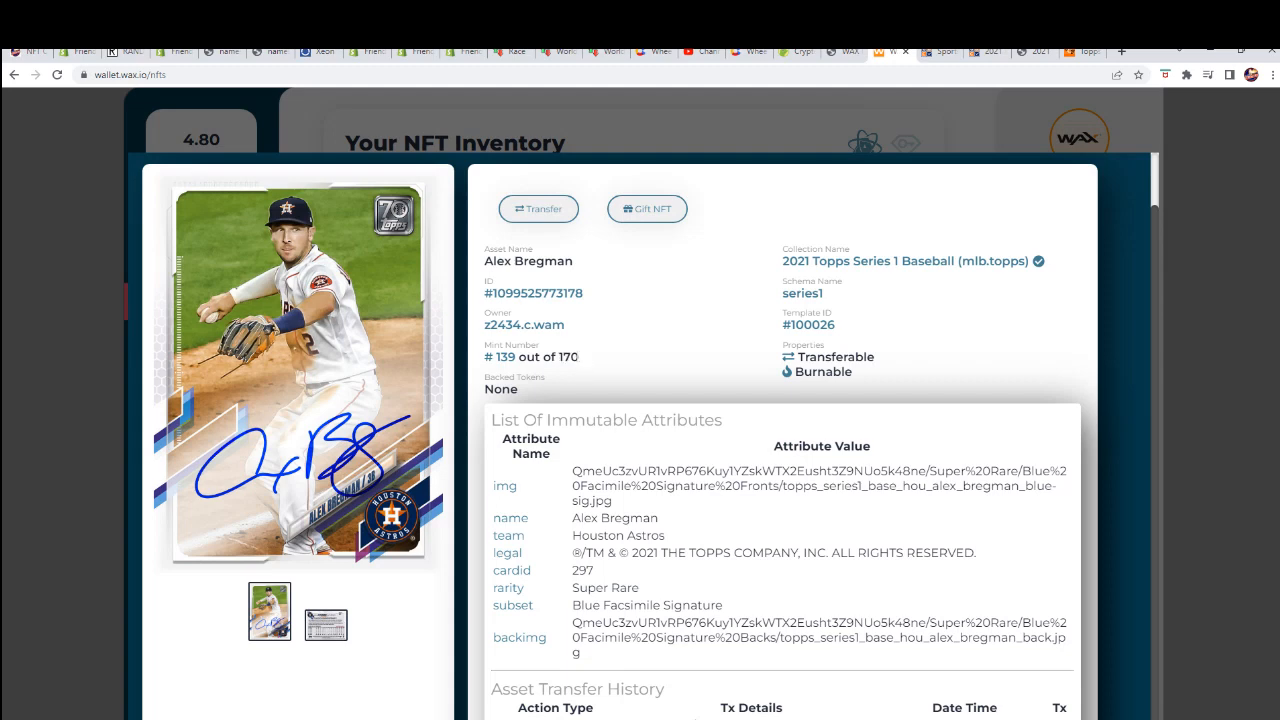
Highlight the Alex Bregman card's edition size of 170 in its mint number line.
double_click(568, 356)
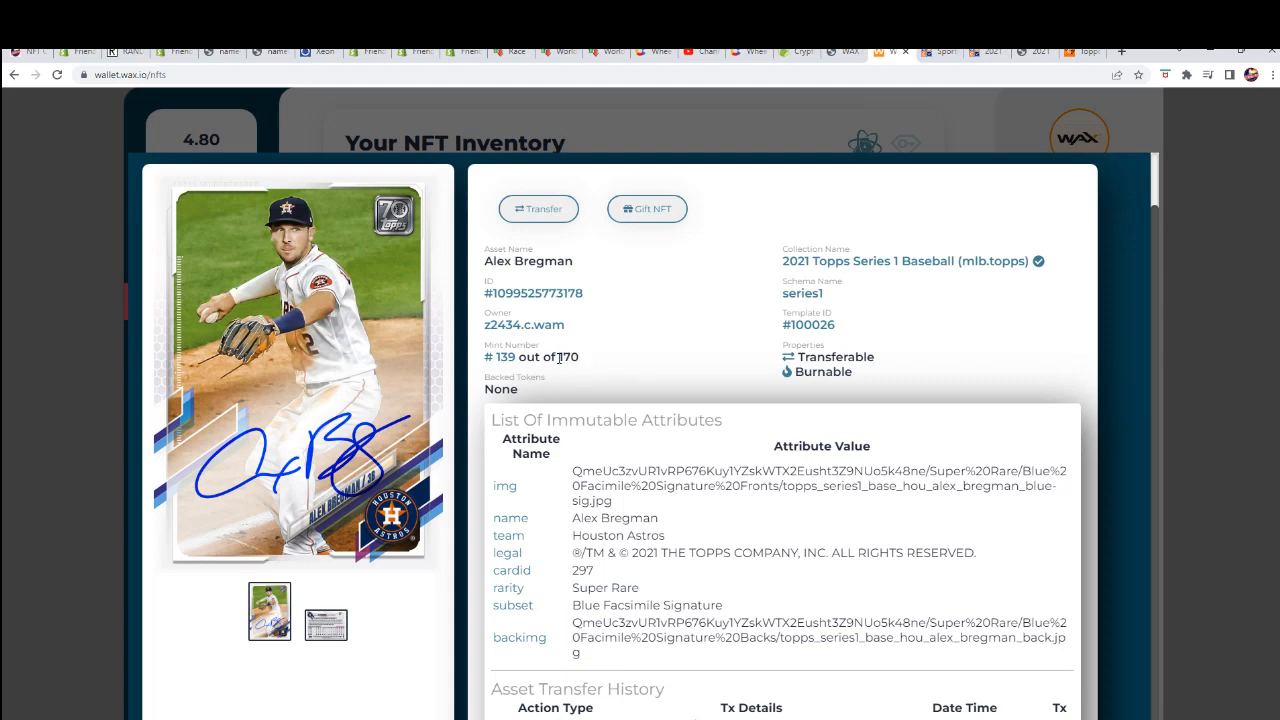
double_click(568, 356)
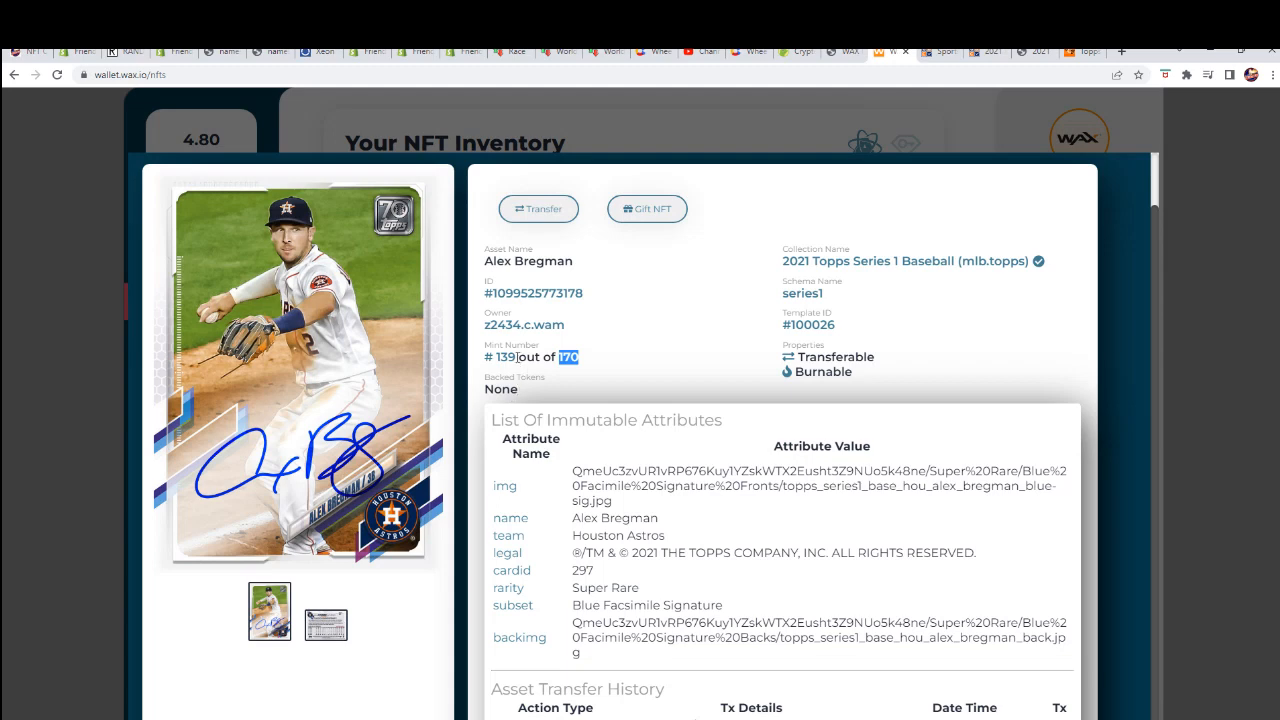
double_click(502, 356)
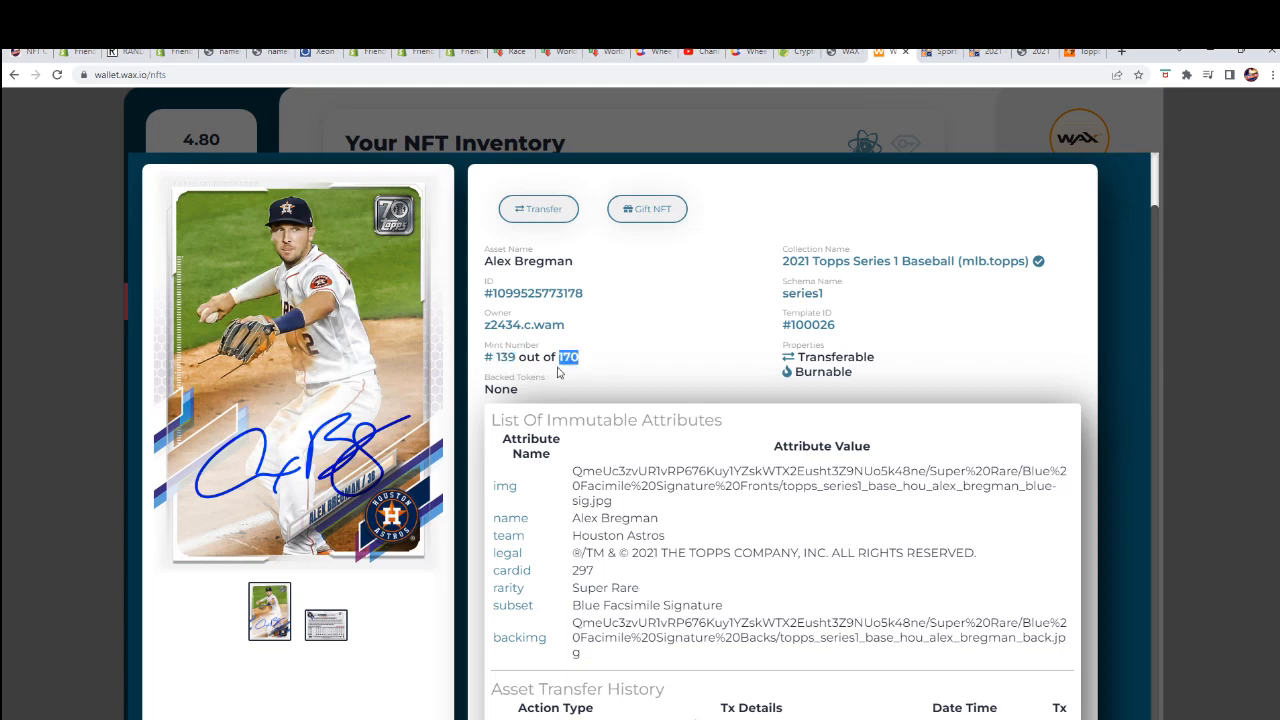
mouse_move(540, 376)
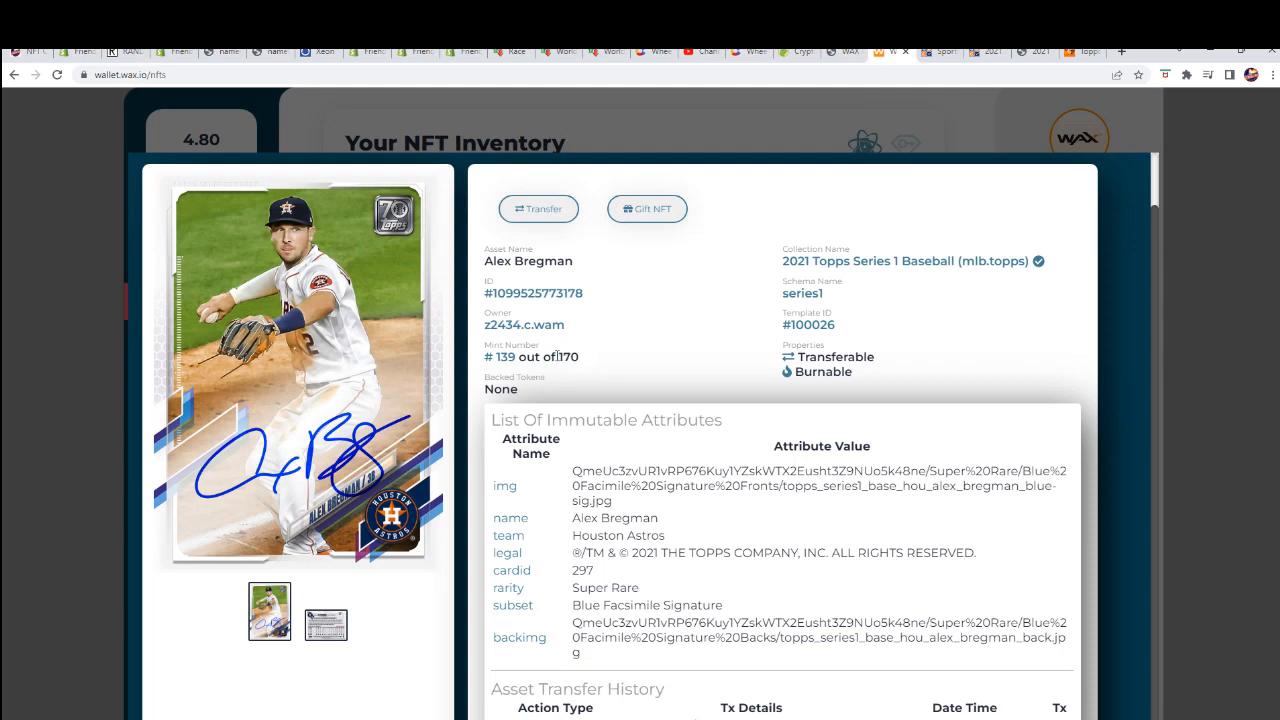
double_click(568, 356)
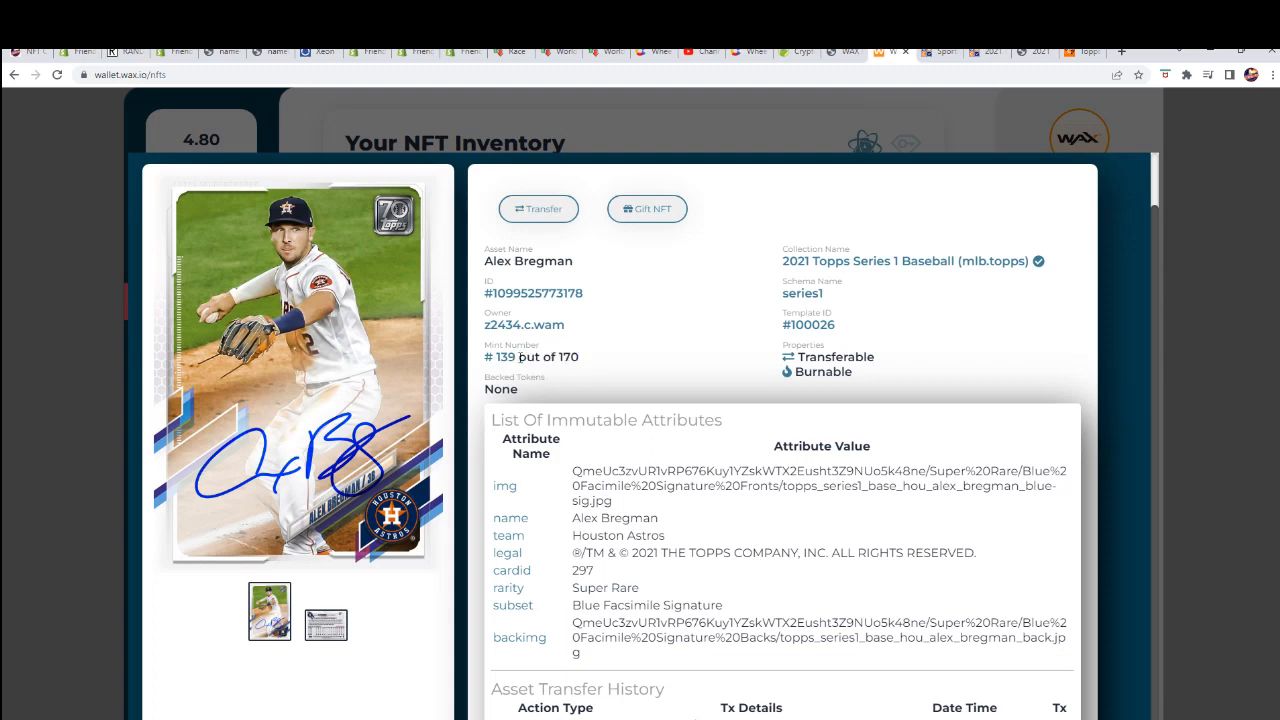
double_click(548, 356)
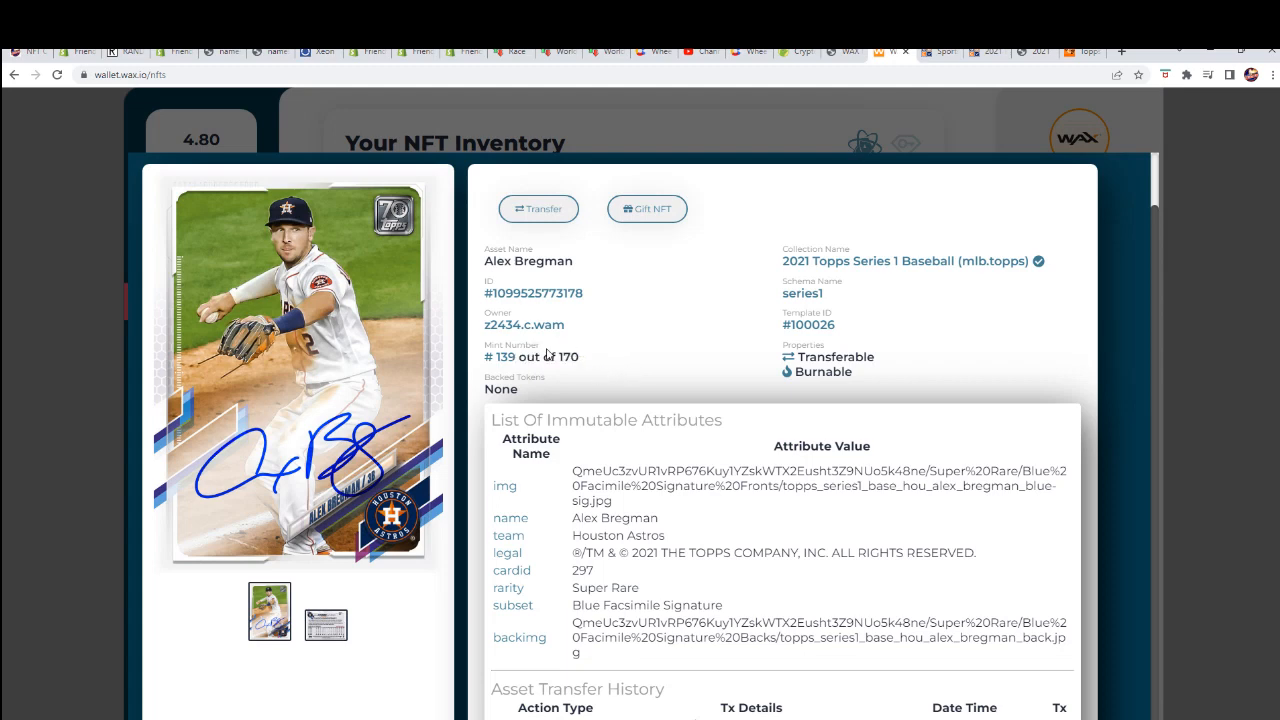
double_click(568, 356)
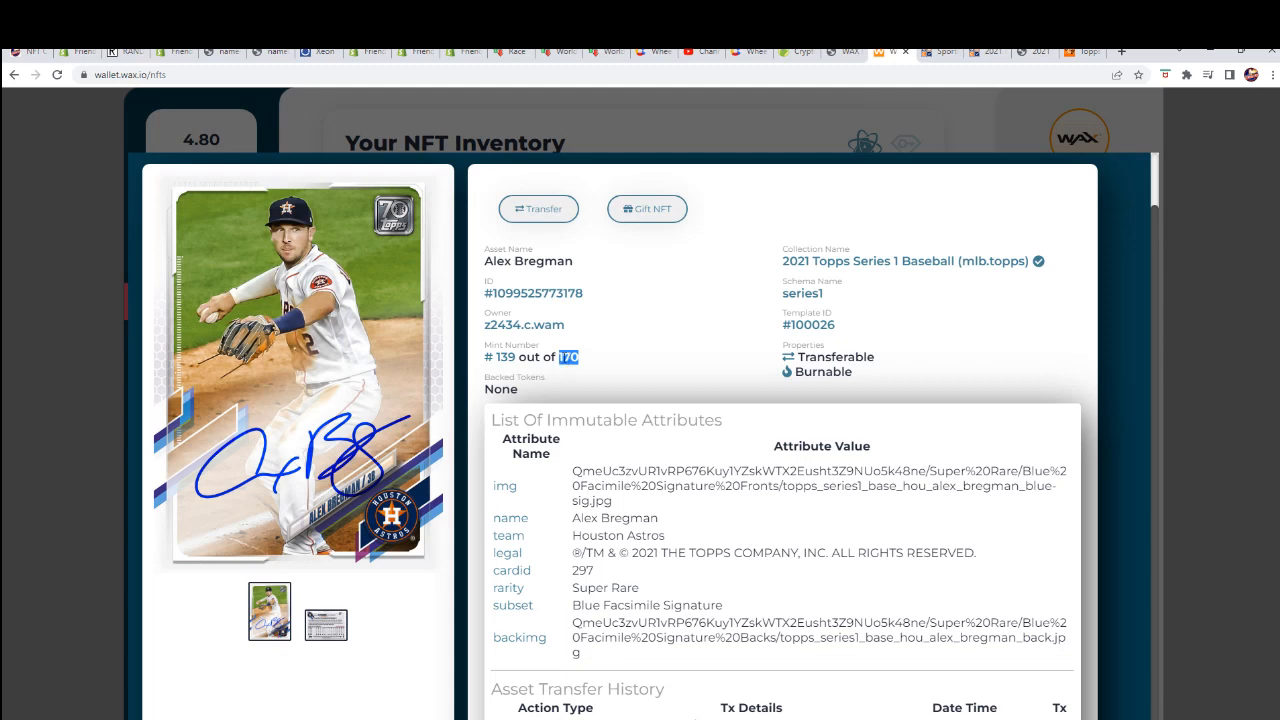
Highlight the full mint line 139 out of 170, then single out the edition size 170 again.
double_click(504, 356)
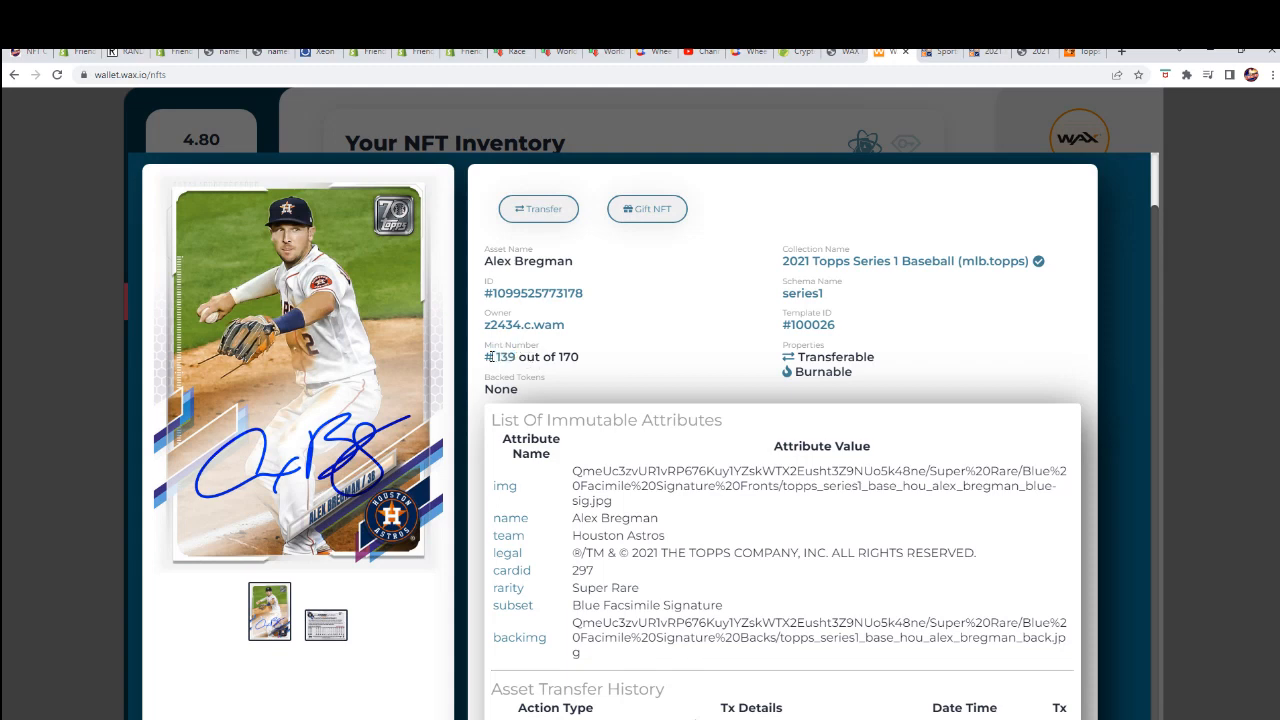
double_click(500, 356)
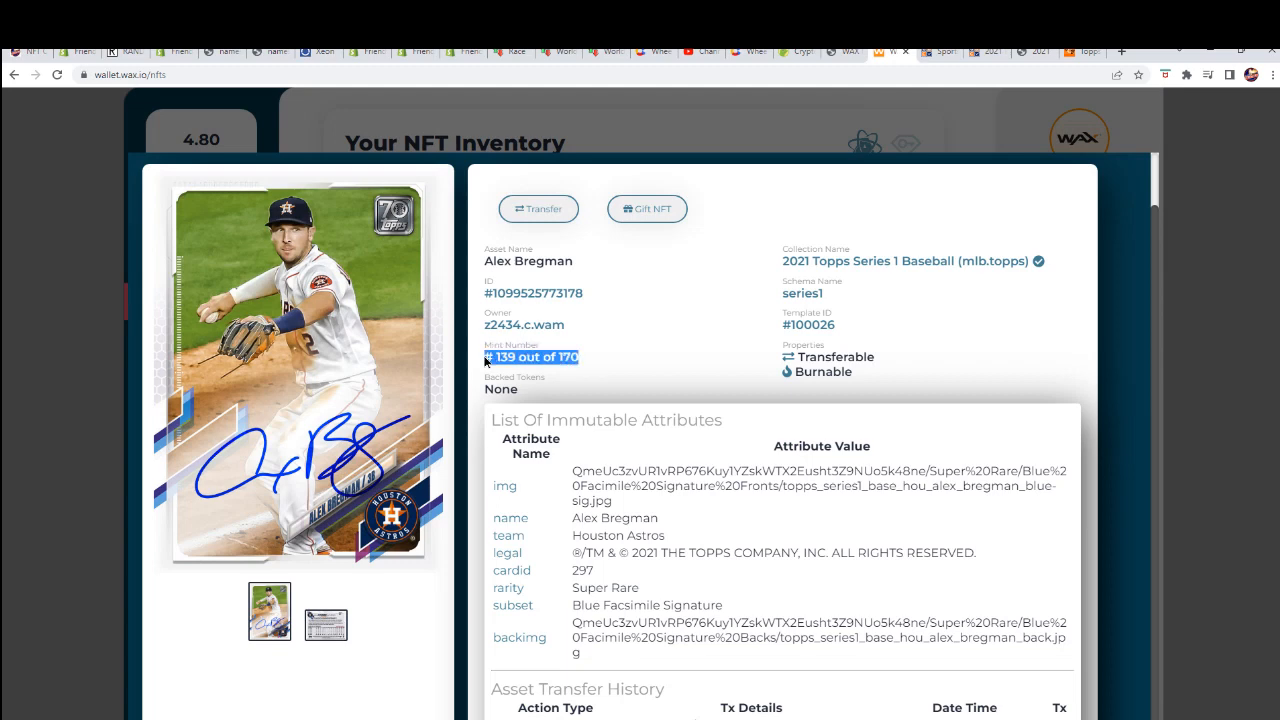
mouse_move(502, 370)
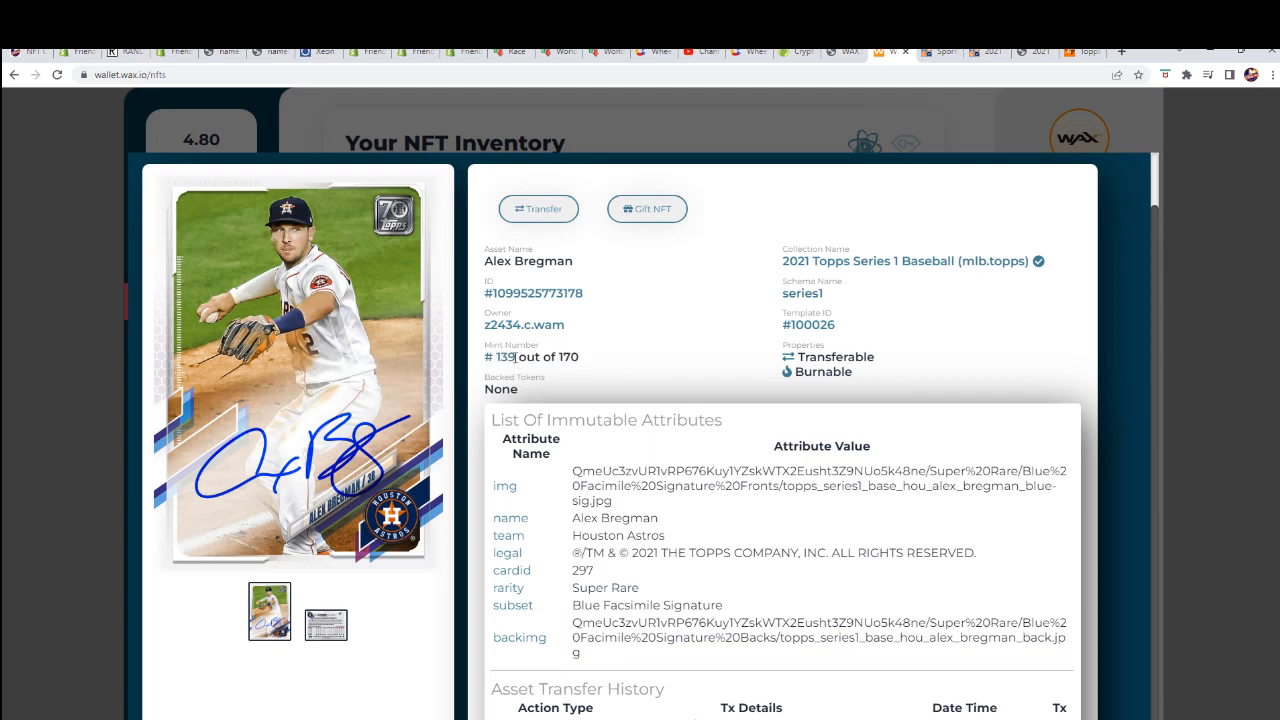
double_click(504, 356)
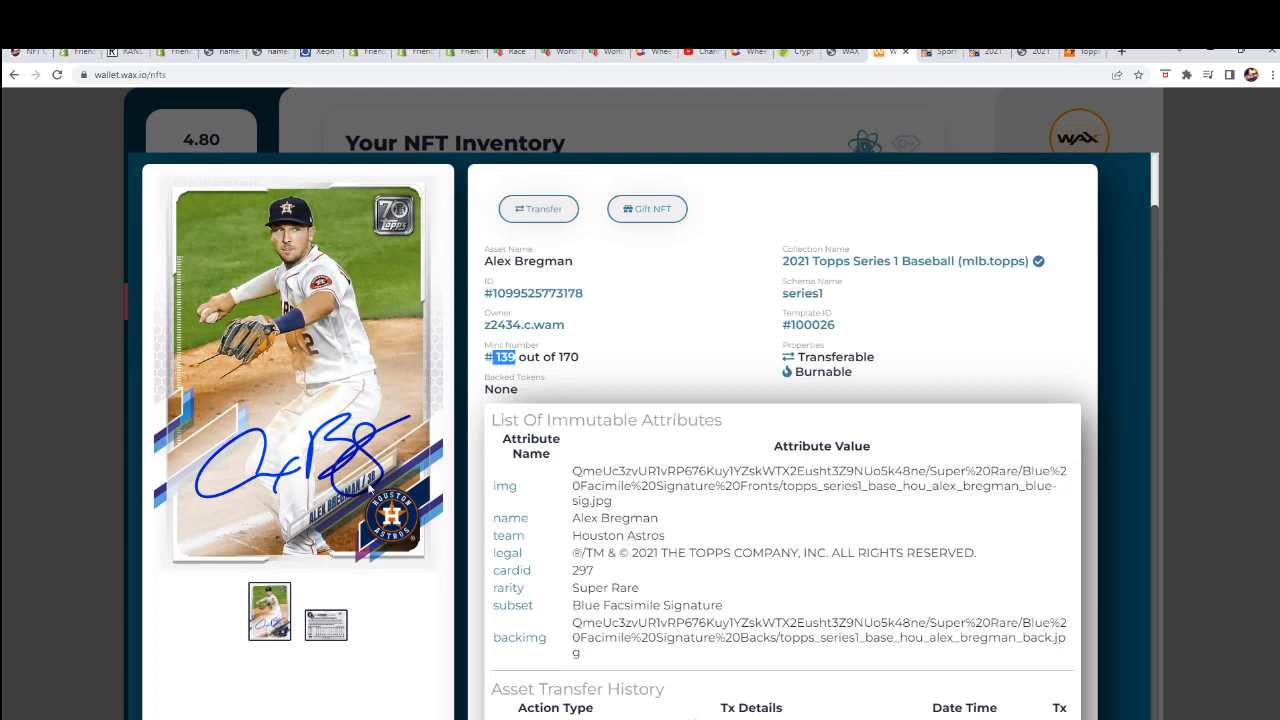
mouse_move(568, 364)
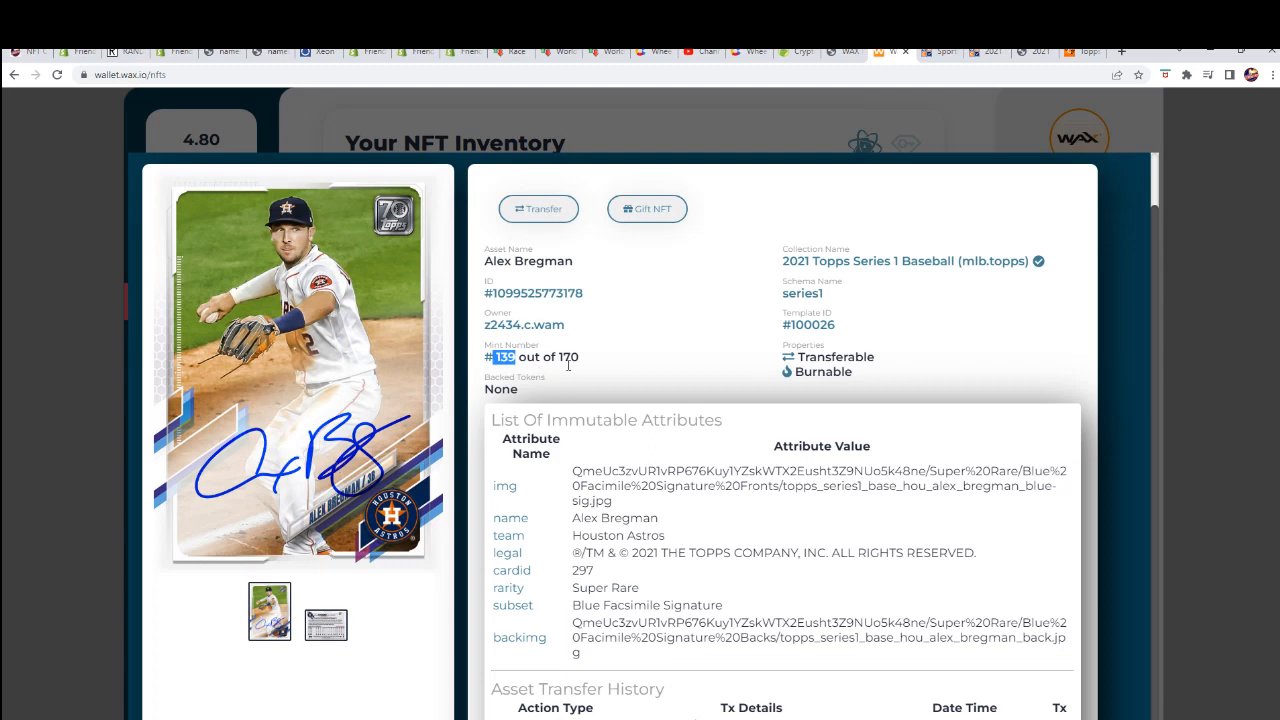
triple_click(530, 356)
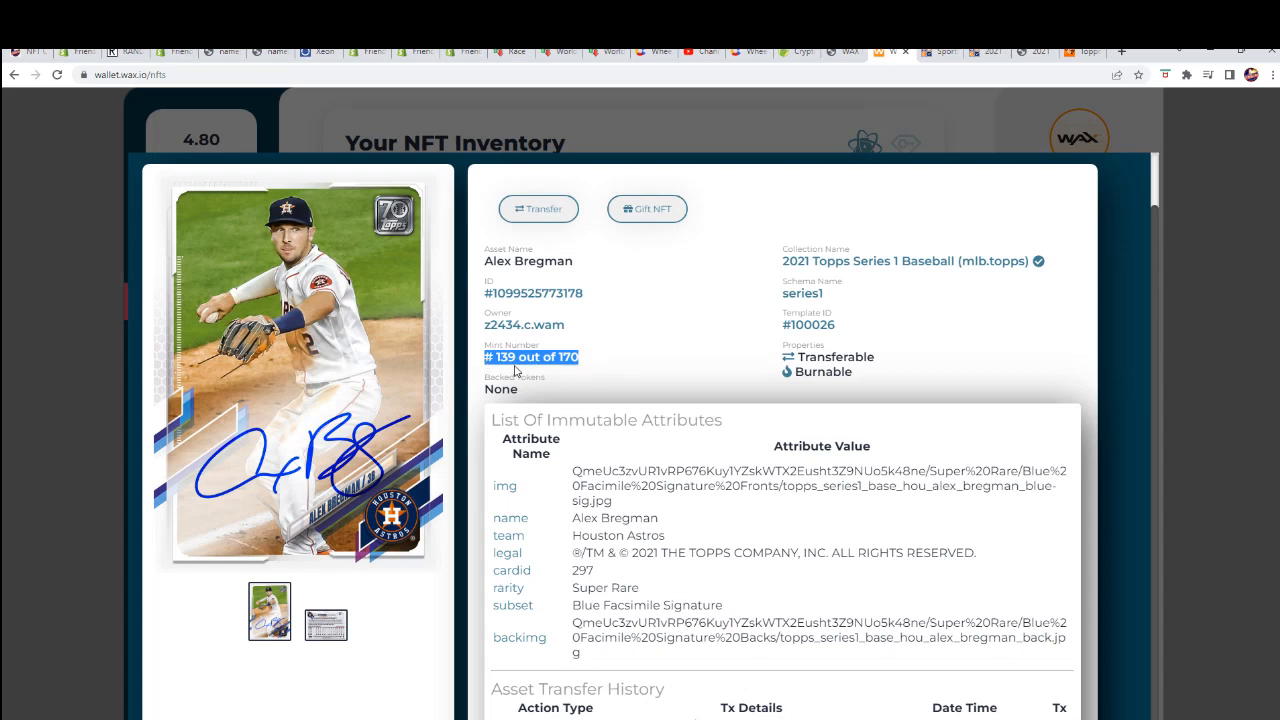
mouse_move(610, 350)
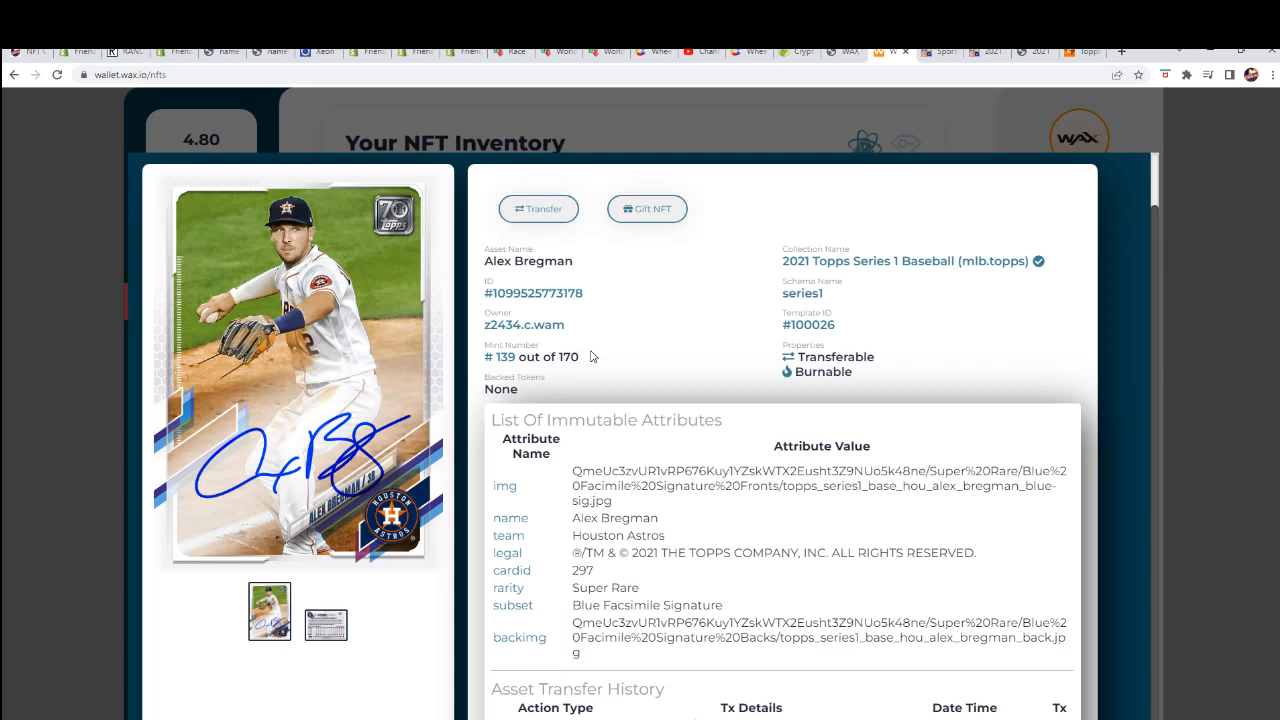
double_click(564, 356)
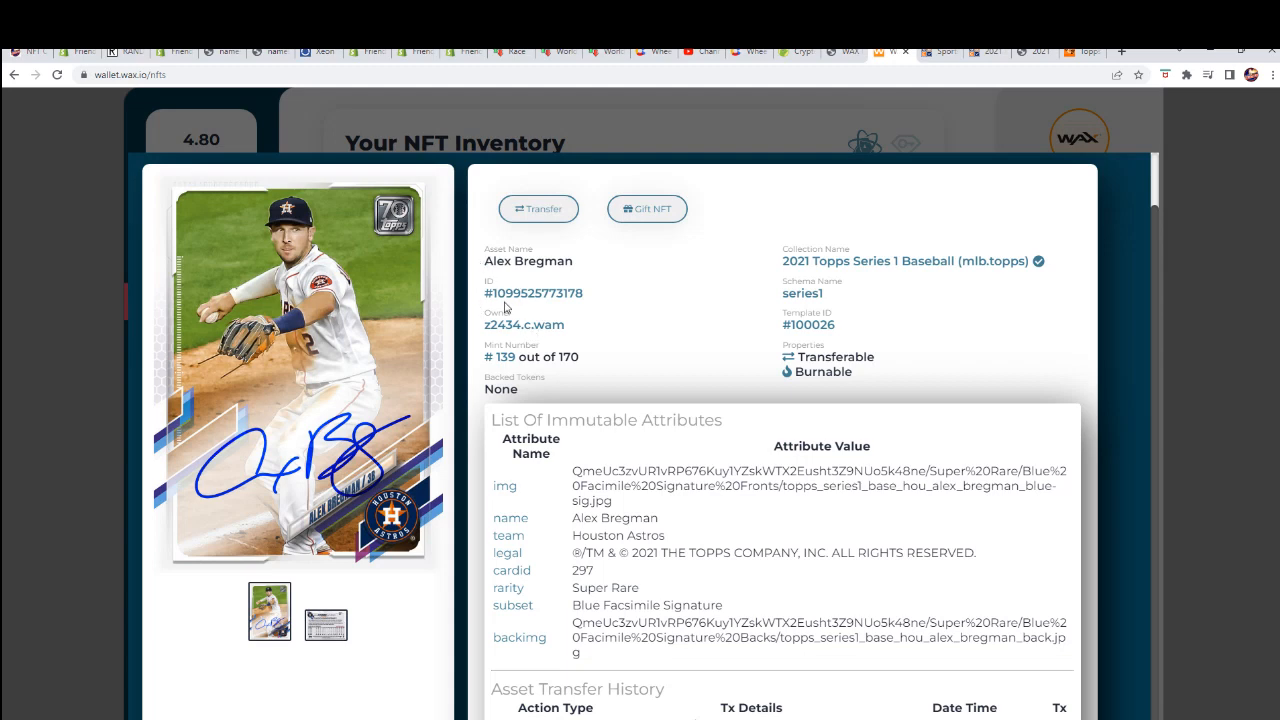
double_click(568, 356)
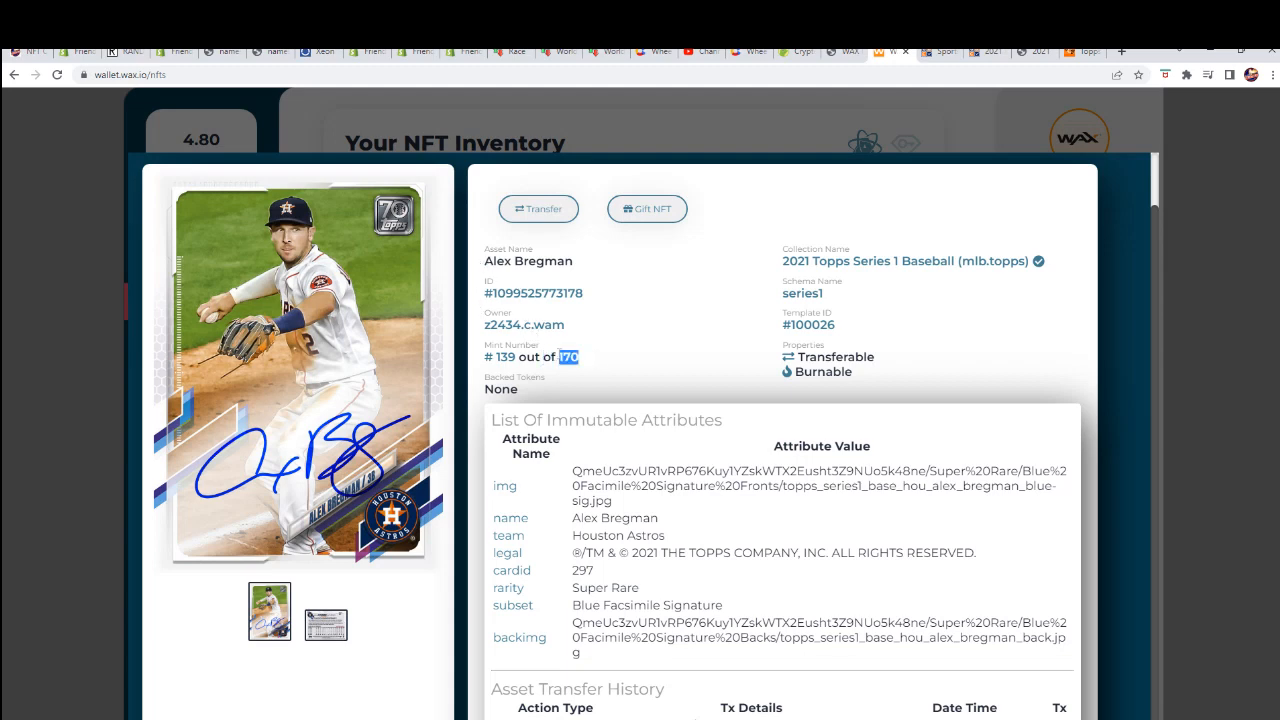
mouse_move(568, 372)
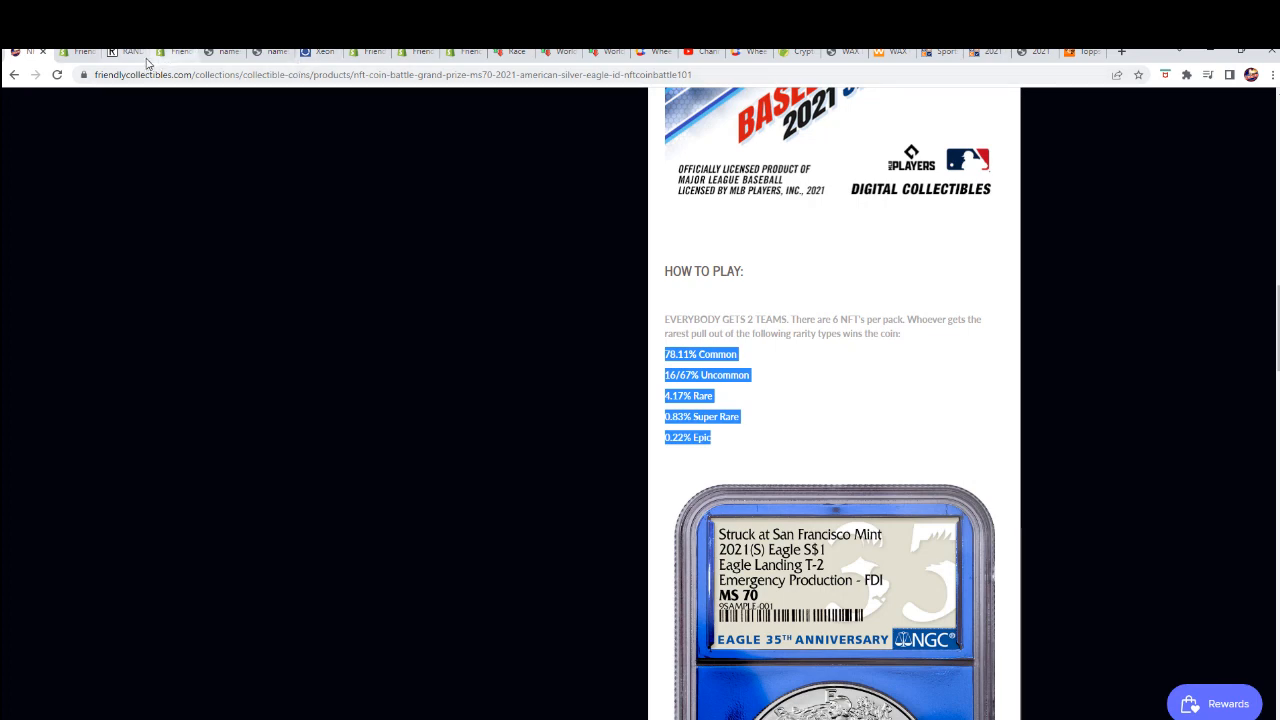
mouse_move(840, 60)
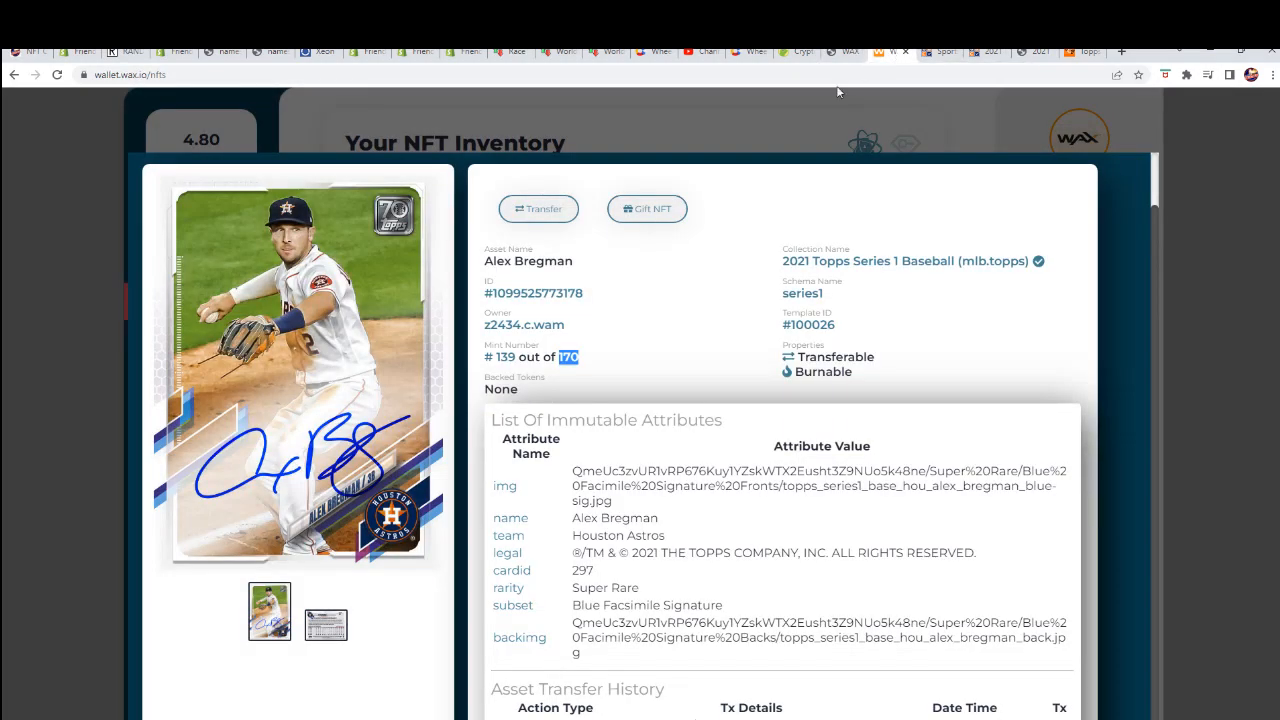
mouse_move(508, 190)
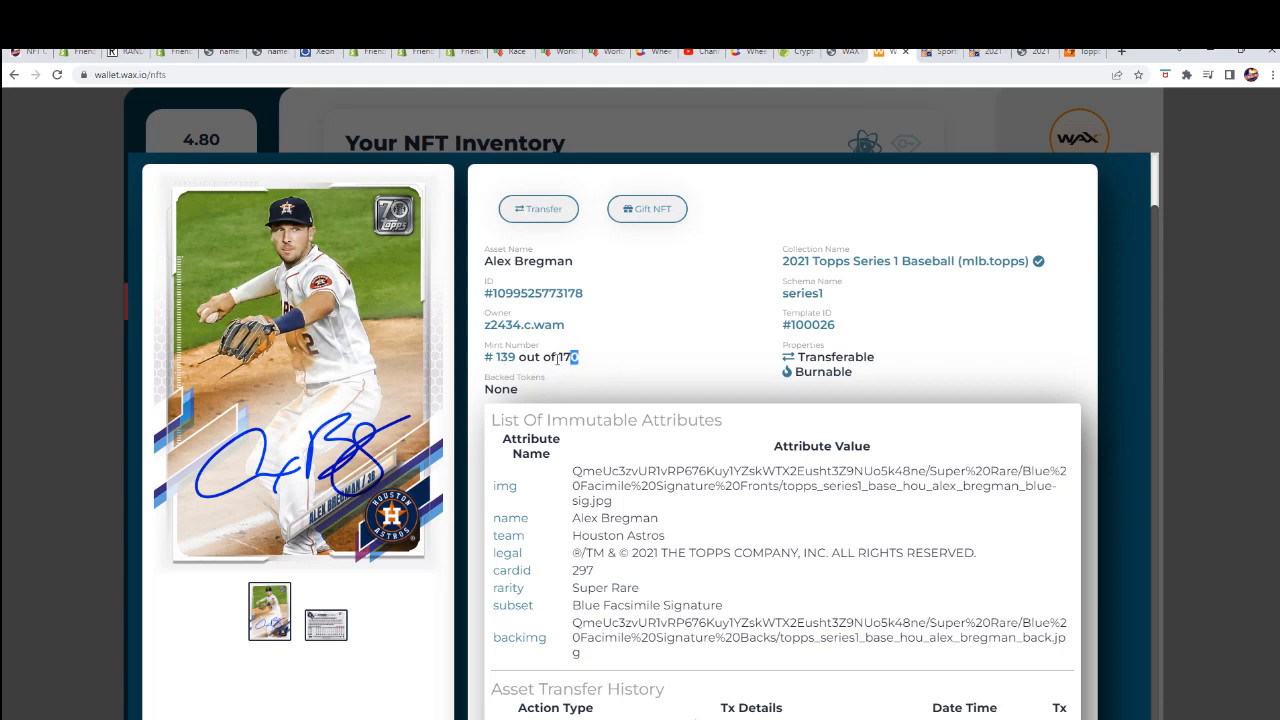
double_click(570, 356)
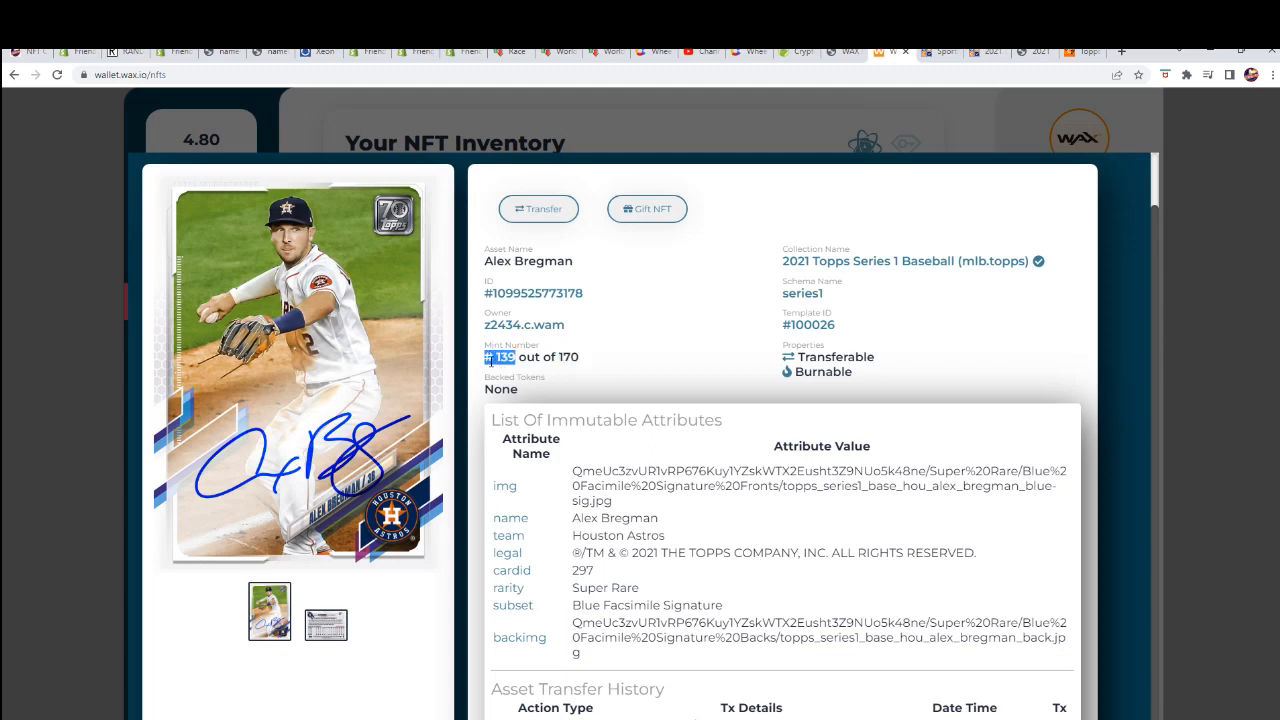
mouse_move(632, 332)
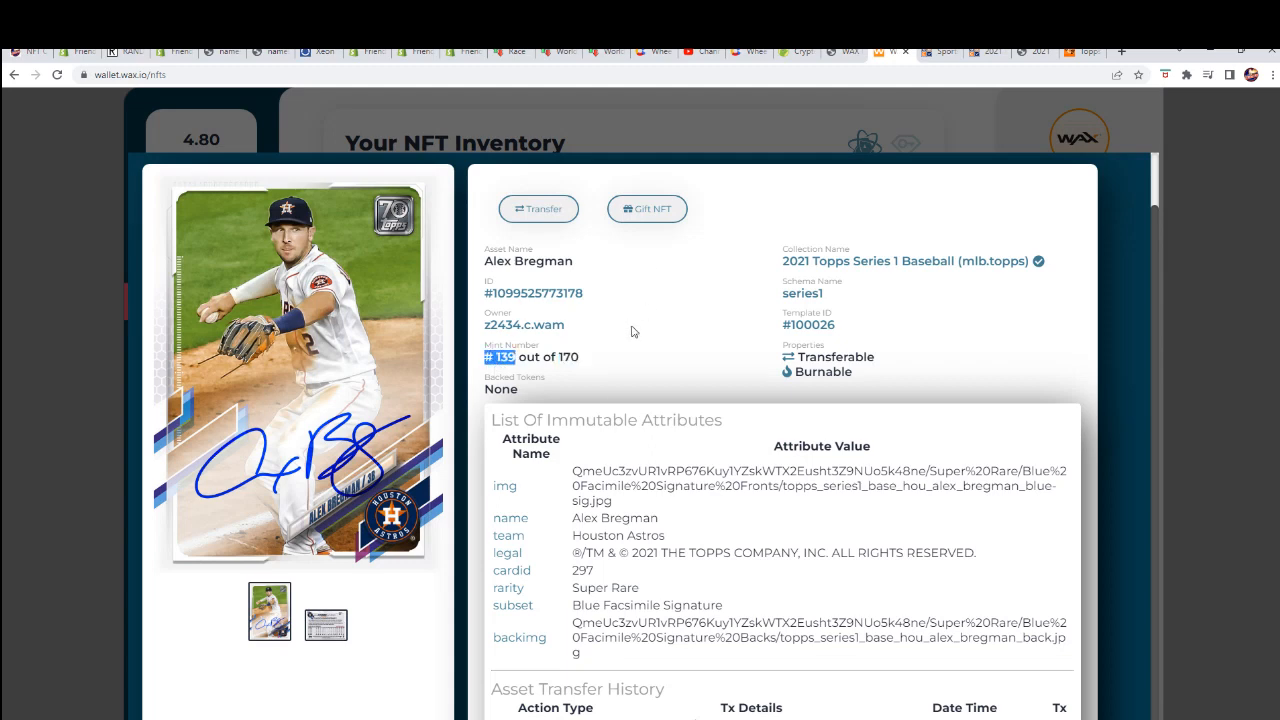
mouse_move(584, 120)
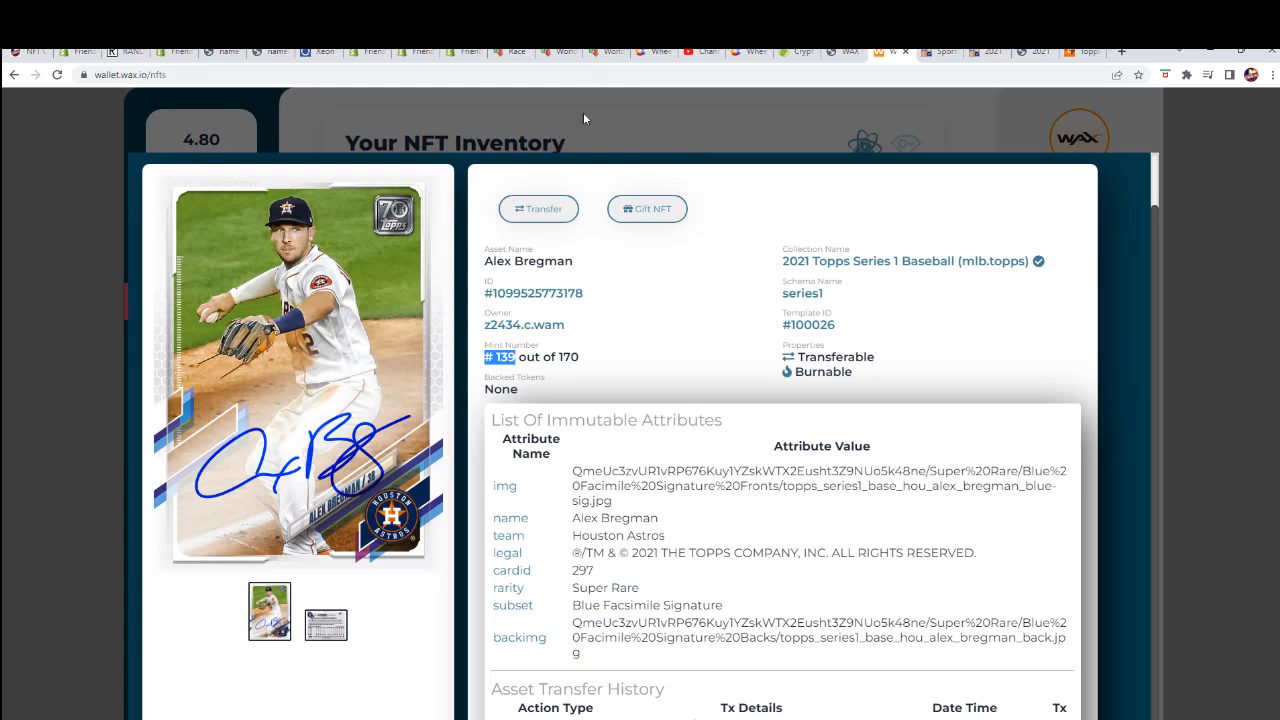
mouse_move(112, 52)
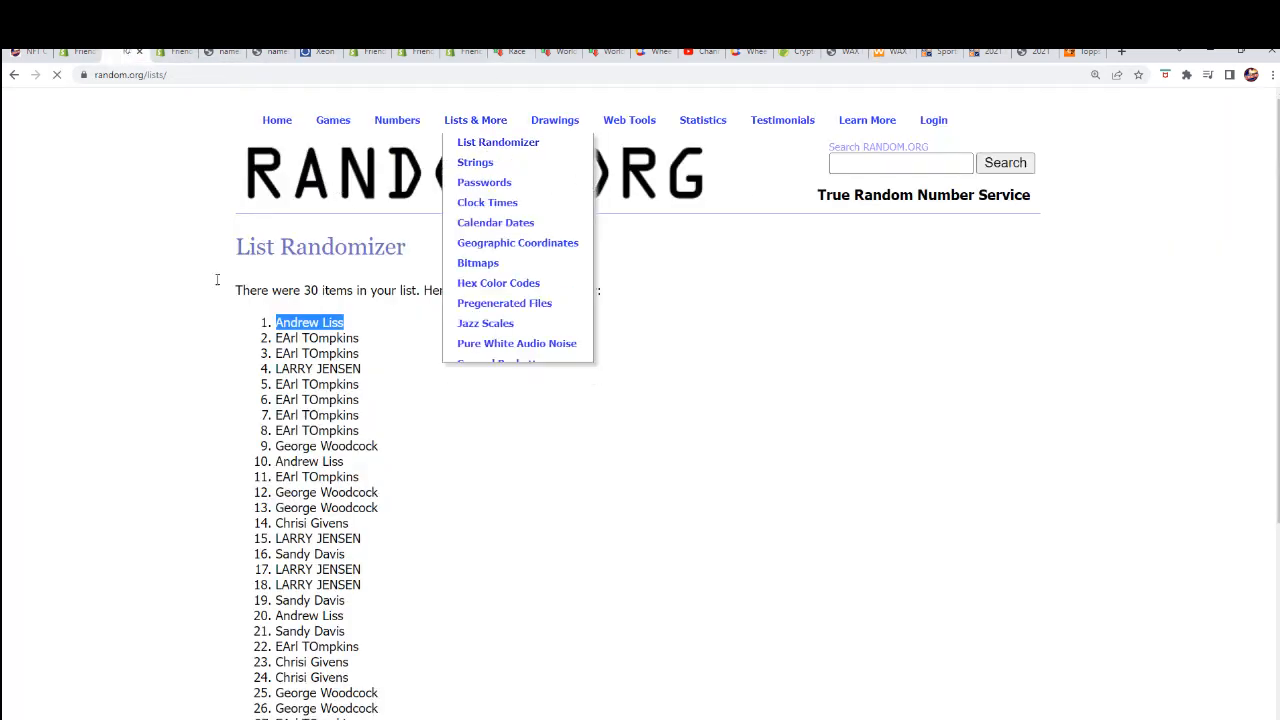
Begin a new List Randomizer and select the participant owner names as its items.
left_click(498, 140)
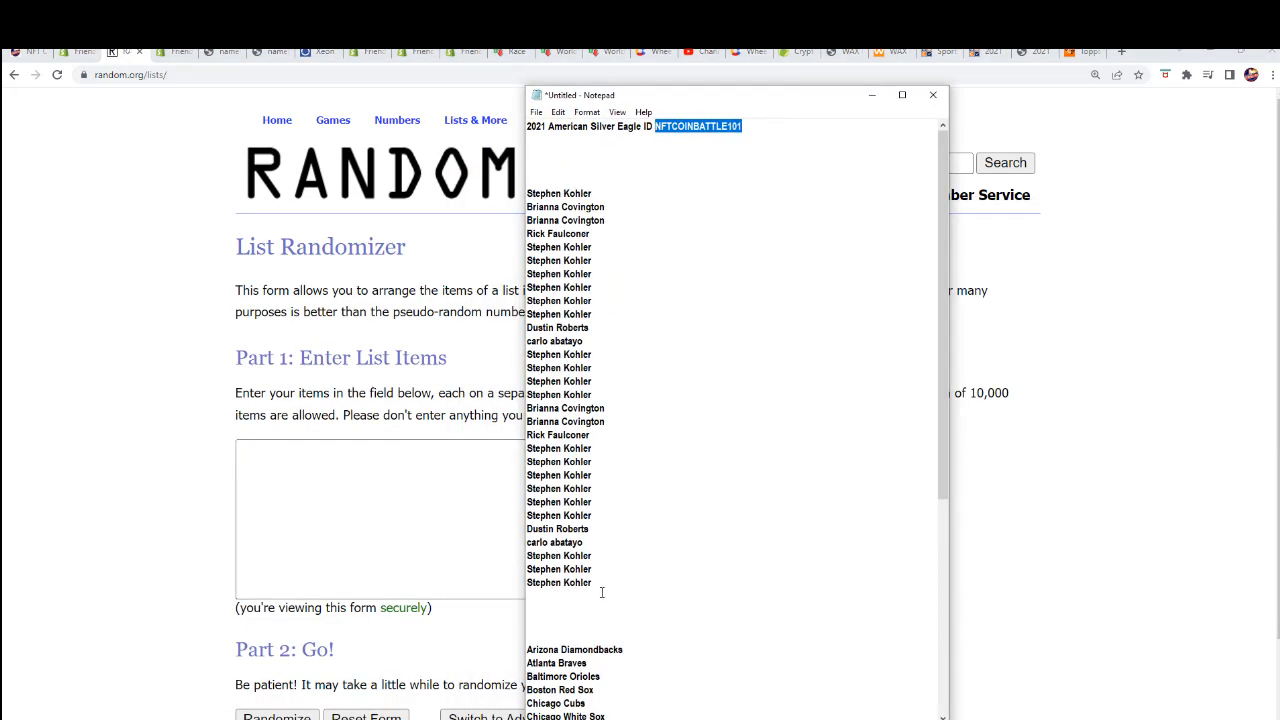
left_click_drag(532, 192, 590, 584)
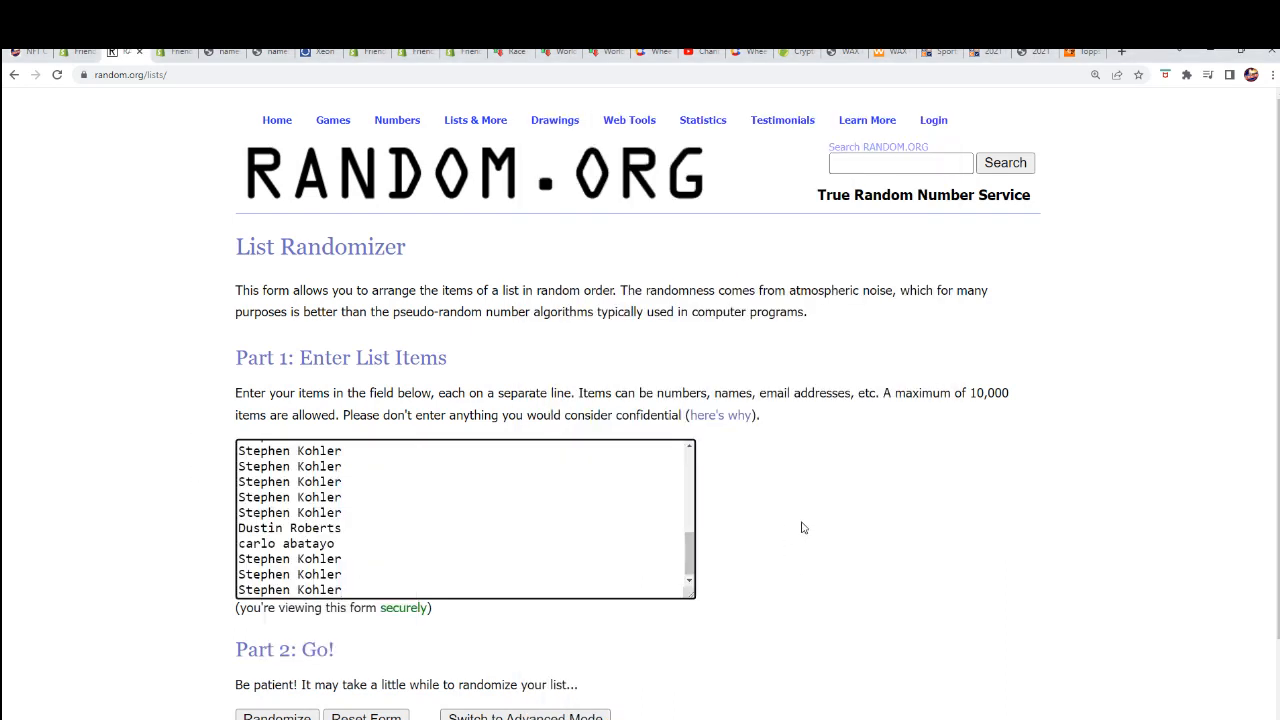
scroll("up", 3)
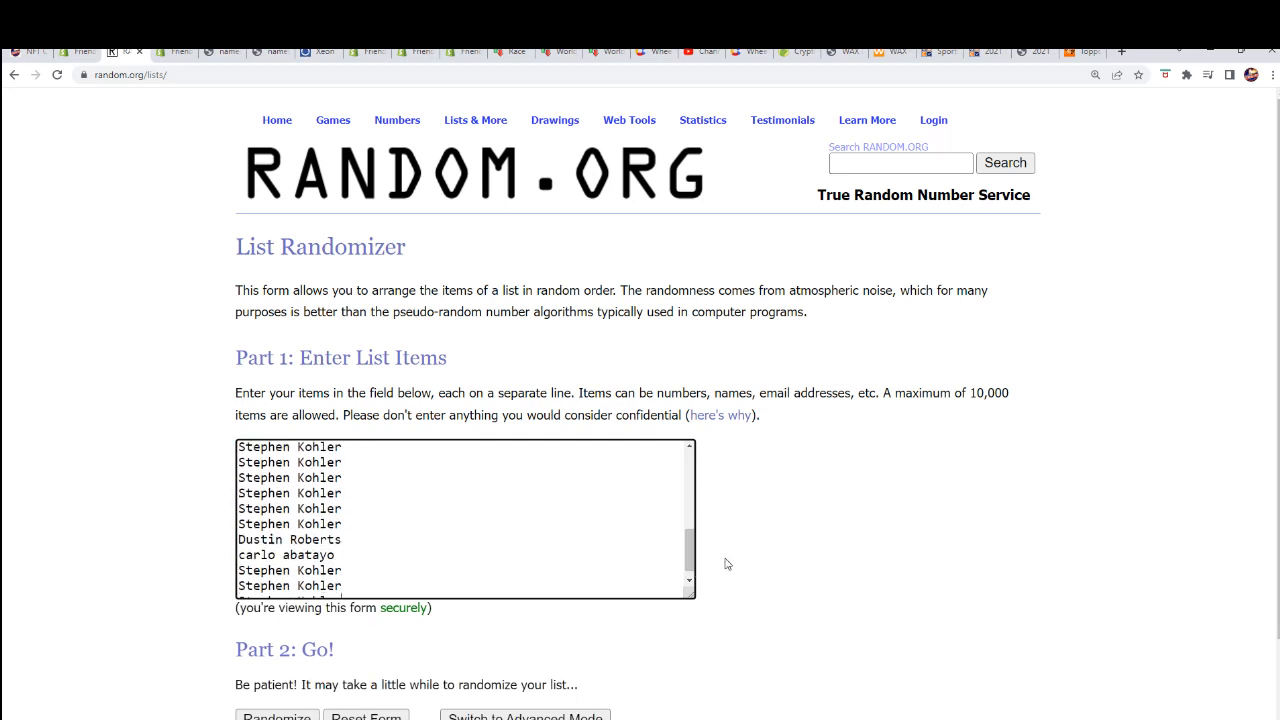
scroll("down", 3)
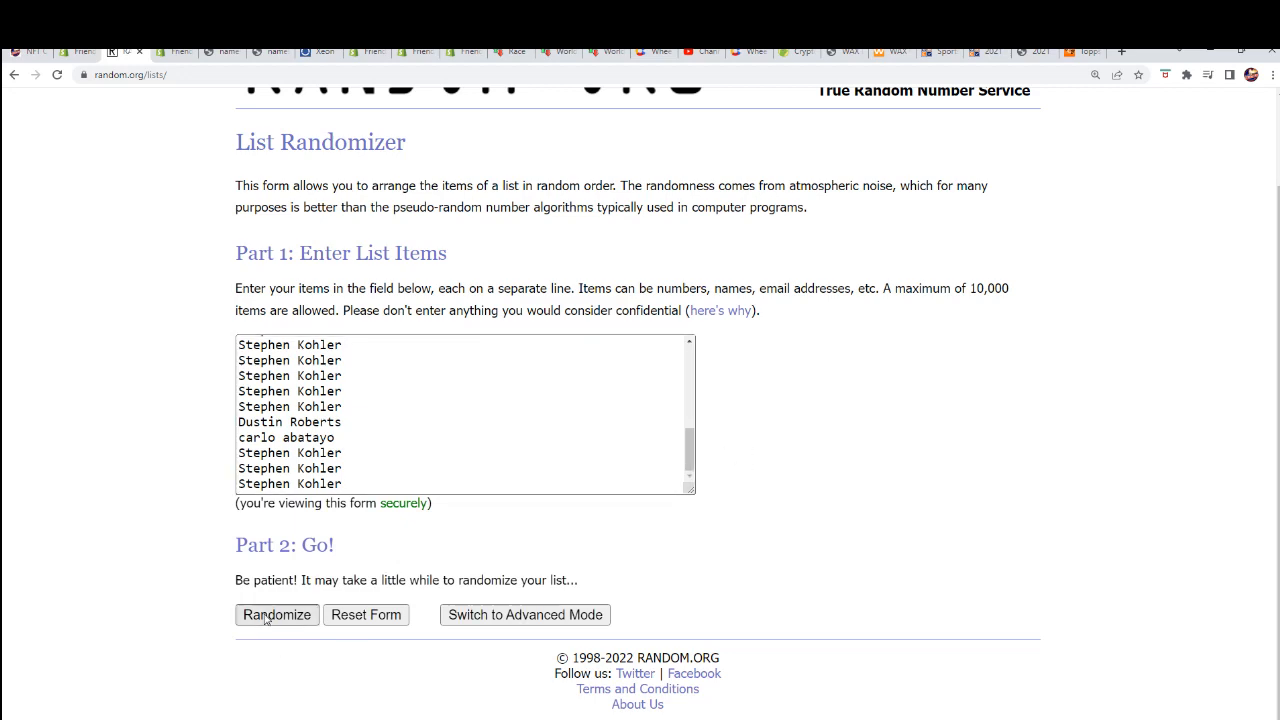
Randomize the 30-name list repeatedly until it has been shuffled seven times.
left_click(276, 614)
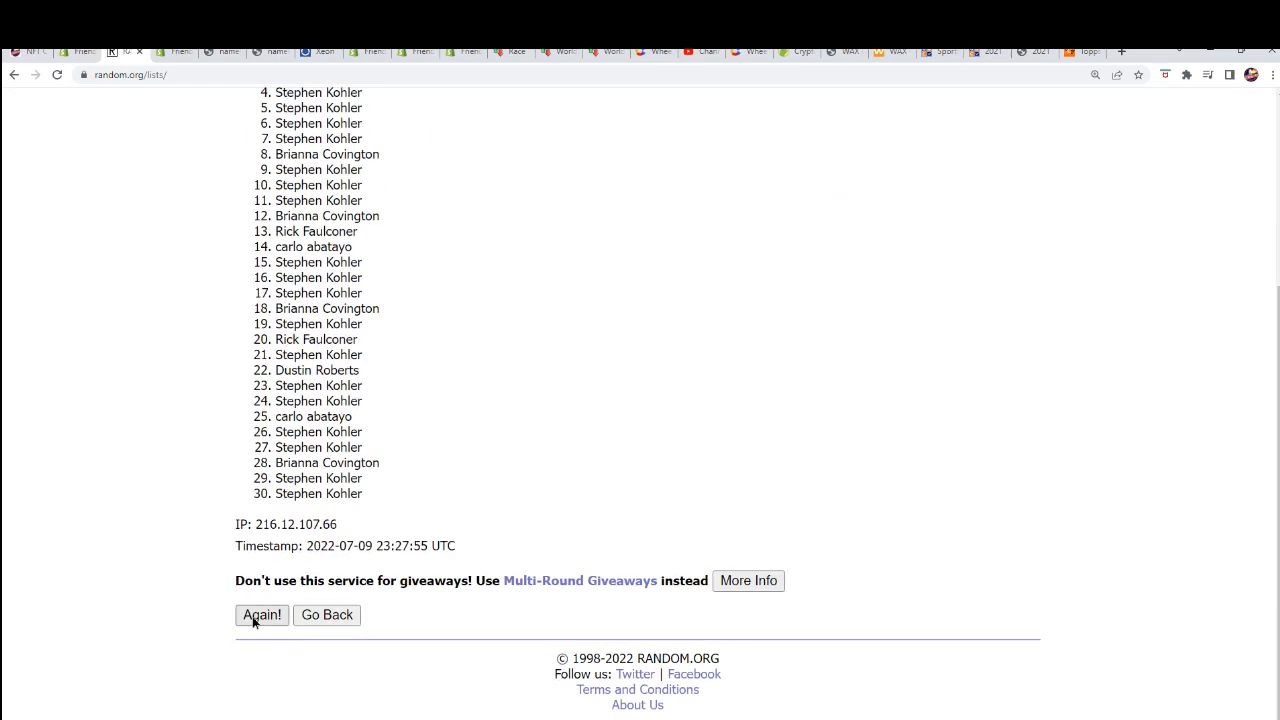
left_click(260, 616)
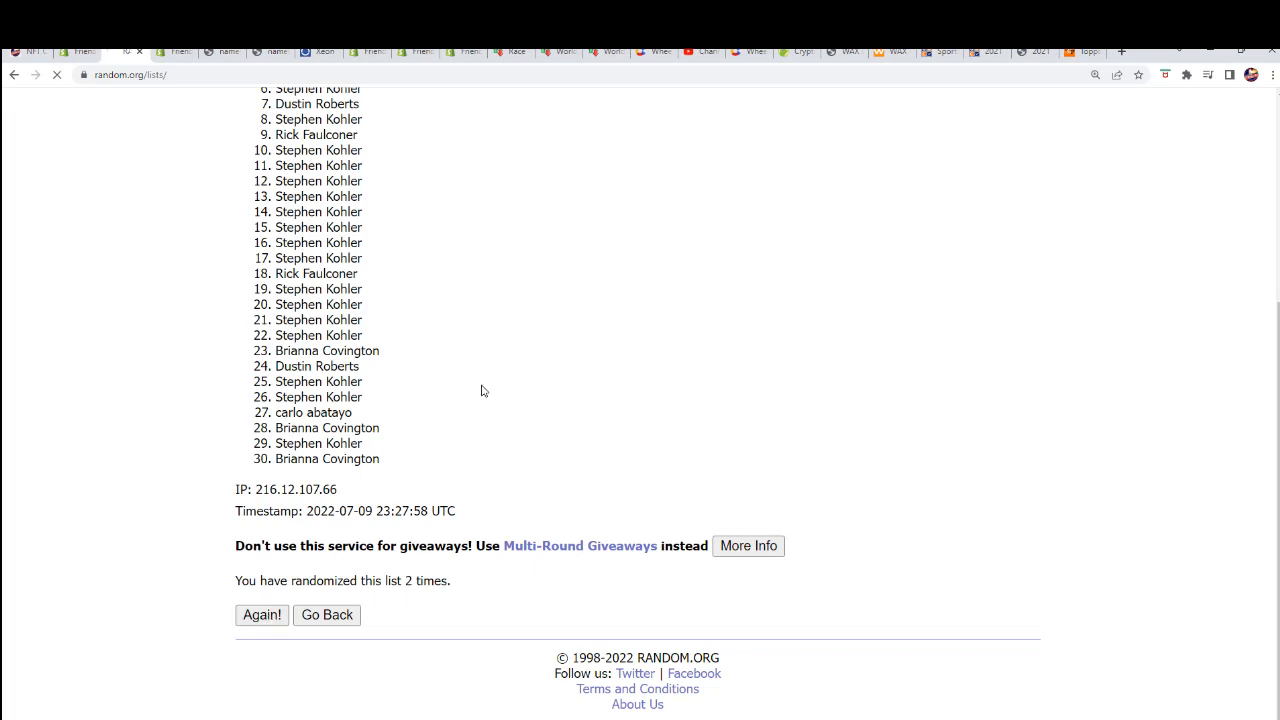
left_click(260, 616)
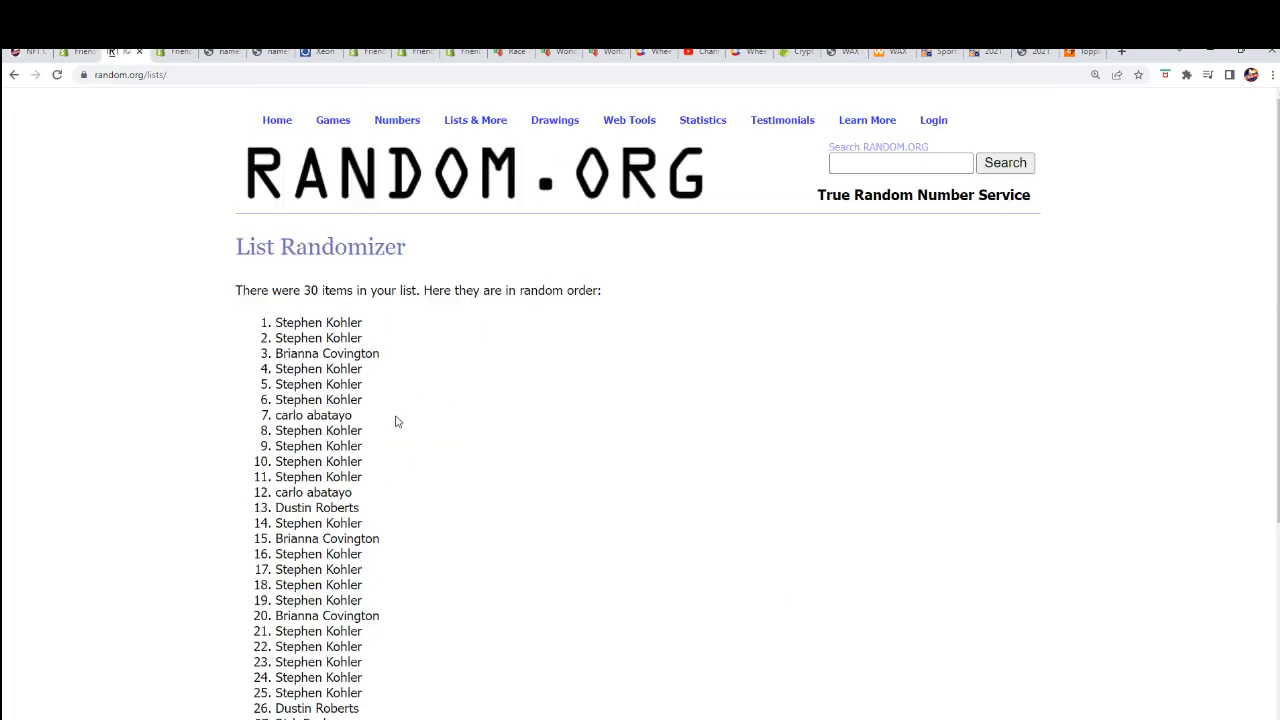
scroll("down", 3)
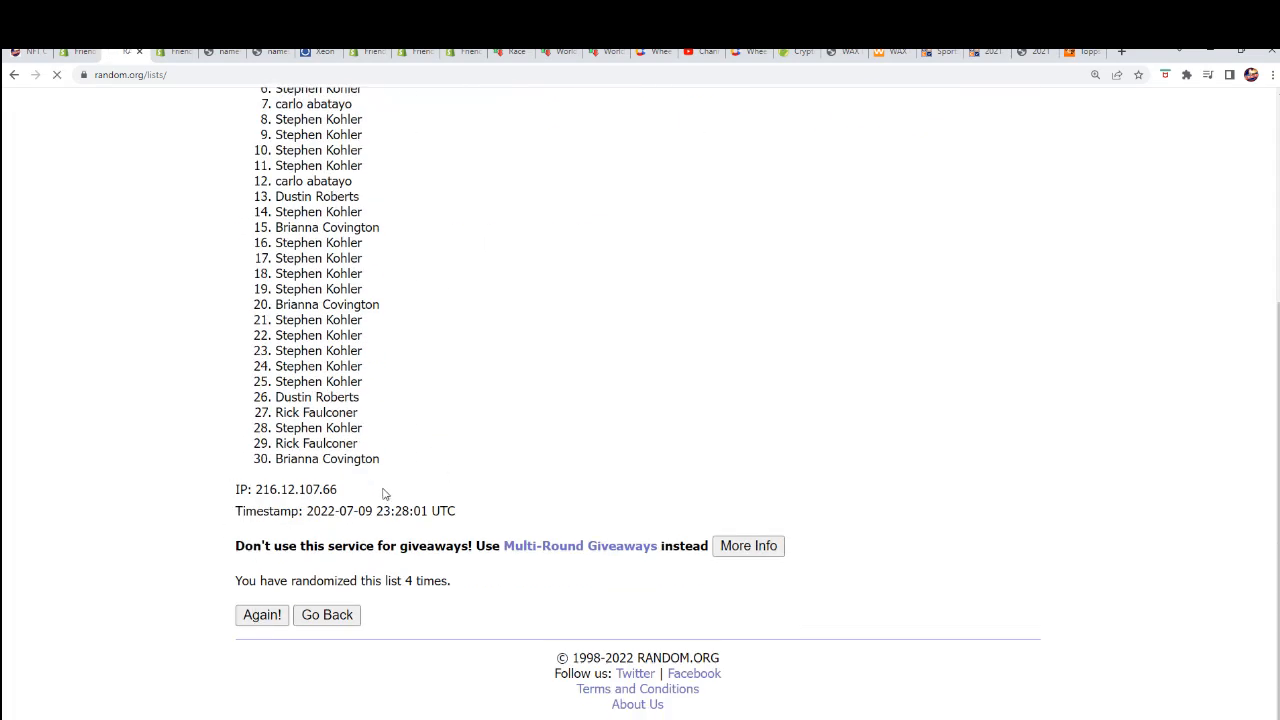
left_click(260, 614)
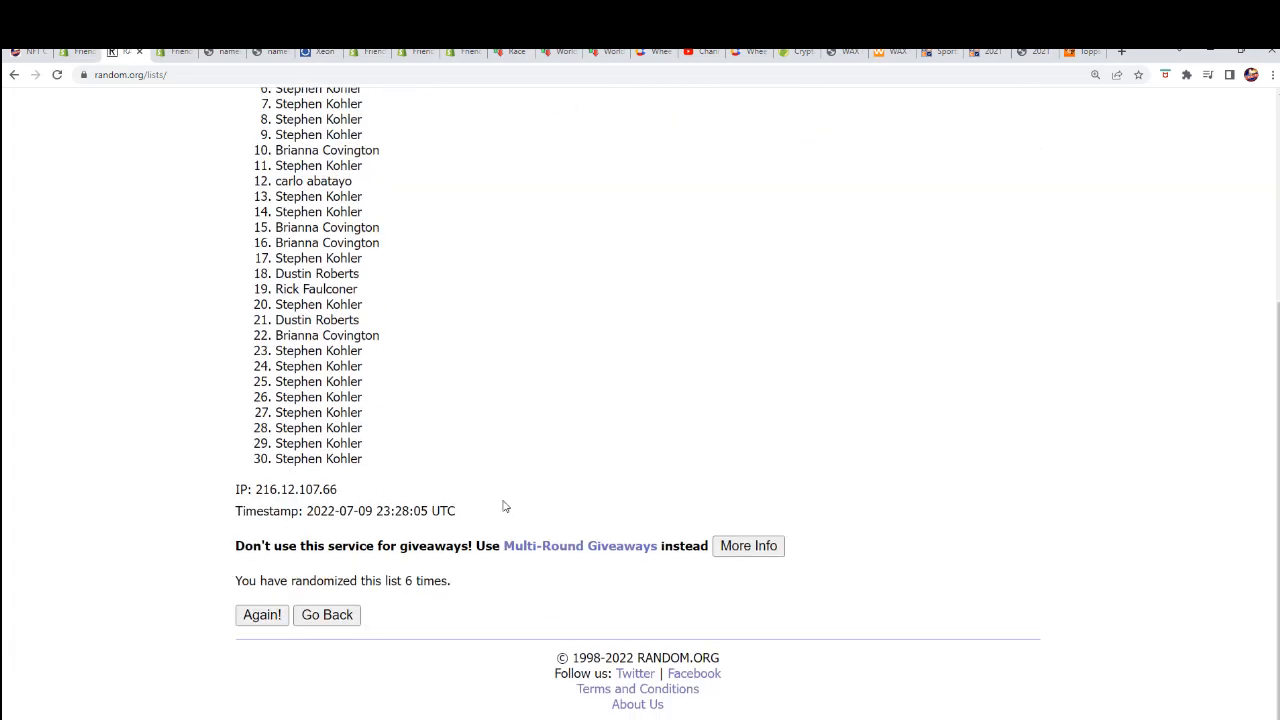
left_click(262, 614)
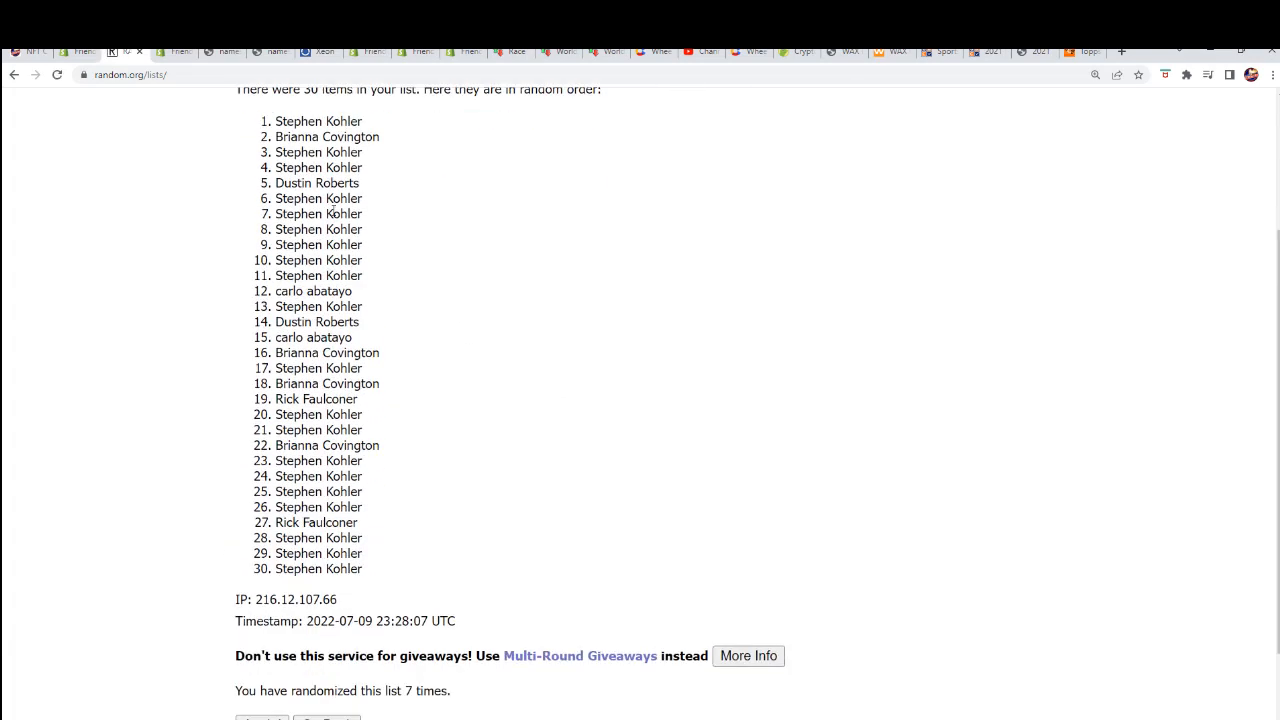
Select the final shuffled list of 30 names and copy it.
left_click_drag(280, 122, 362, 568)
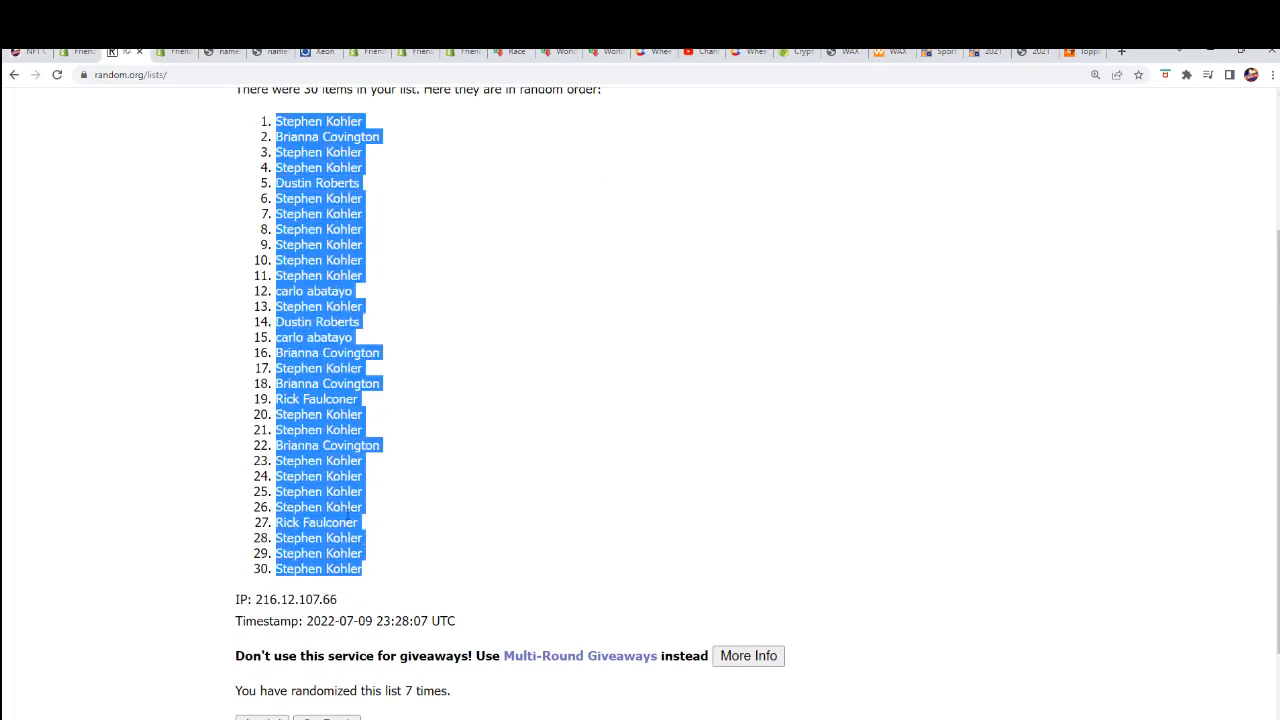
right_click(330, 390)
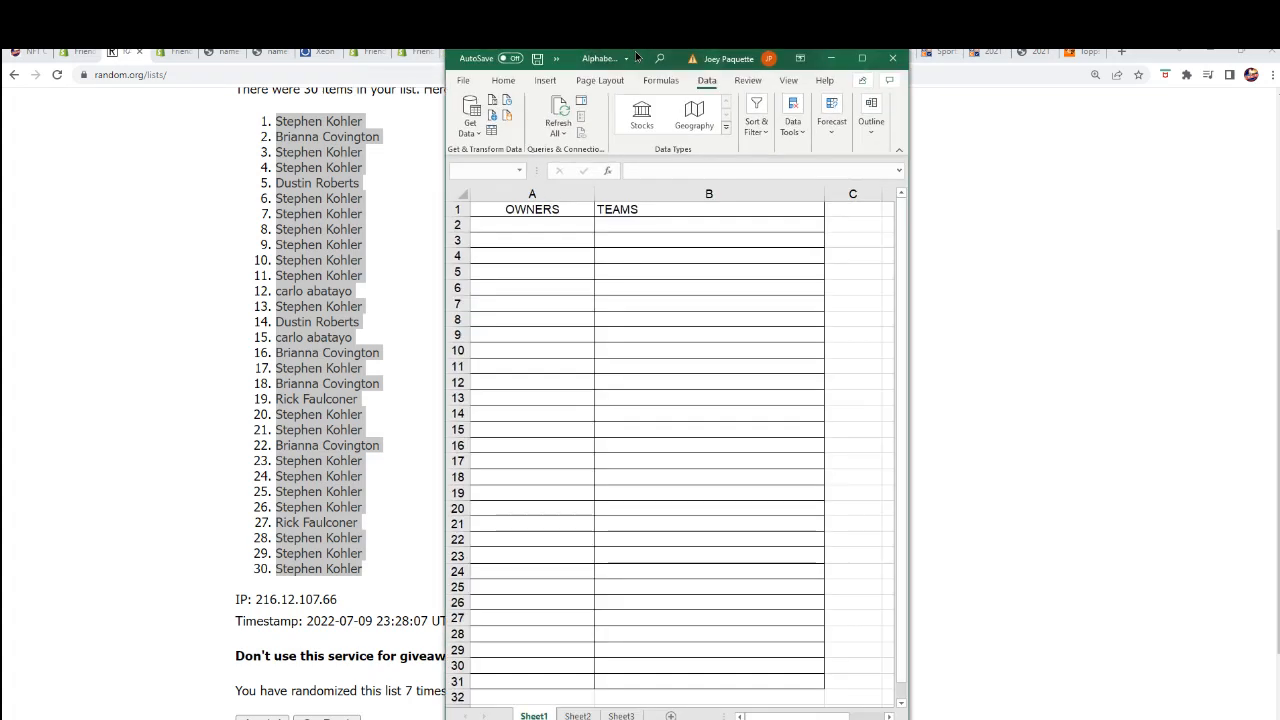
Paste the 30 shuffled names into the OWNERS column as plain text via Paste Special.
left_click(532, 218)
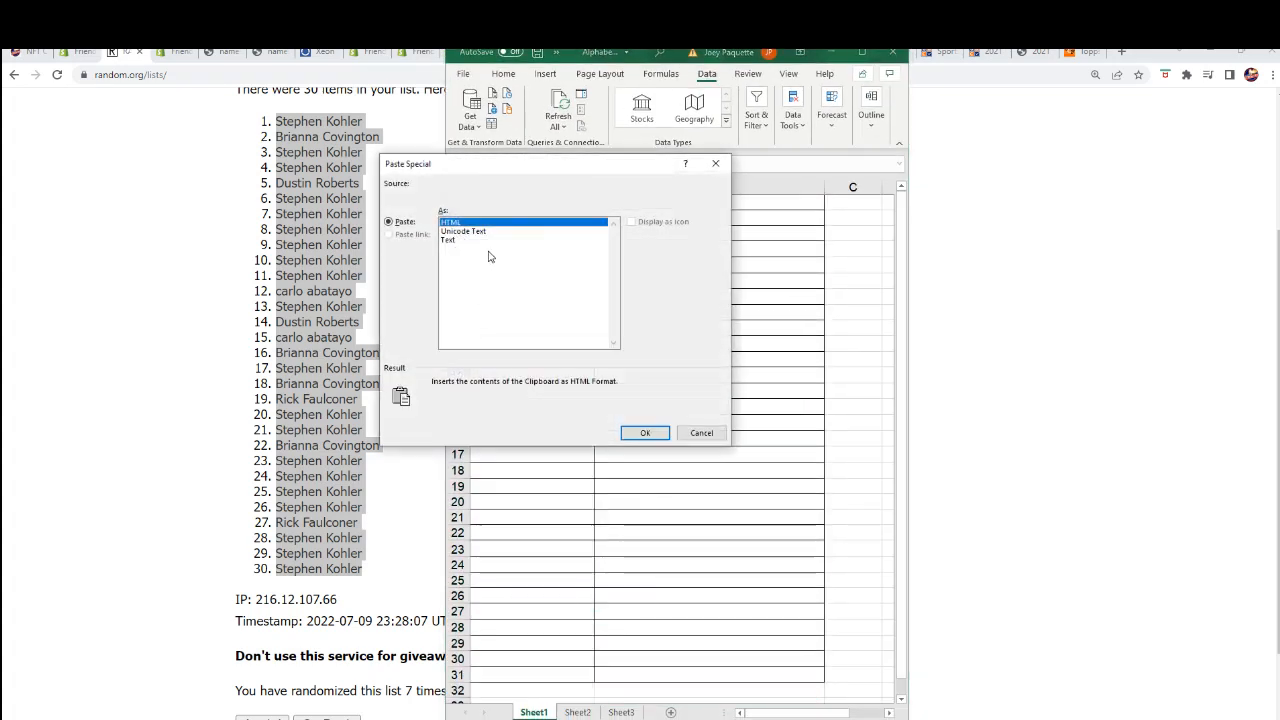
left_click(644, 432)
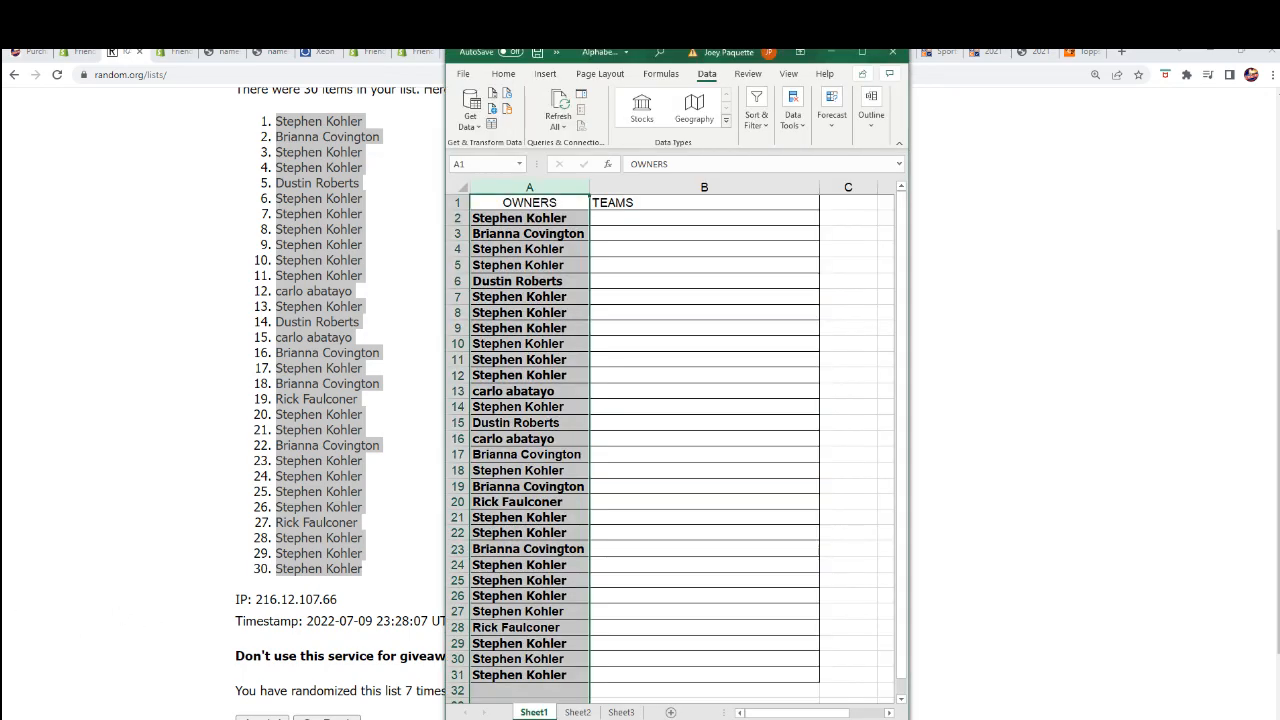
Start a fresh List Randomizer with the 30 MLB team names entered.
scroll("up", 3)
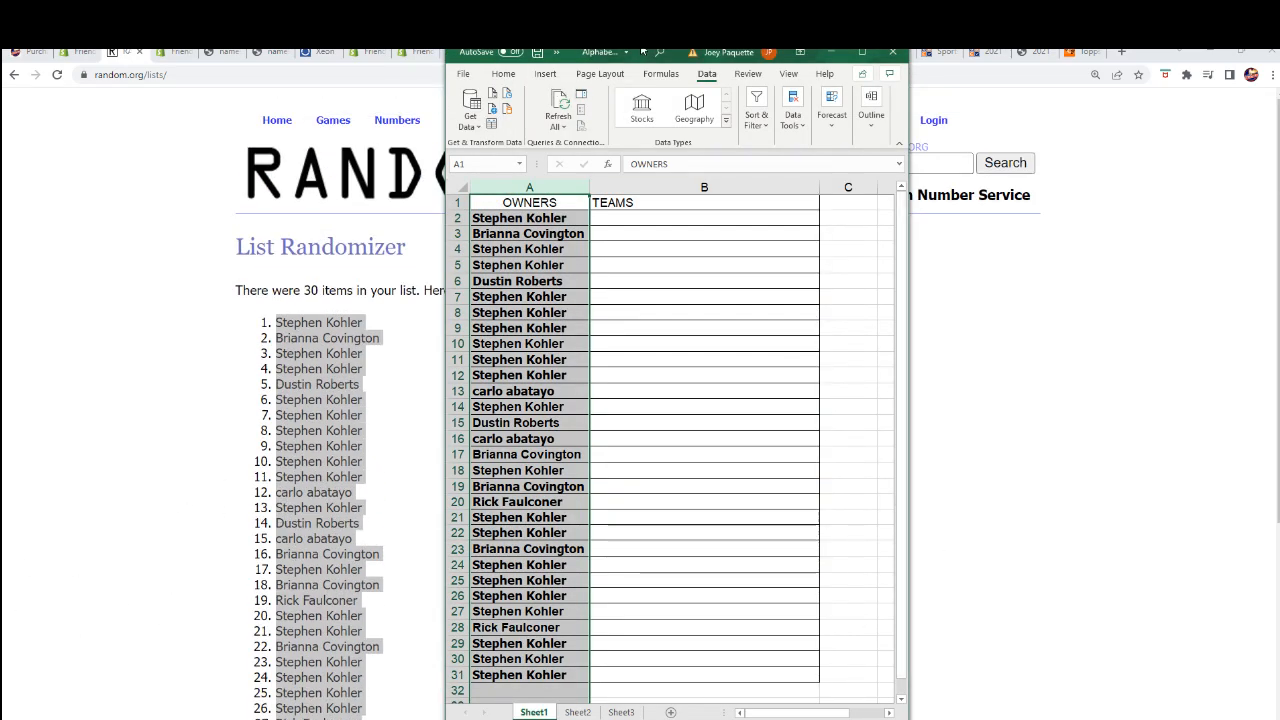
left_click(476, 120)
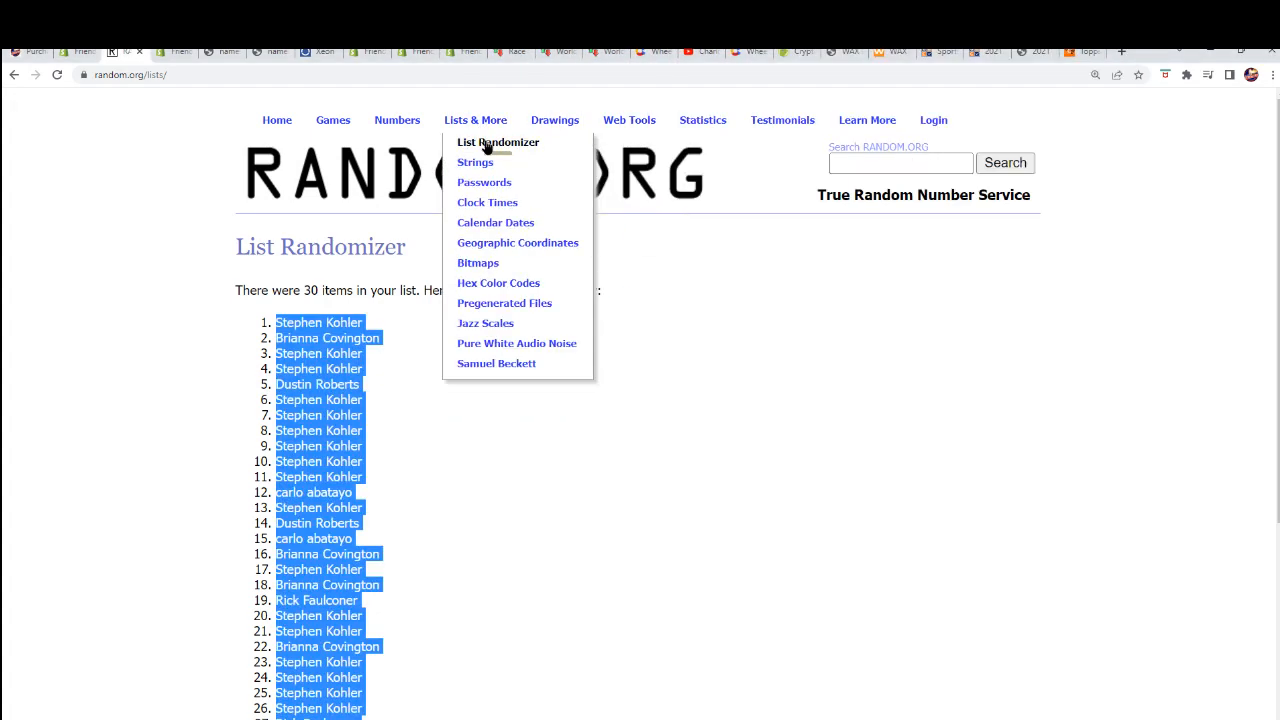
left_click(498, 142)
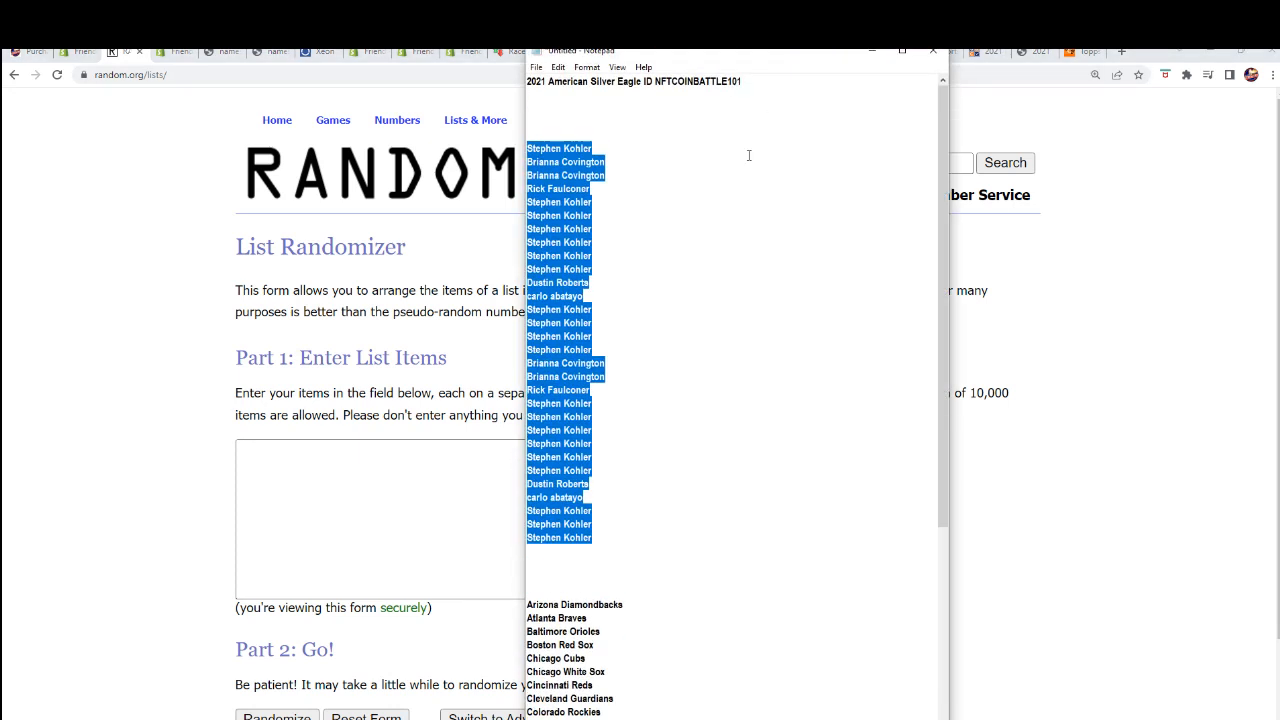
scroll("down", 3)
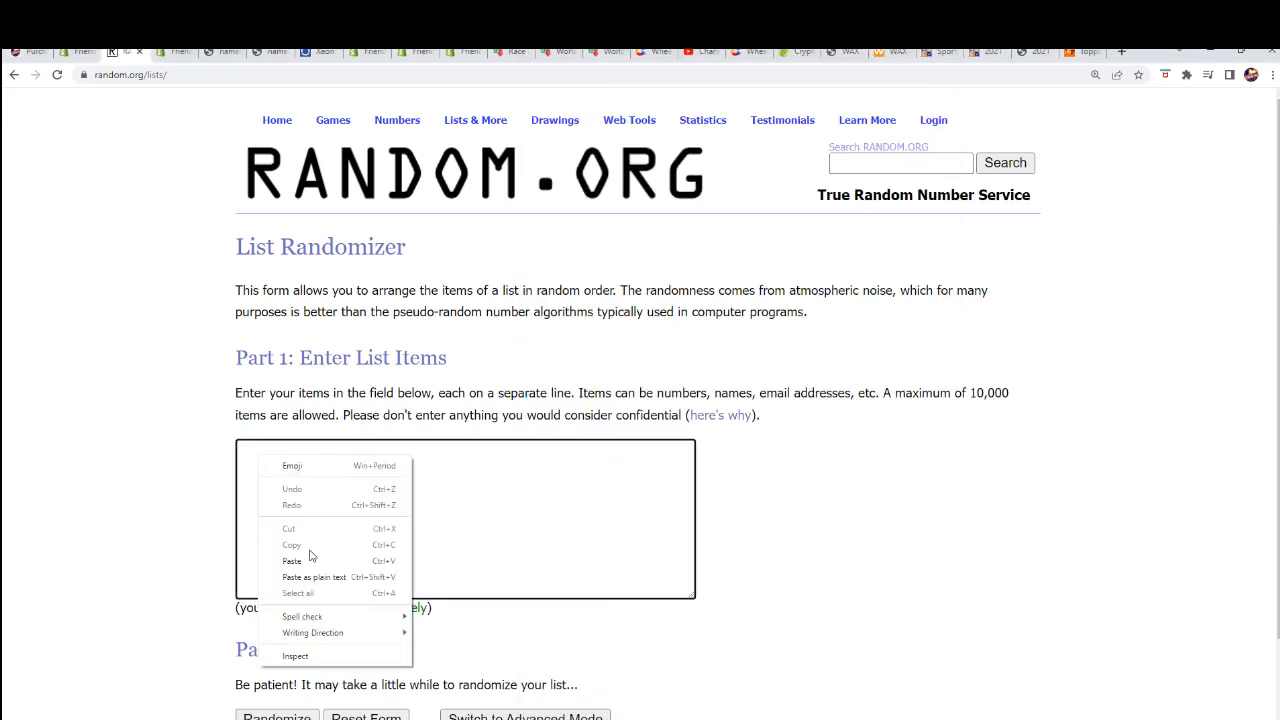
left_click(292, 560)
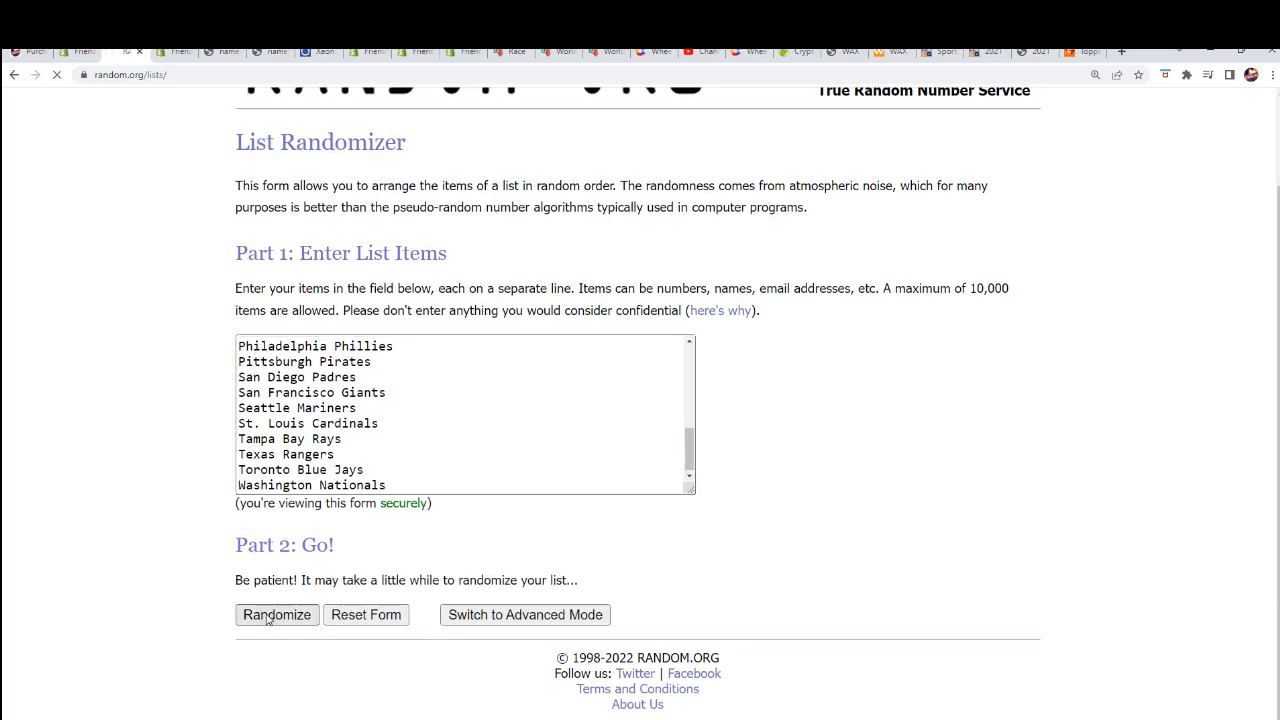
Shuffle the team list several times to get its final random order.
left_click(276, 614)
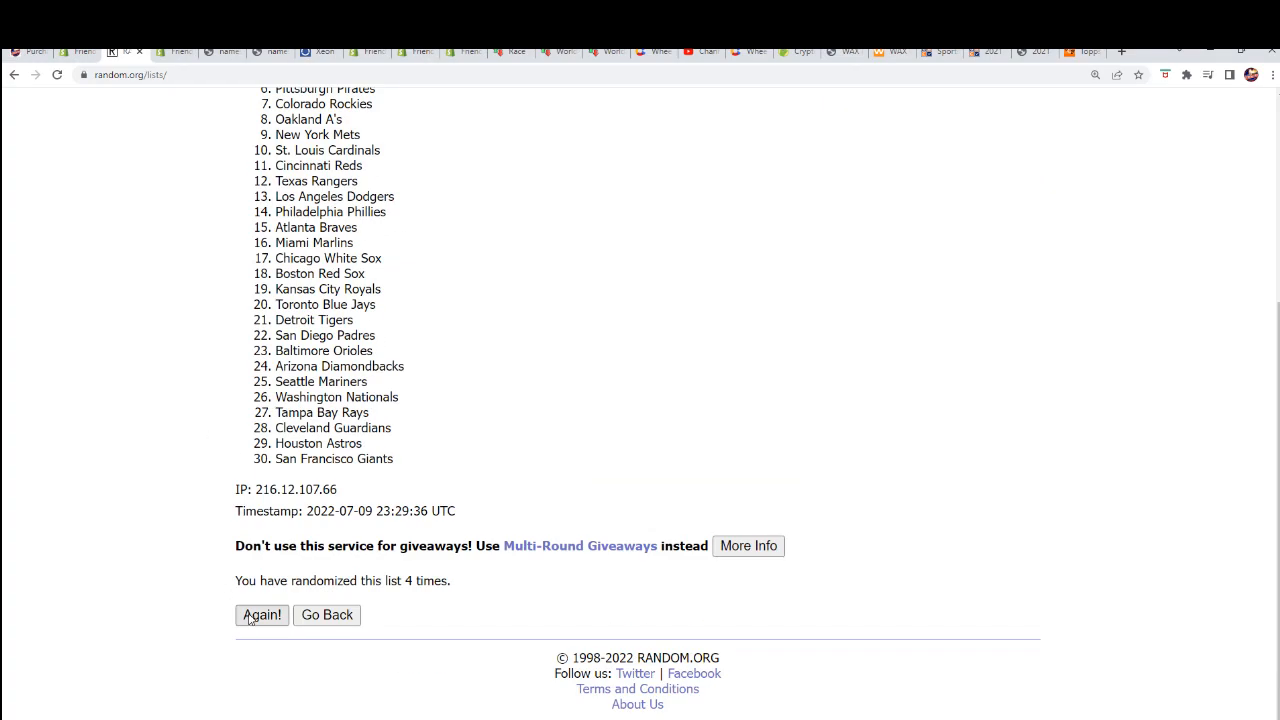
left_click(262, 616)
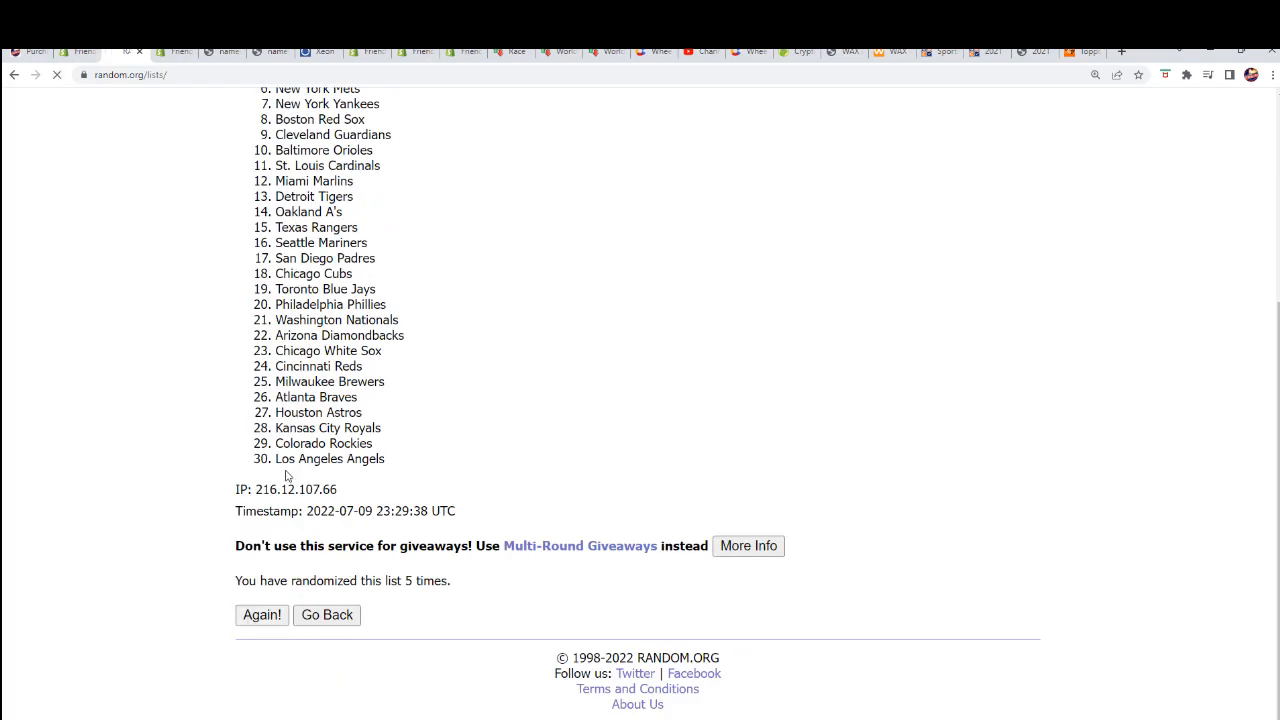
left_click(262, 614)
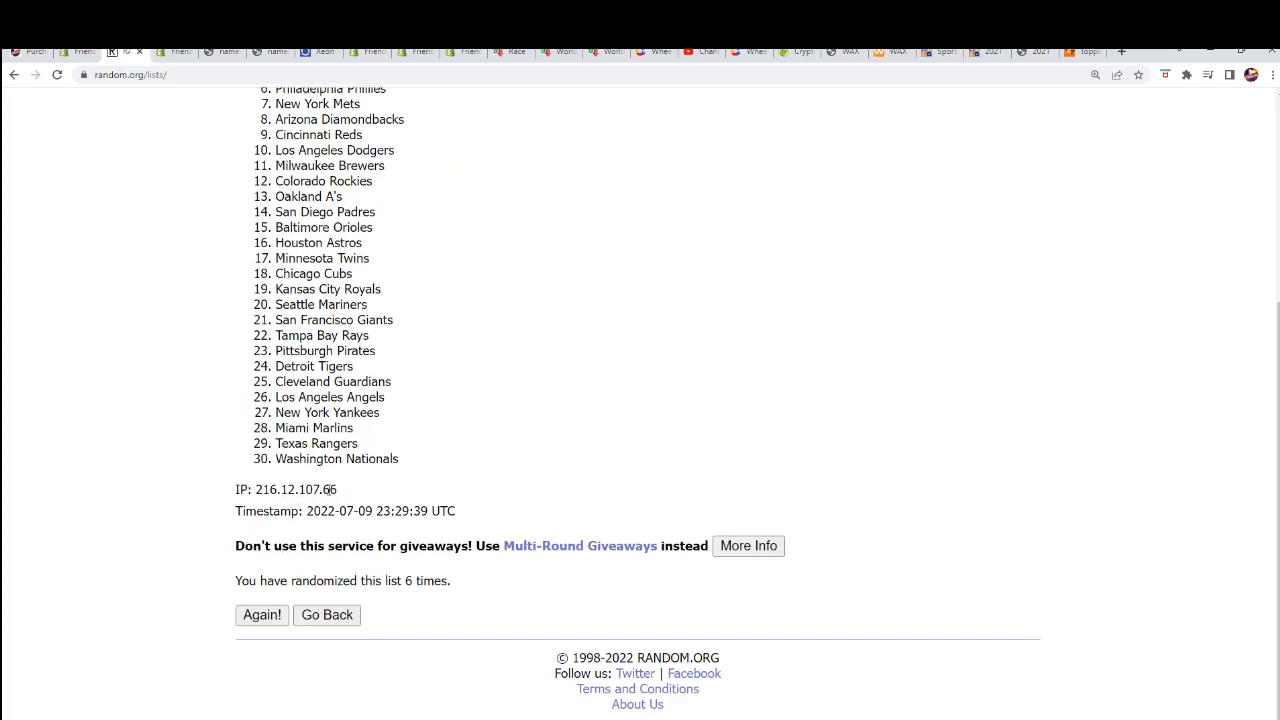
mouse_move(380, 442)
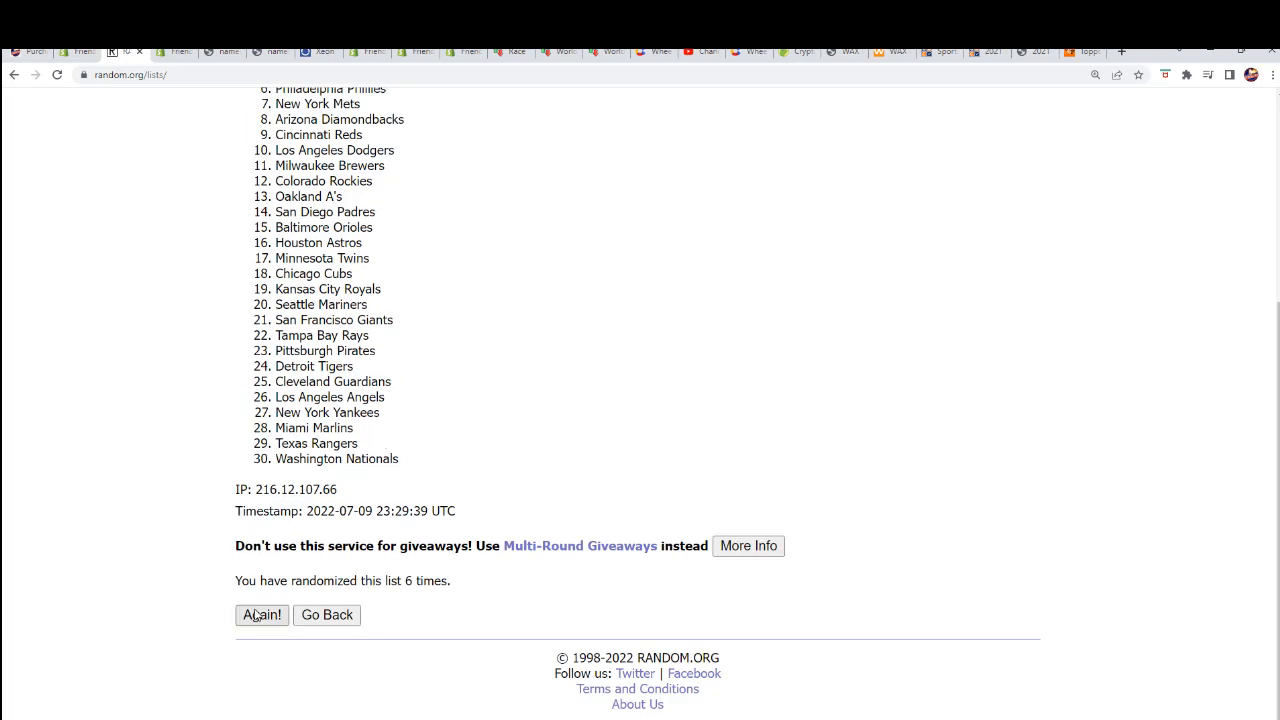
left_click(262, 616)
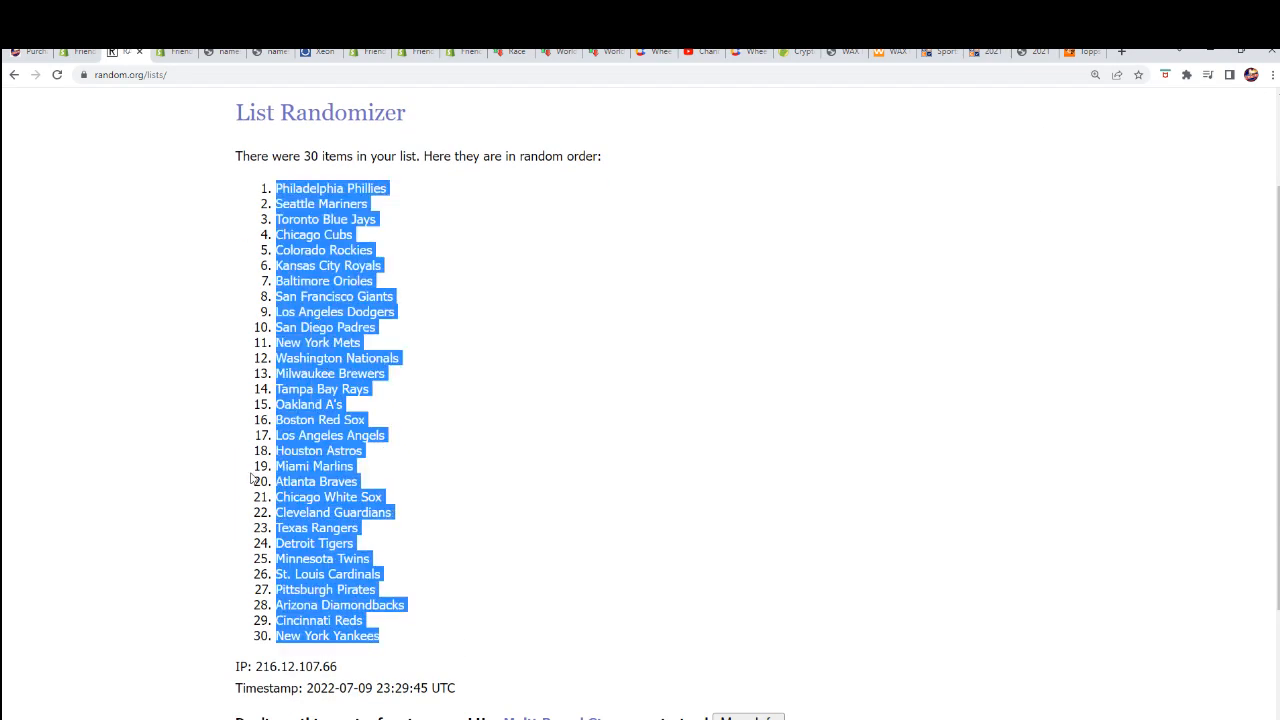
Paste the shuffled MLB teams into the TEAMS column from B2 as plain text.
scroll("down", 3)
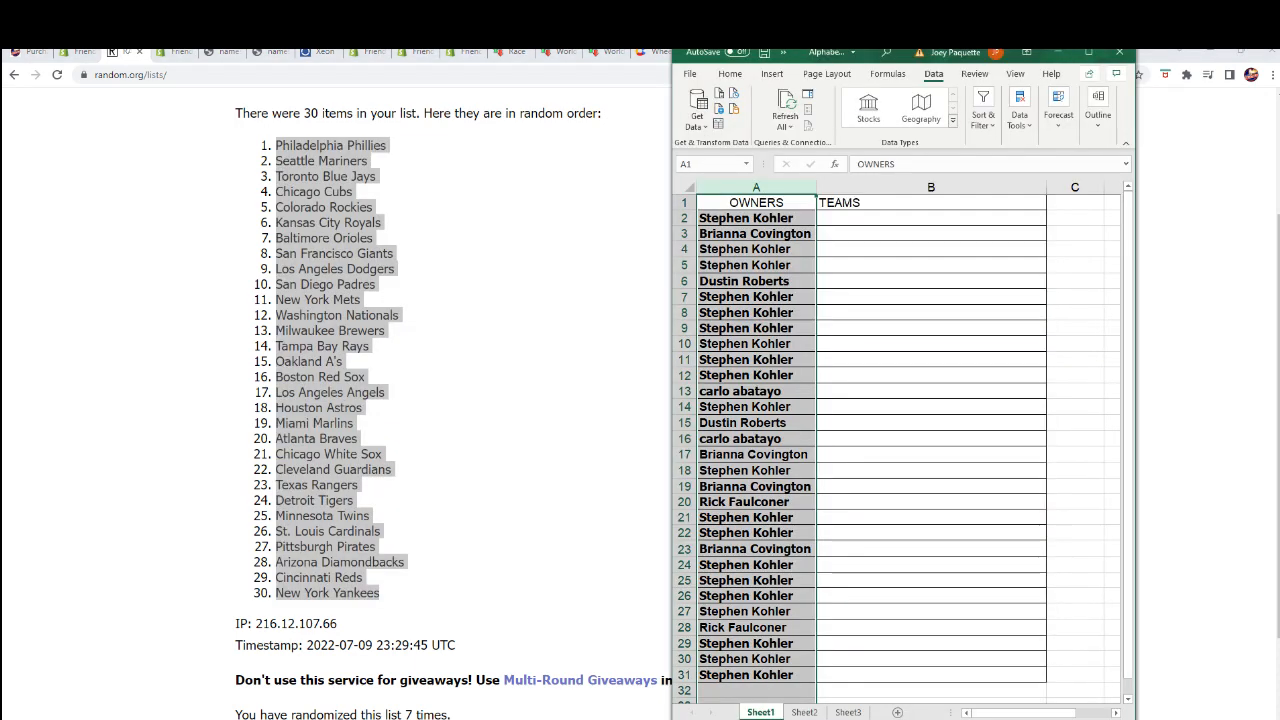
right_click(930, 216)
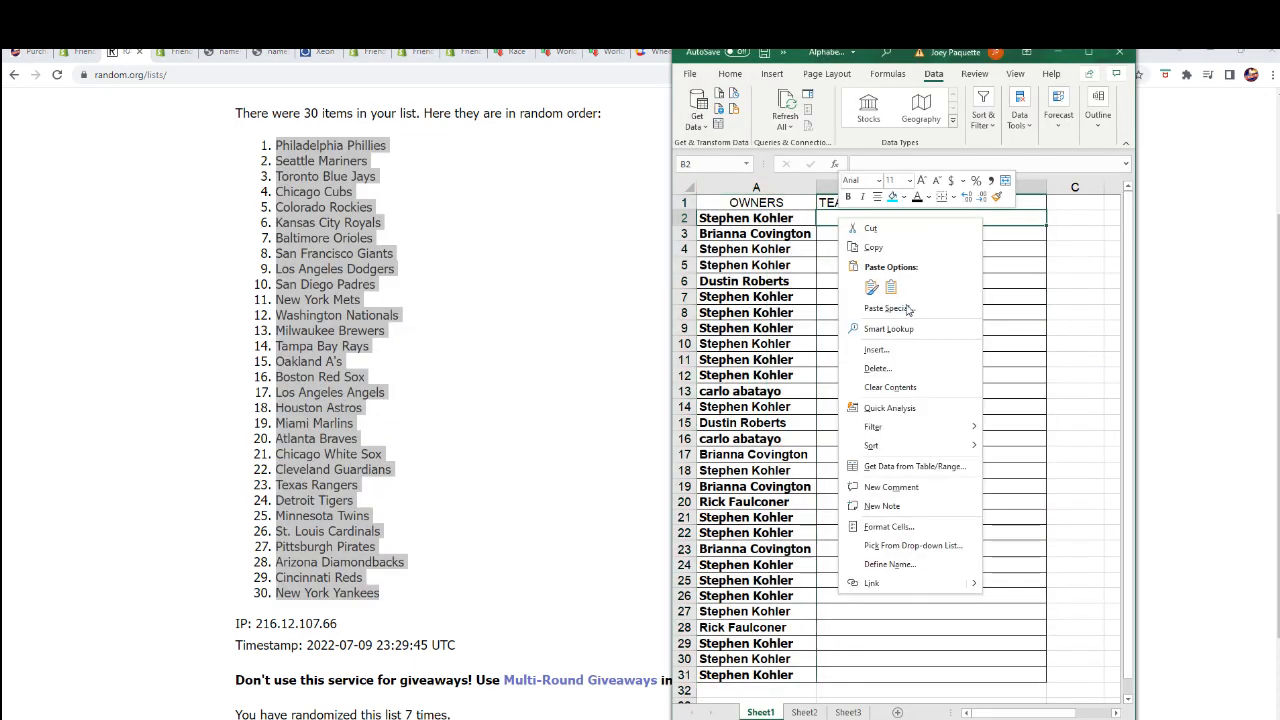
left_click(888, 308)
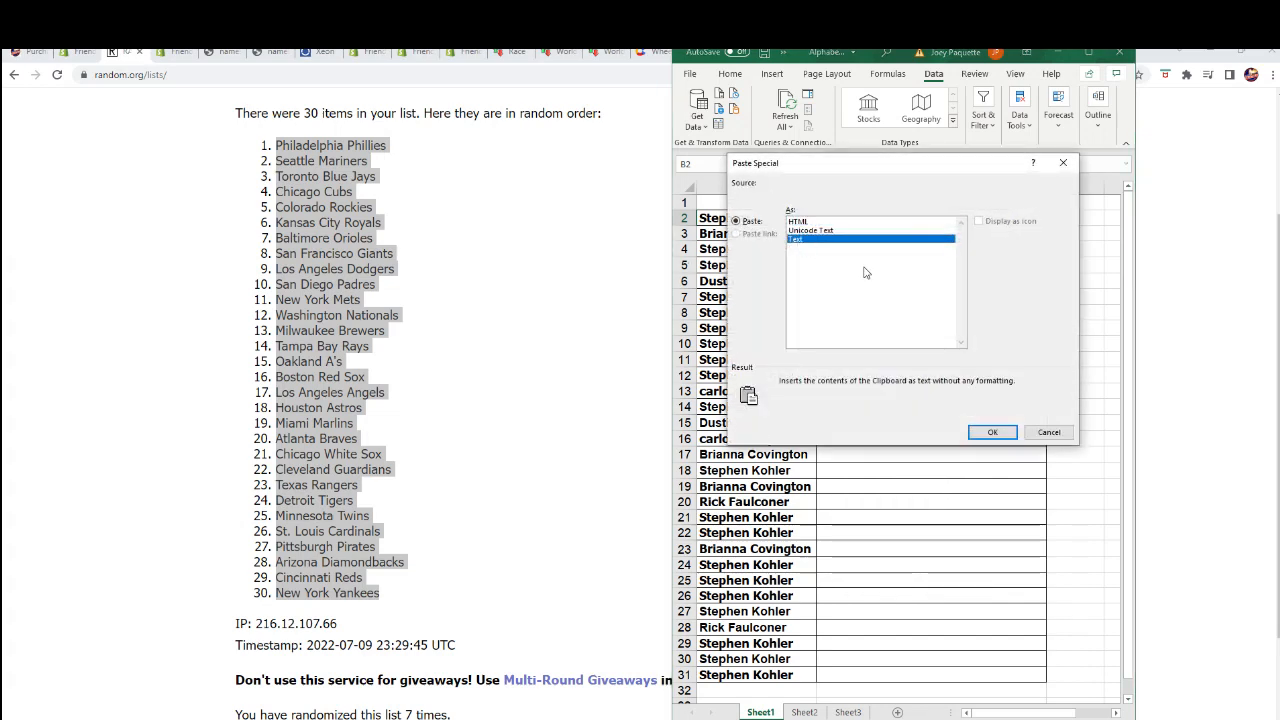
left_click(992, 432)
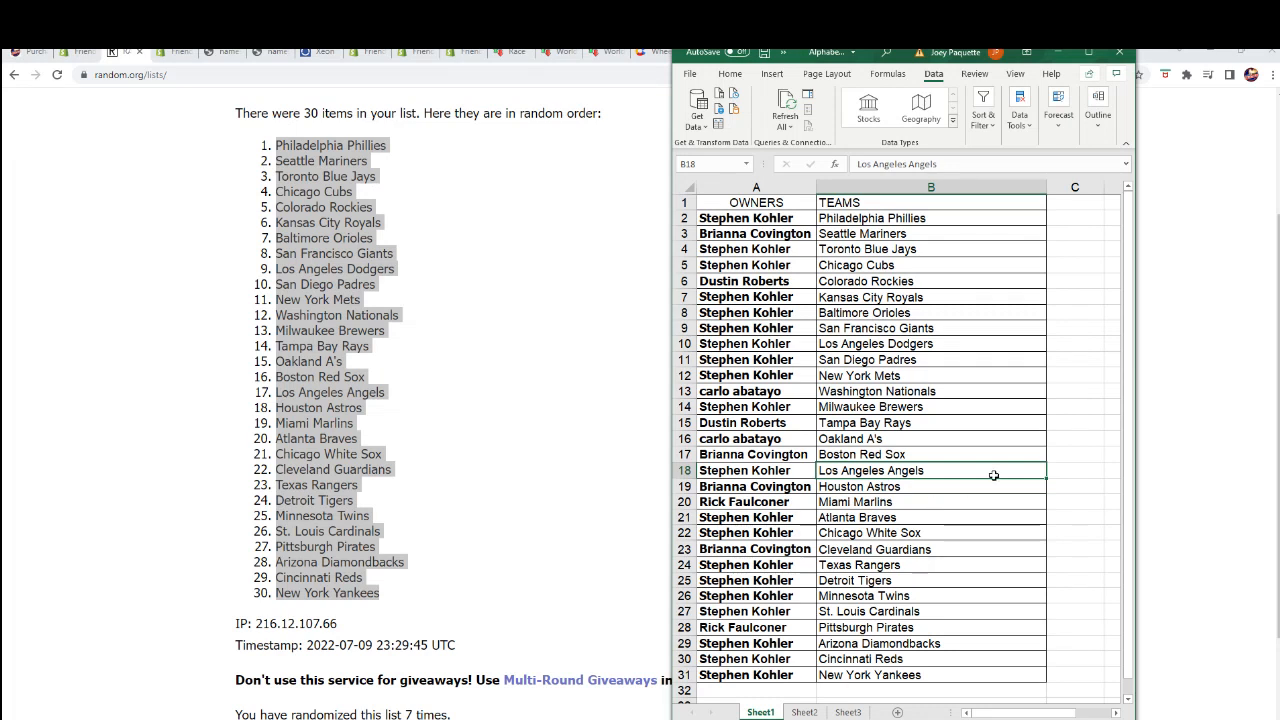
Sort the A1:B31 owners-and-teams table alphabetically by TEAMS, A to Z.
left_click(932, 674)
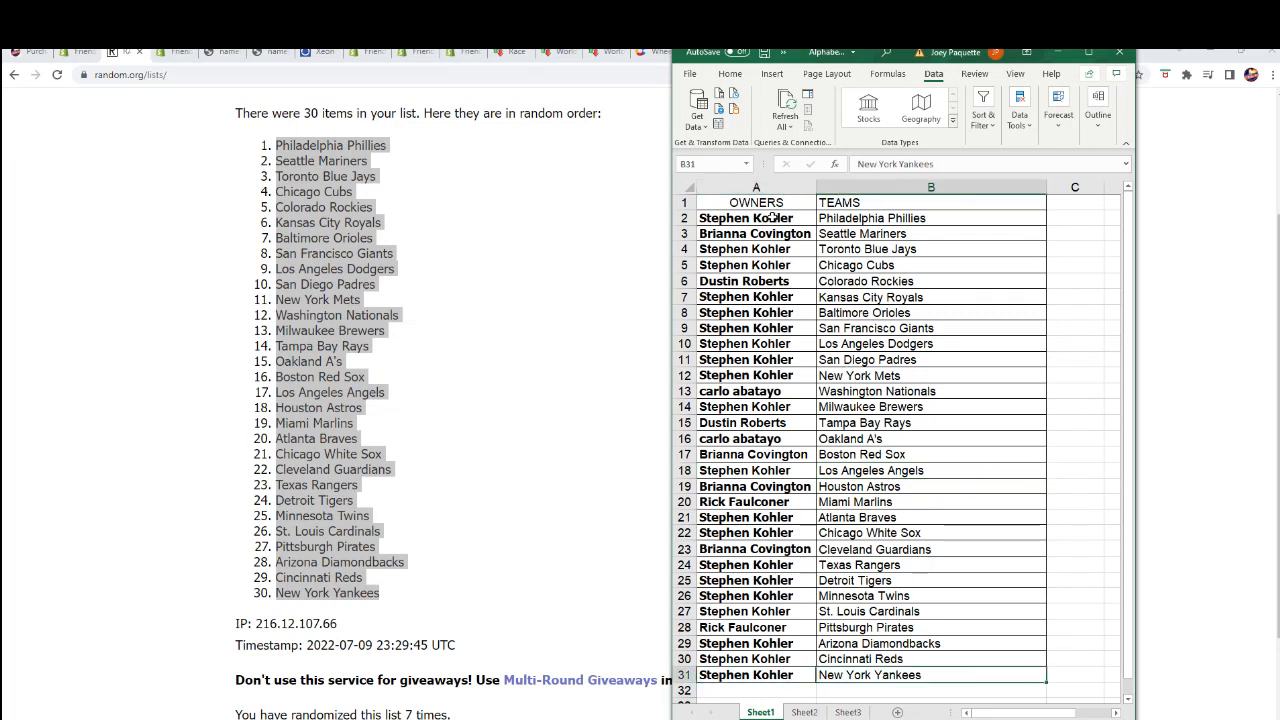
left_click_drag(756, 202, 930, 674)
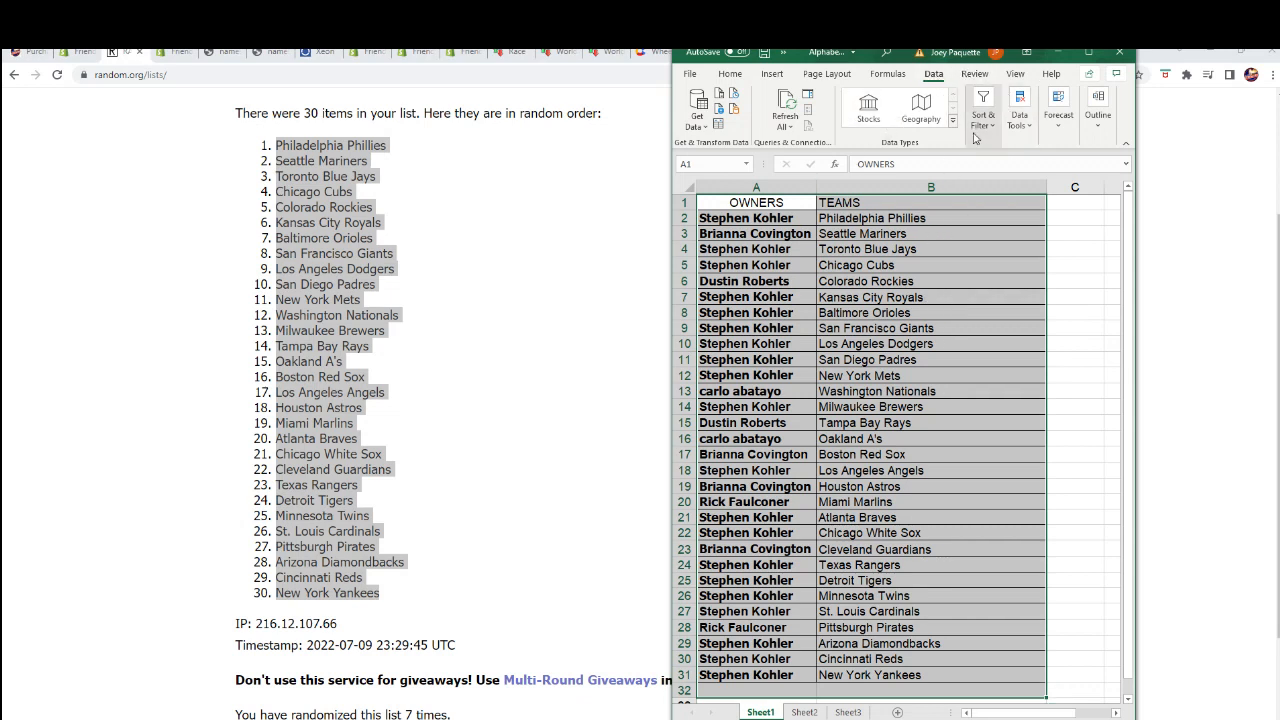
left_click(984, 108)
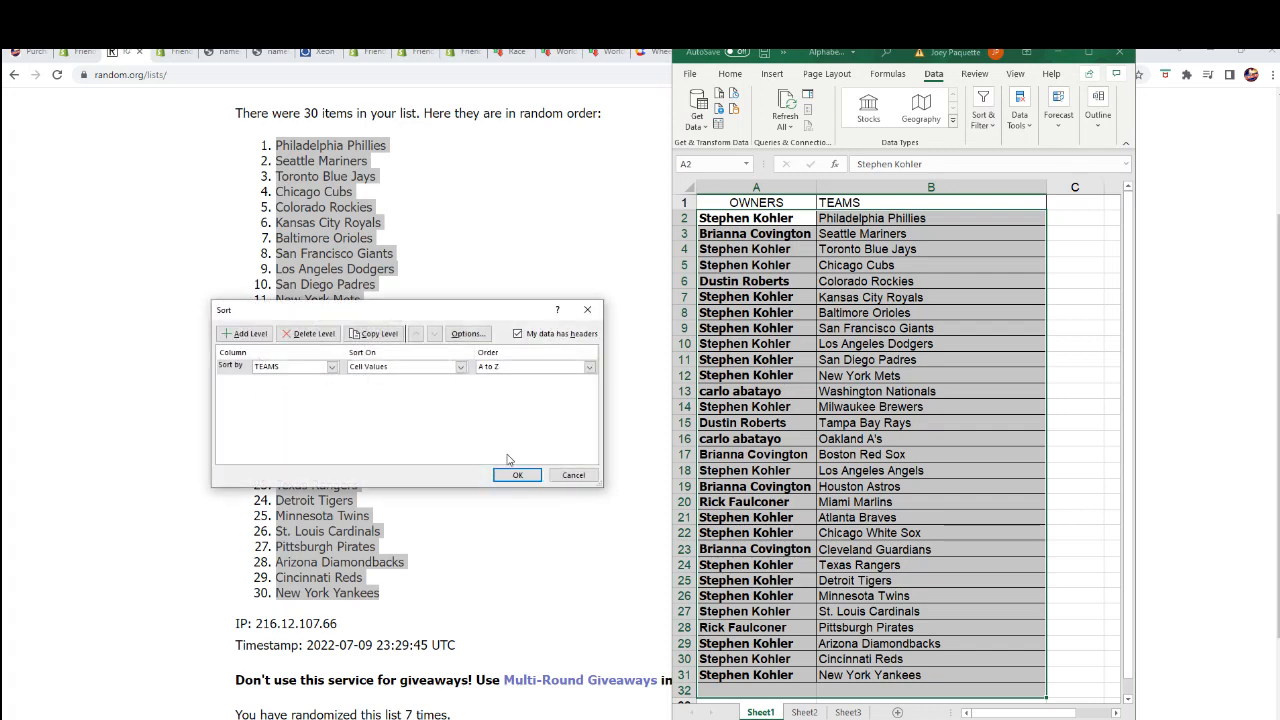
left_click(516, 476)
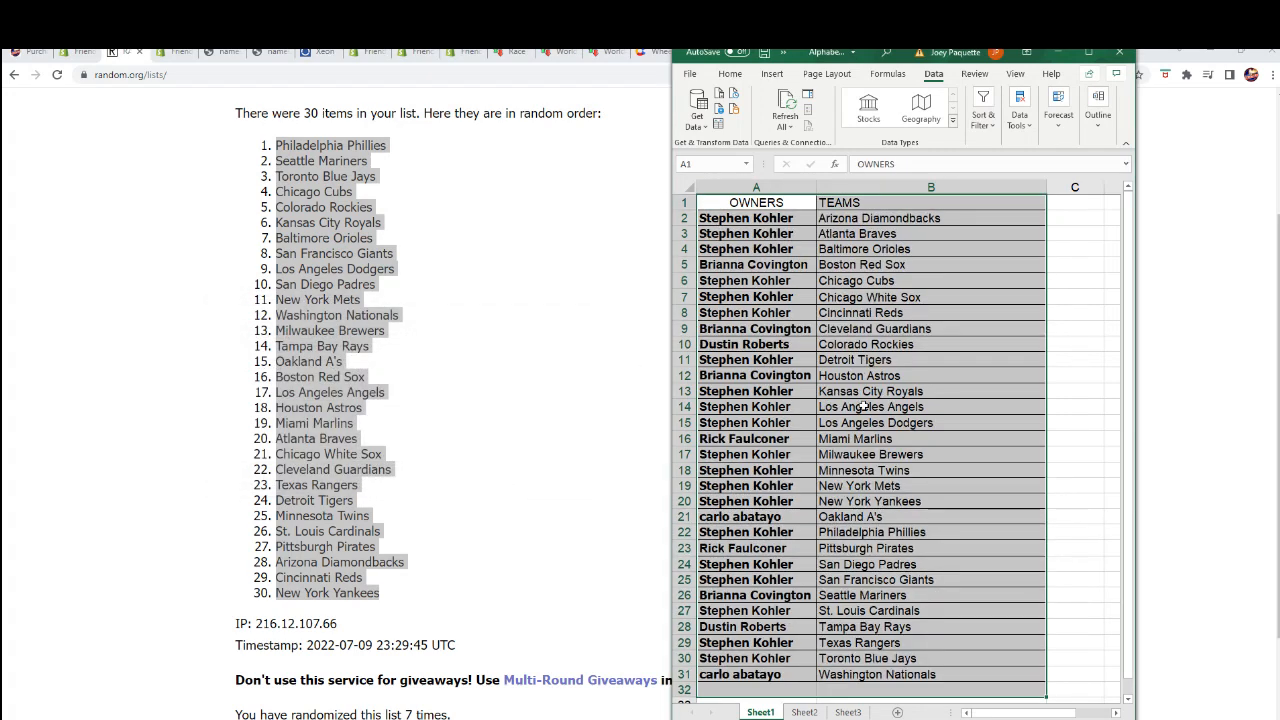
mouse_move(1010, 84)
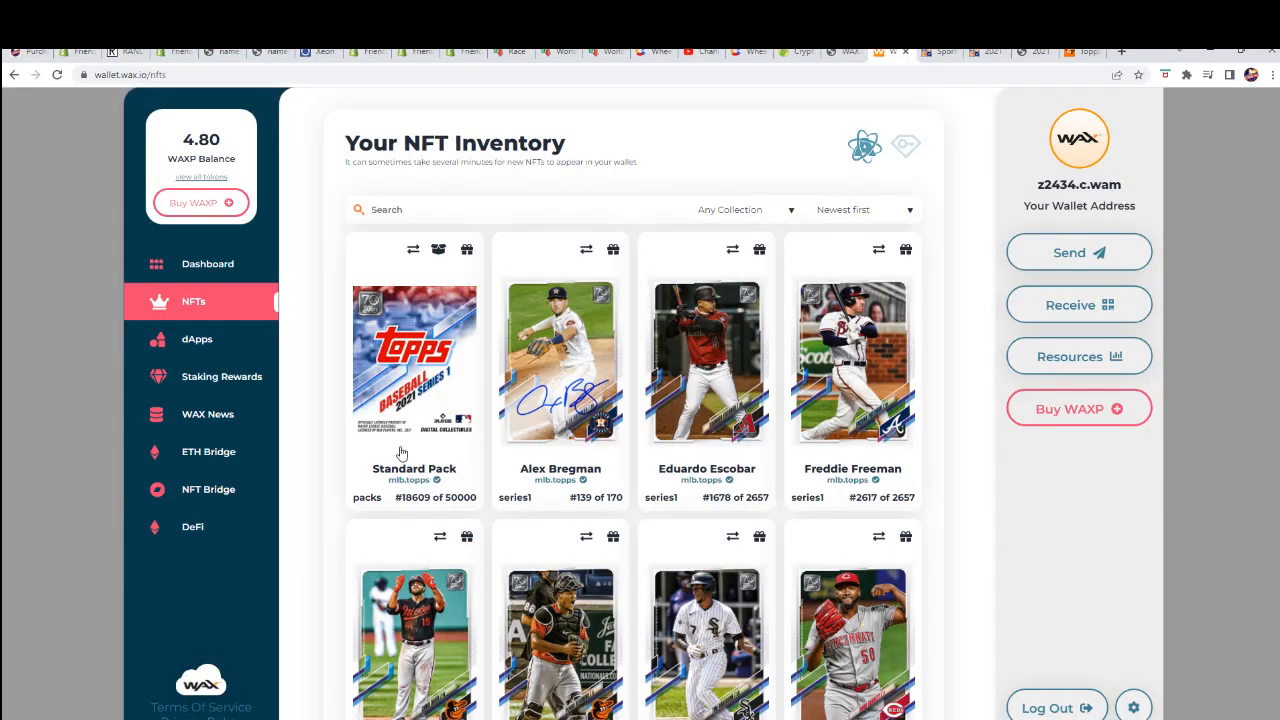
View the 2021 Topps Series 1 Standard Pack, highlight its 6 Digital Collectibles, and start opening it.
left_click(414, 364)
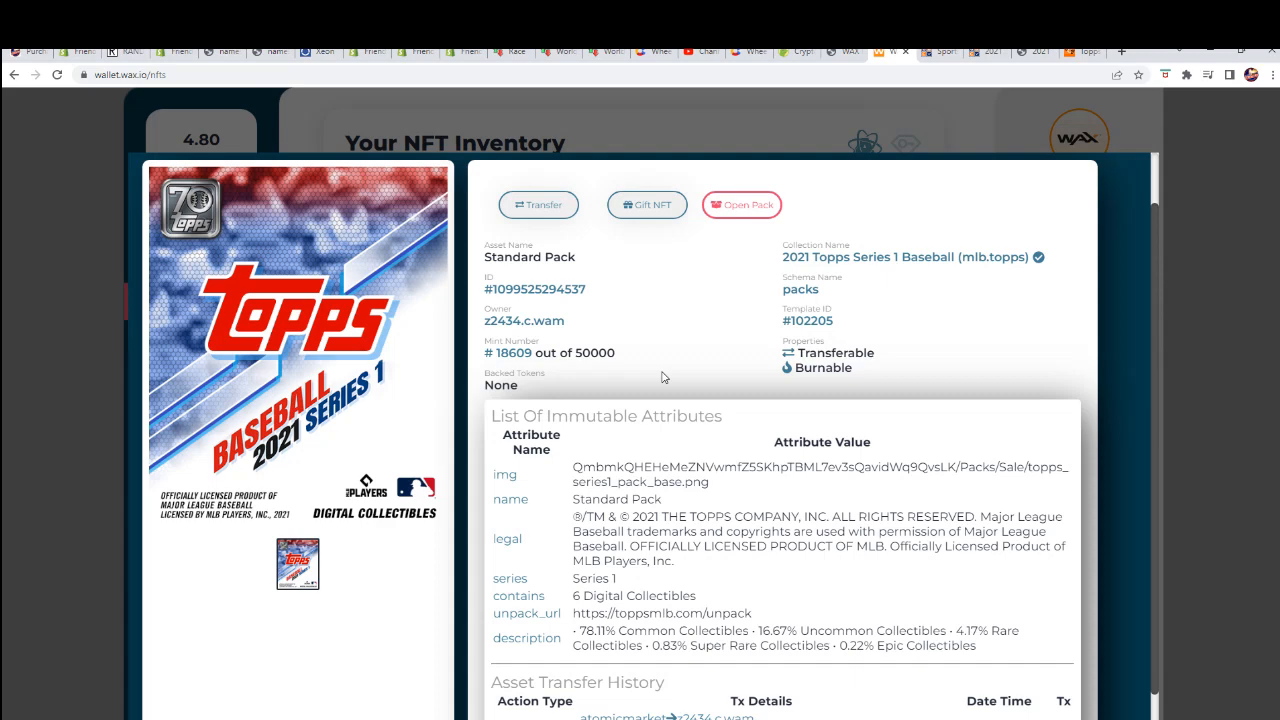
scroll("down", 3)
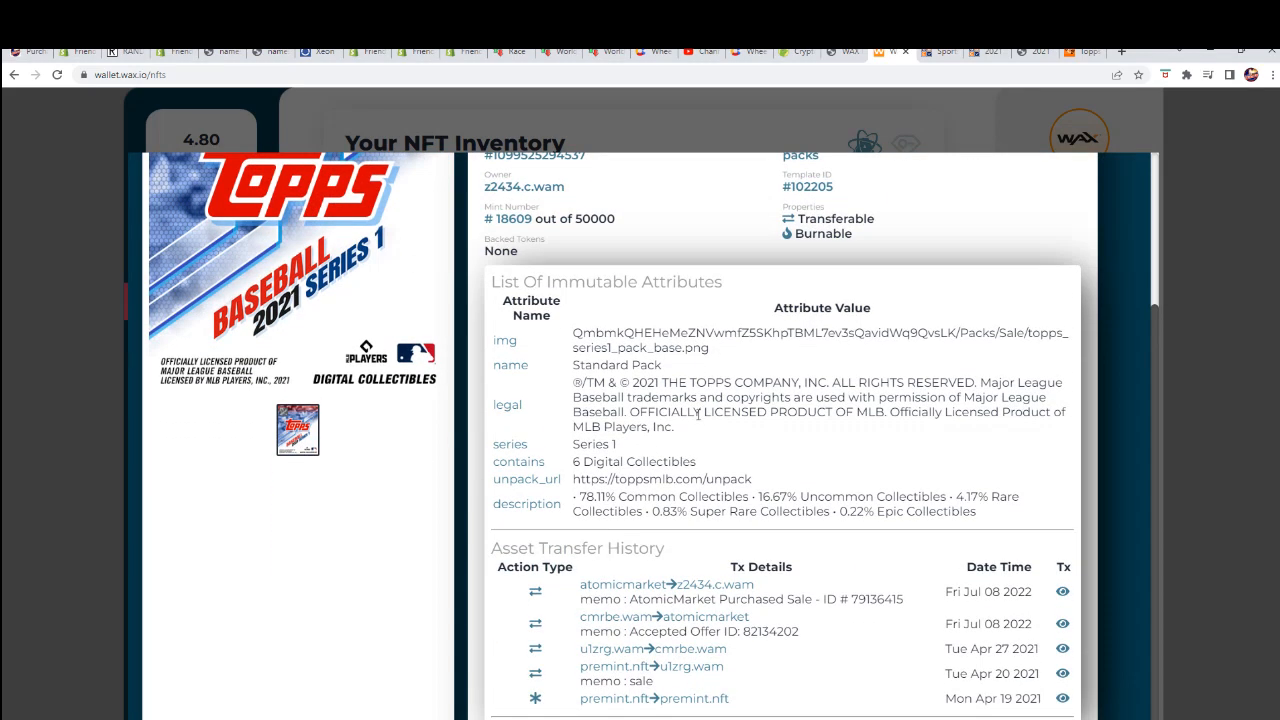
double_click(650, 460)
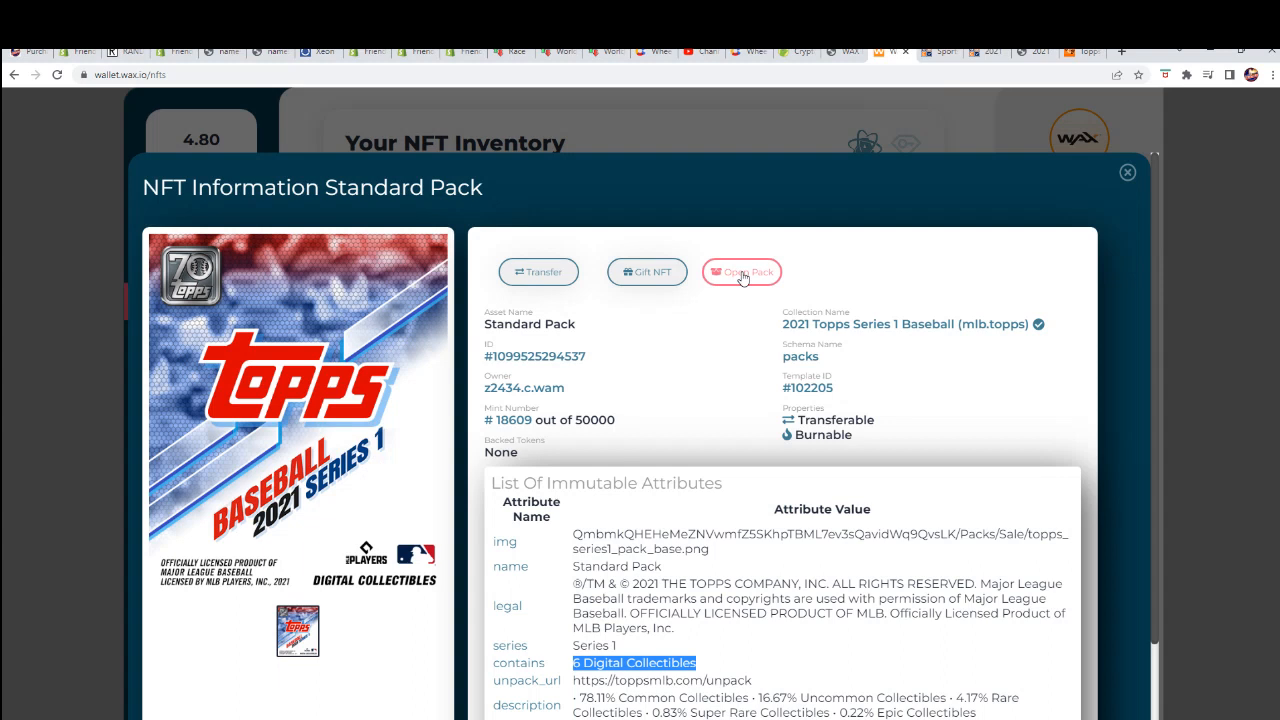
left_click(742, 272)
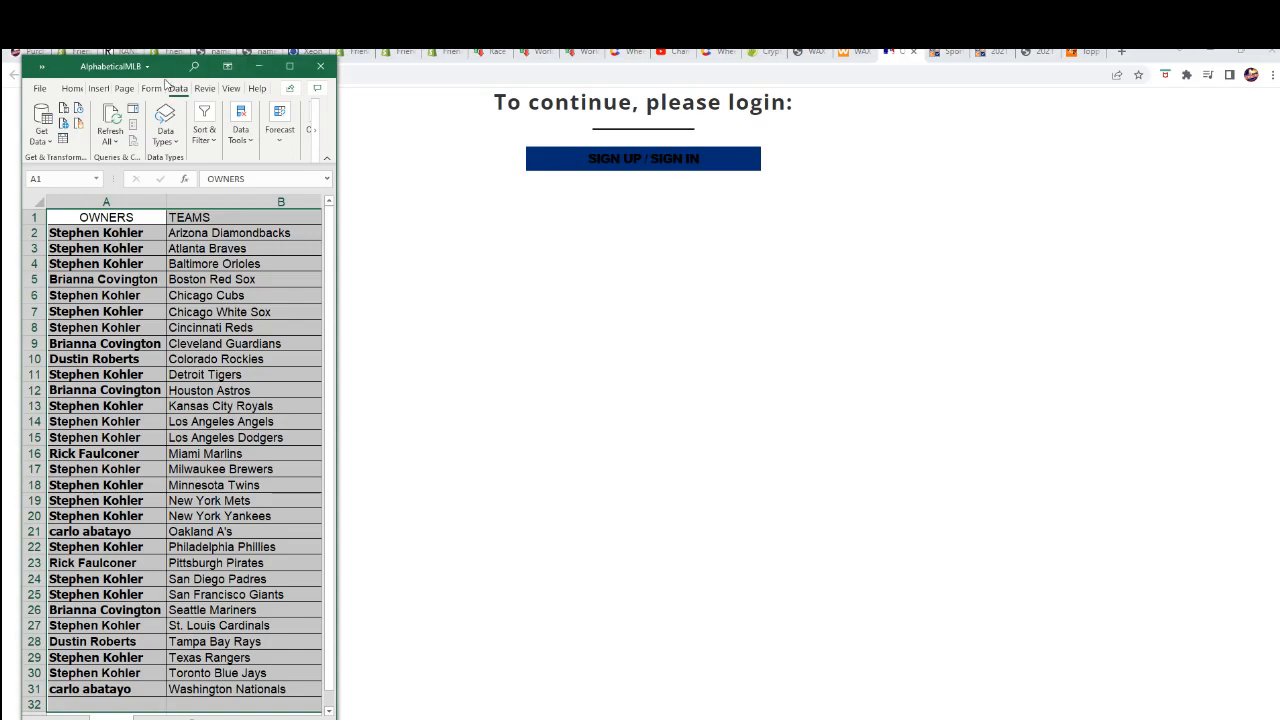
mouse_move(170, 68)
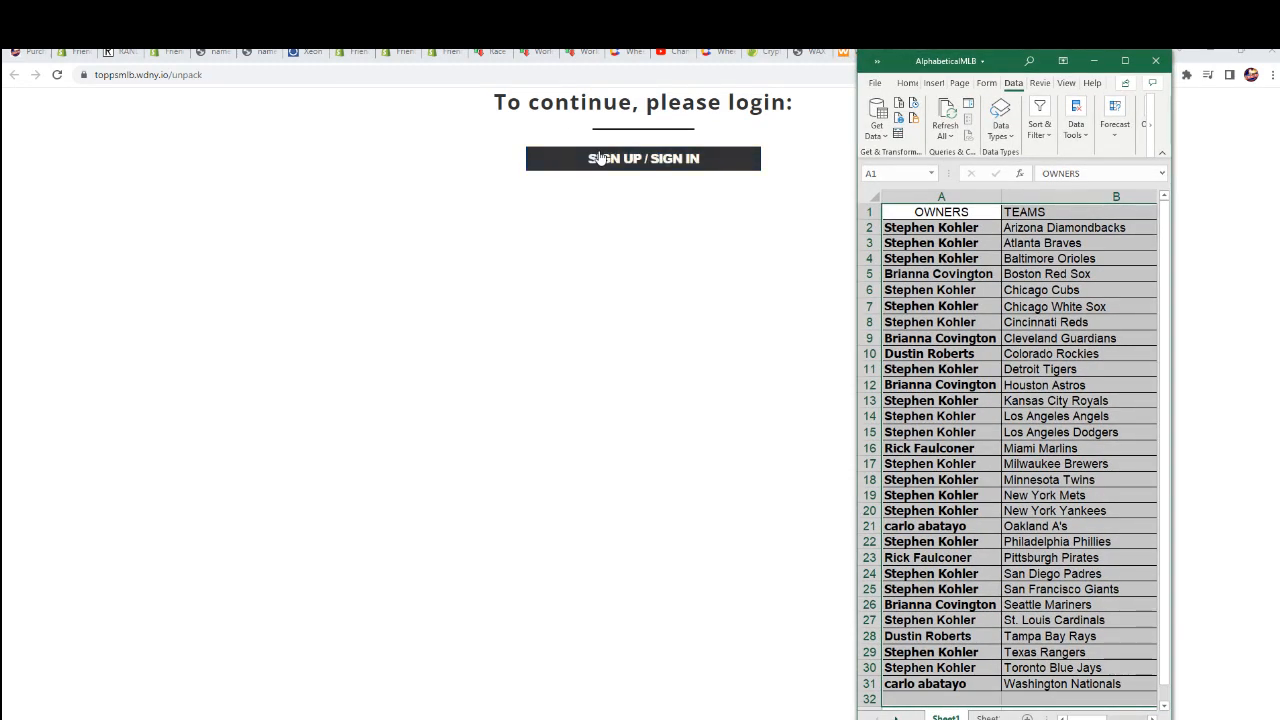
mouse_move(590, 172)
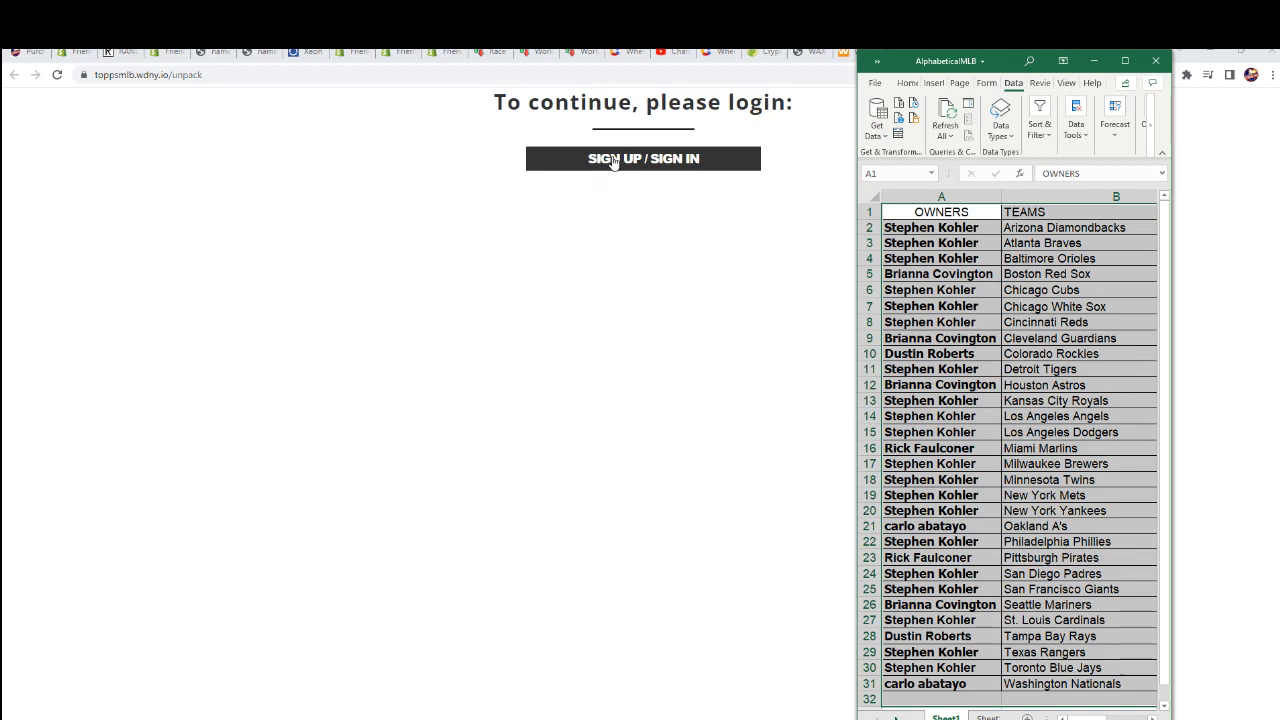
Sign in to Topps MLB with WAX Cloud Wallet, enabling automatic login and approving the account share.
left_click(644, 158)
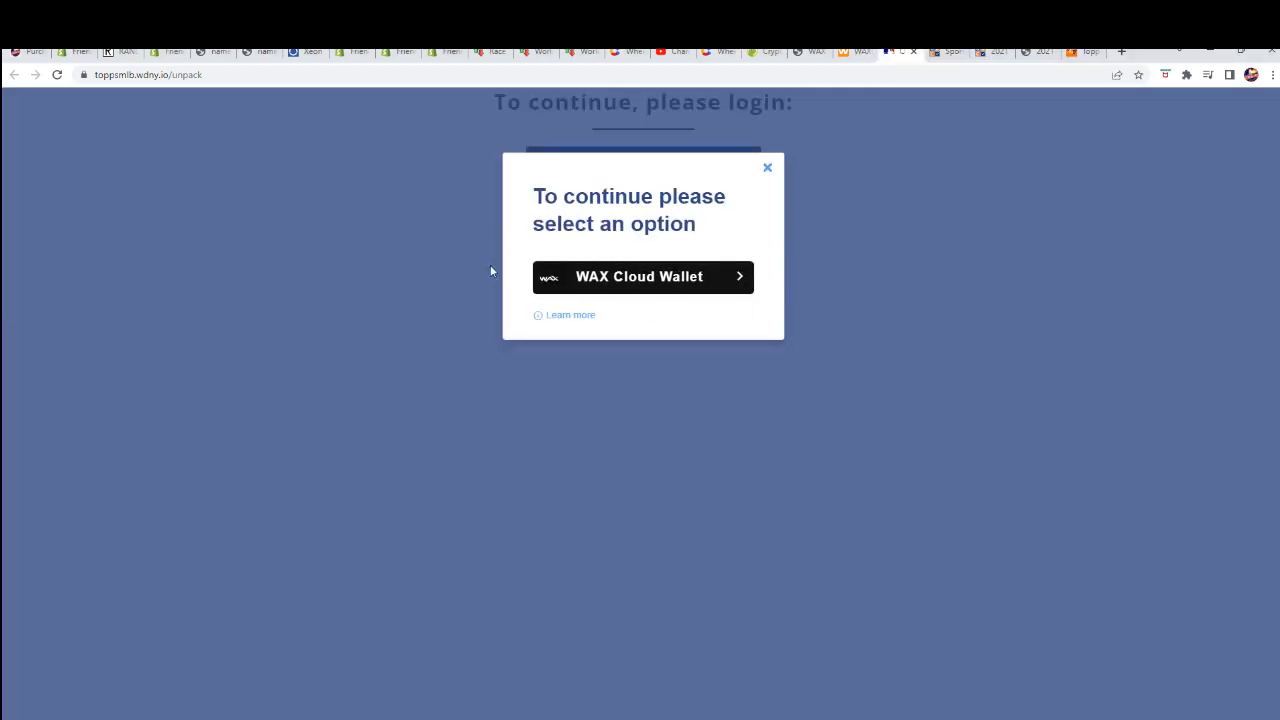
left_click(644, 276)
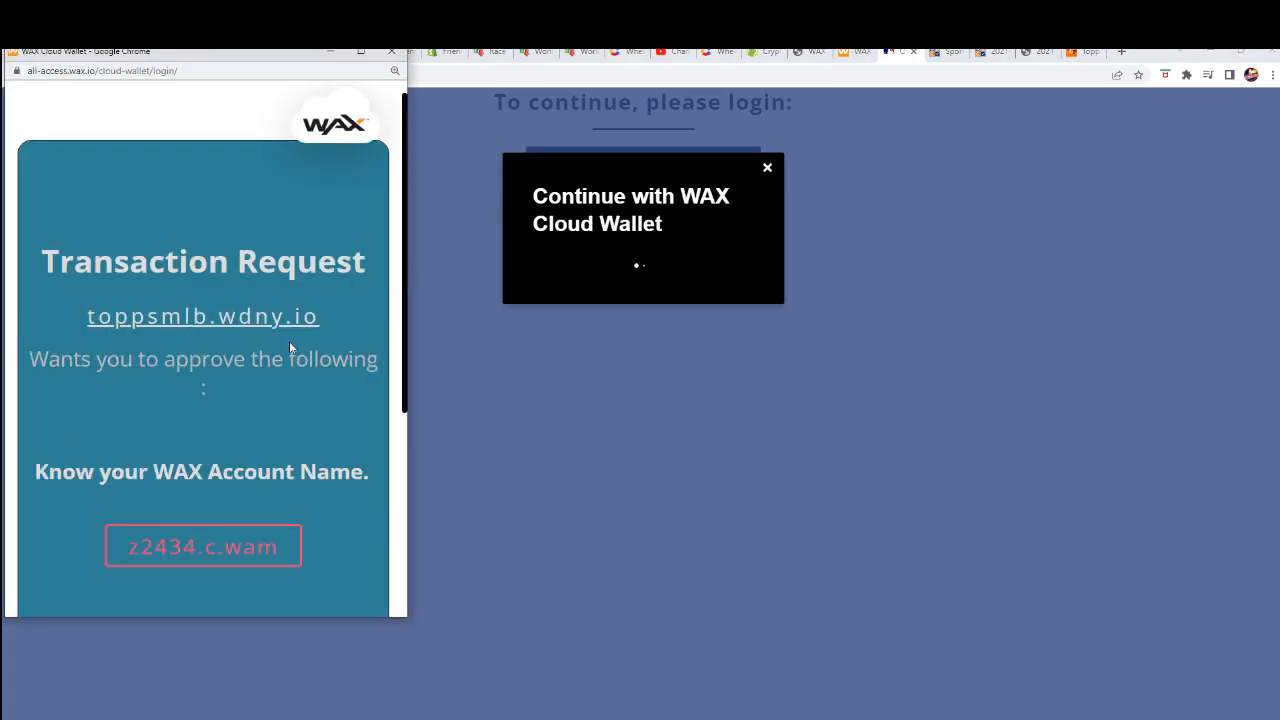
scroll("down", 3)
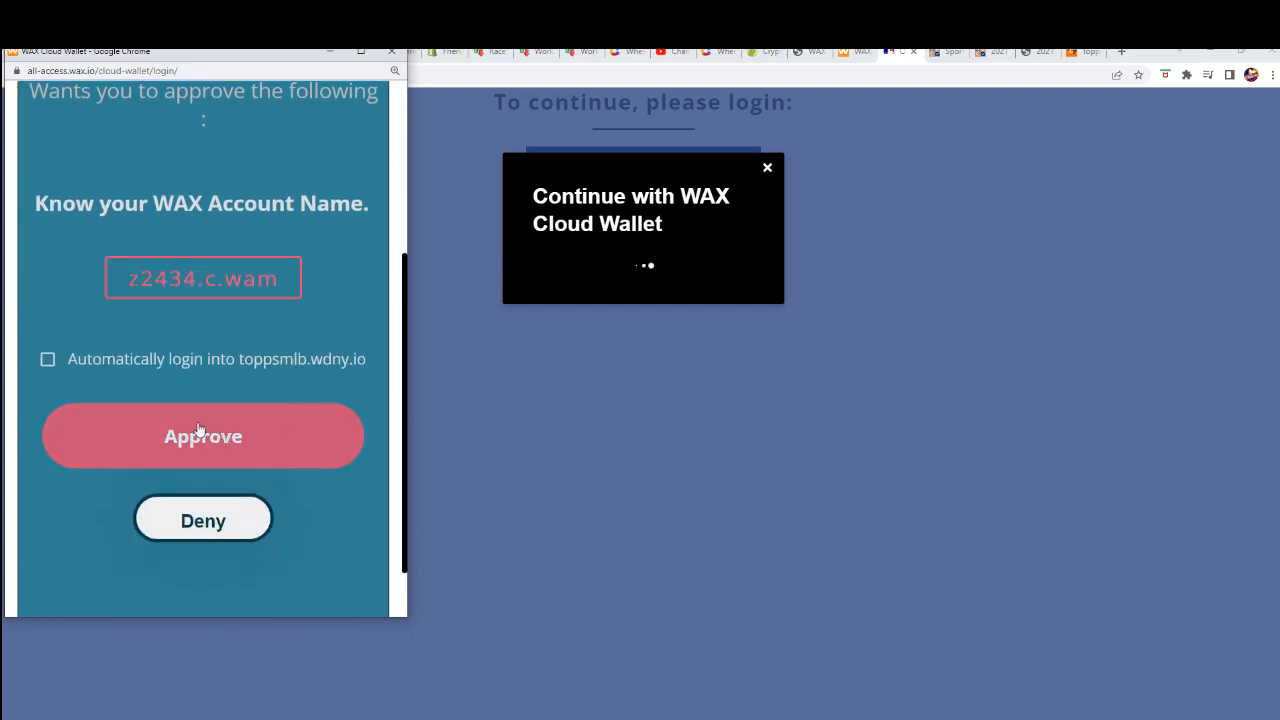
left_click(48, 360)
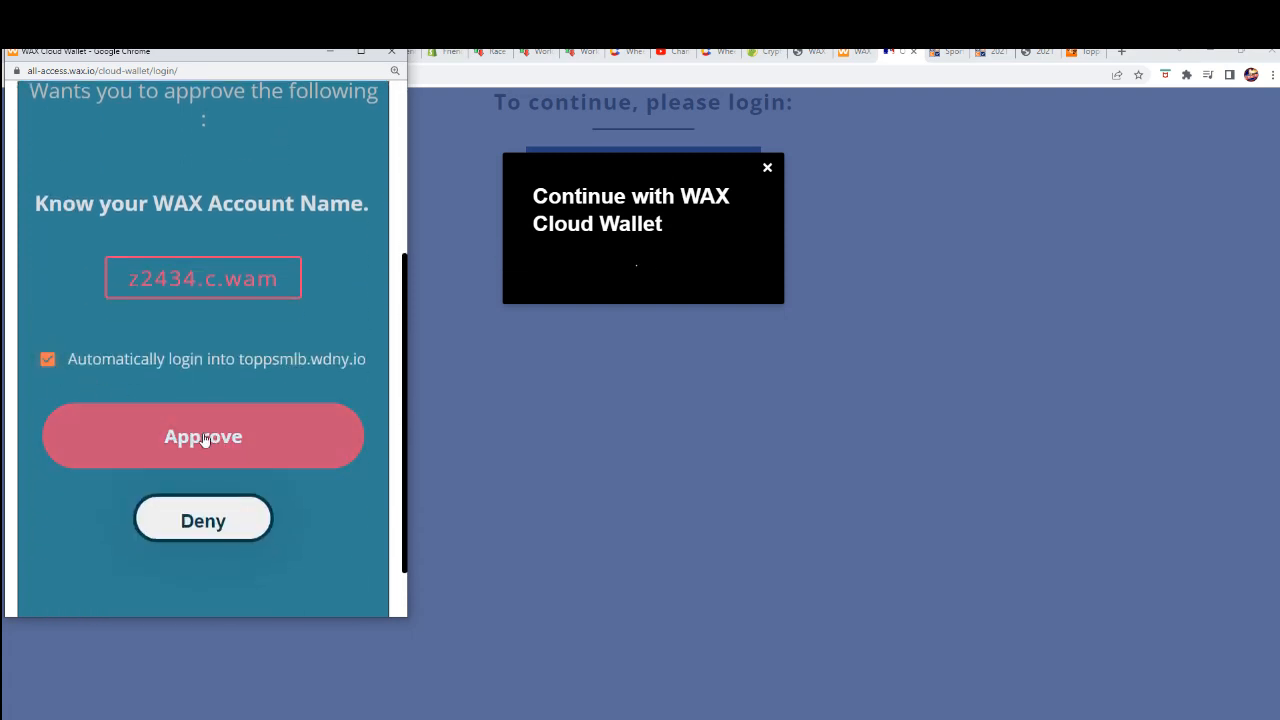
left_click(204, 436)
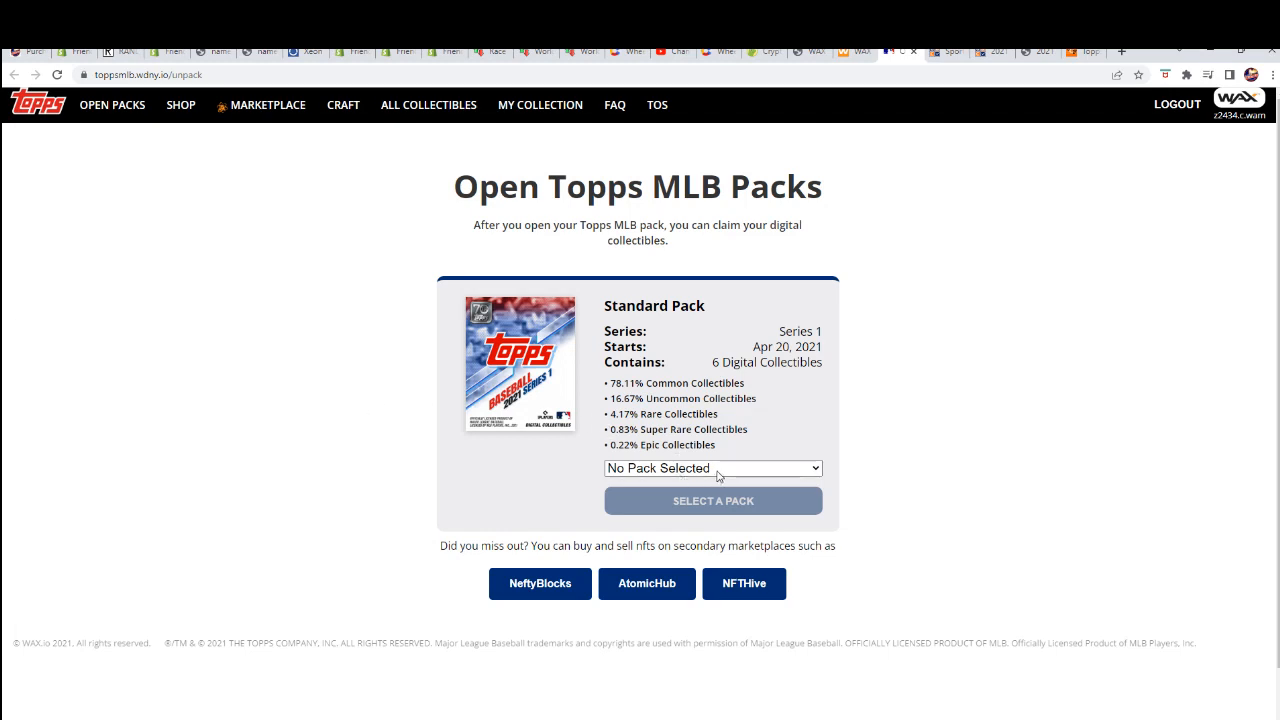
Choose Standard Pack mint #18609 and send it to be opened.
left_click(712, 468)
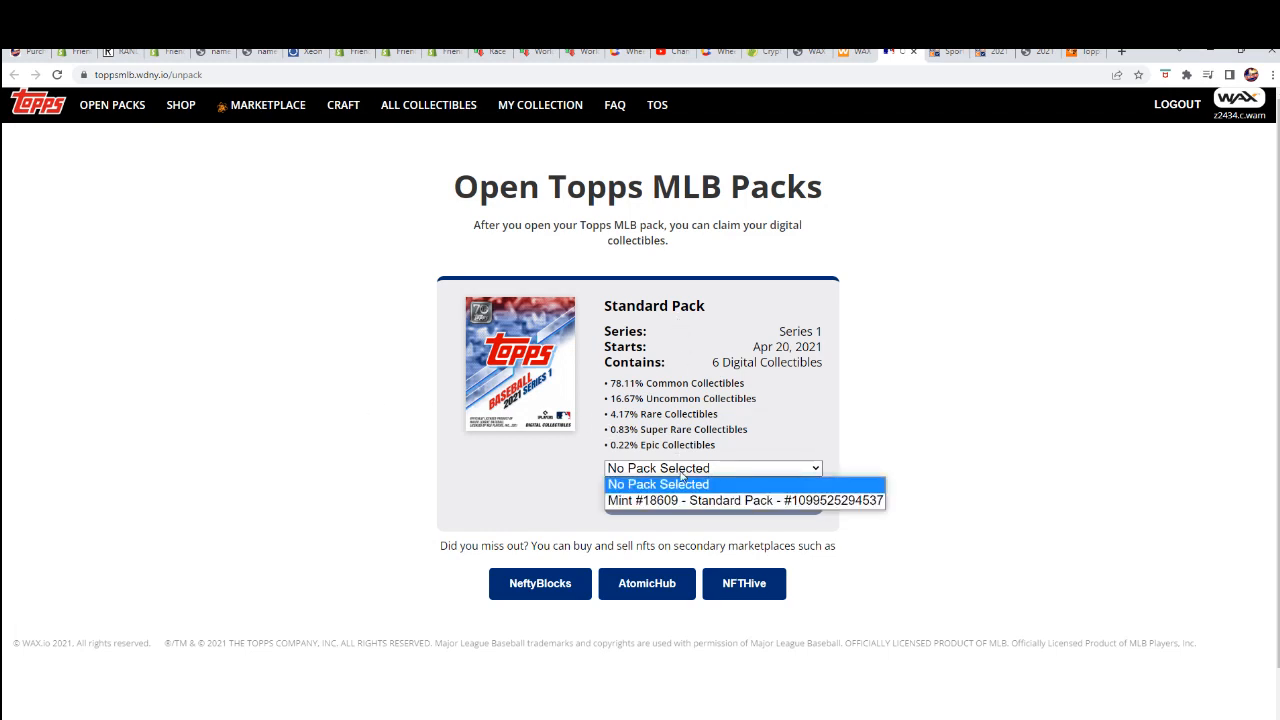
left_click(744, 500)
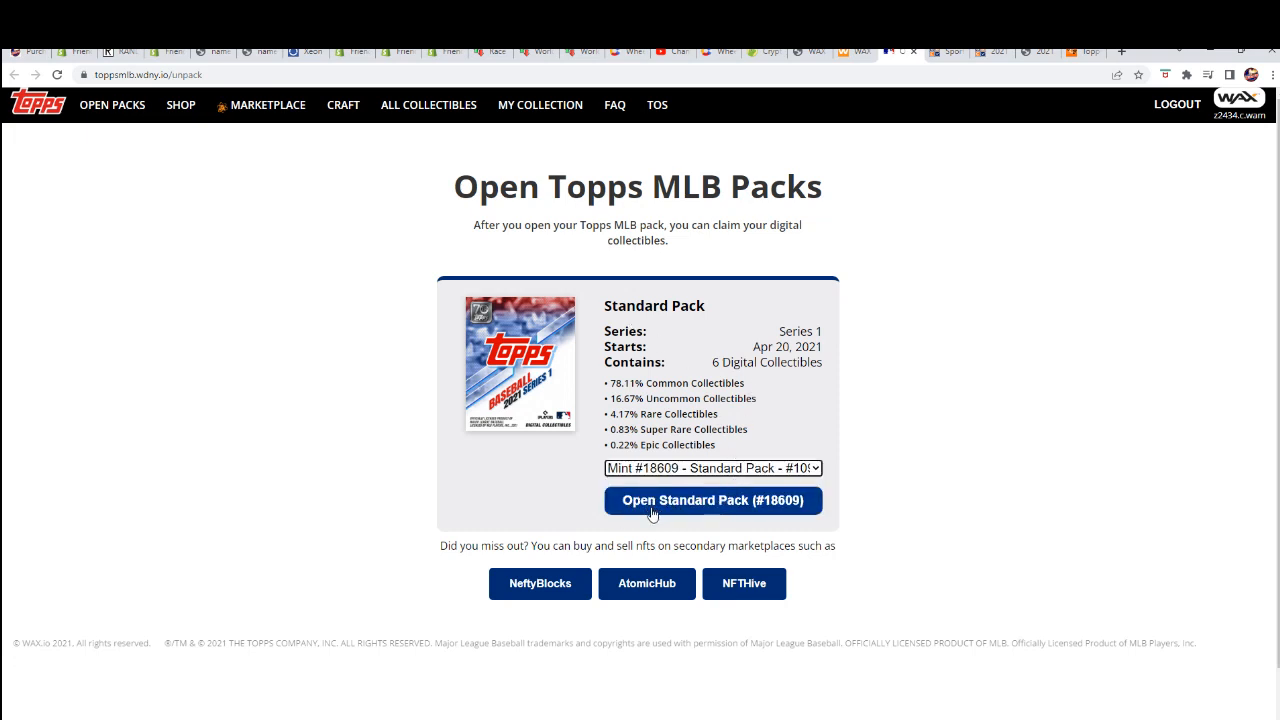
mouse_move(784, 518)
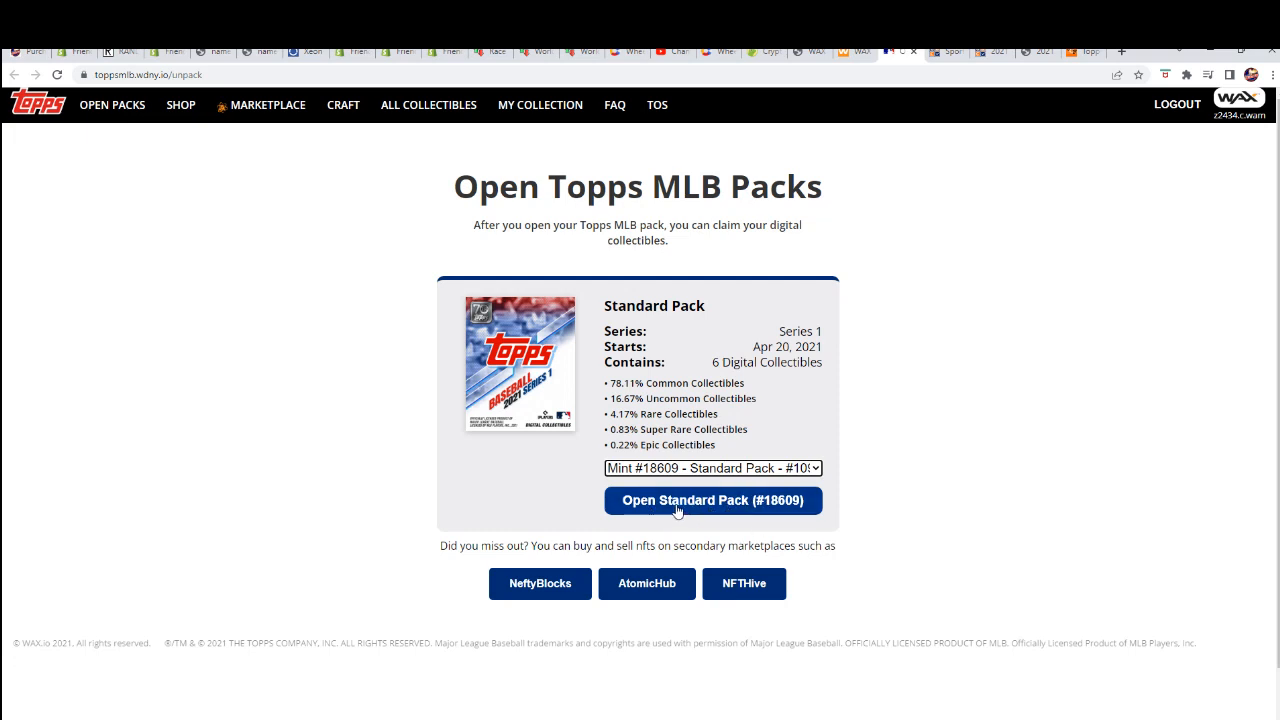
left_click(712, 500)
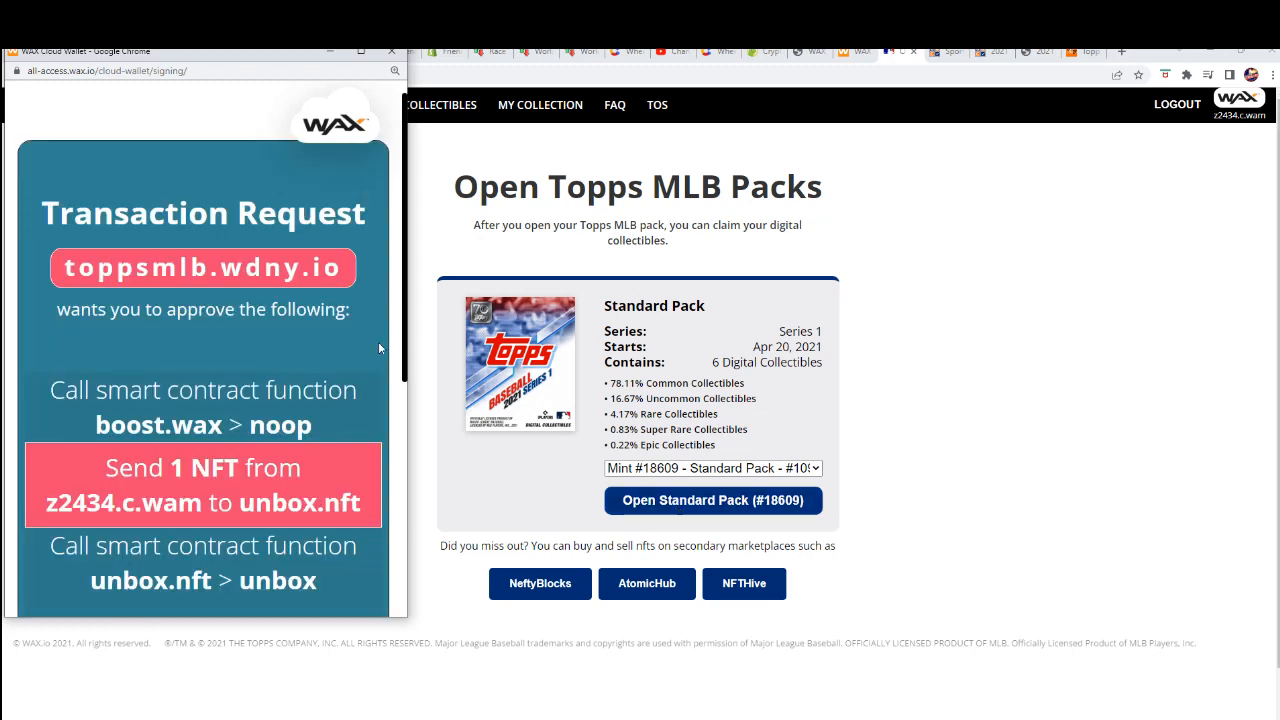
mouse_move(256, 336)
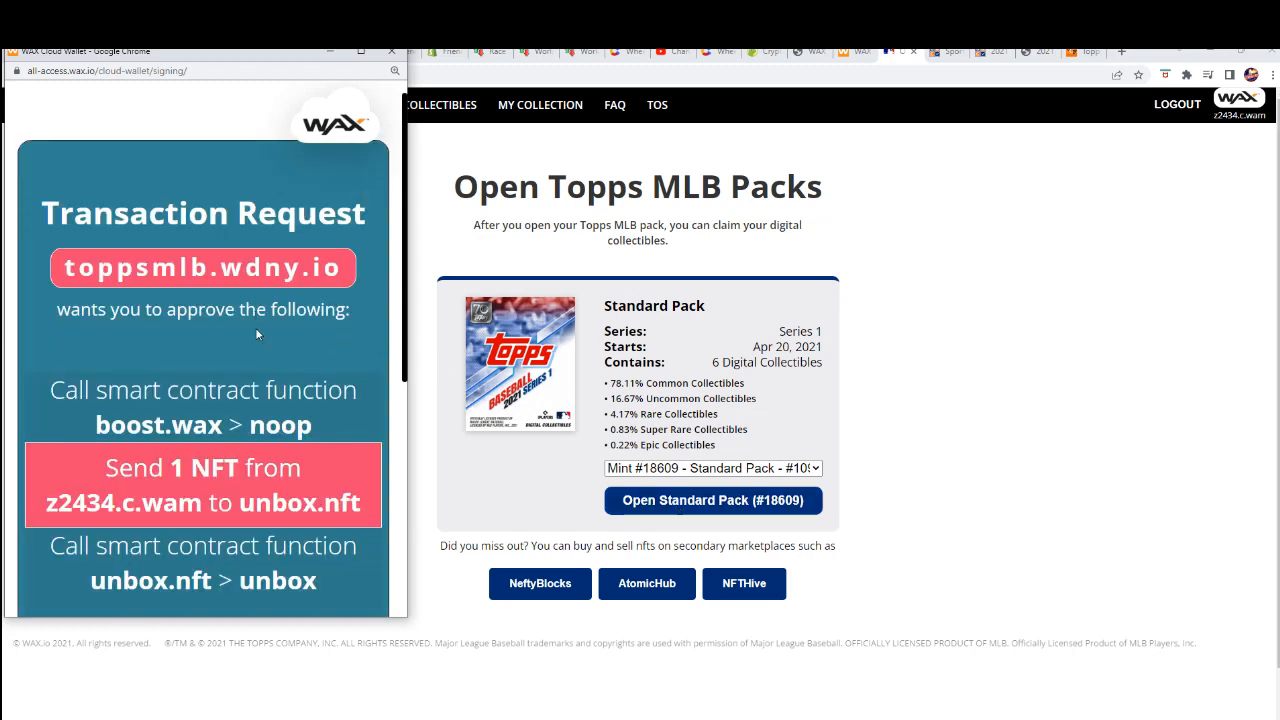
Approve the pack-open transaction in WAX Cloud Wallet with Always sign enabled.
scroll("down", 3)
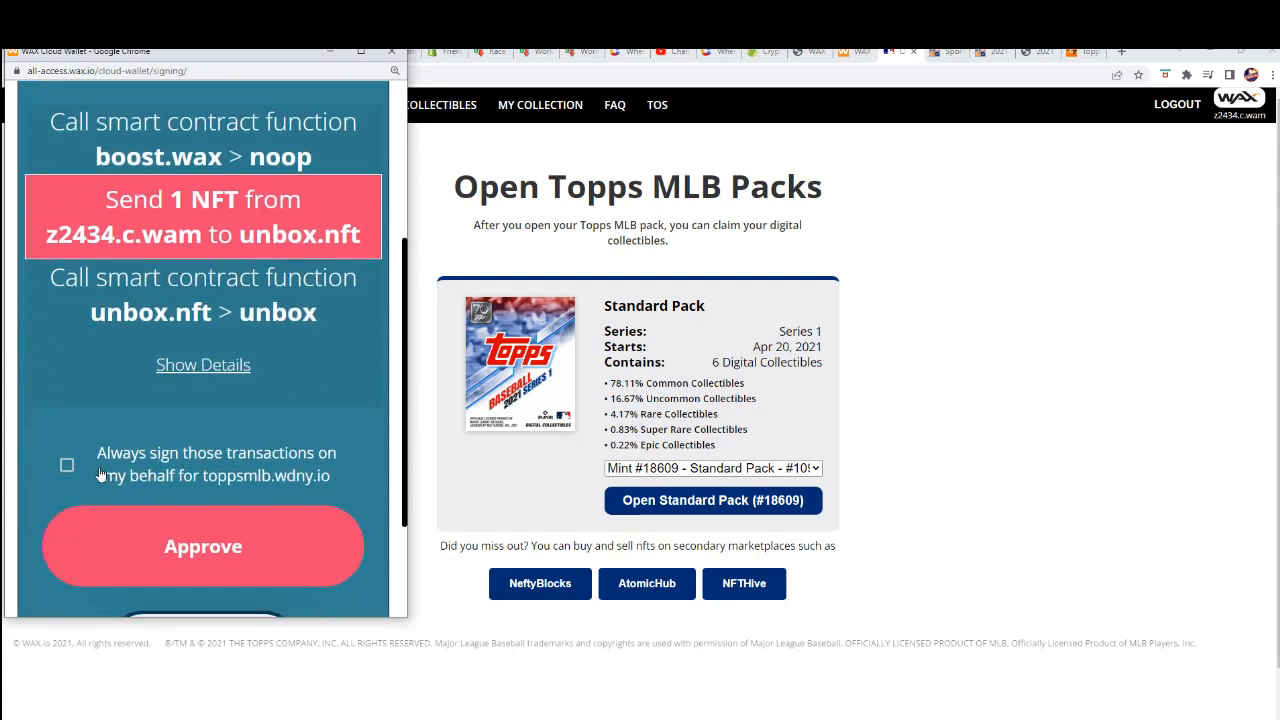
left_click(66, 464)
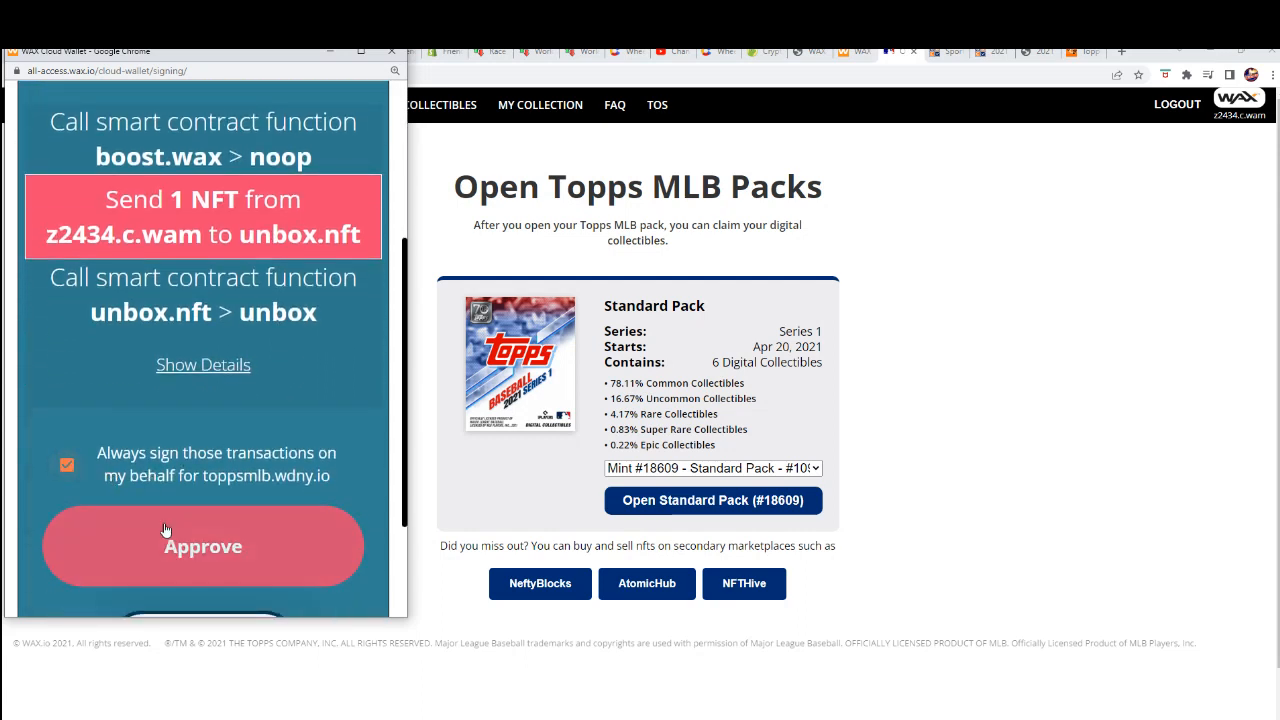
left_click(204, 546)
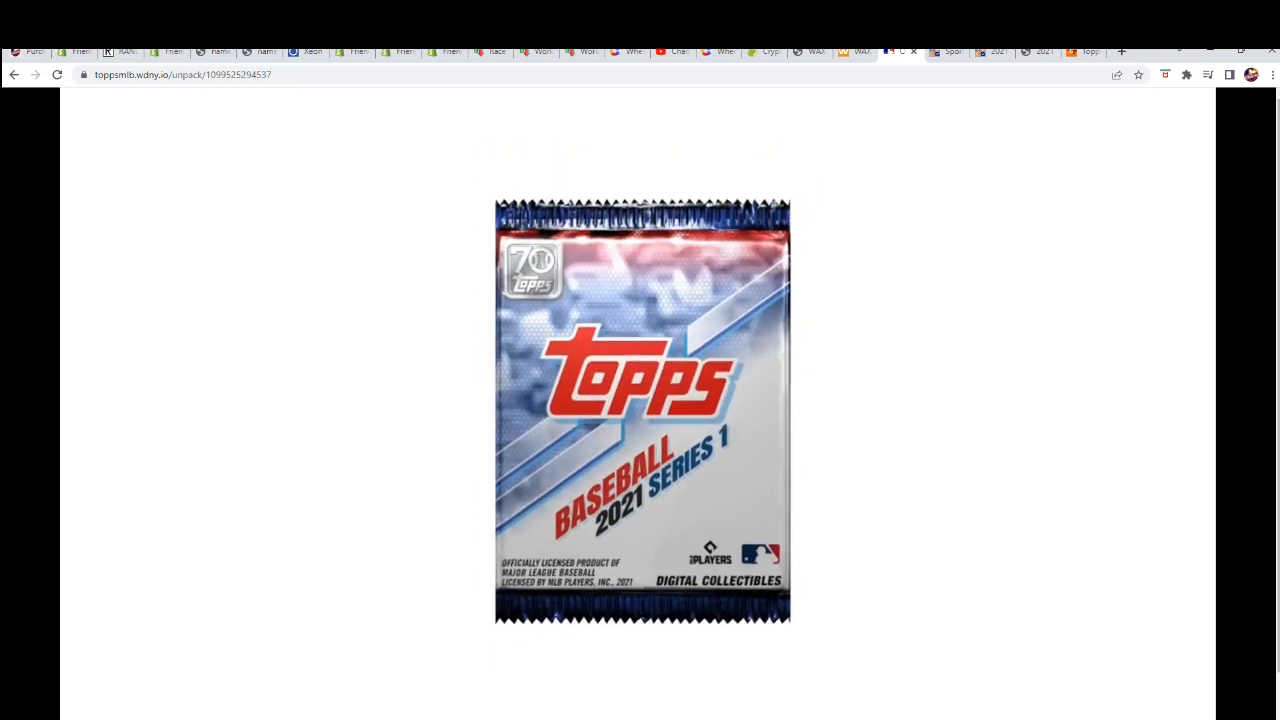
Tear open the pack to reveal the Odor, Yelich, Mendick and Hoerner cards.
left_click(640, 410)
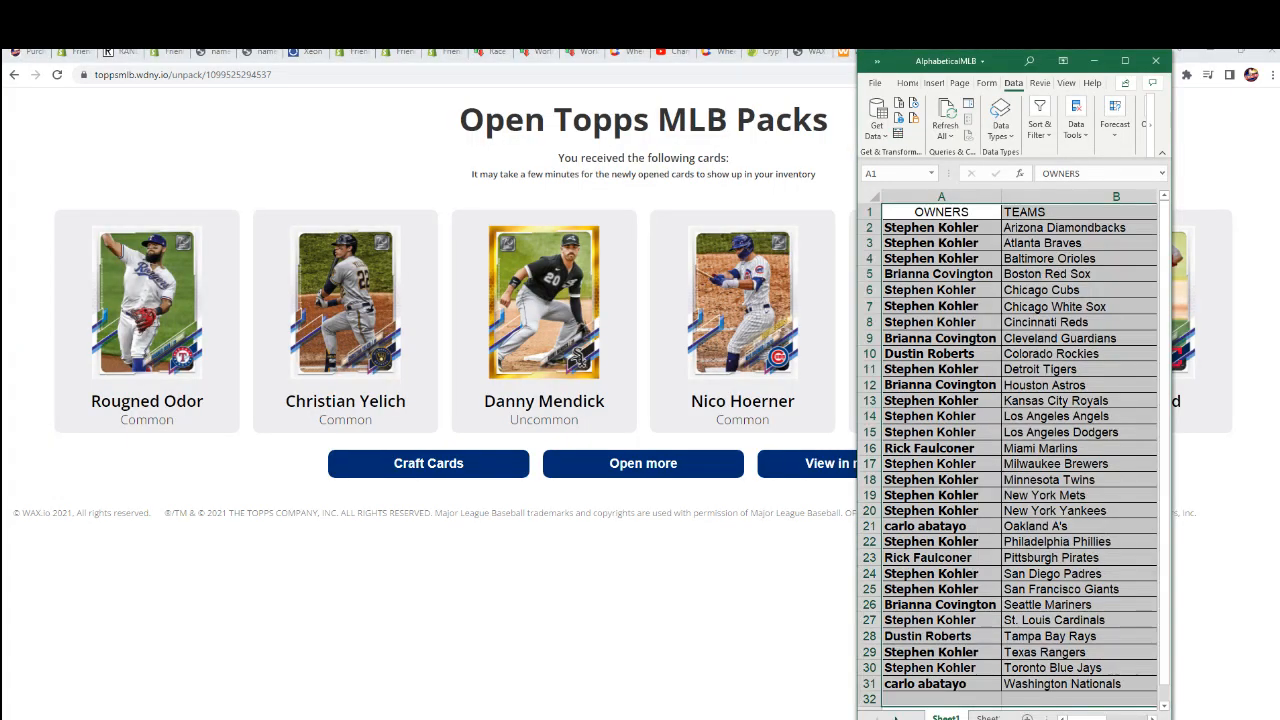
mouse_move(816, 240)
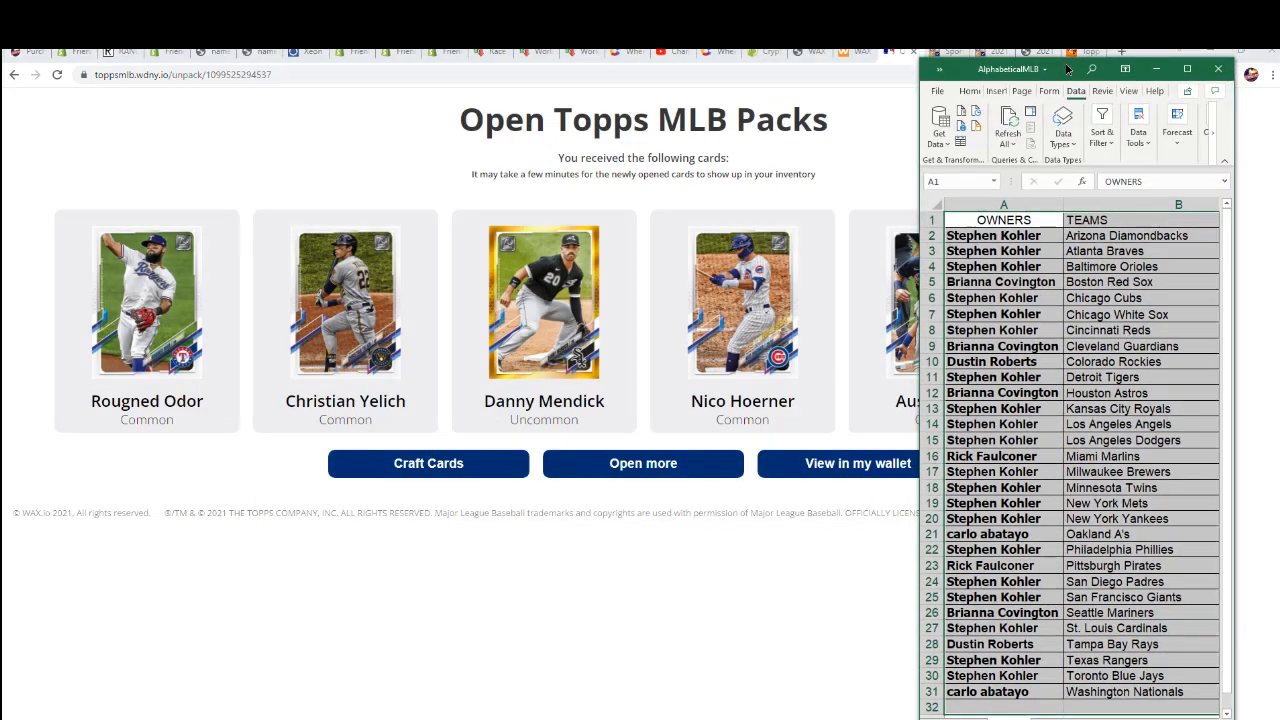
Format the Chicago White Sox owner cell A7, then return to the pack results.
right_click(988, 316)
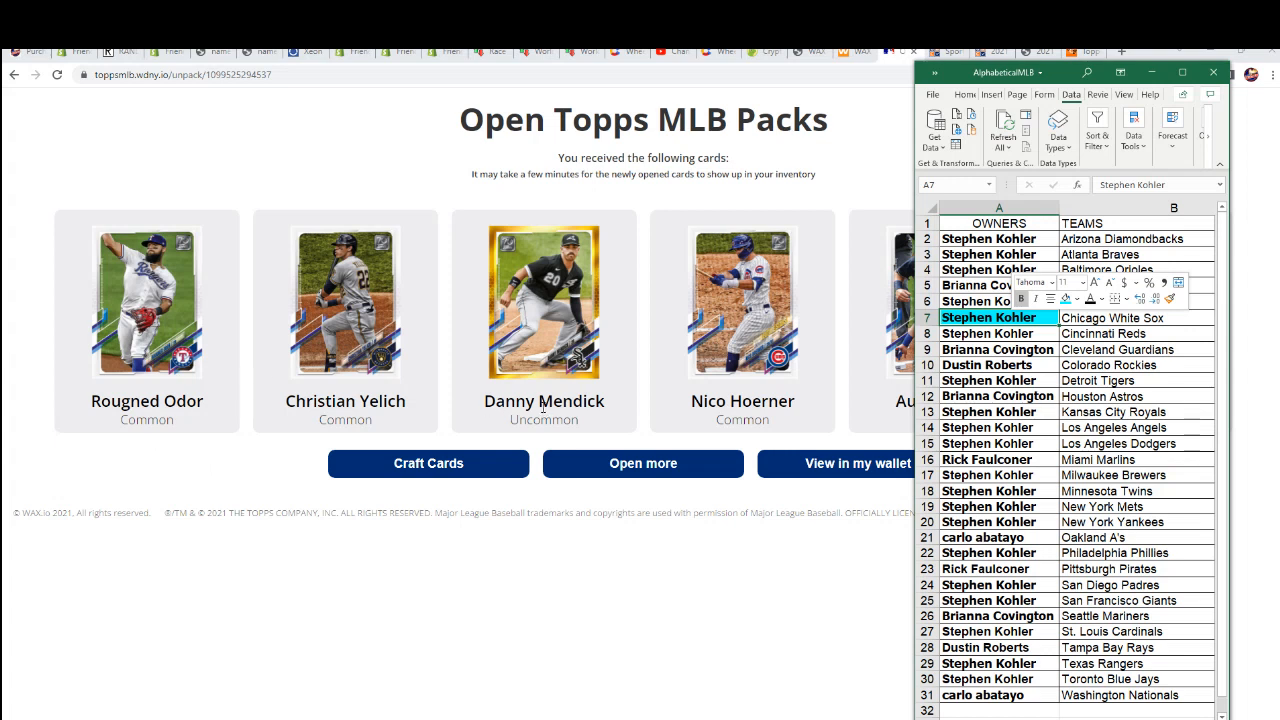
mouse_move(464, 434)
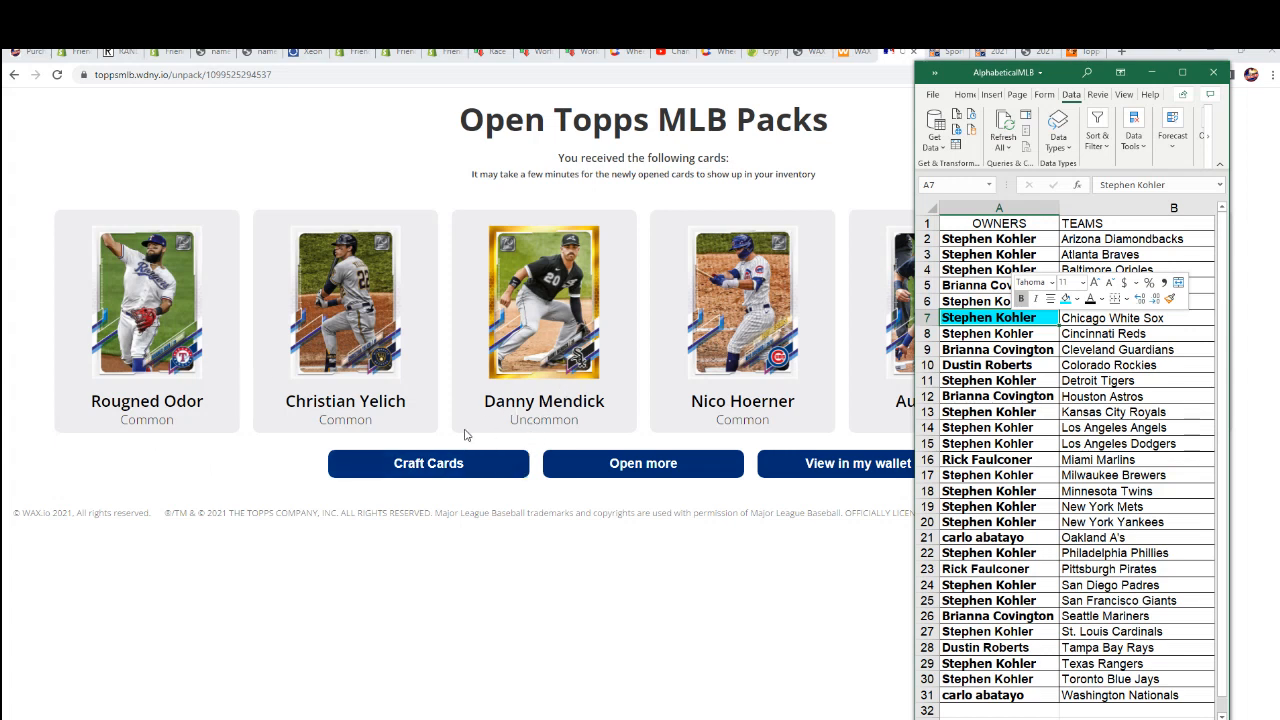
mouse_move(182, 364)
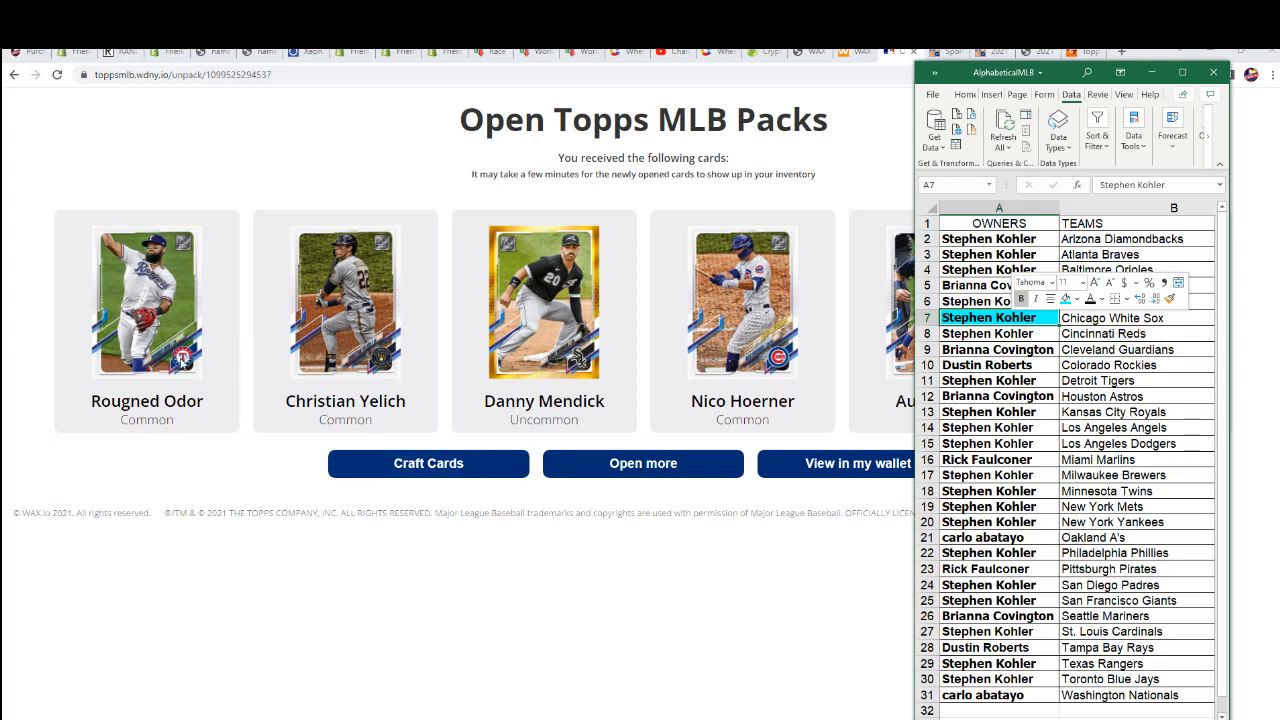
mouse_move(232, 352)
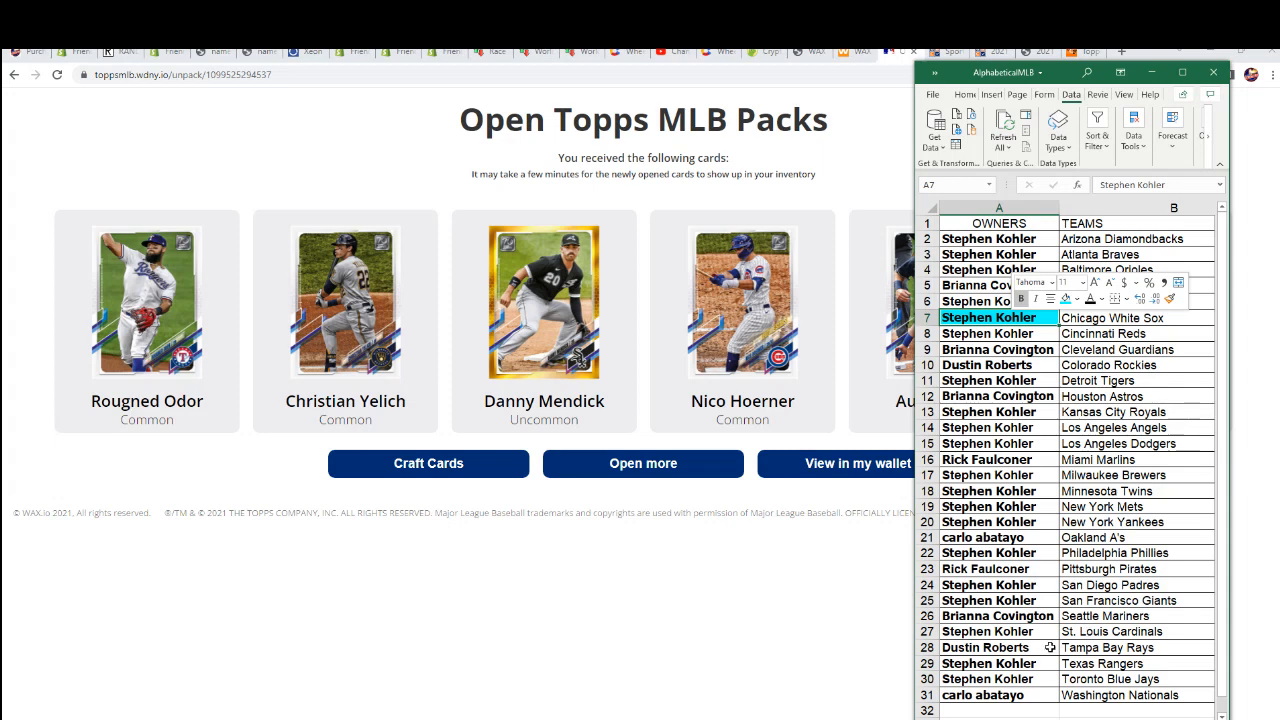
left_click(988, 664)
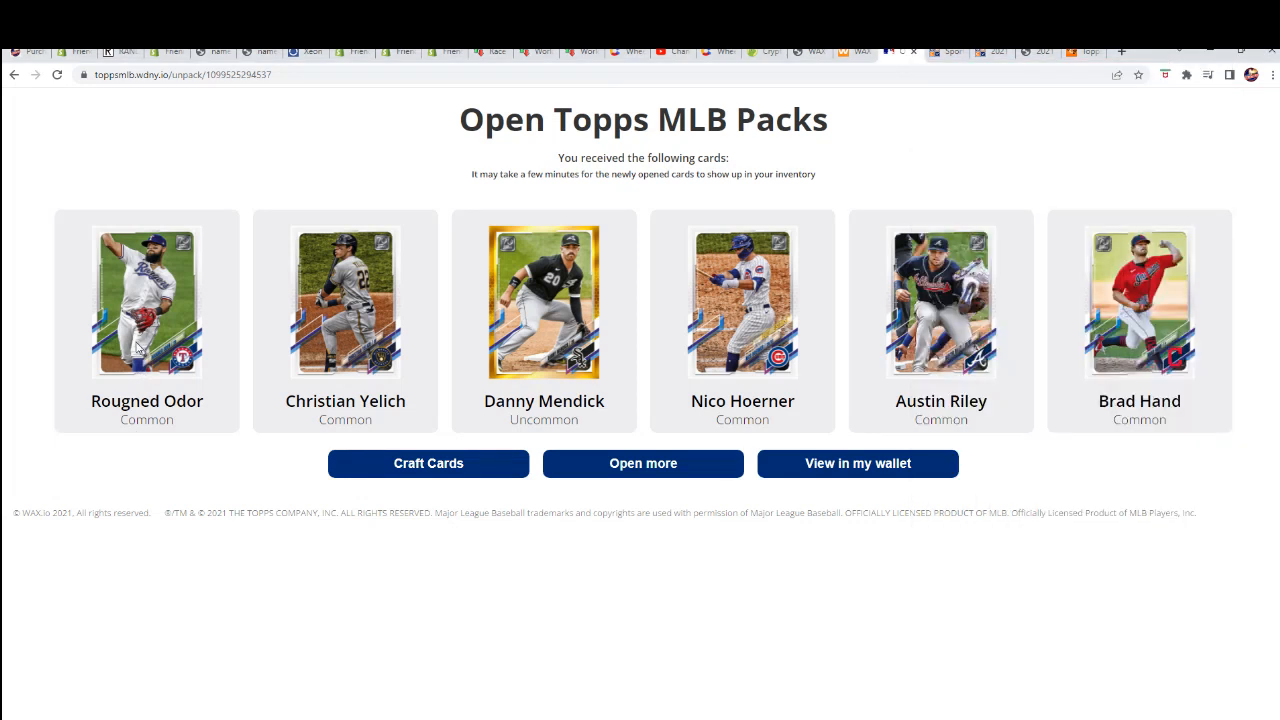
mouse_move(244, 336)
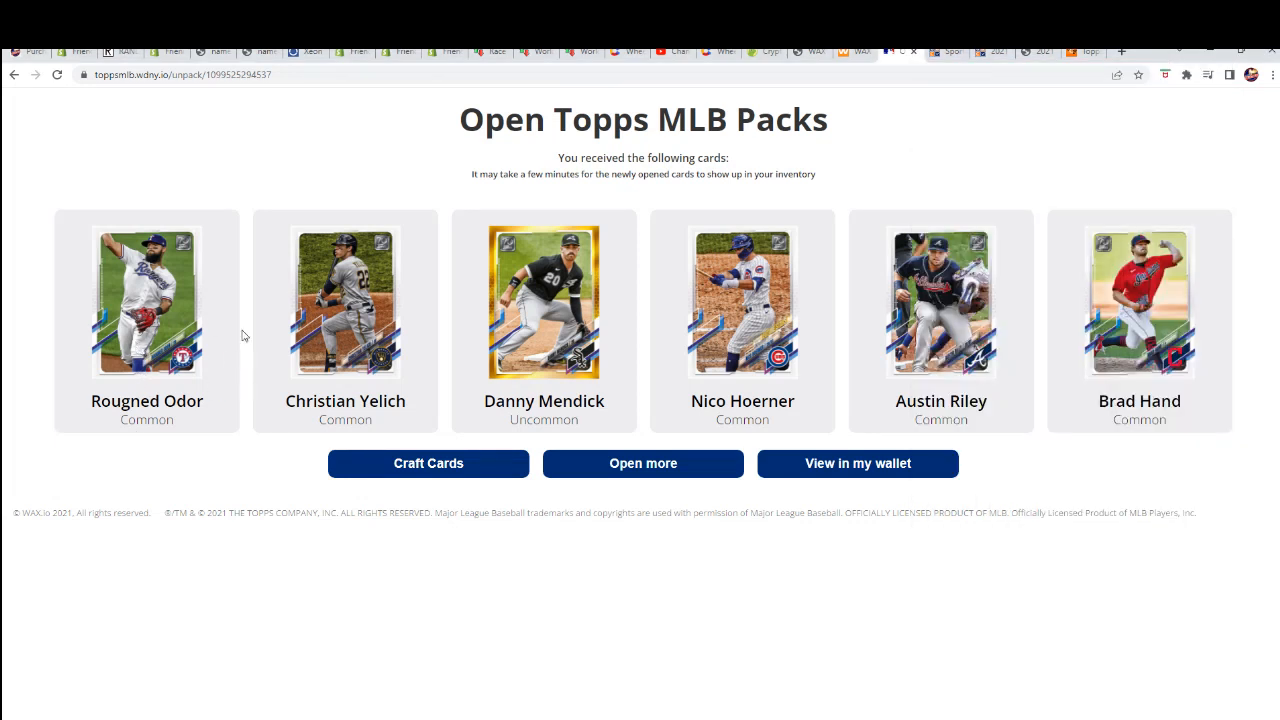
mouse_move(764, 396)
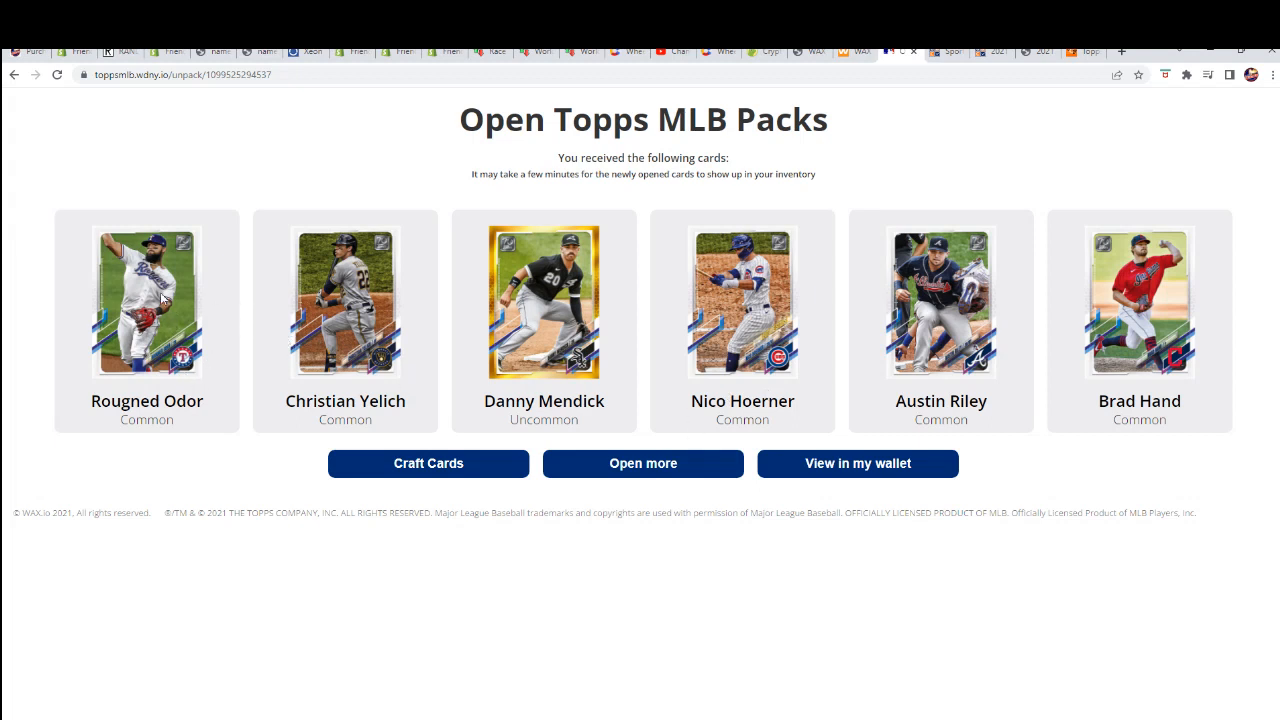
mouse_move(212, 364)
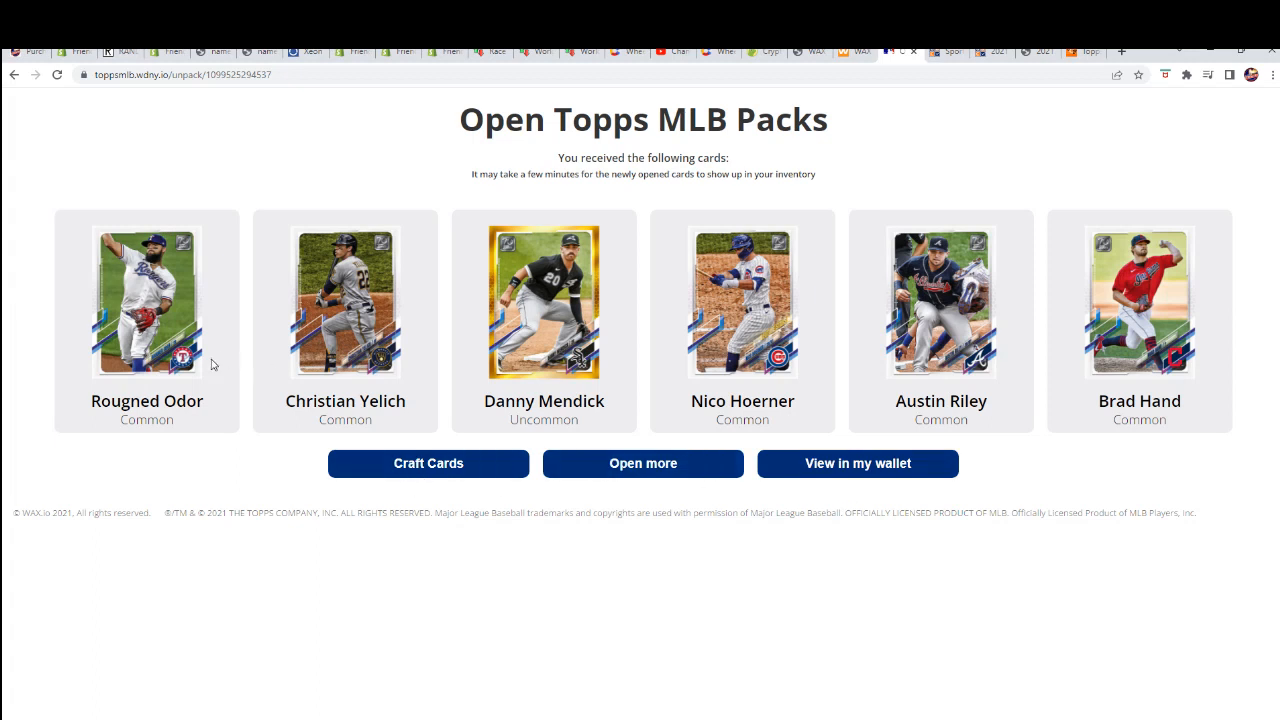
mouse_move(780, 342)
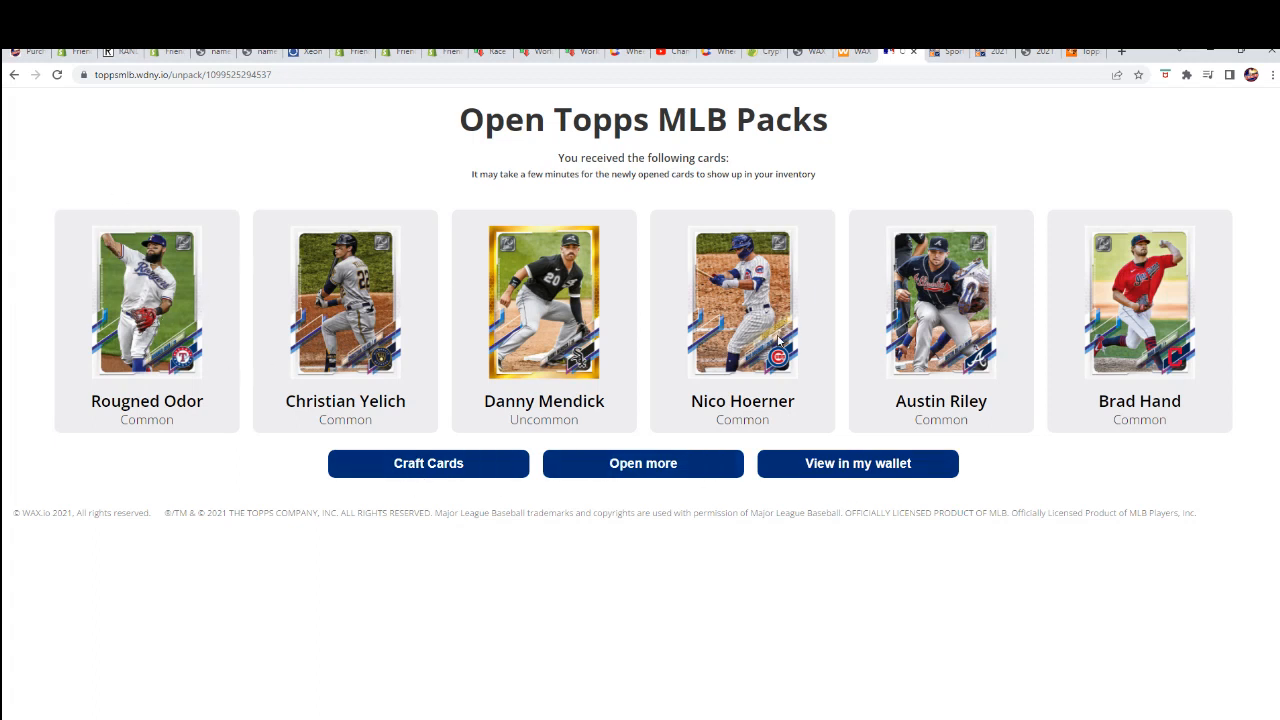
mouse_move(196, 350)
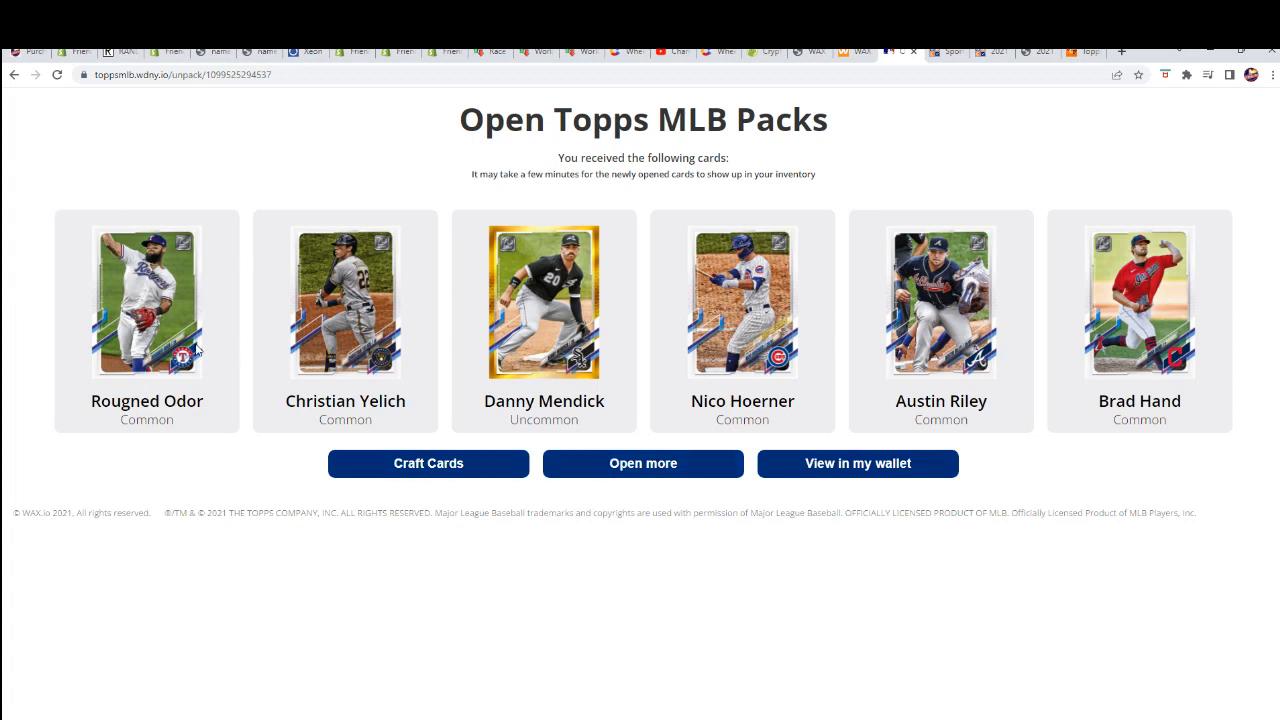
mouse_move(176, 256)
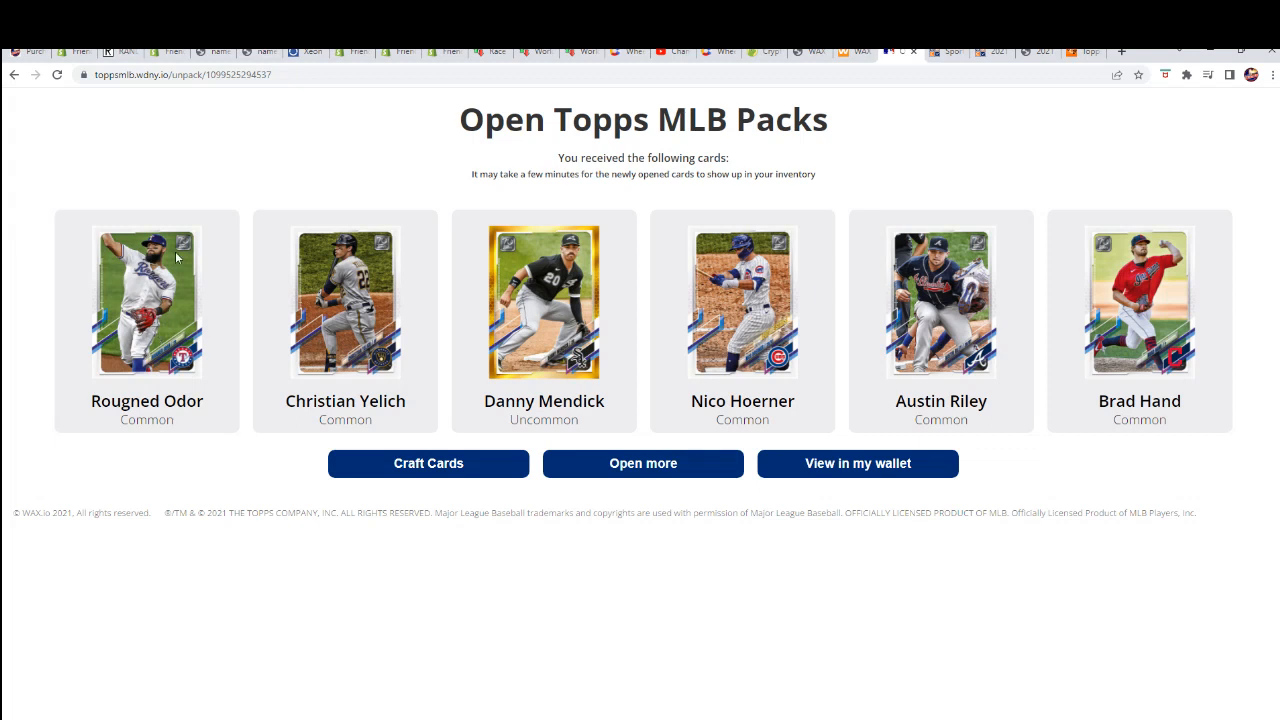
mouse_move(156, 364)
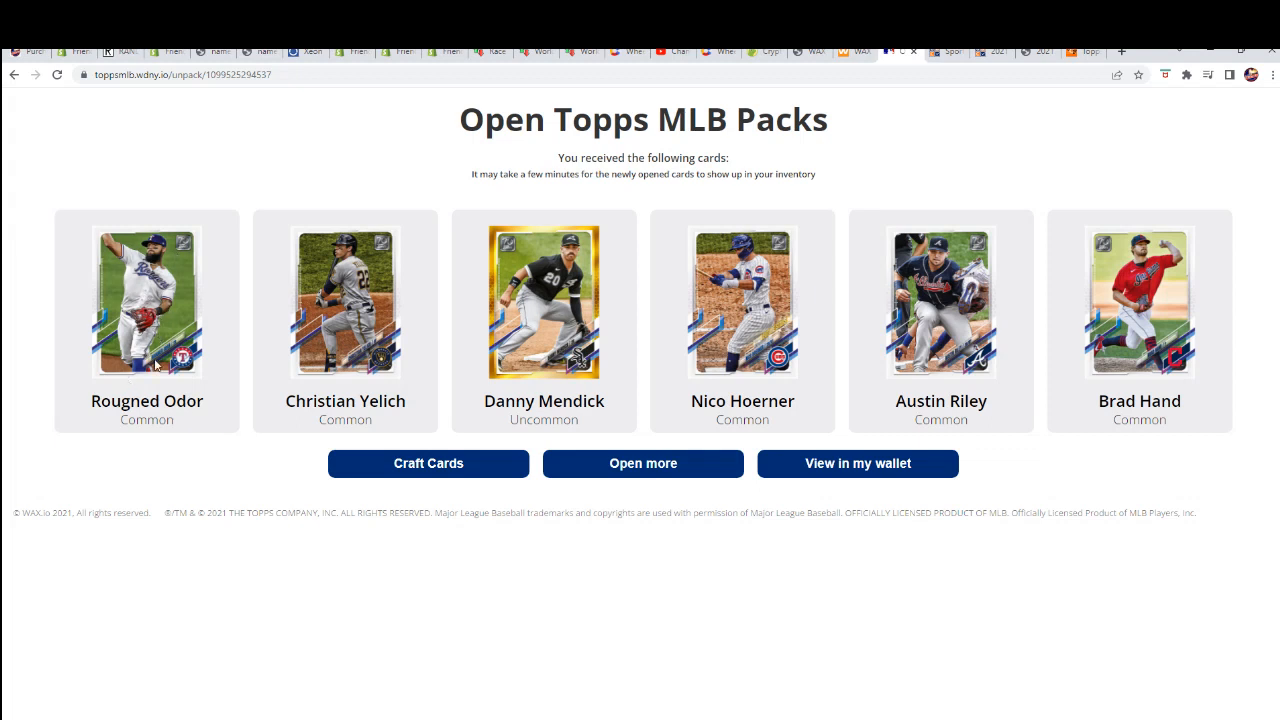
mouse_move(508, 392)
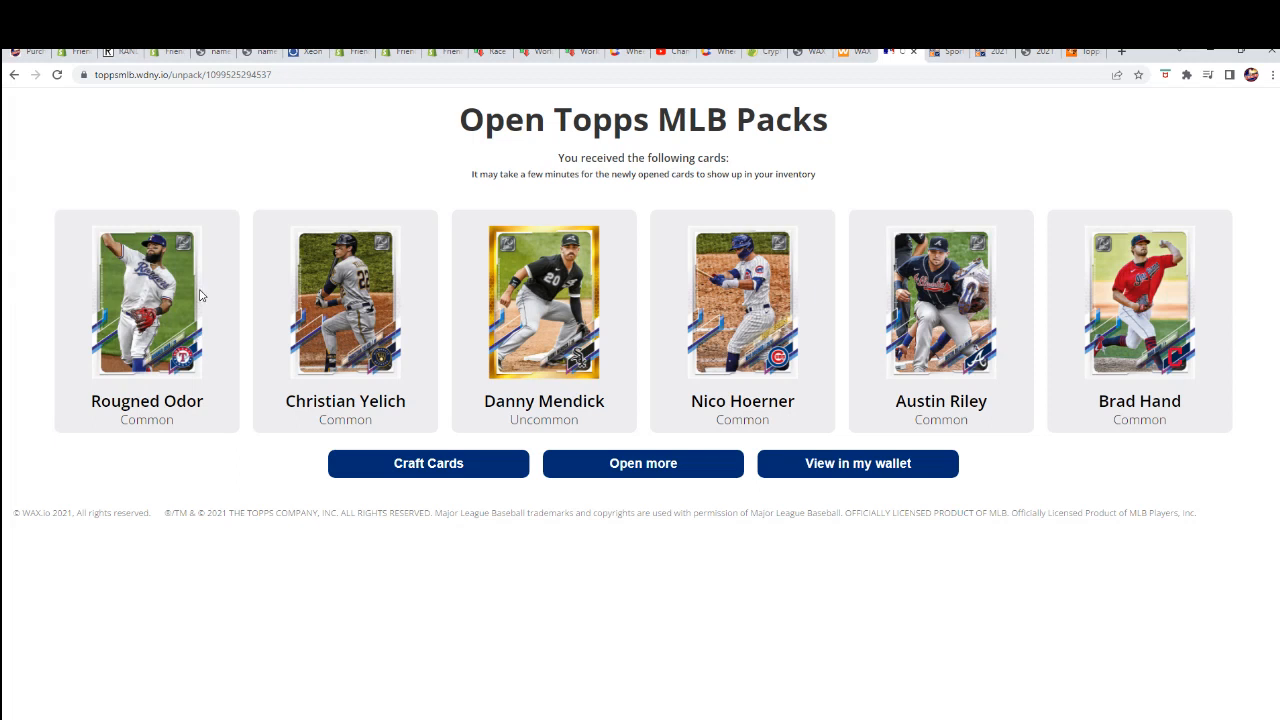
mouse_move(224, 336)
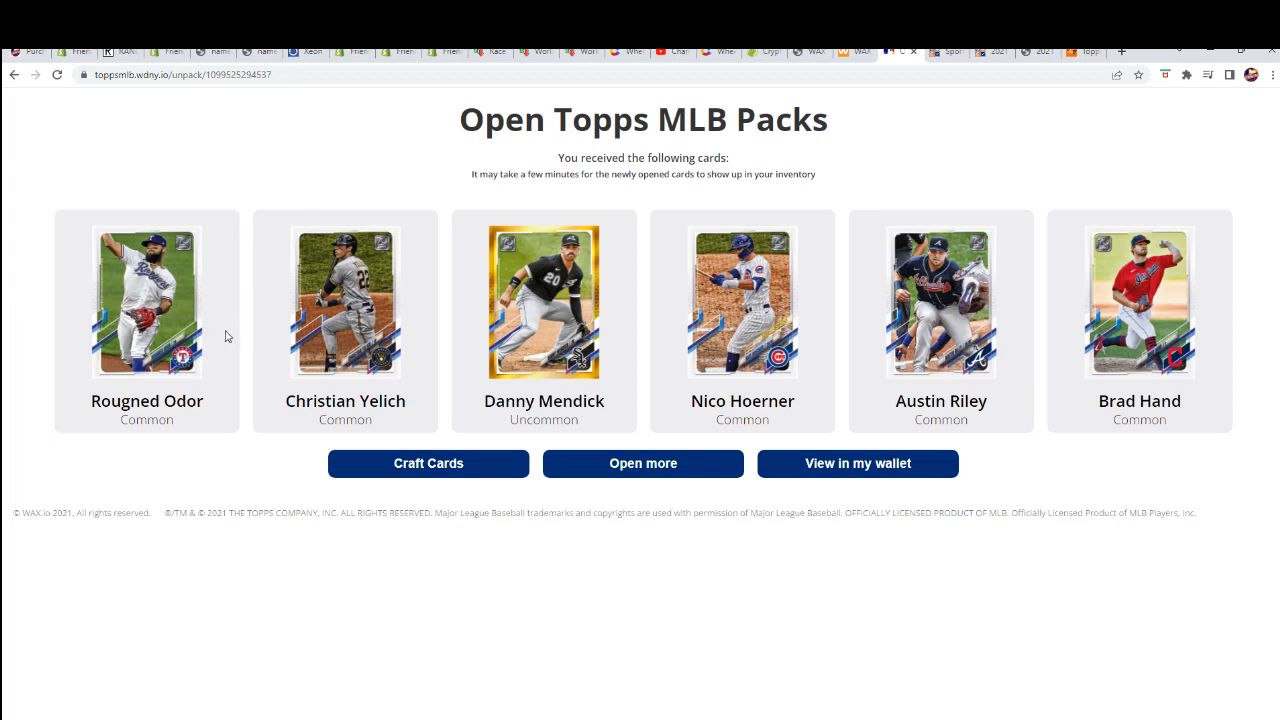
mouse_move(258, 360)
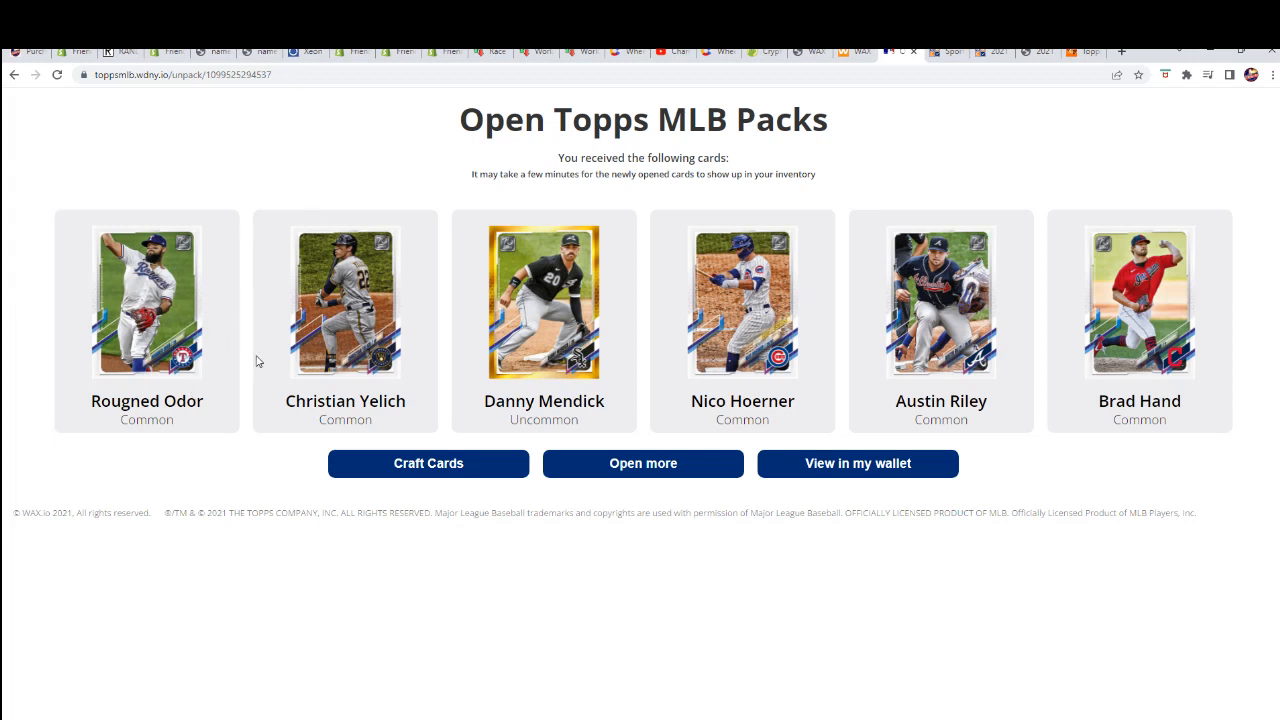
mouse_move(156, 350)
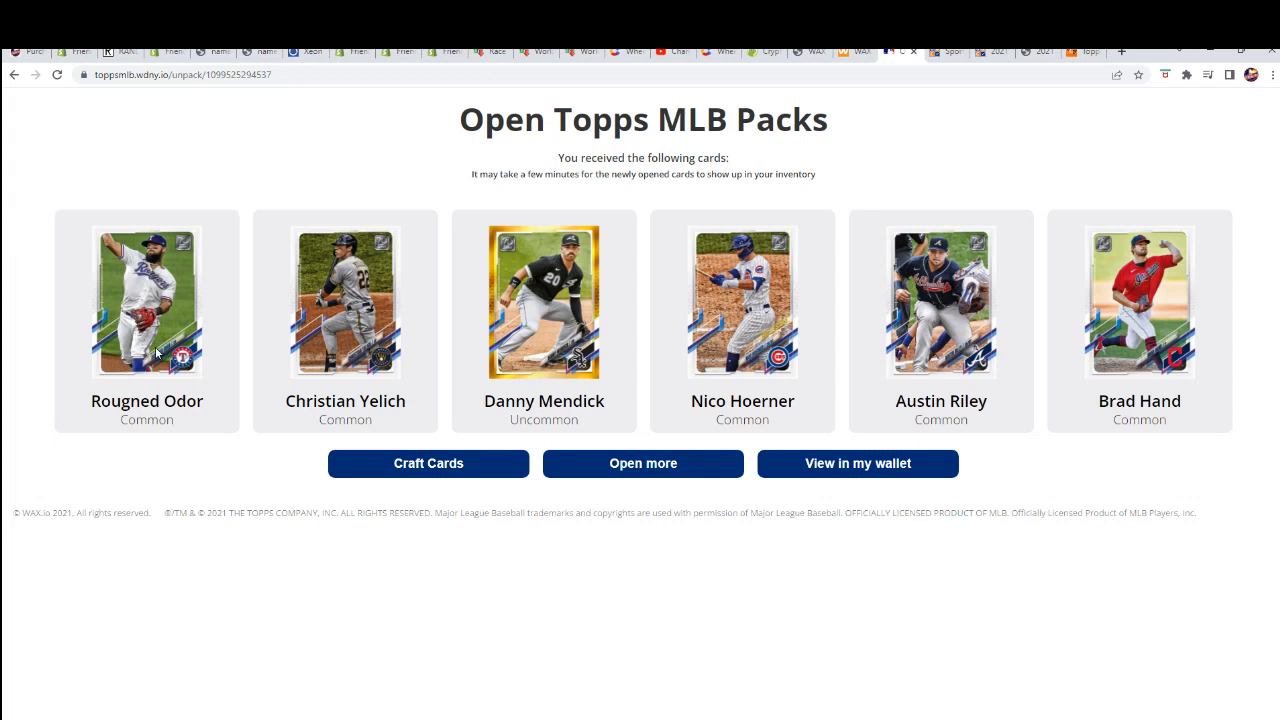
mouse_move(856, 464)
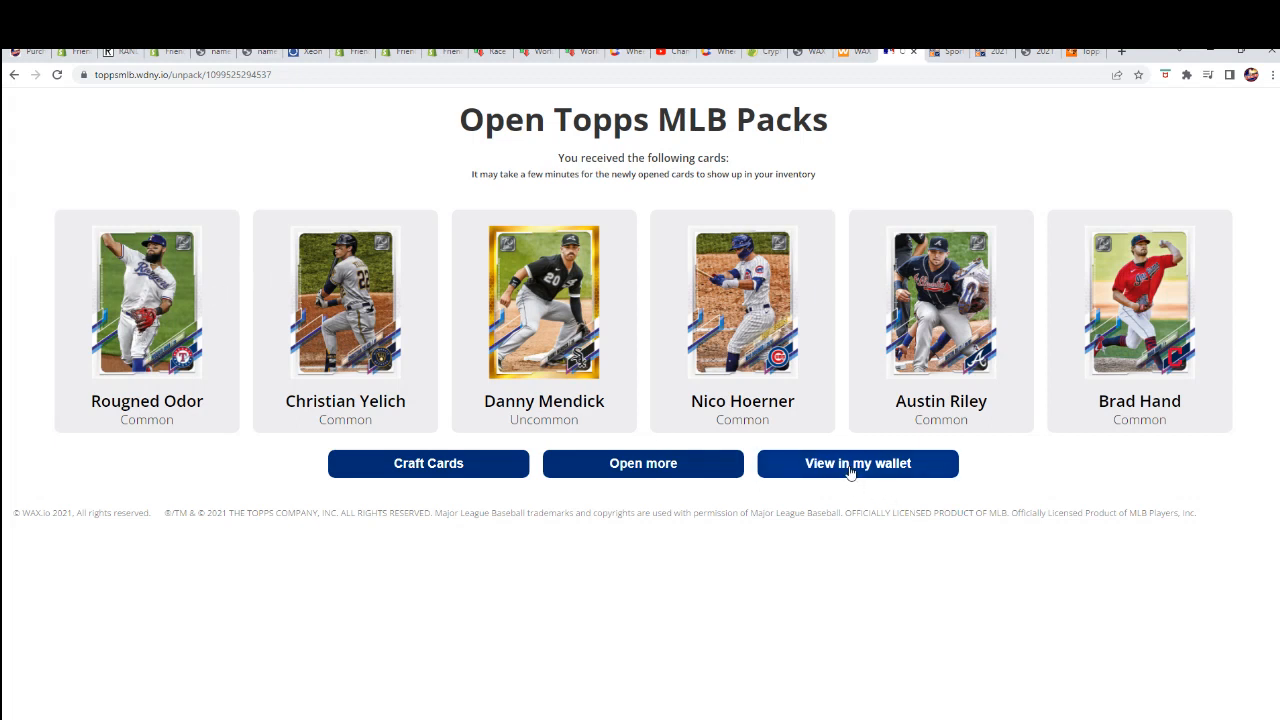
View the pulled cards in the WAX wallet NFT inventory, including Odor, Mendick, Bregman and Escobar.
left_click(856, 464)
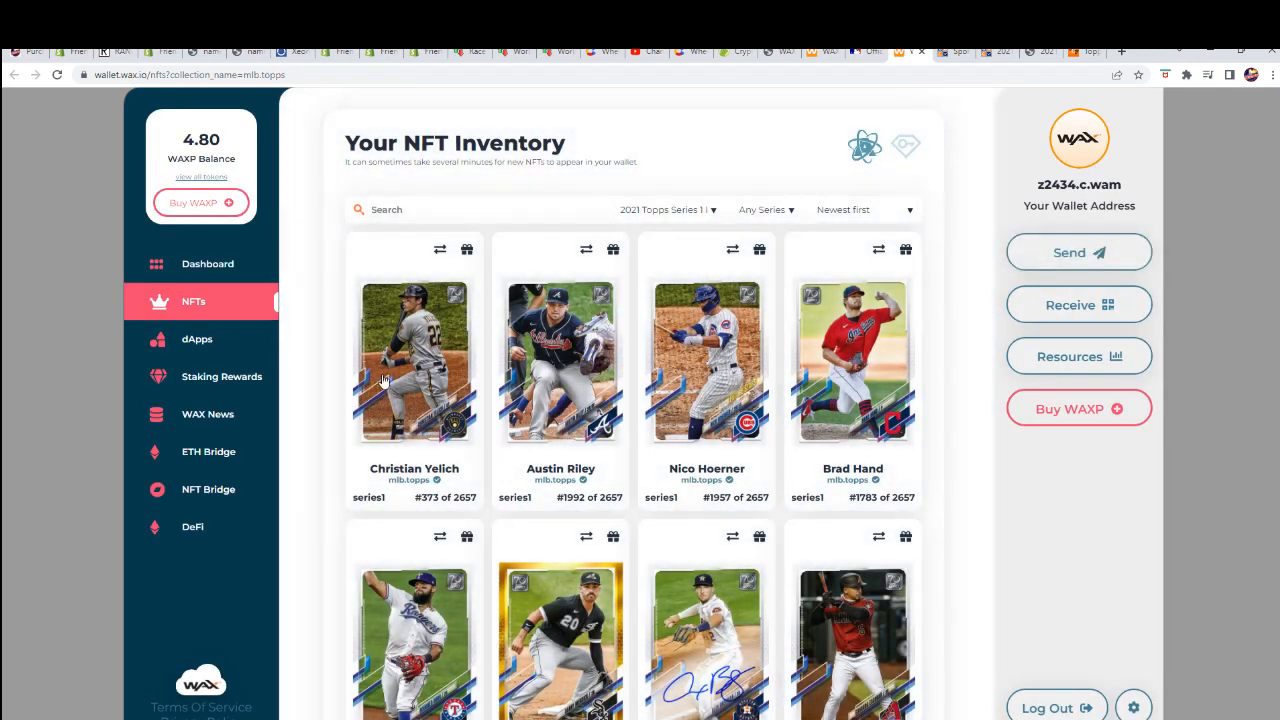
scroll("down", 3)
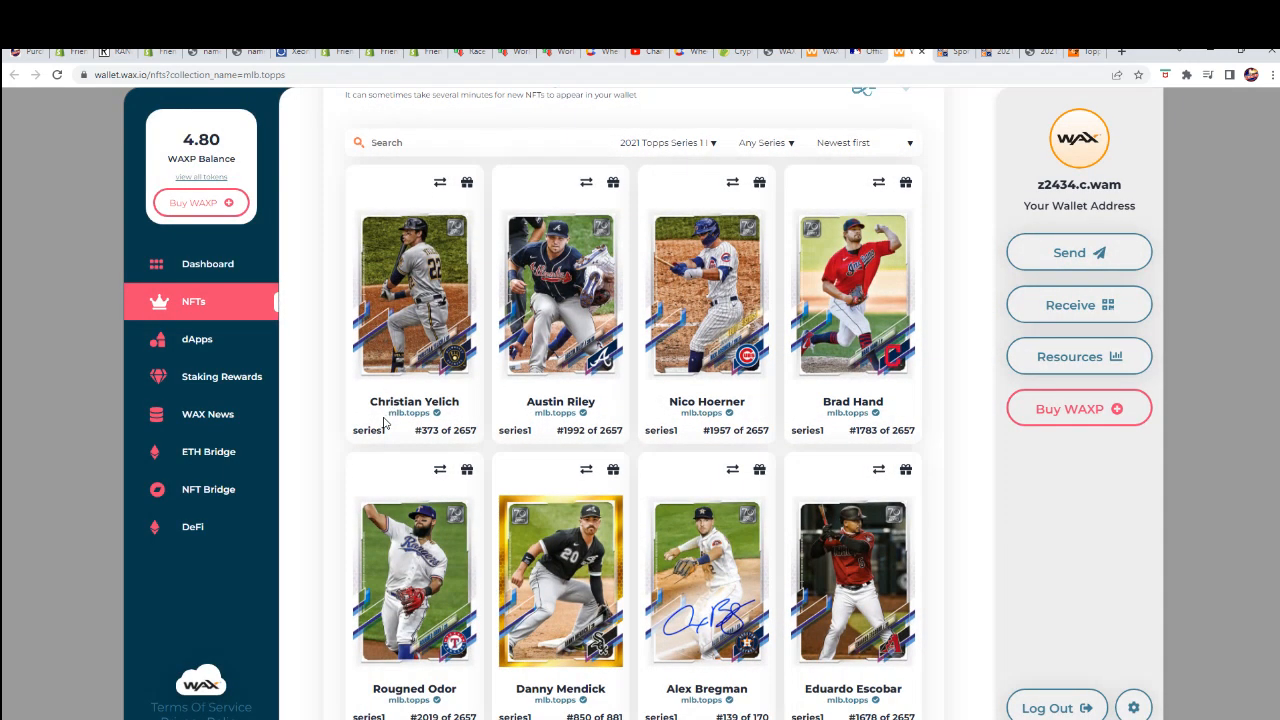
mouse_move(536, 320)
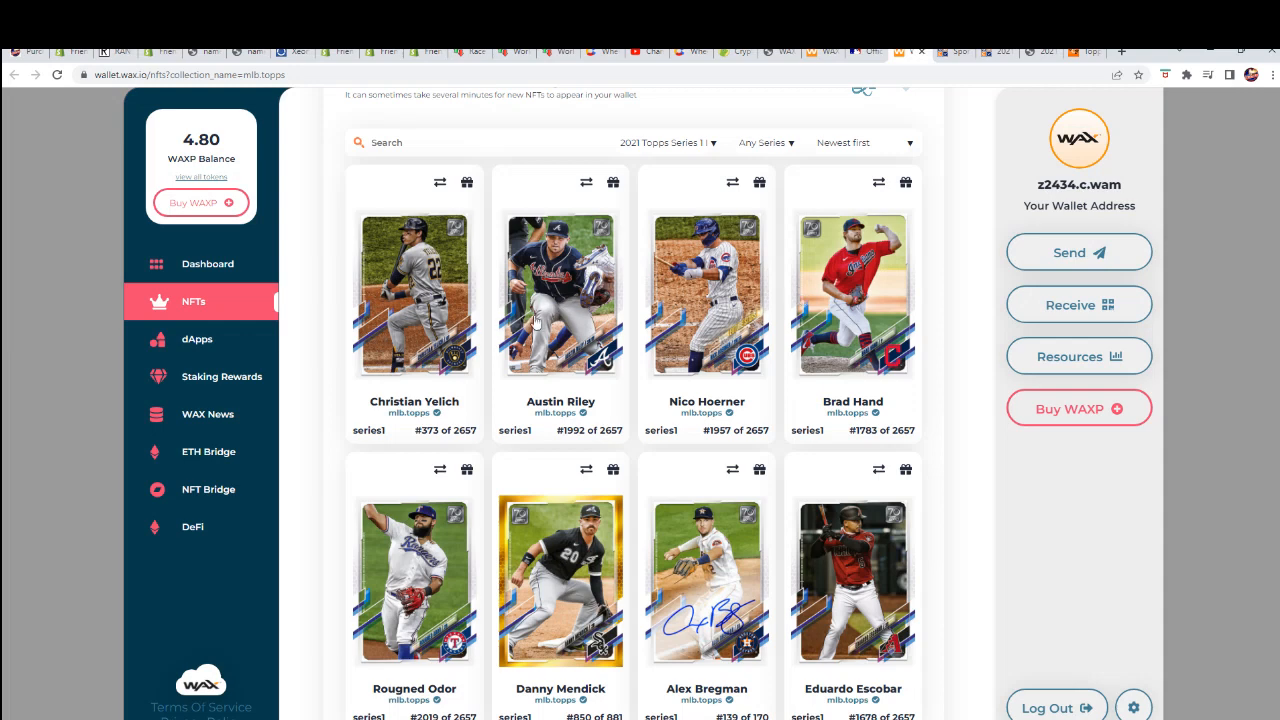
mouse_move(696, 570)
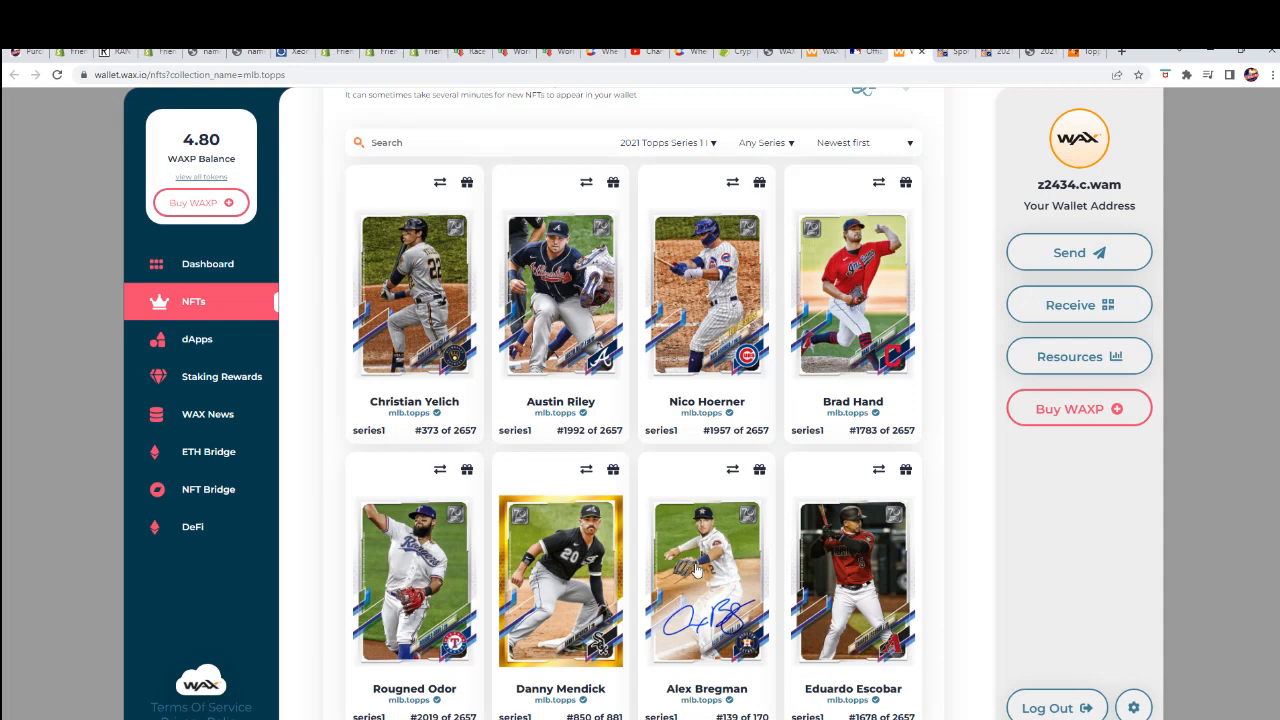
mouse_move(724, 572)
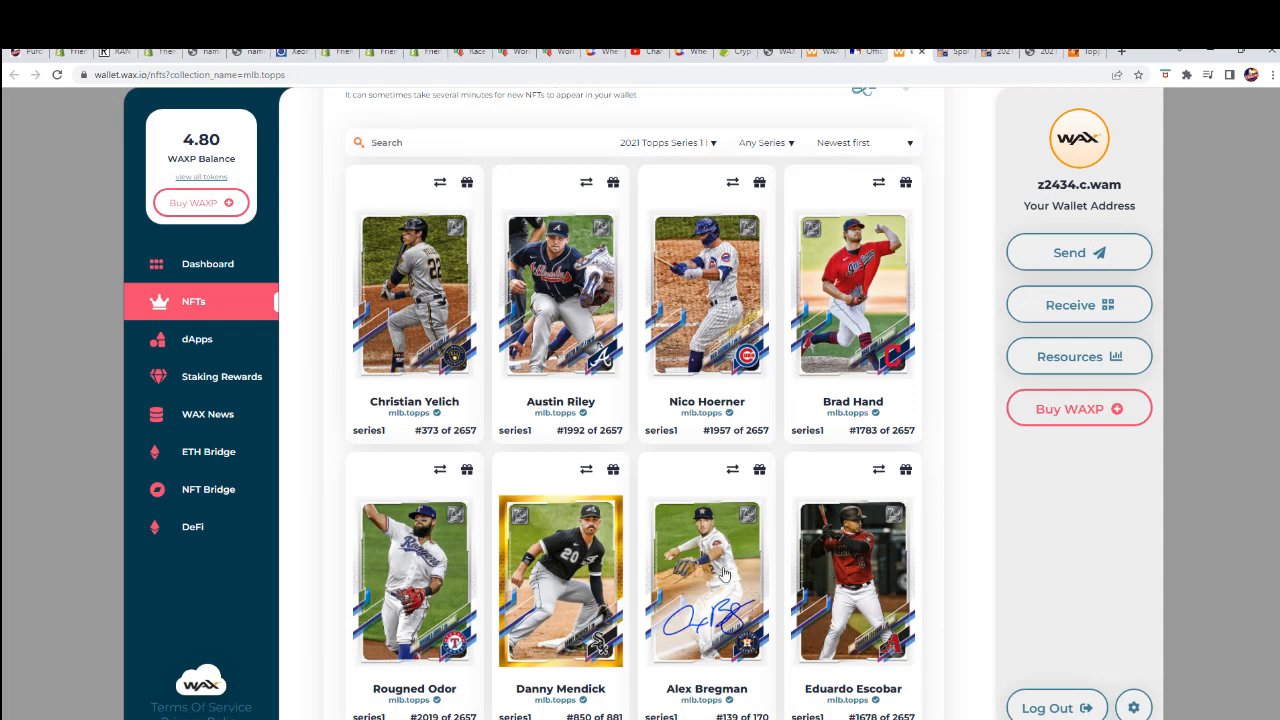
mouse_move(432, 364)
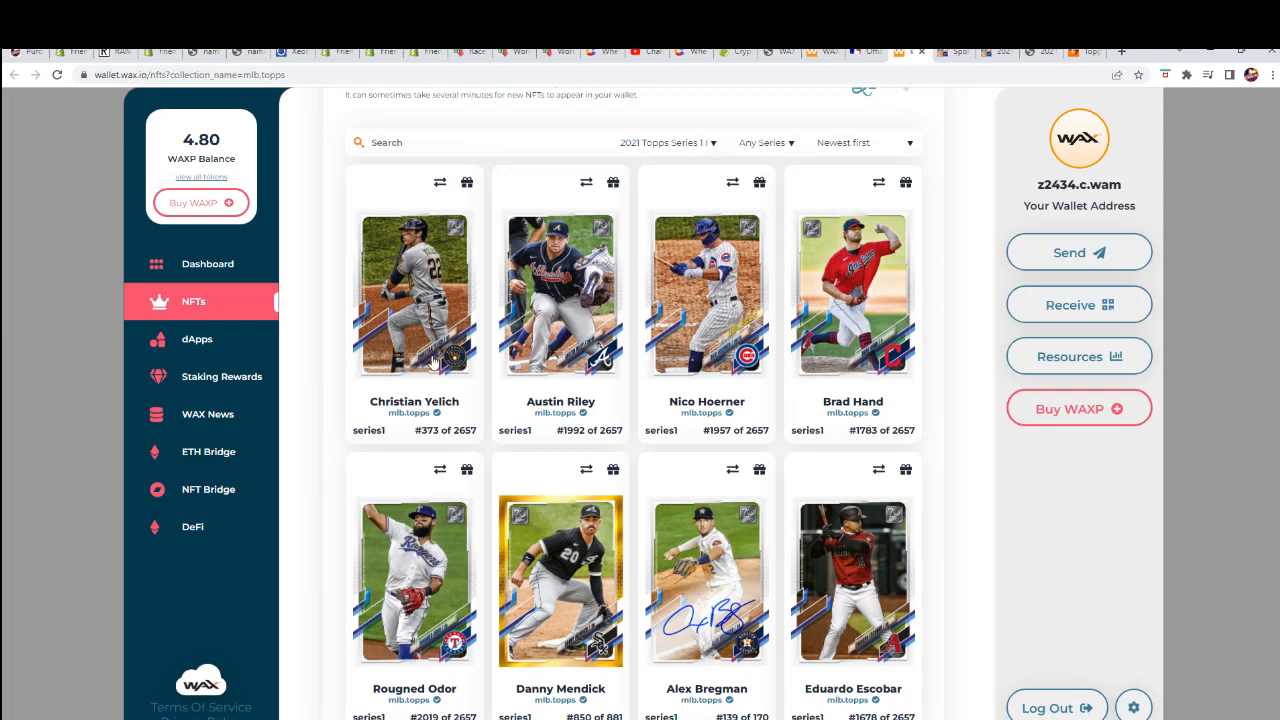
mouse_move(504, 608)
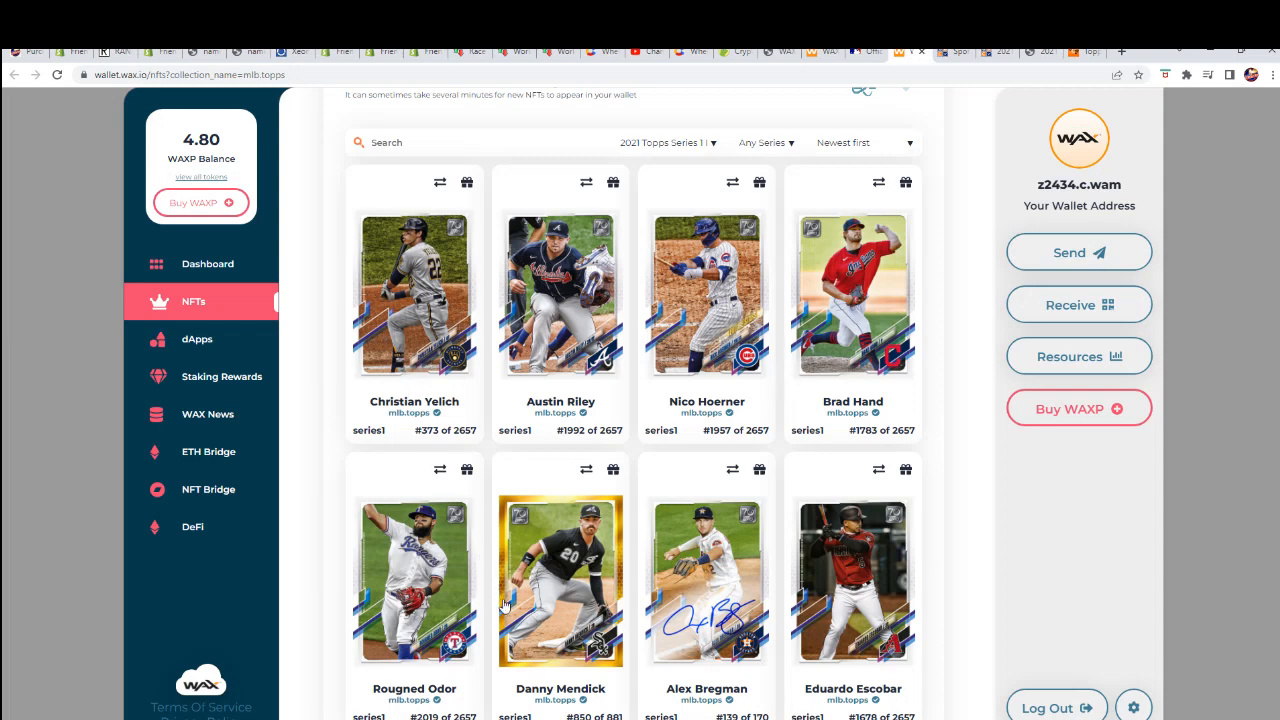
mouse_move(562, 584)
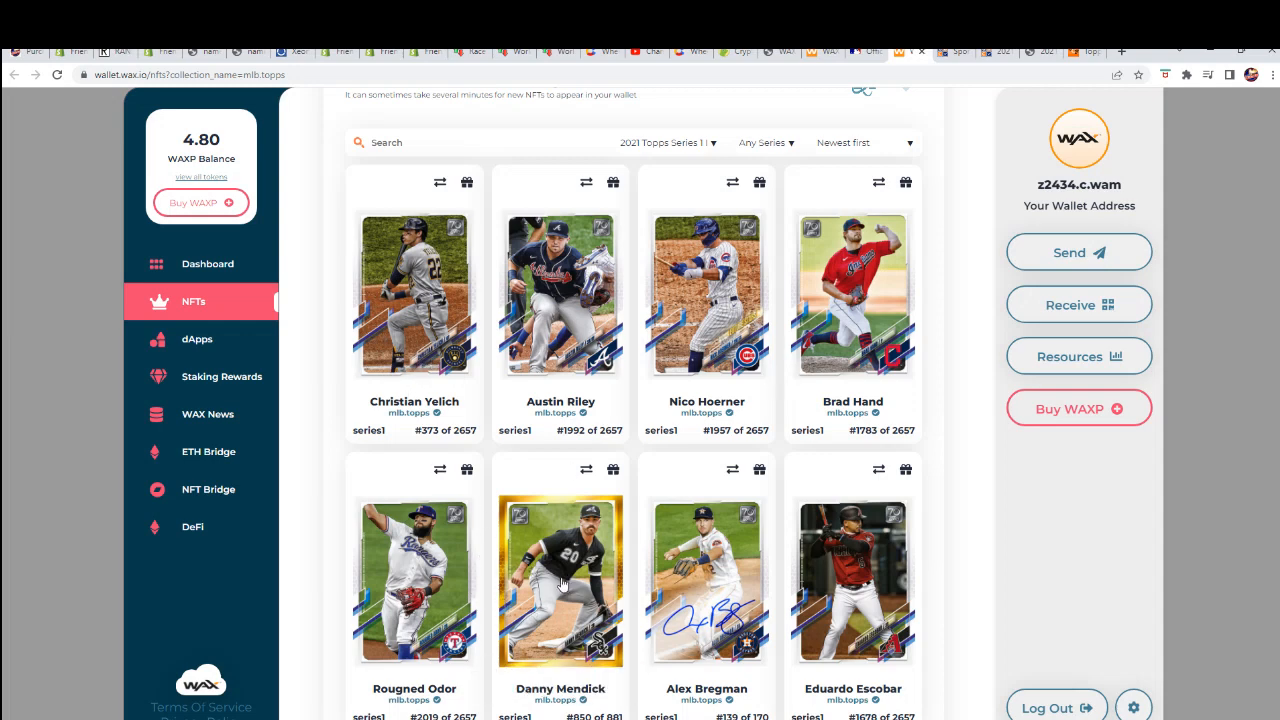
mouse_move(420, 308)
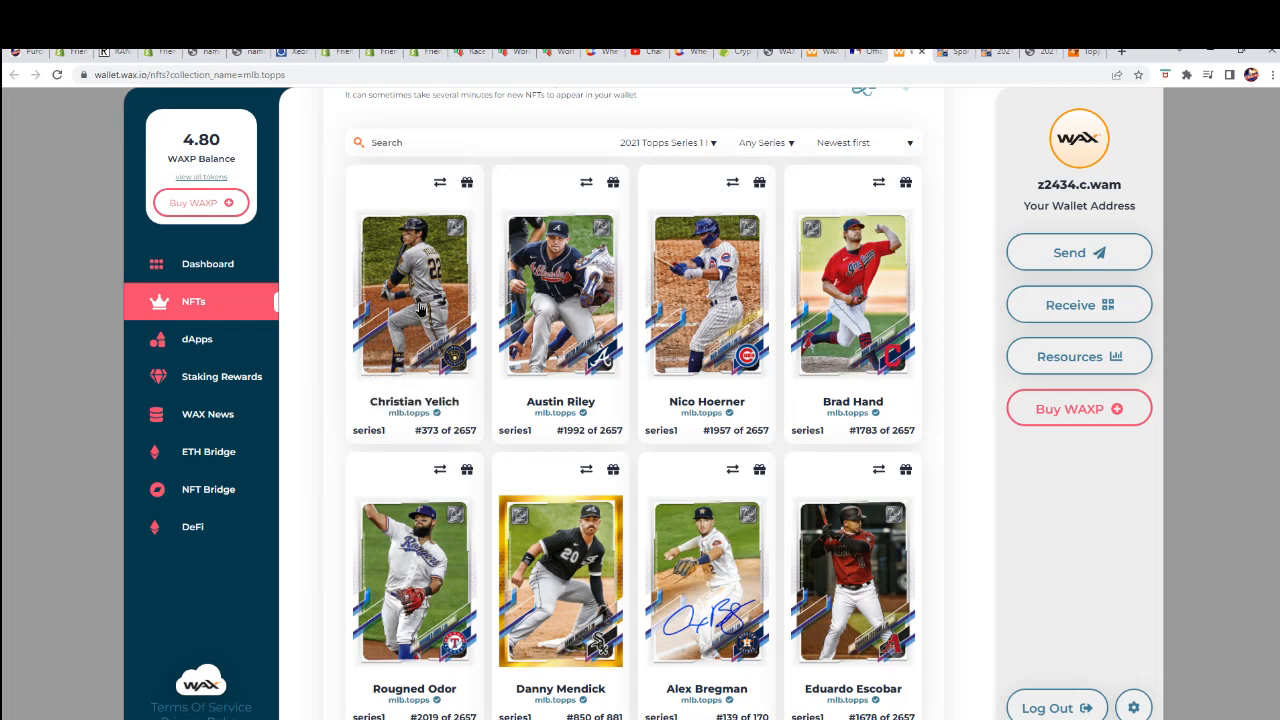
Check Christian Yelich's Common card mint number, 373 of 2657, against the owners sheet.
left_click(412, 292)
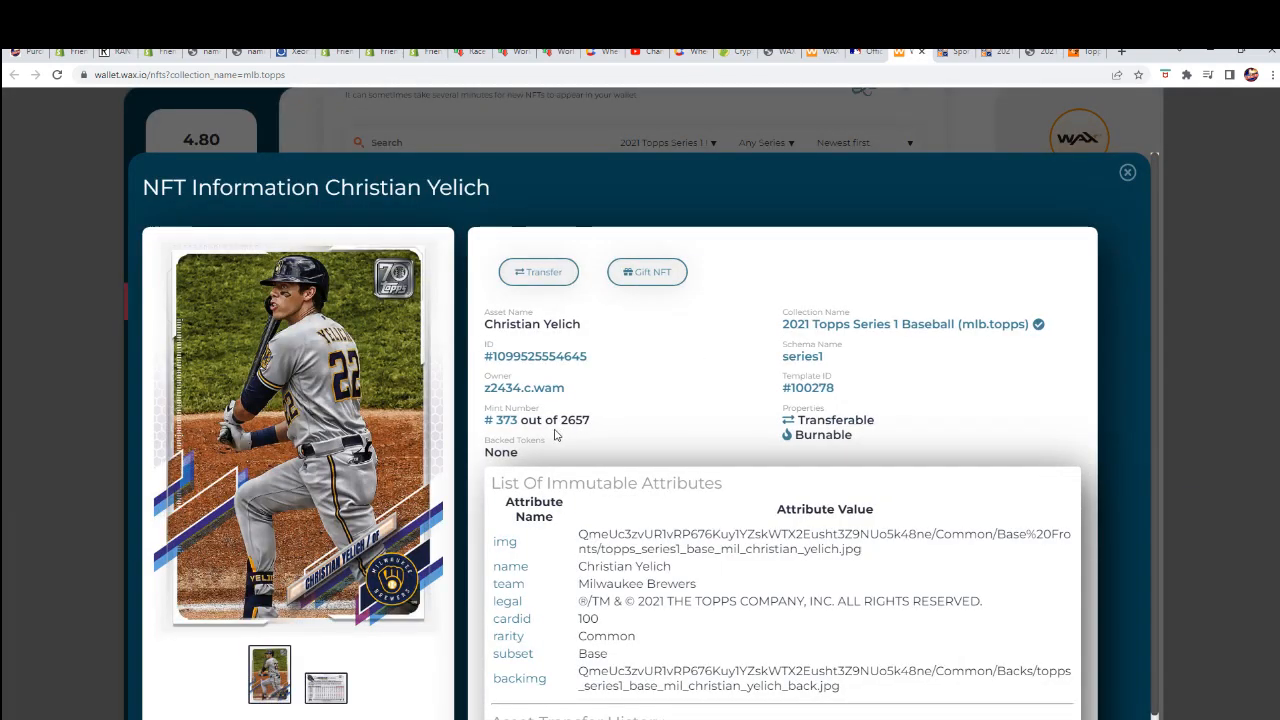
double_click(500, 420)
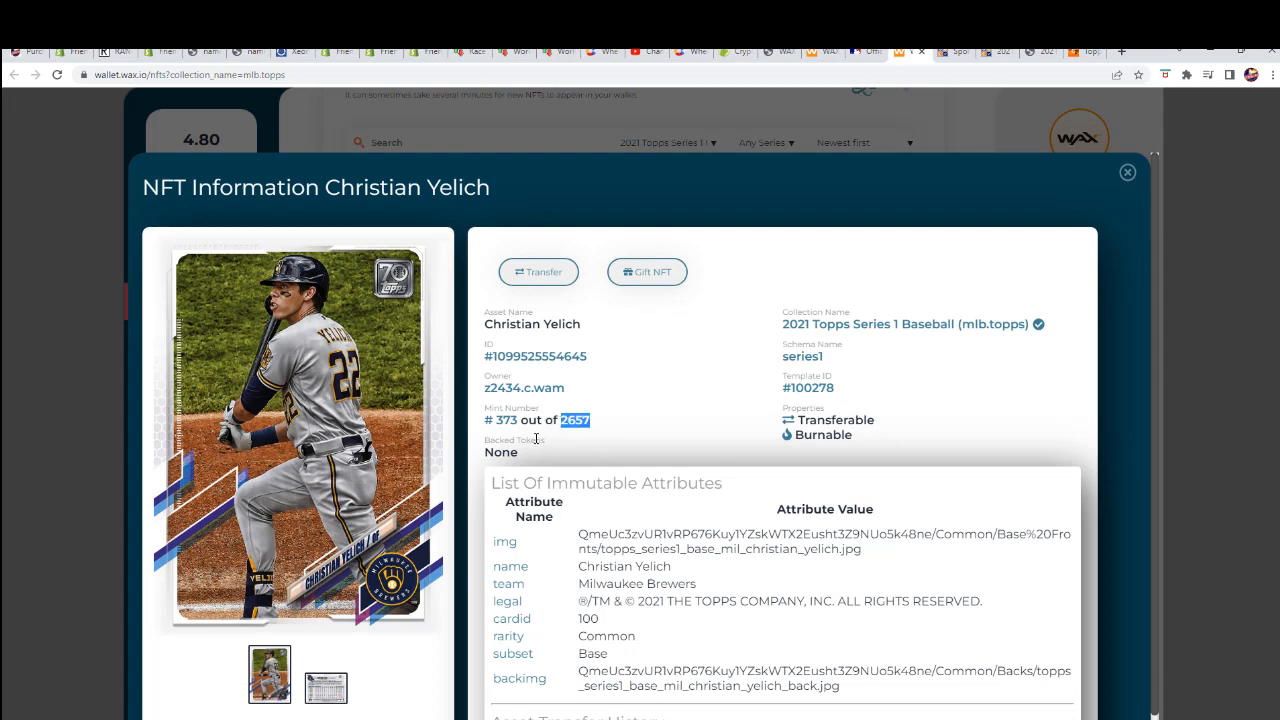
mouse_move(572, 400)
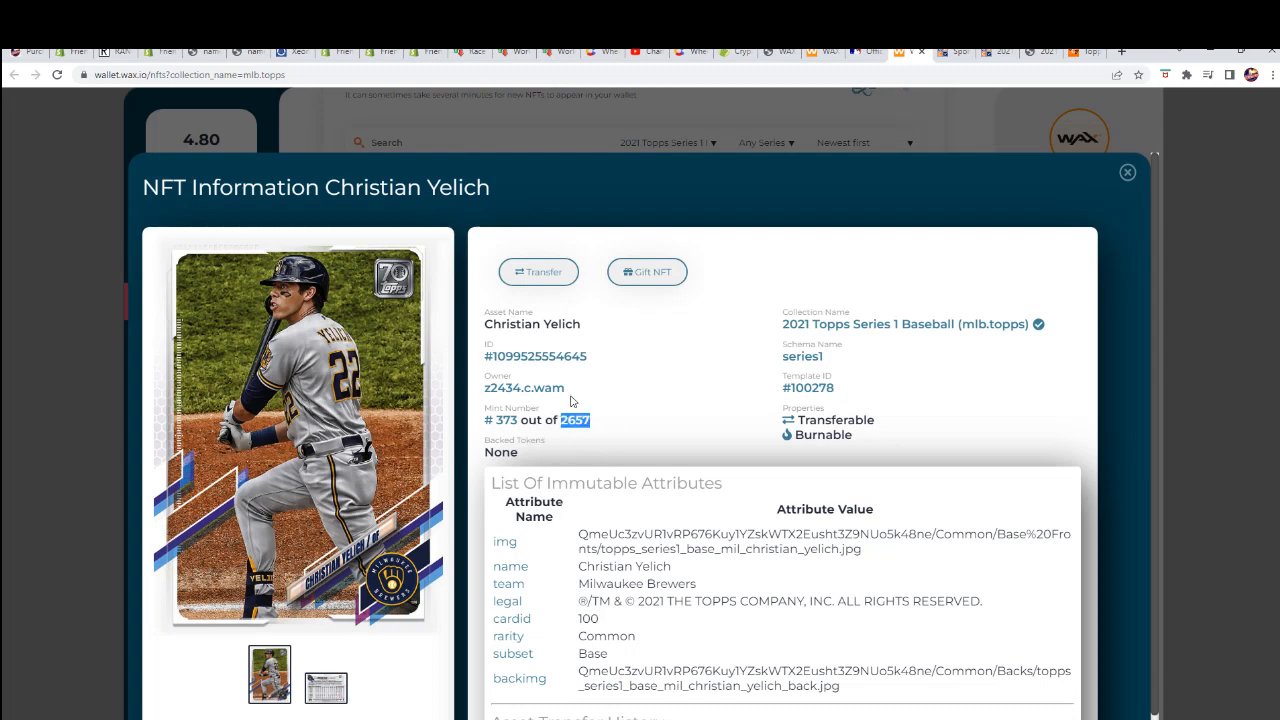
mouse_move(752, 414)
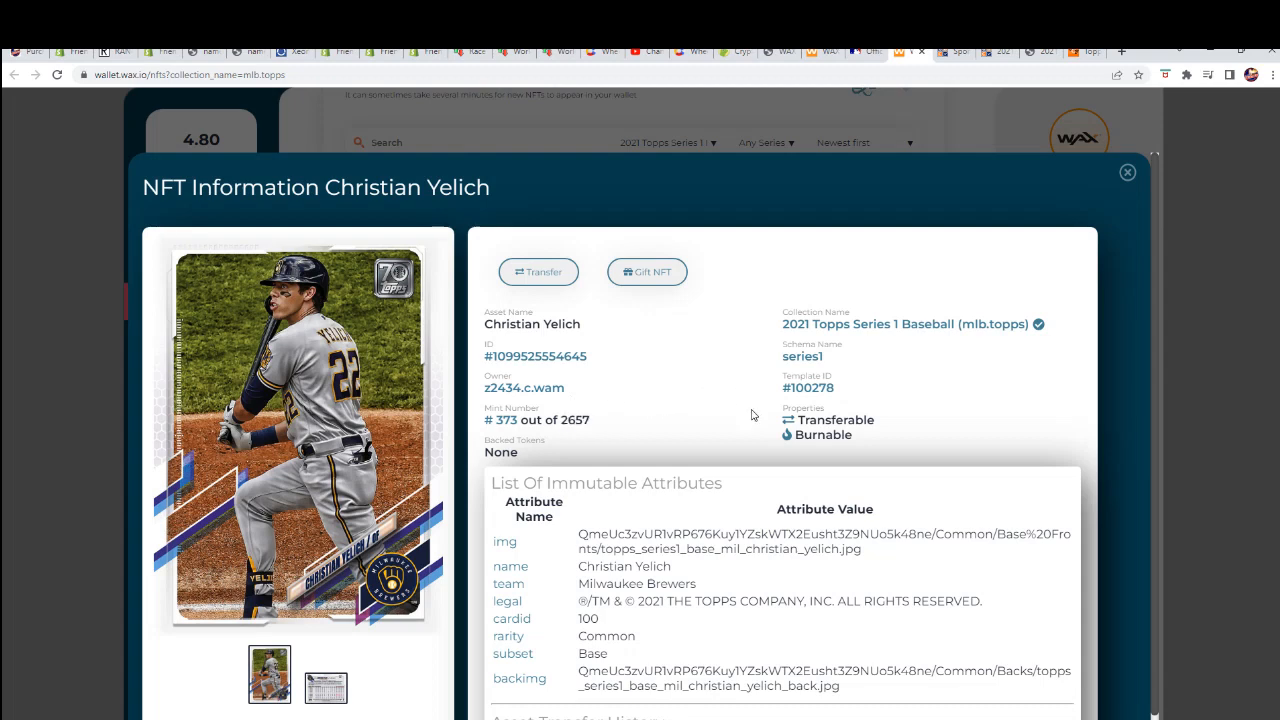
mouse_move(572, 418)
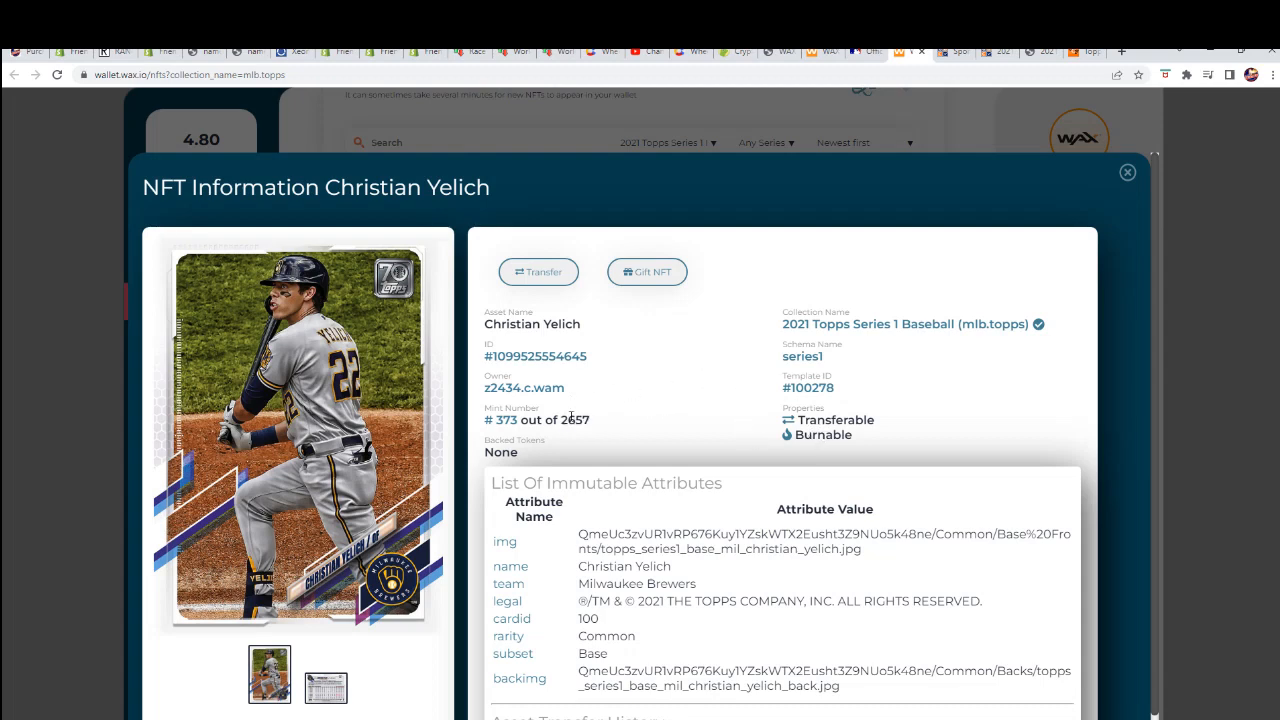
double_click(574, 420)
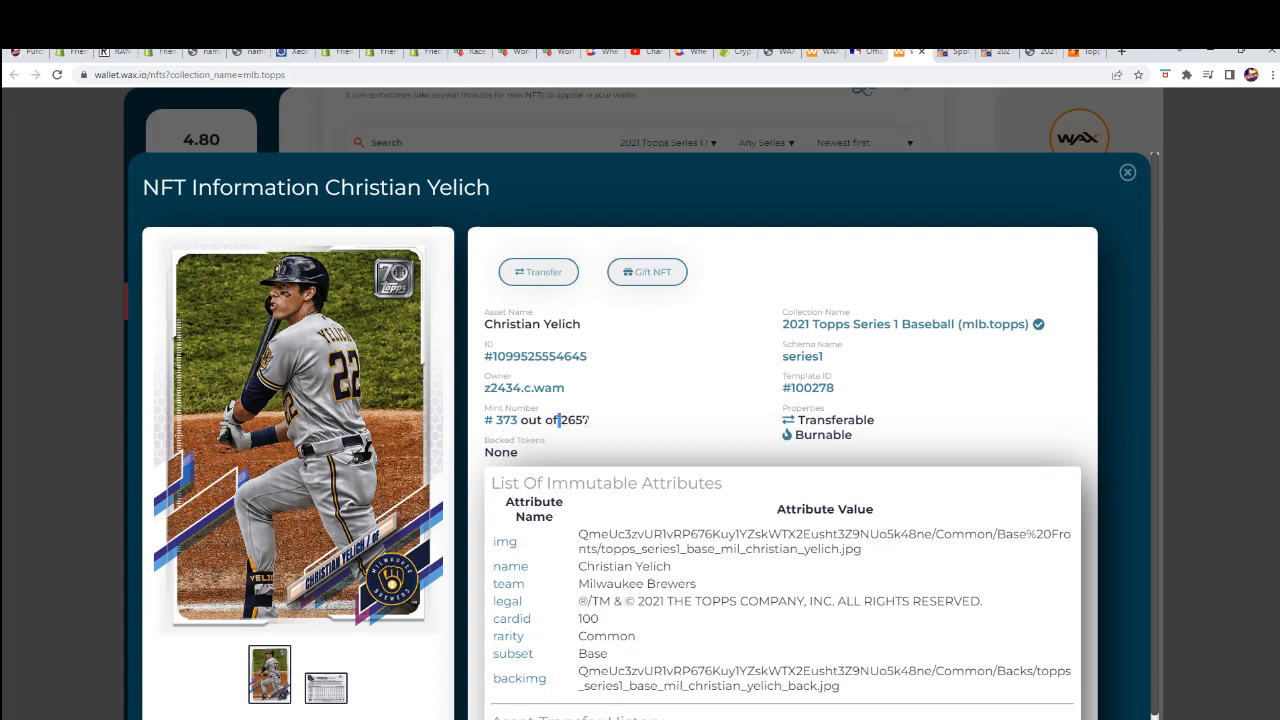
double_click(574, 420)
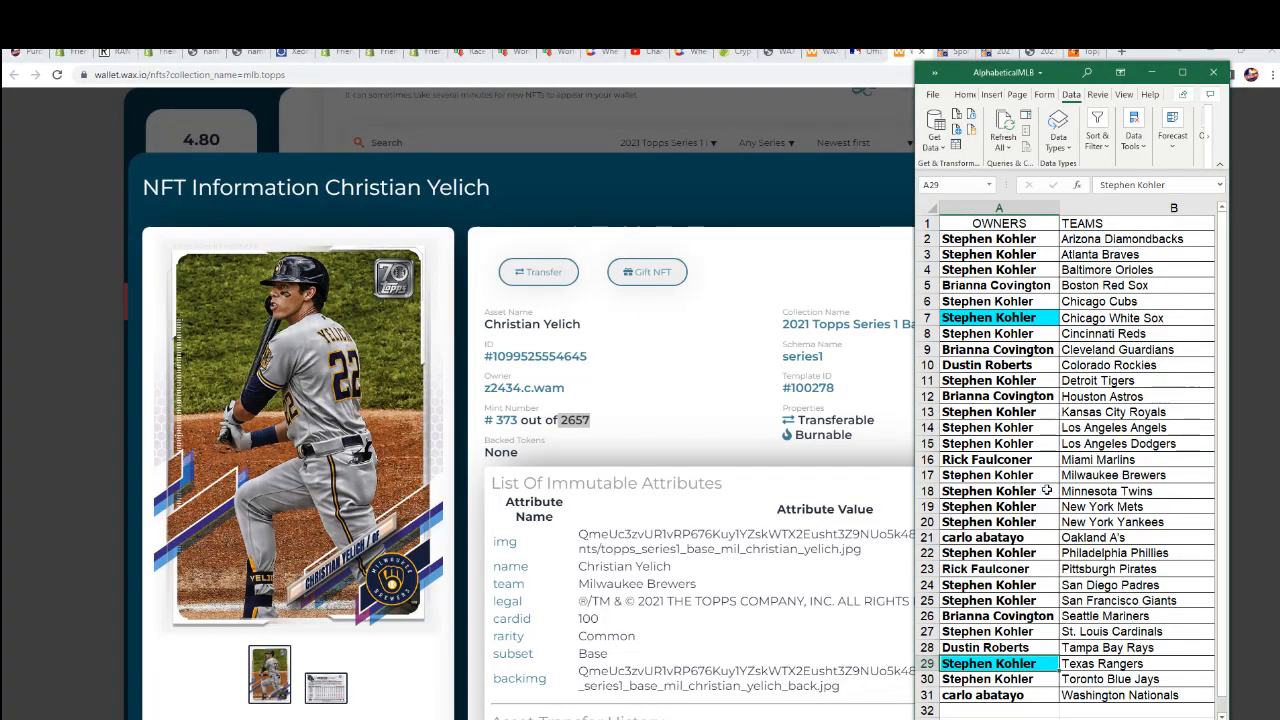
Check the Austin Riley and Nico Hoerner card mint counts and close their details.
left_click(988, 474)
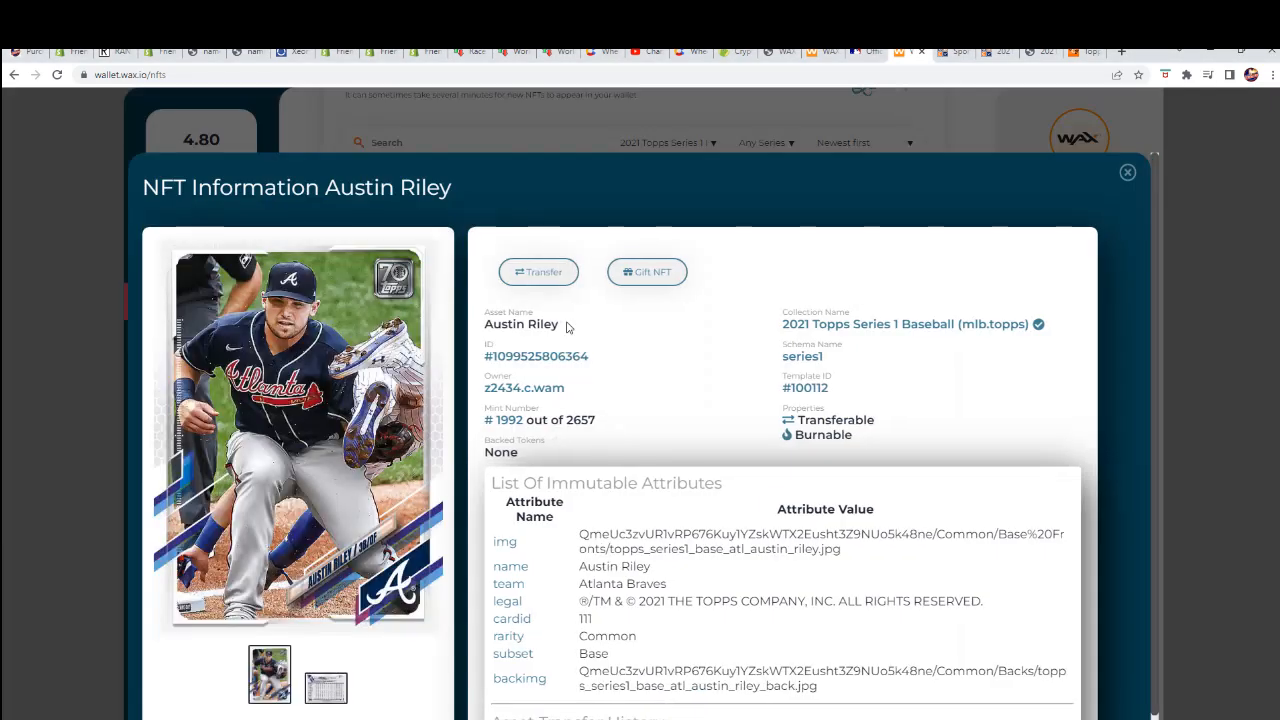
double_click(580, 420)
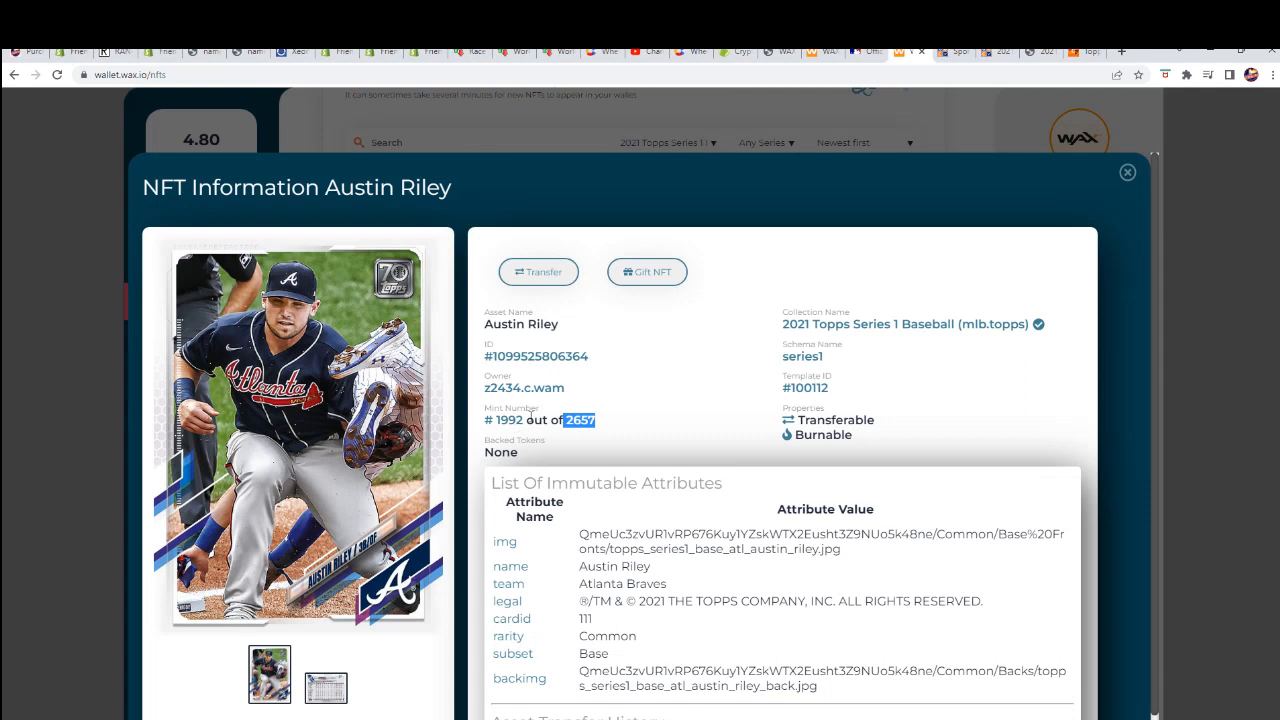
mouse_move(612, 438)
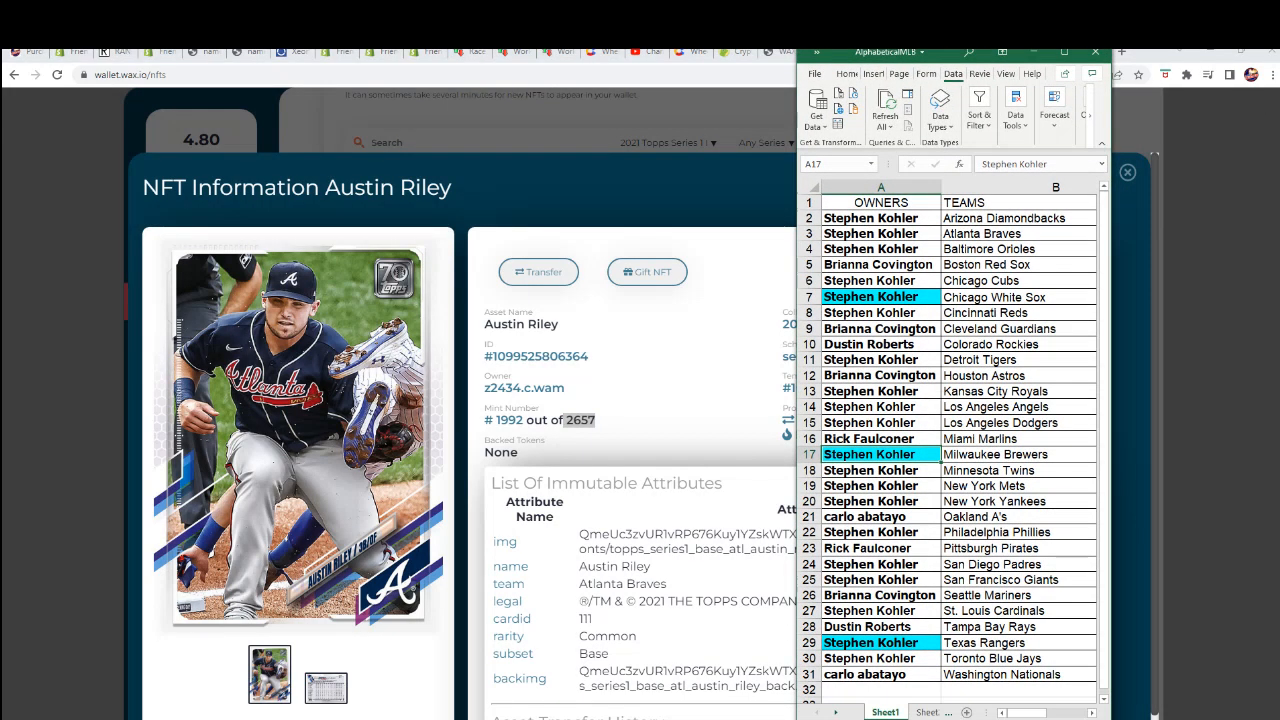
right_click(870, 232)
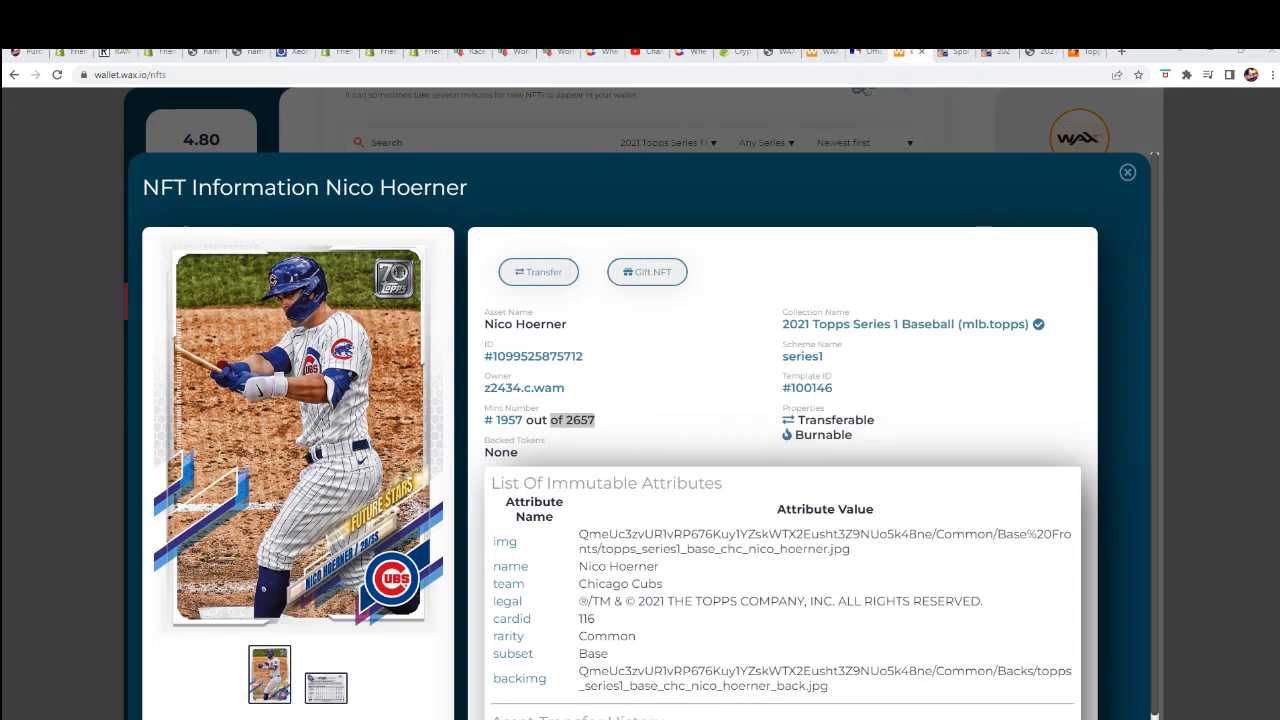
left_click(1128, 172)
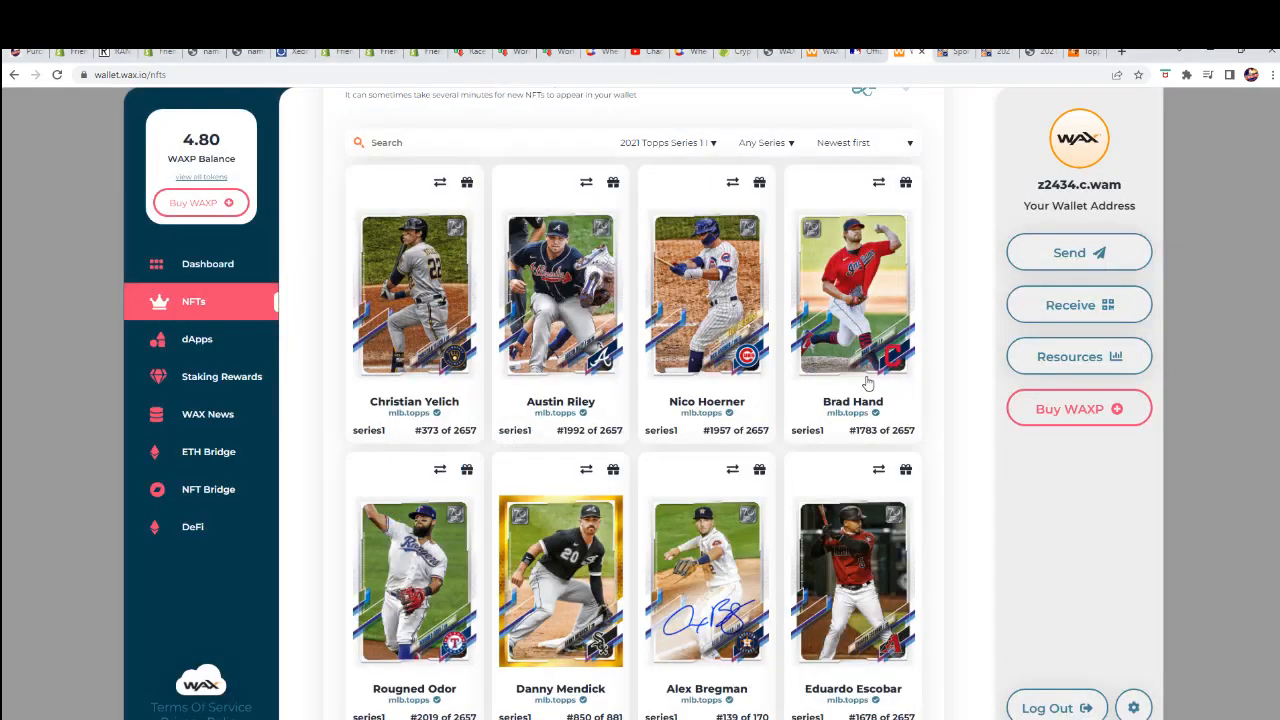
Review Brad Hand's card image and mint number, #1783 of 2657, then close it.
left_click(852, 292)
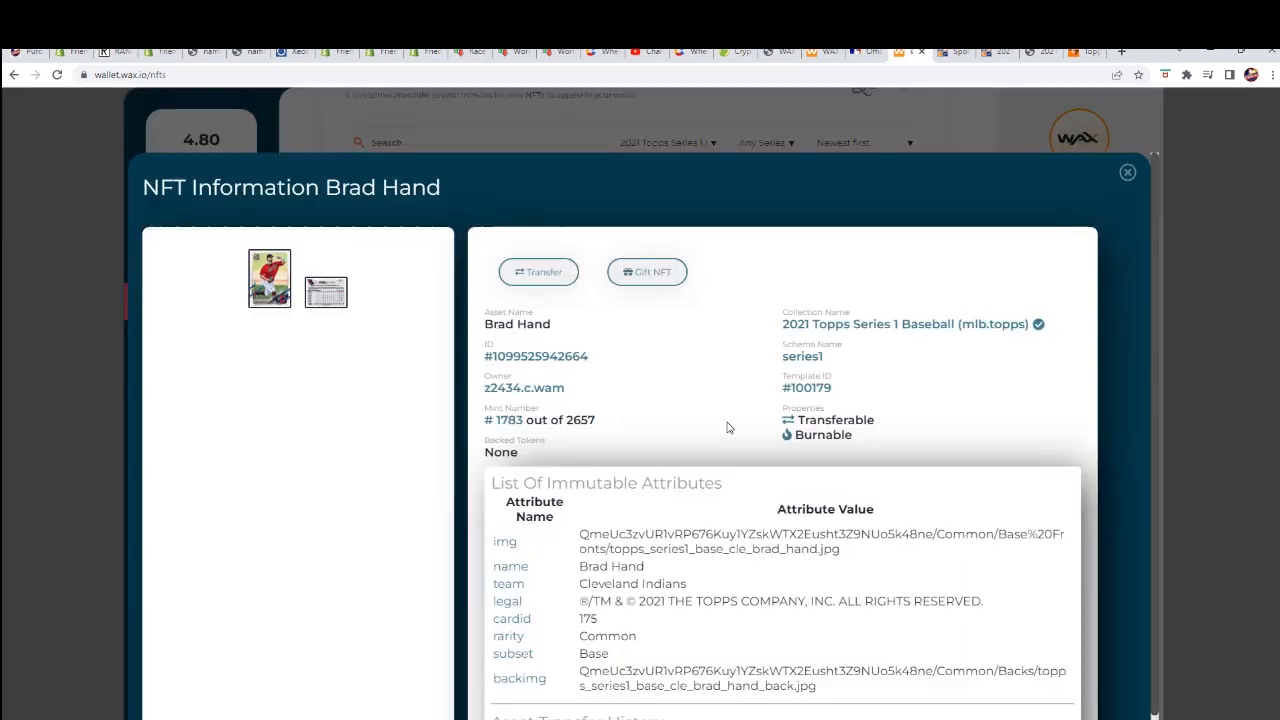
left_click(268, 278)
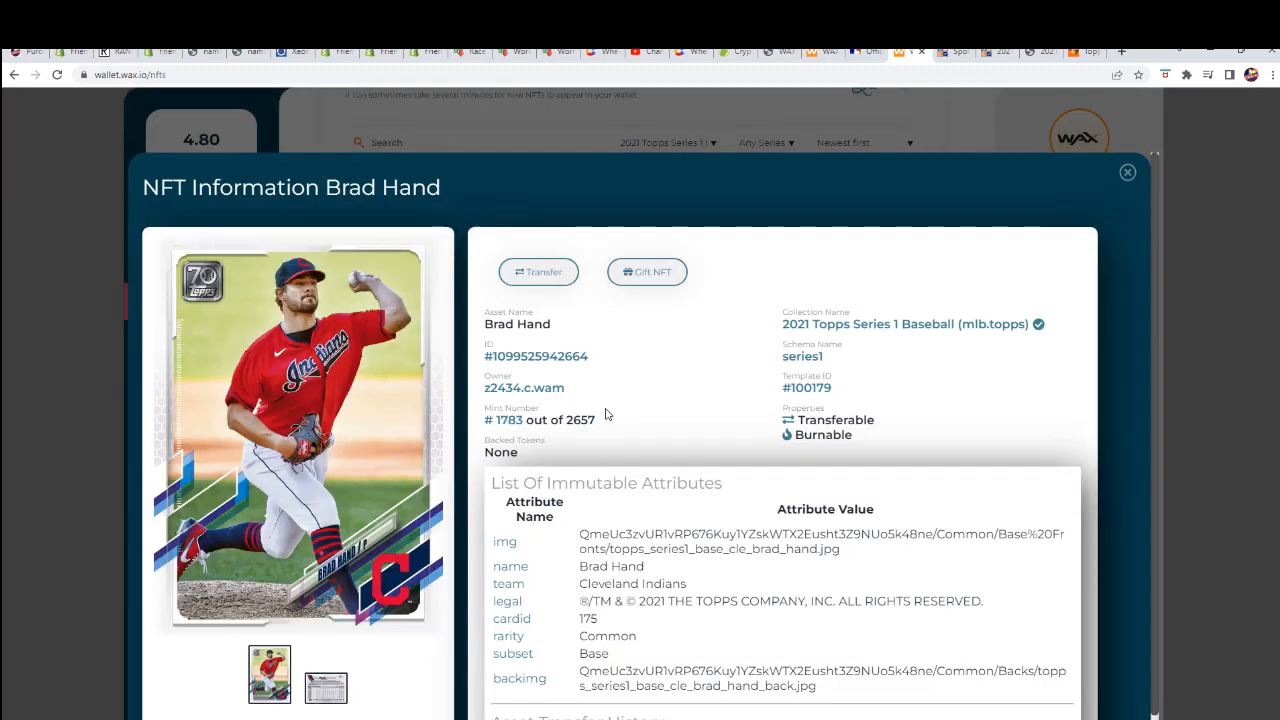
double_click(576, 420)
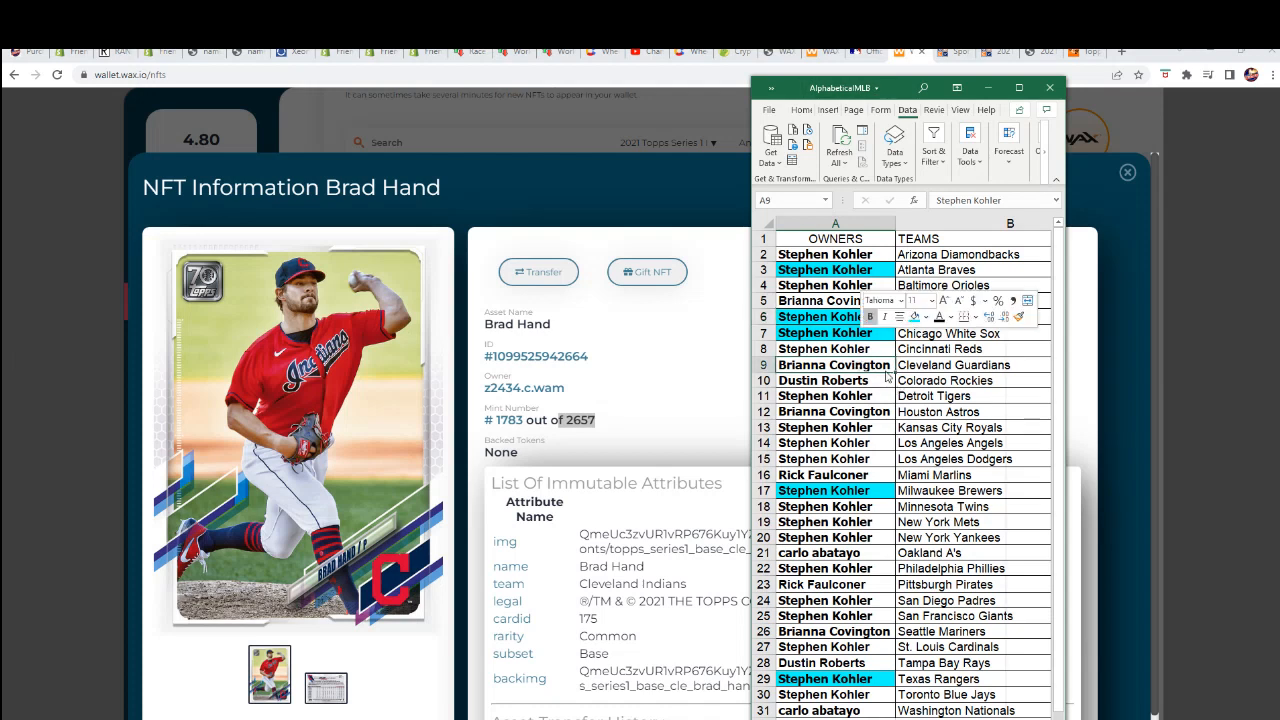
left_click(834, 364)
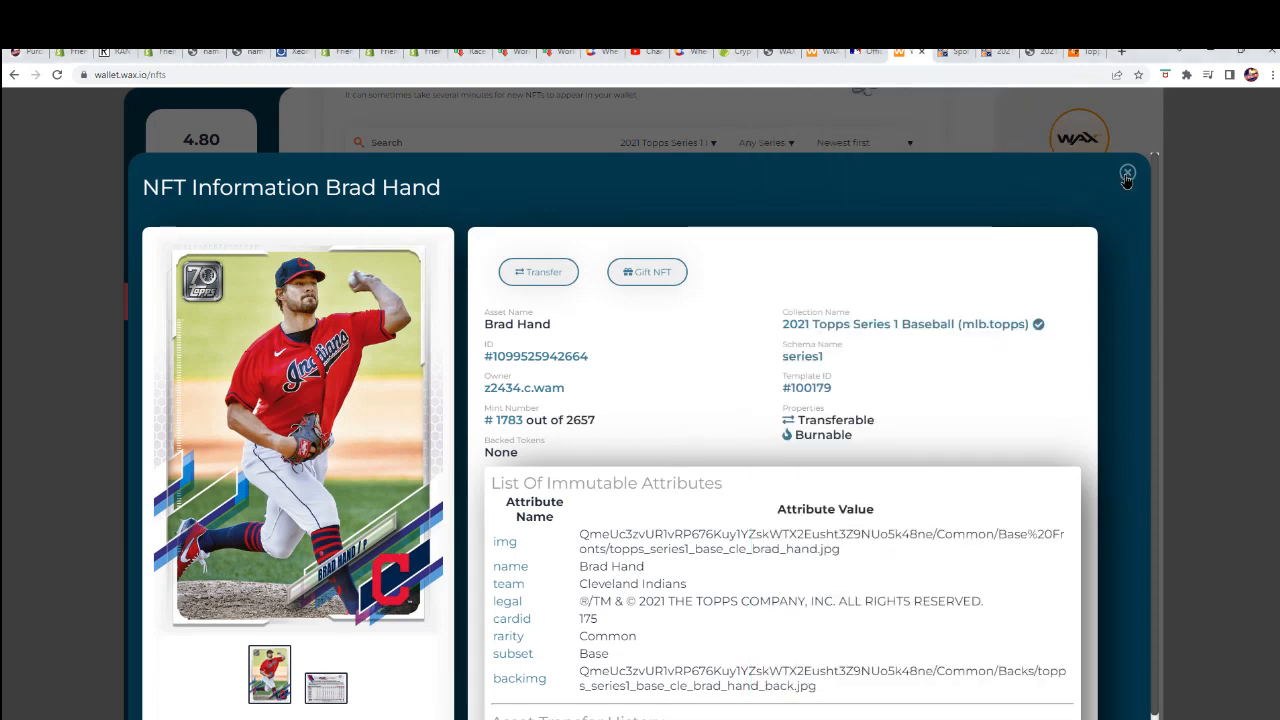
left_click(1128, 176)
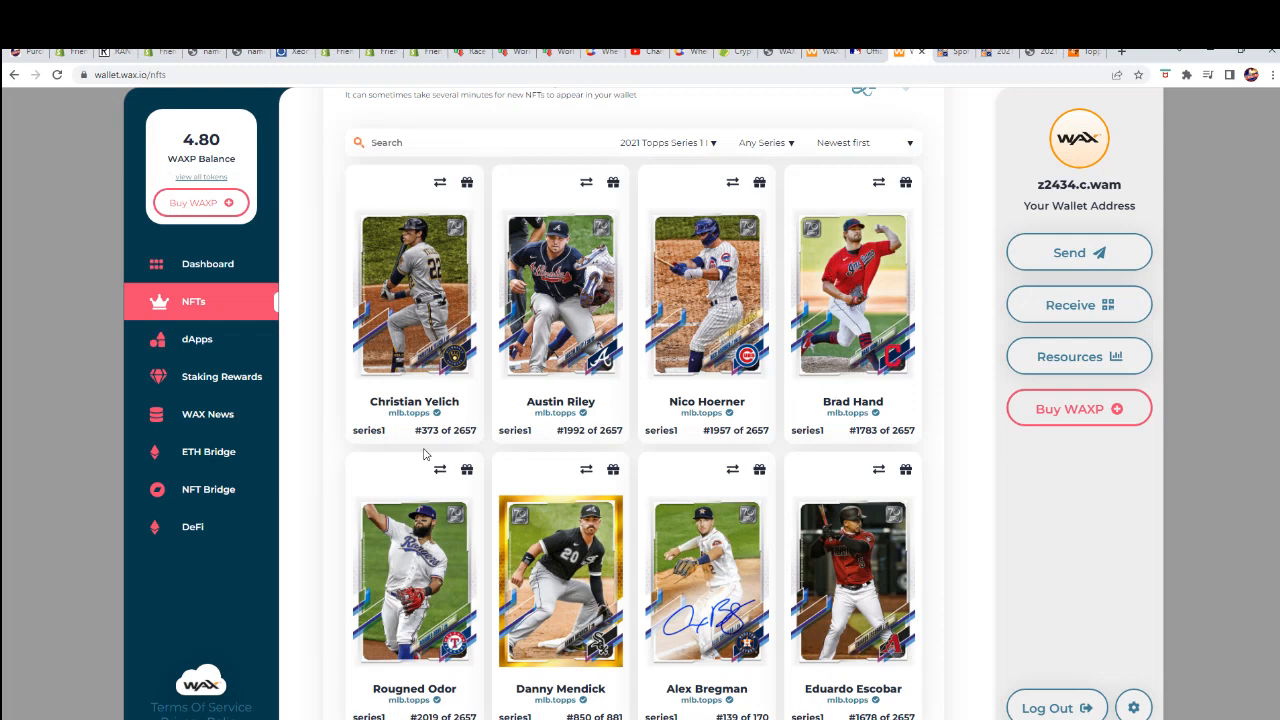
Check Rougned Odor's mint number, #2019 of 2657, and return to the inventory grid.
left_click(414, 580)
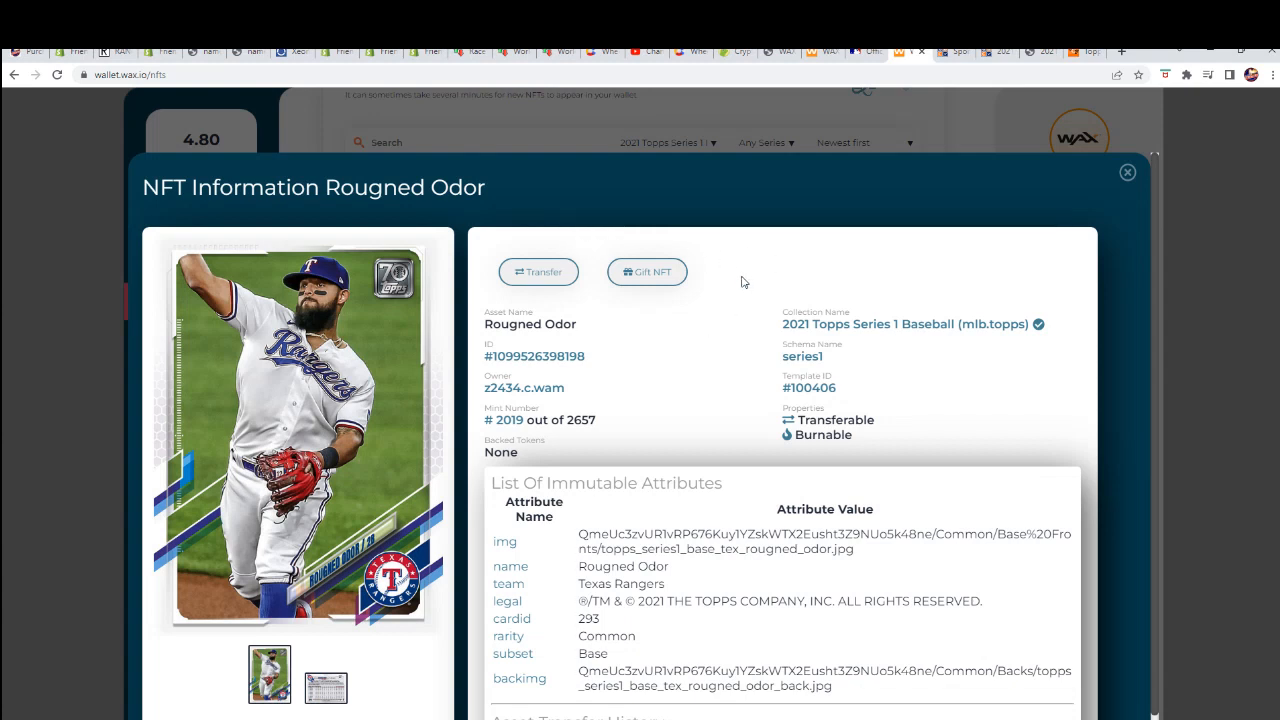
mouse_move(324, 690)
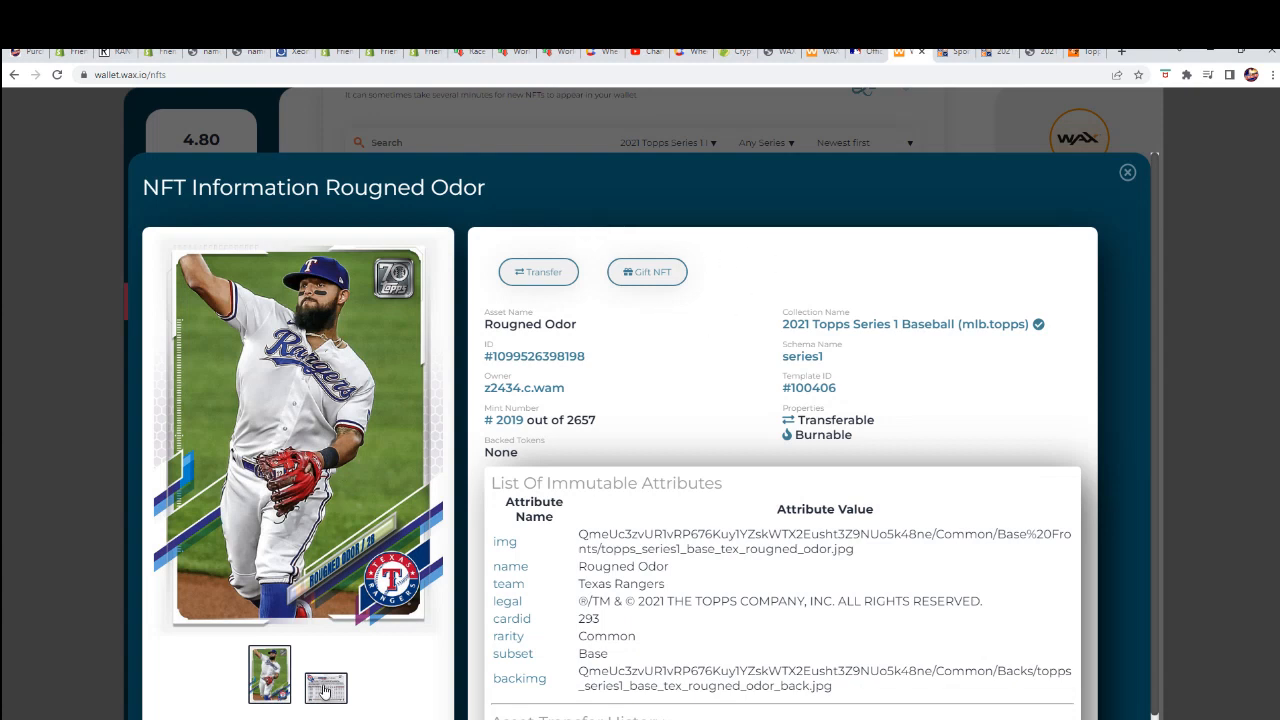
mouse_move(476, 278)
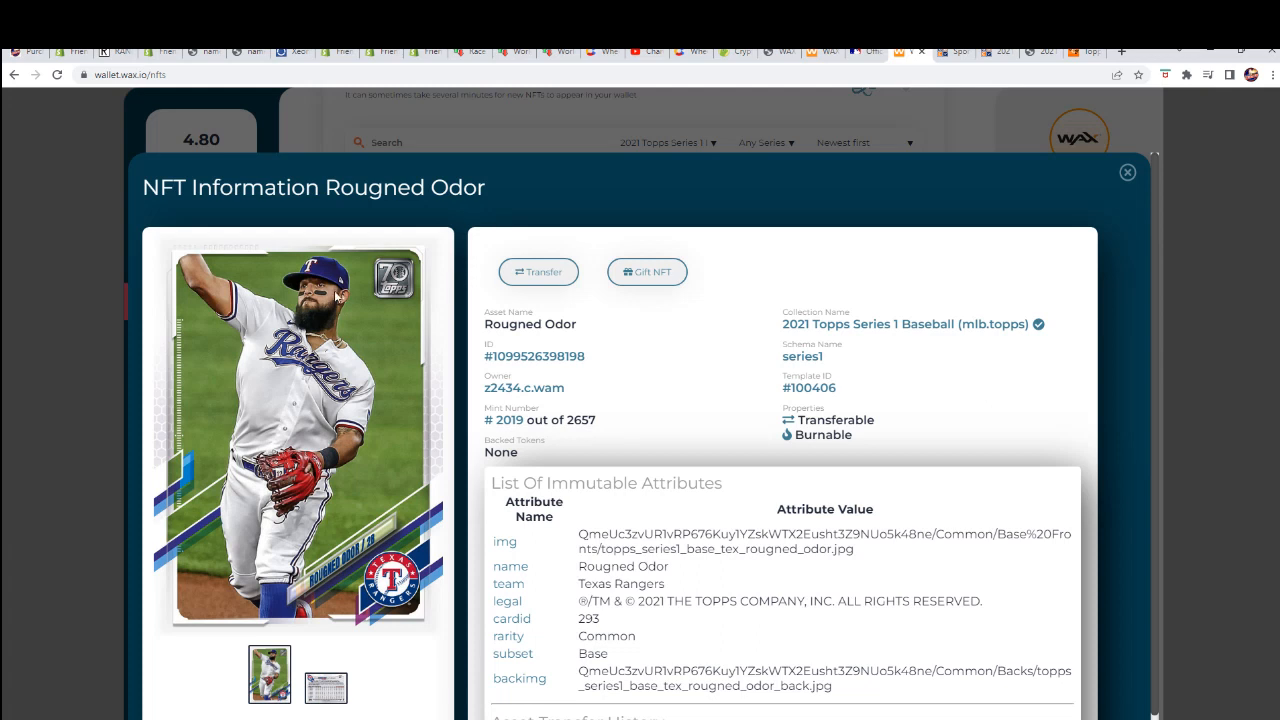
mouse_move(604, 424)
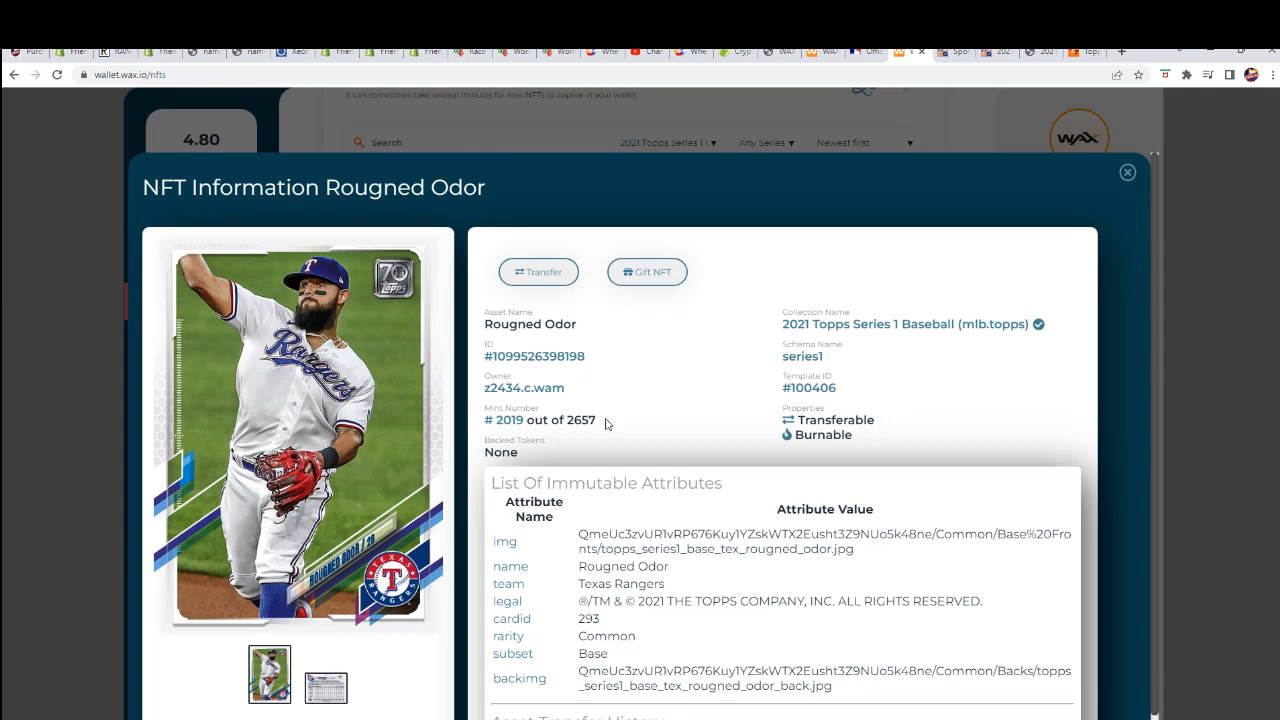
triple_click(540, 420)
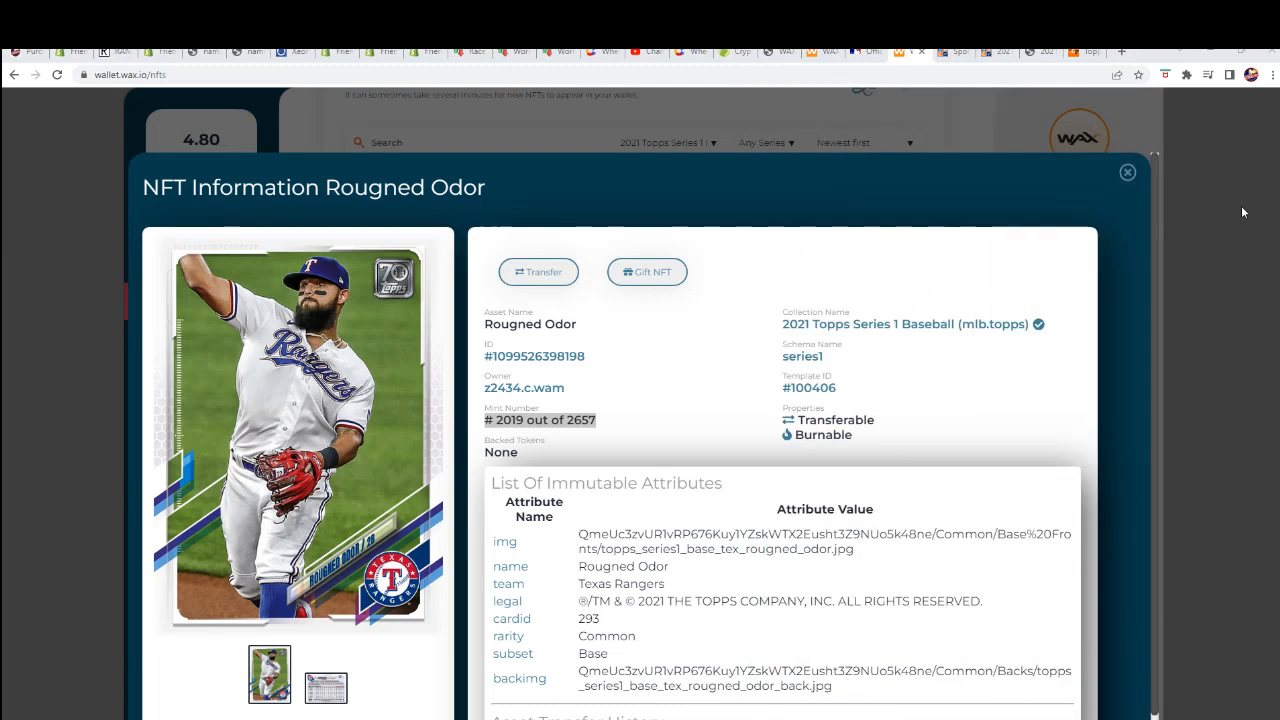
left_click(1128, 172)
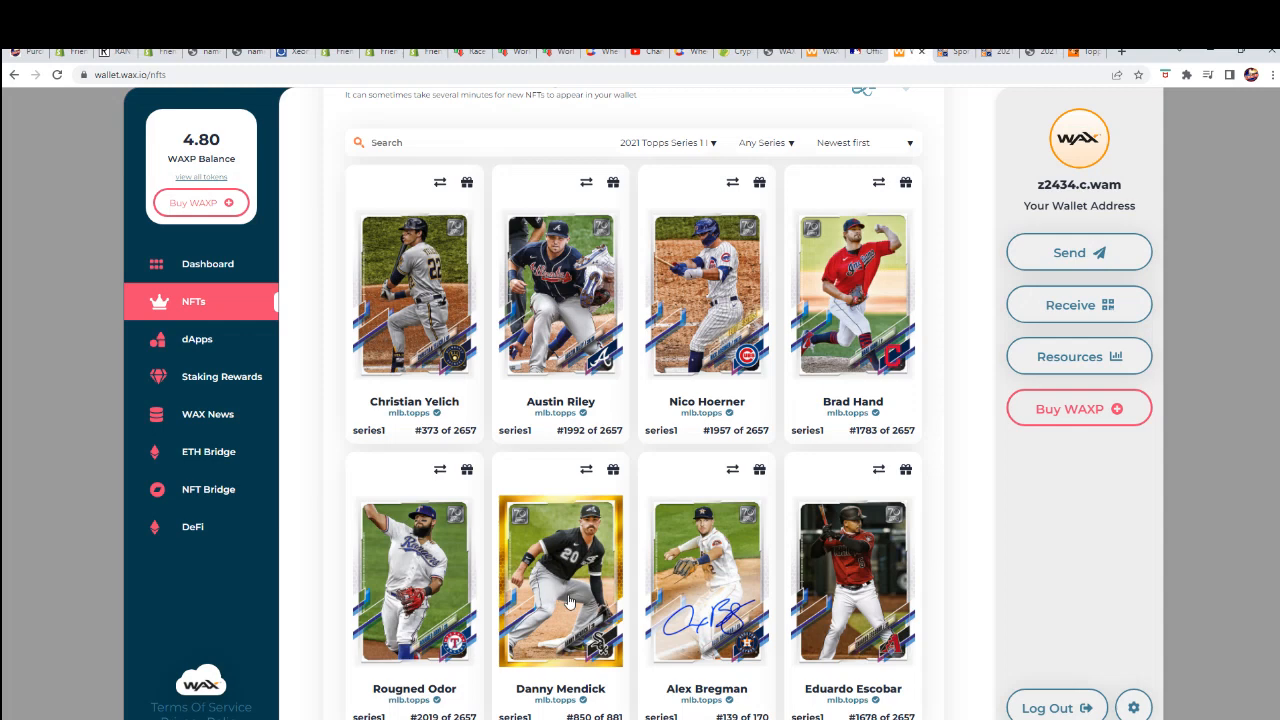
left_click(560, 580)
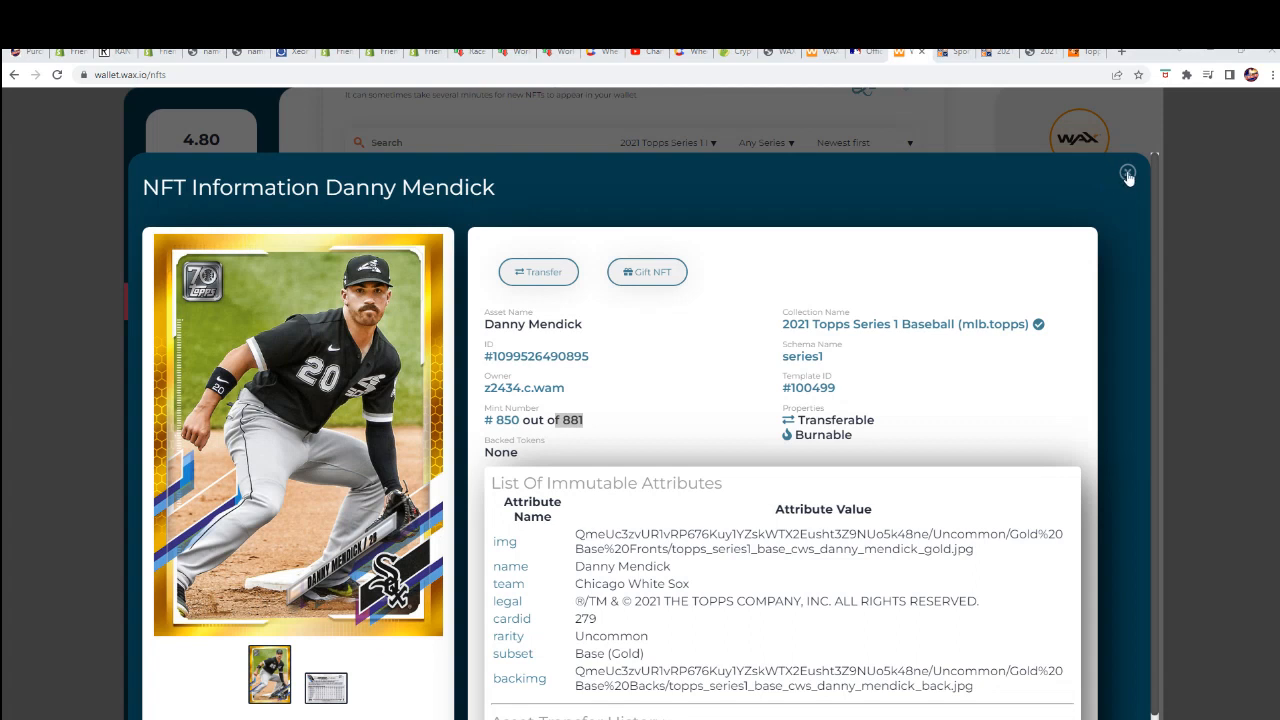
mouse_move(1076, 198)
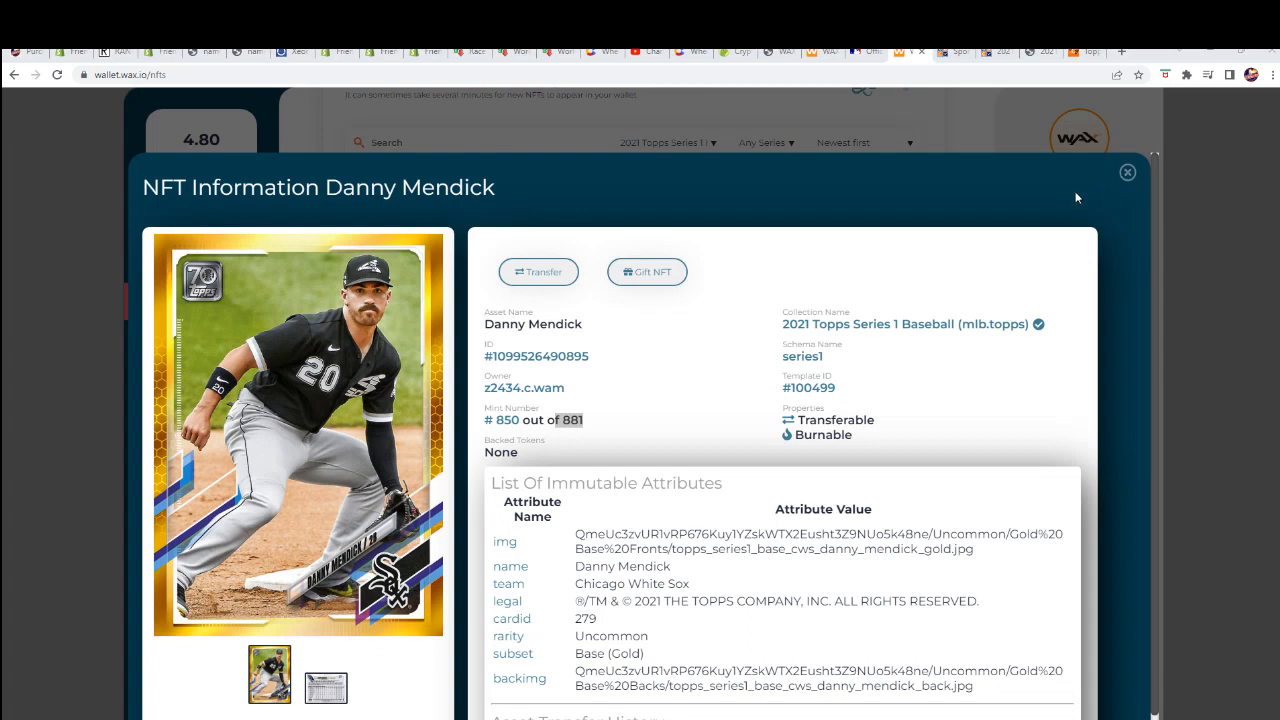
mouse_move(422, 428)
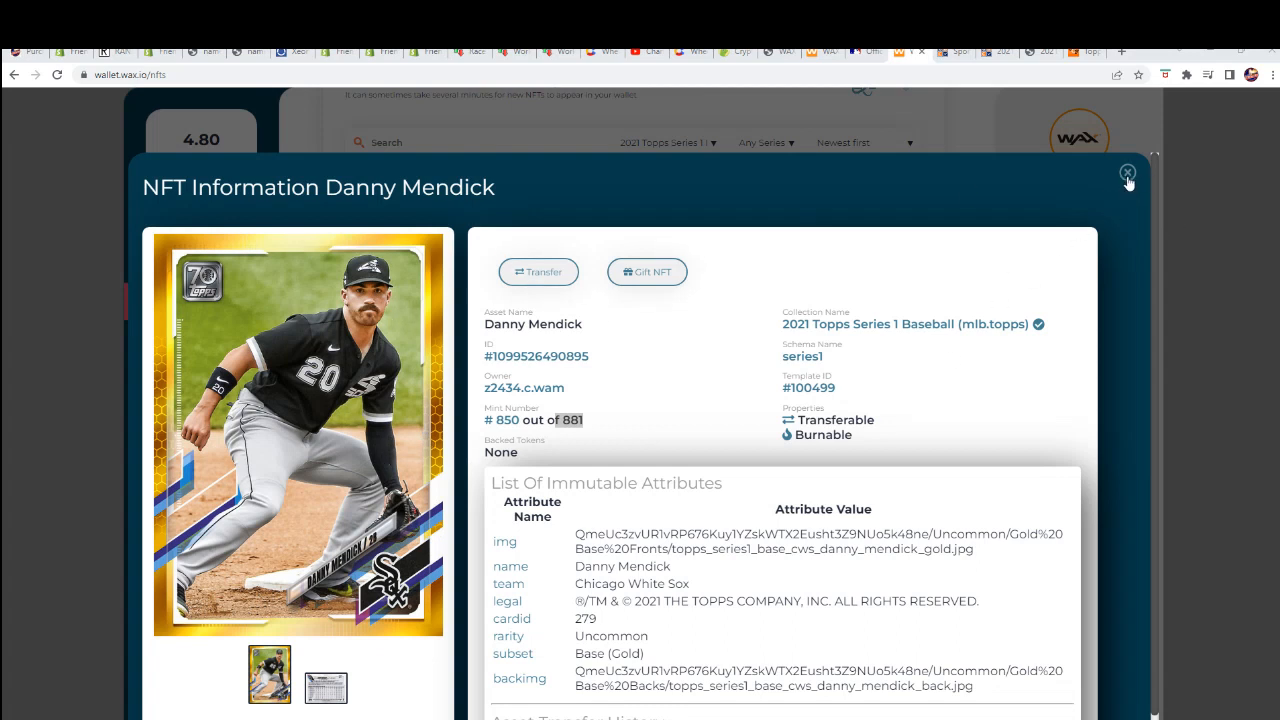
mouse_move(856, 244)
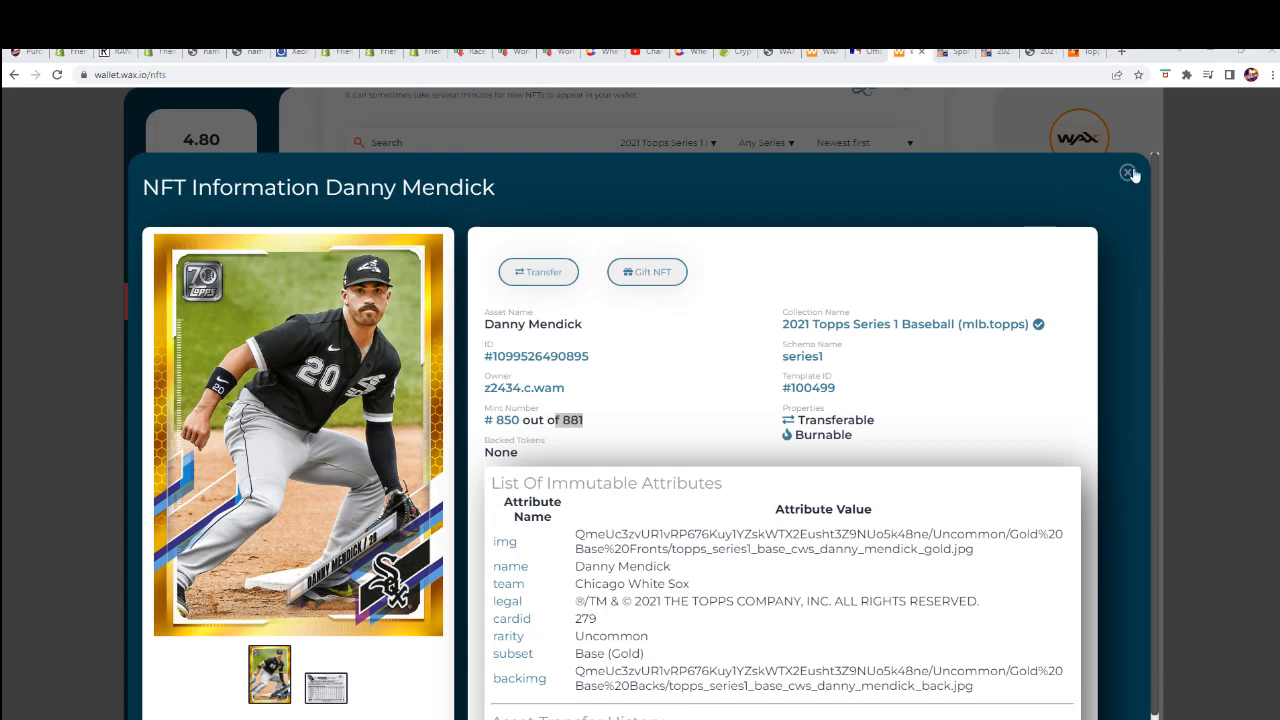
left_click(1128, 172)
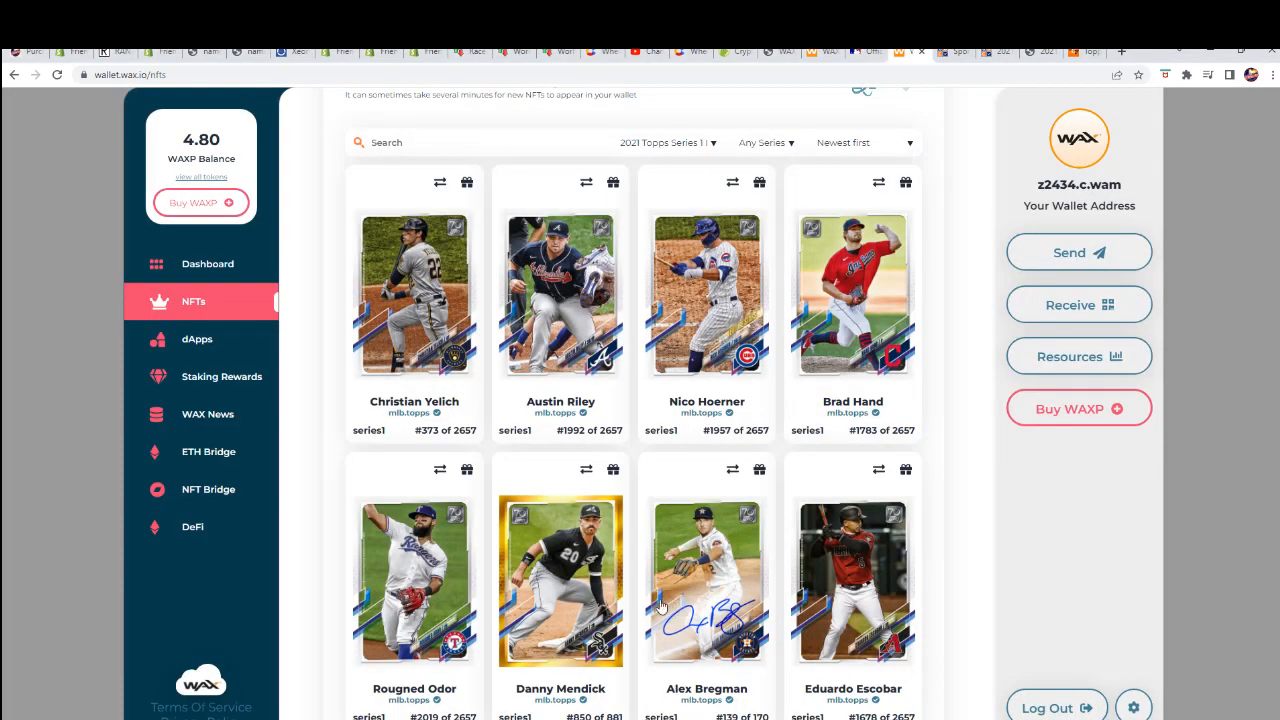
Go to the Collectible Coins collection from the site's top navigation.
scroll("up", 3)
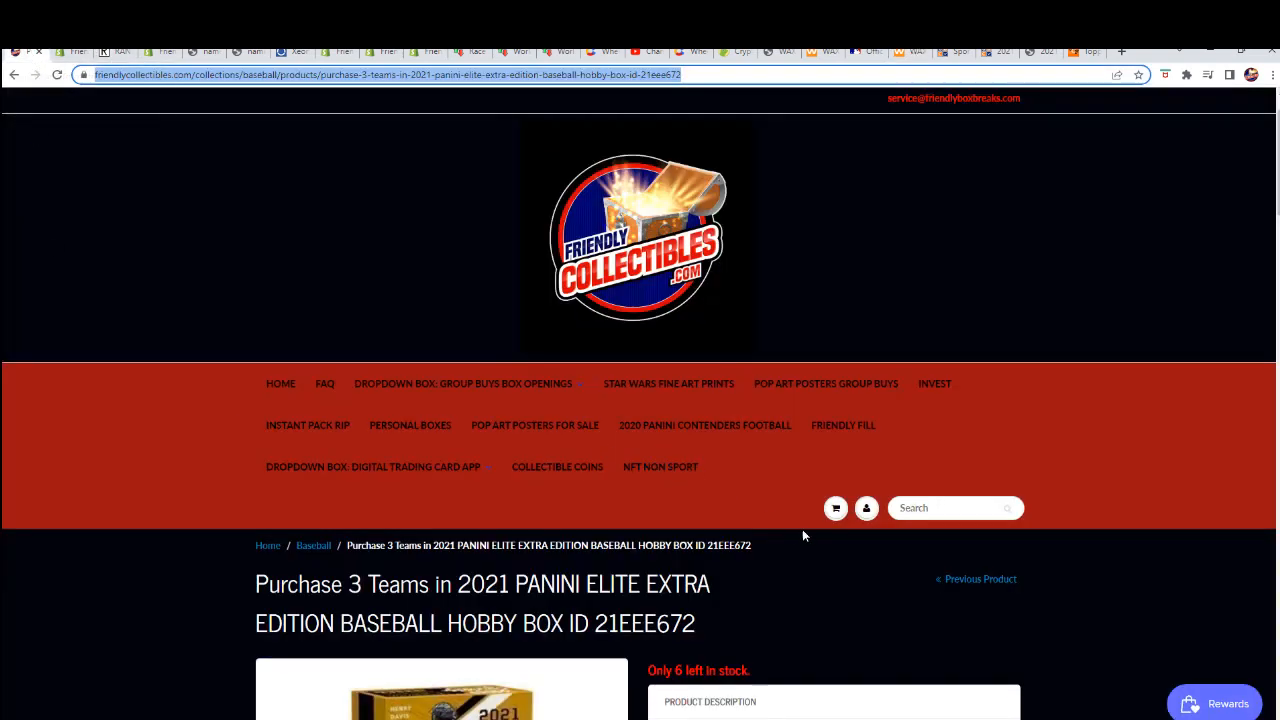
mouse_move(844, 424)
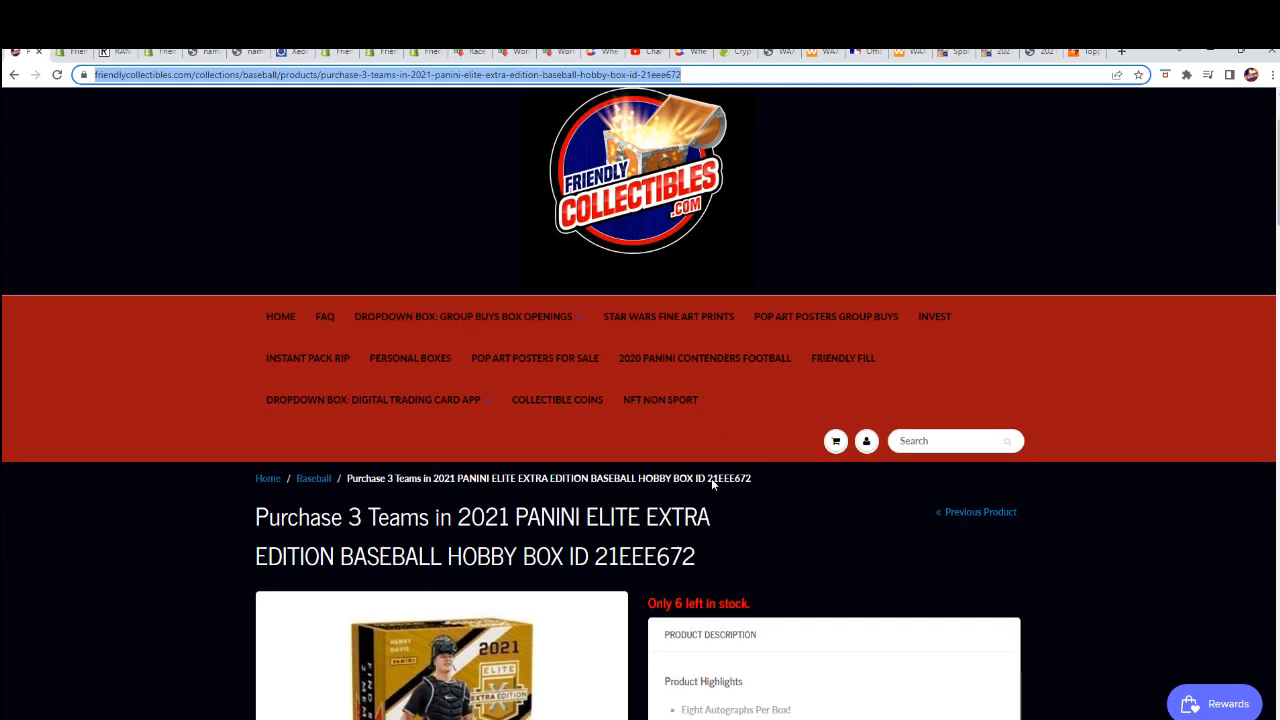
mouse_move(704, 460)
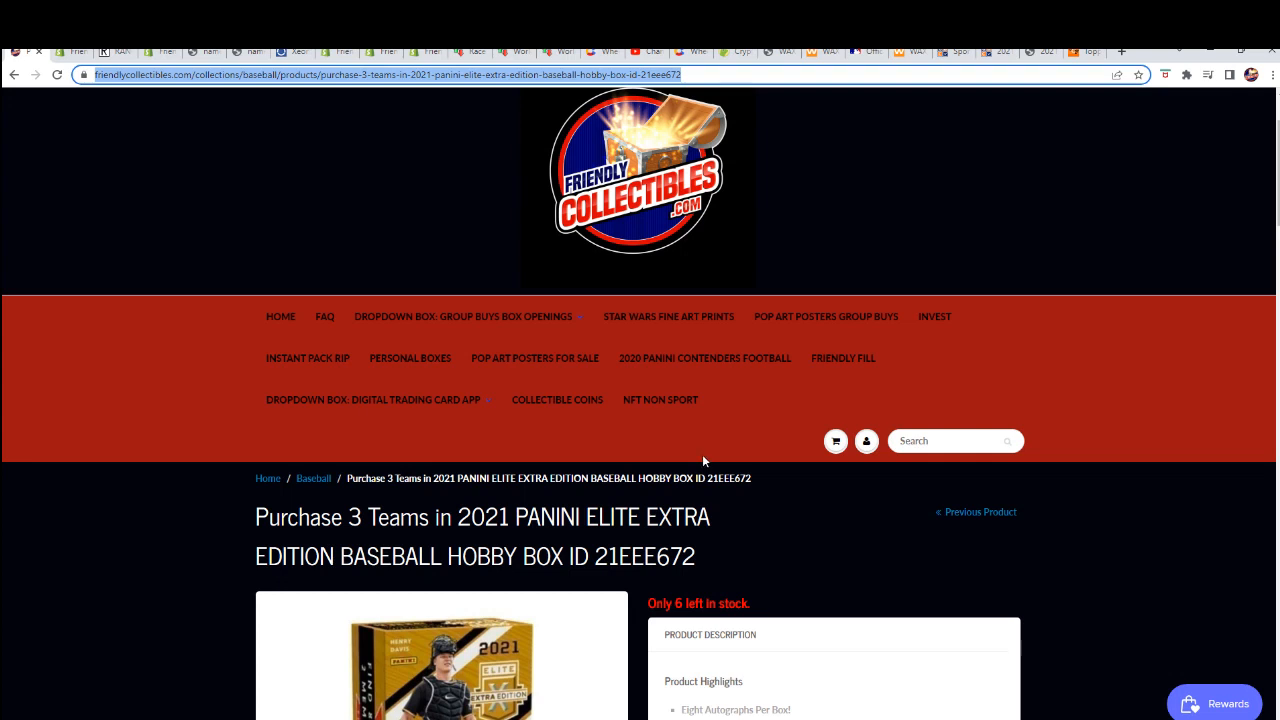
mouse_move(660, 400)
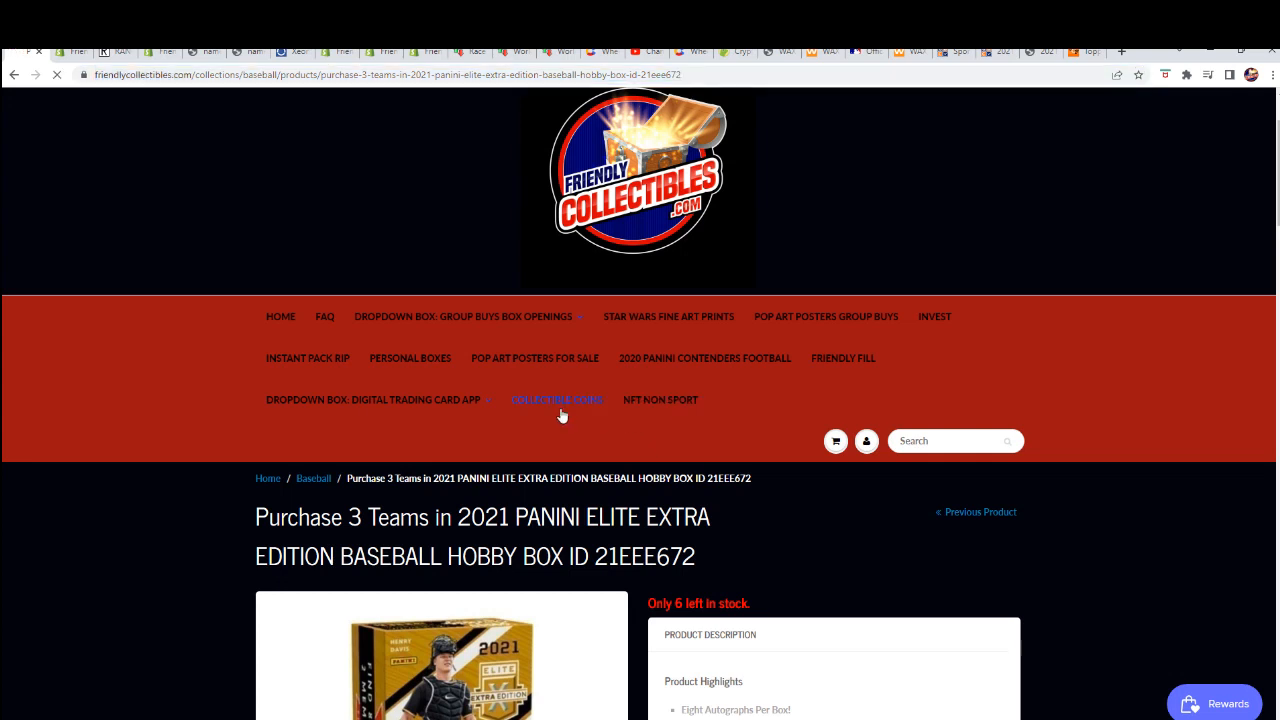
left_click(556, 400)
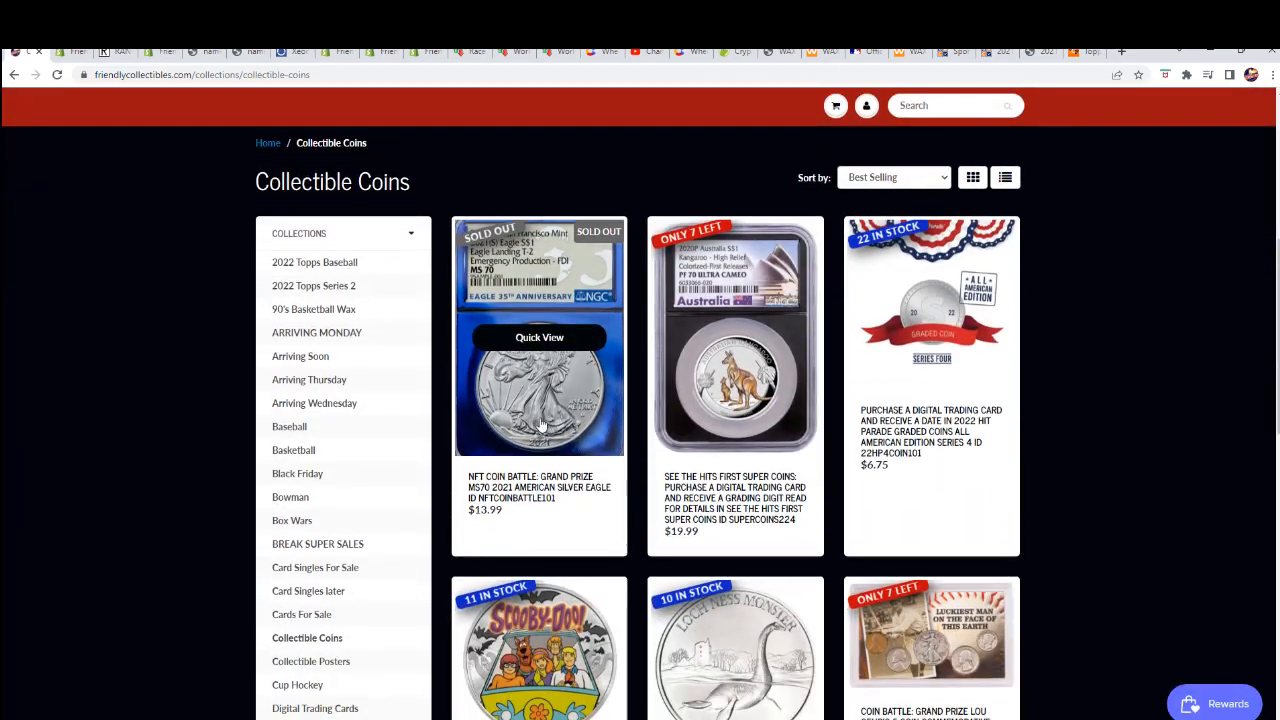
left_click(540, 336)
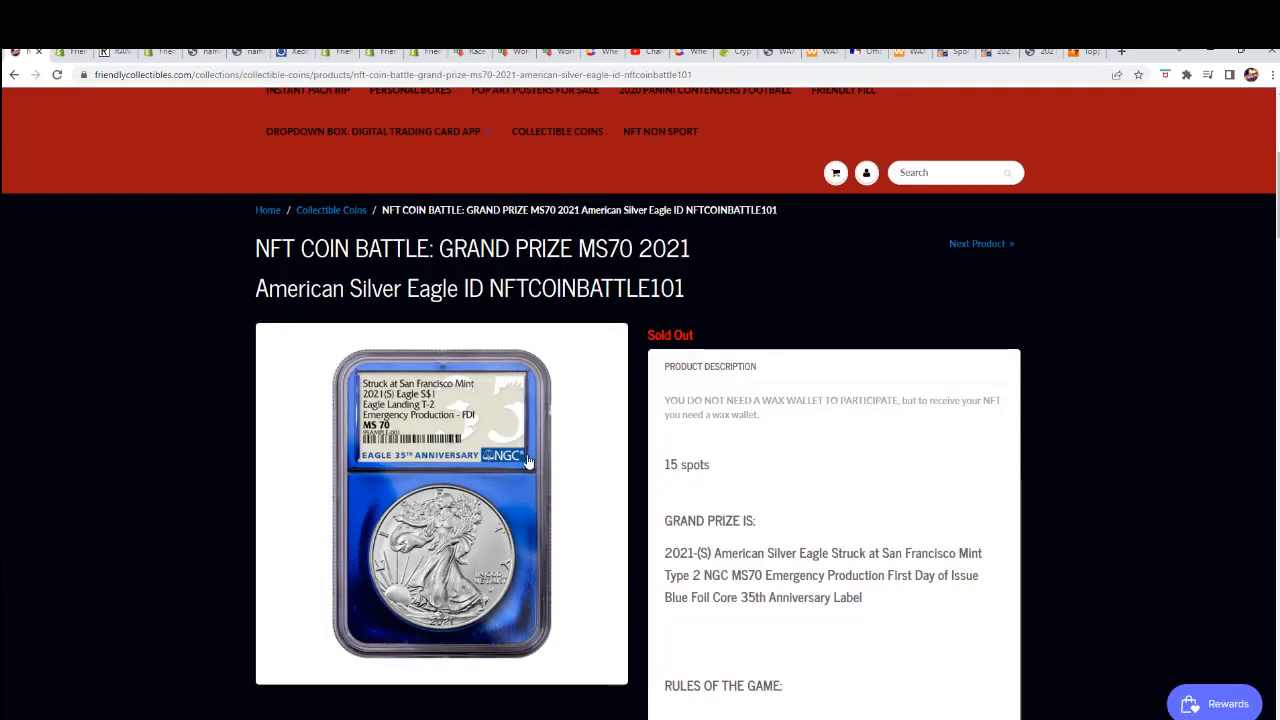
scroll("down", 3)
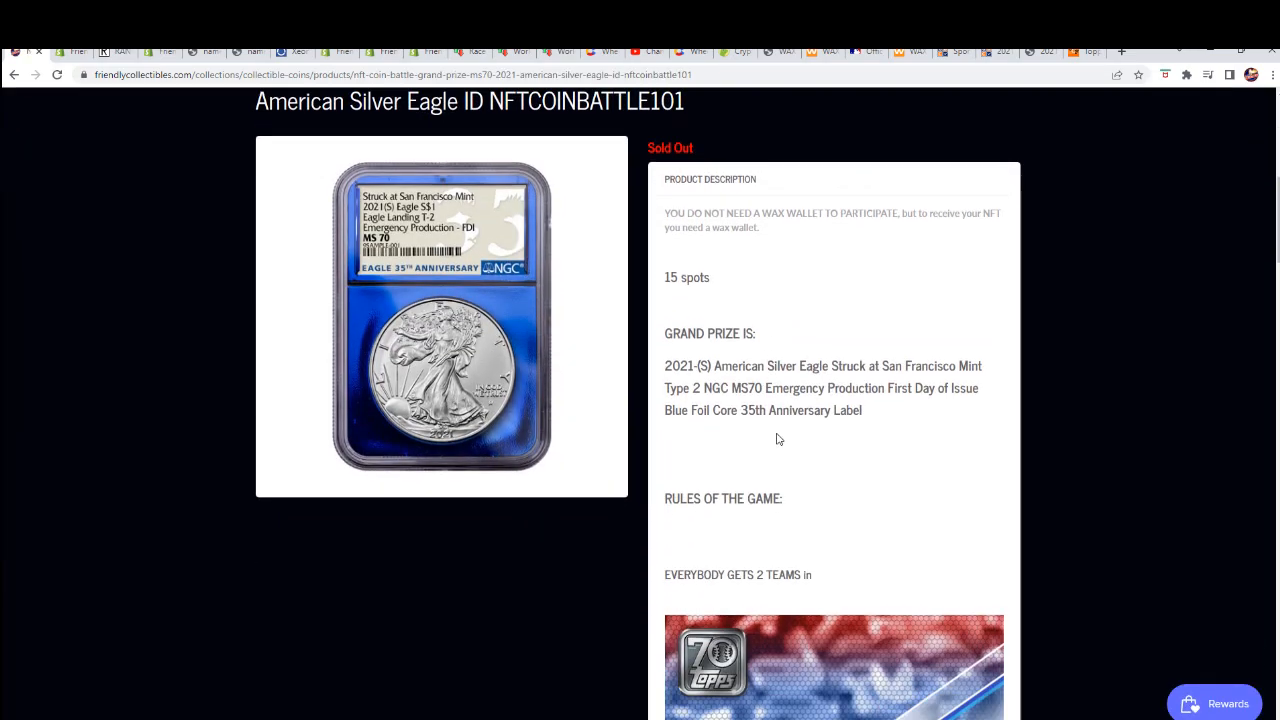
scroll("down", 3)
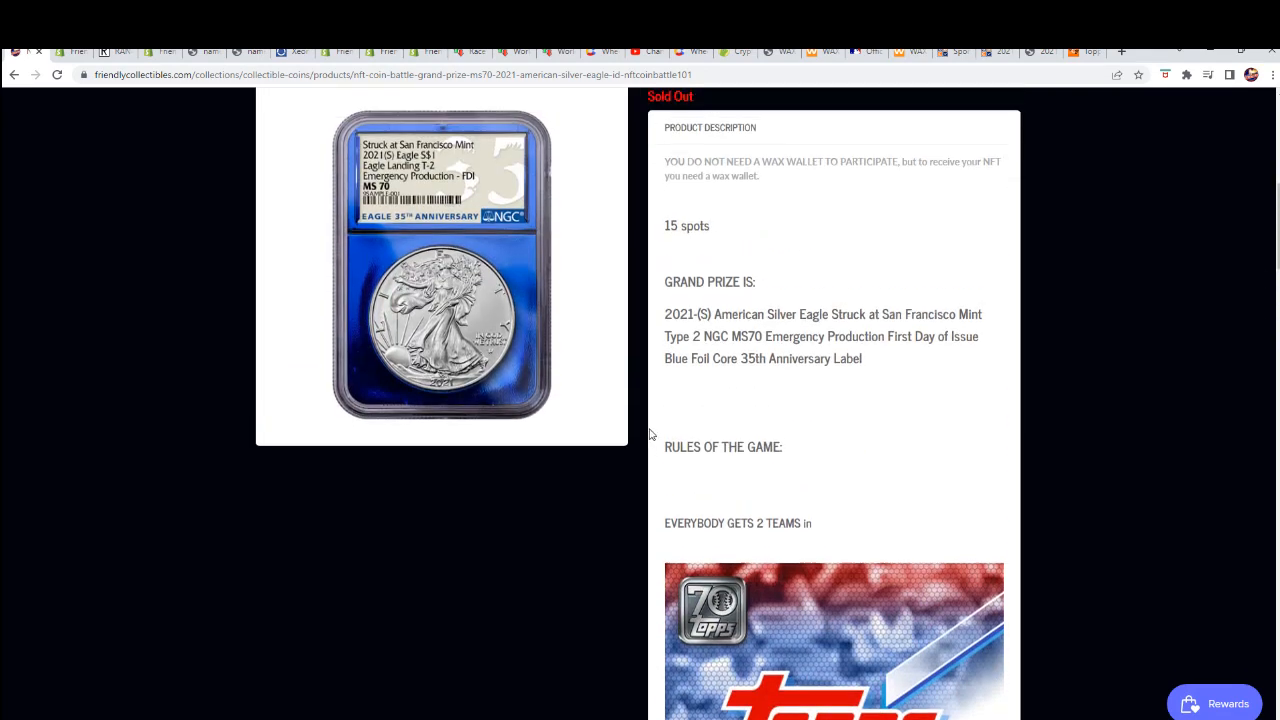
scroll("up", 3)
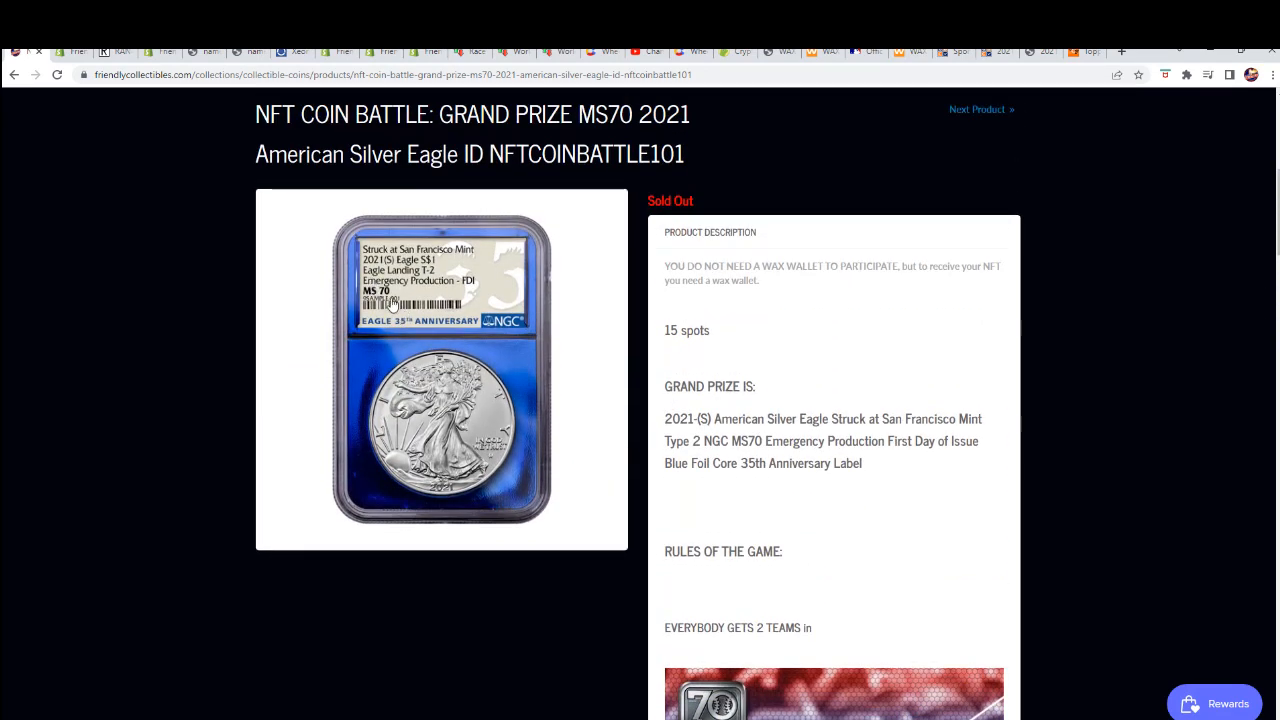
left_click(440, 370)
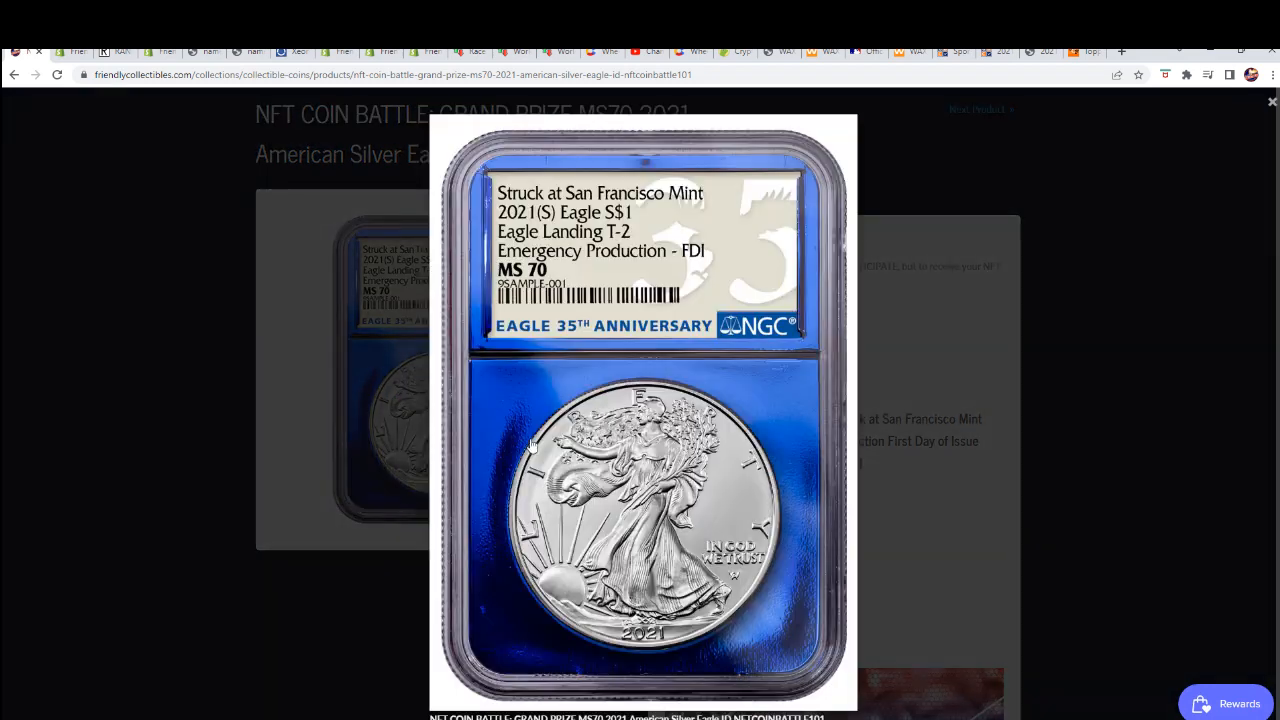
mouse_move(610, 240)
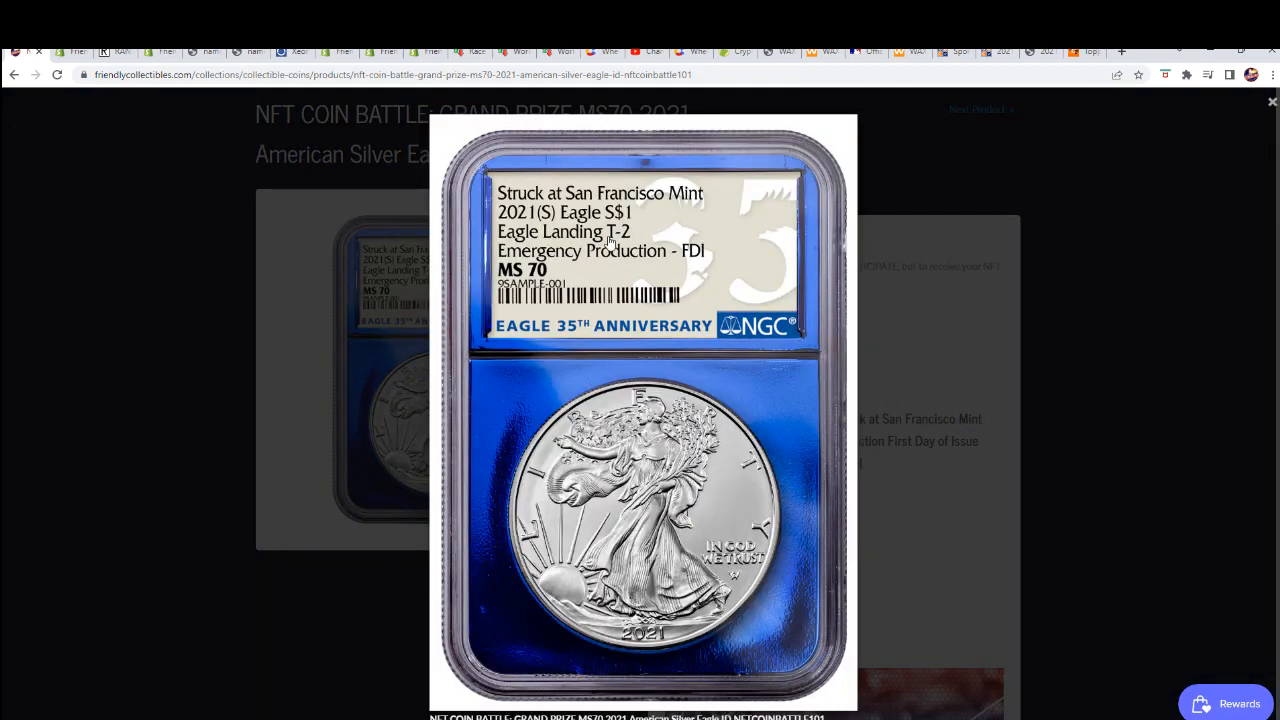
mouse_move(588, 272)
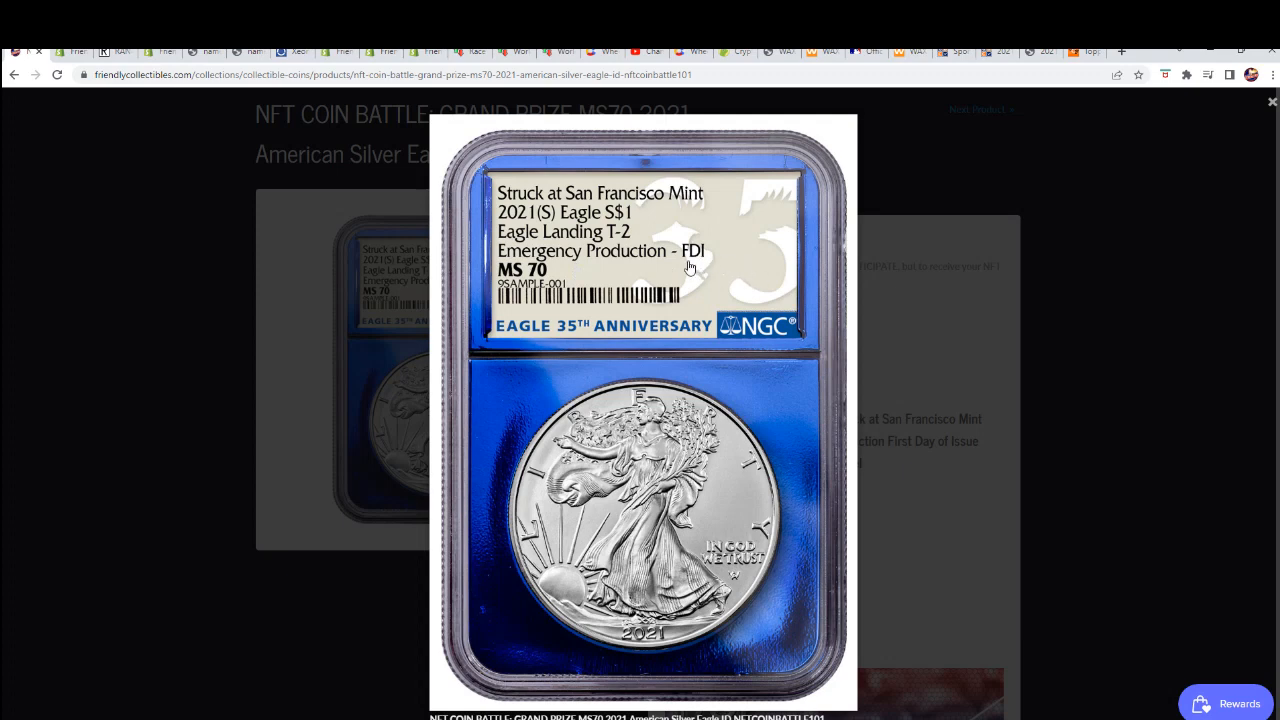
mouse_move(732, 288)
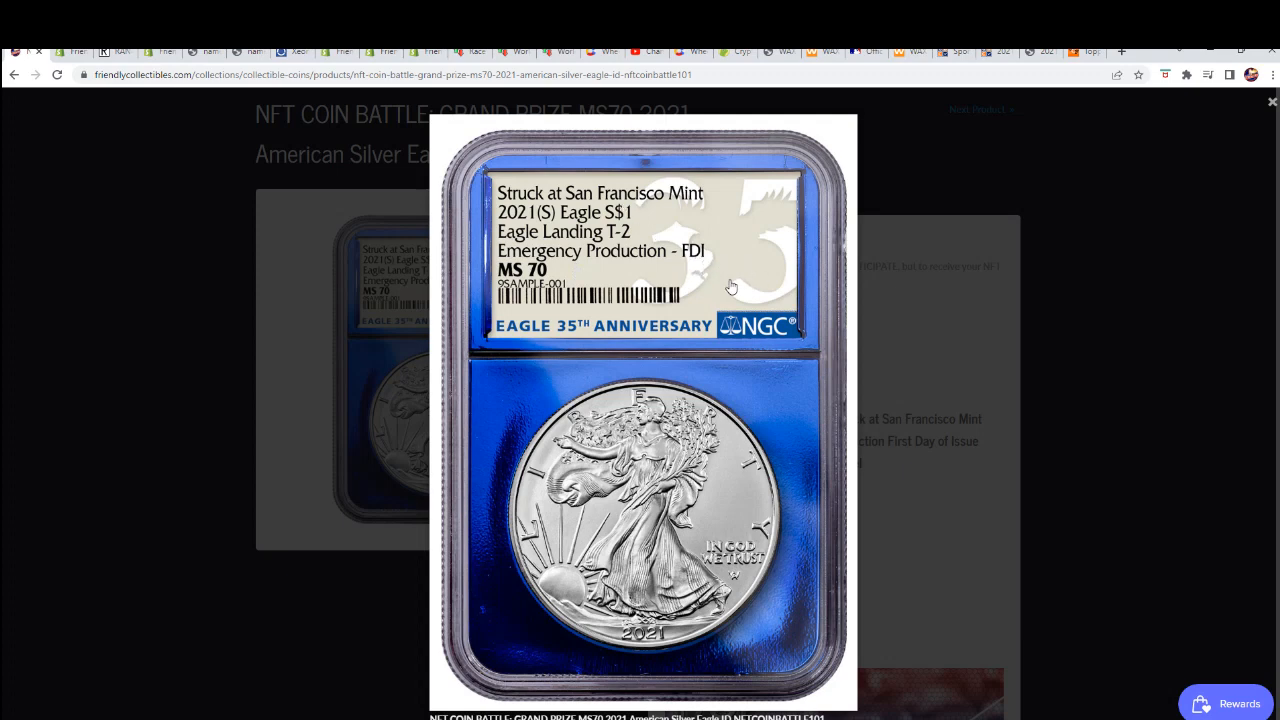
mouse_move(590, 260)
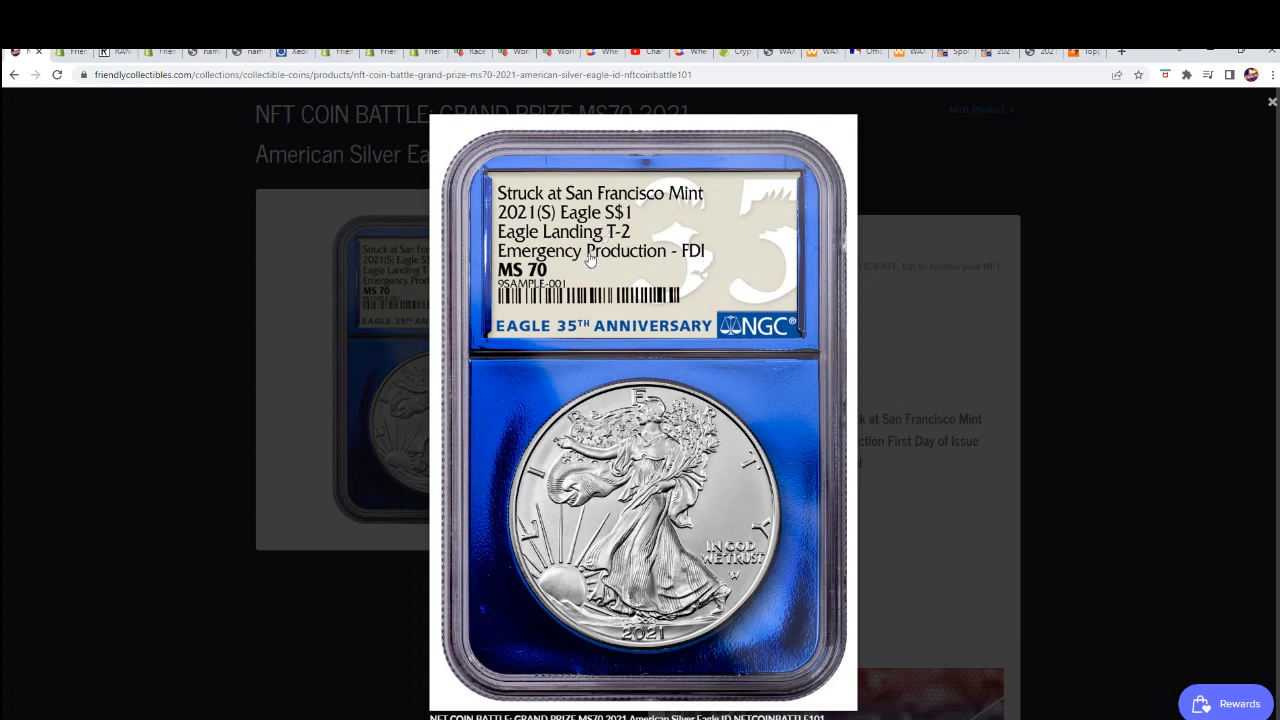
mouse_move(596, 230)
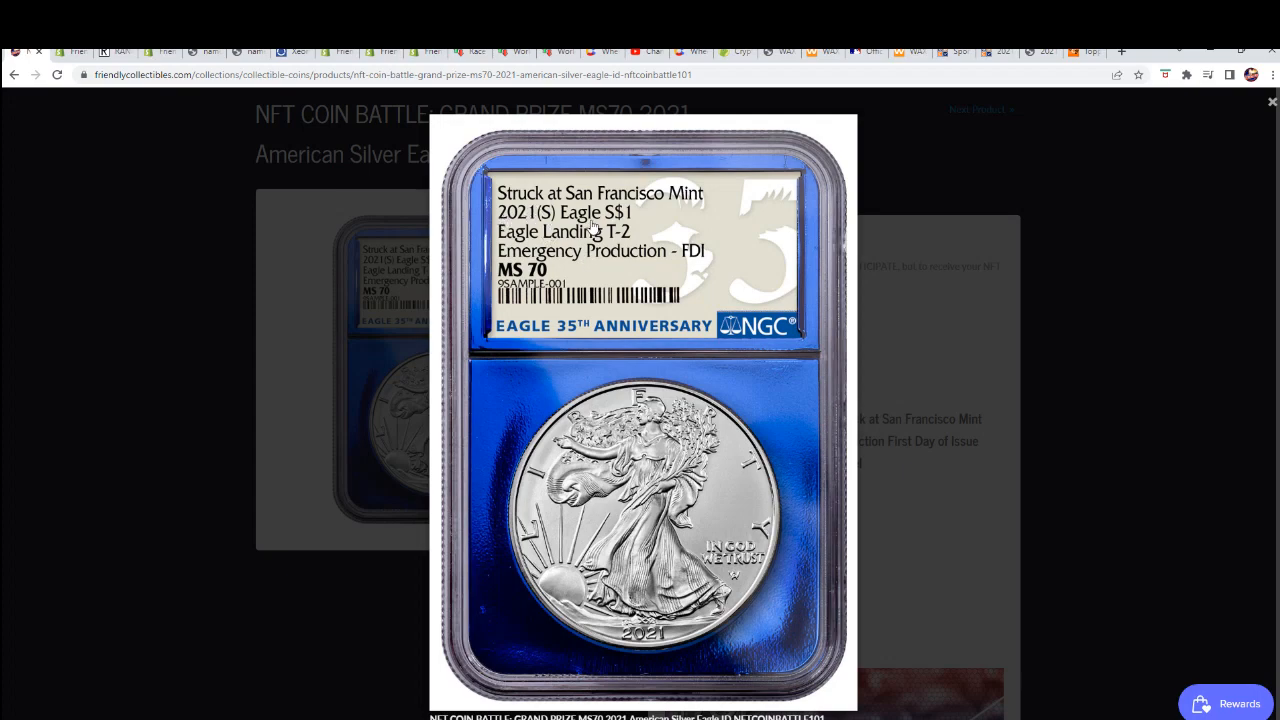
mouse_move(1064, 336)
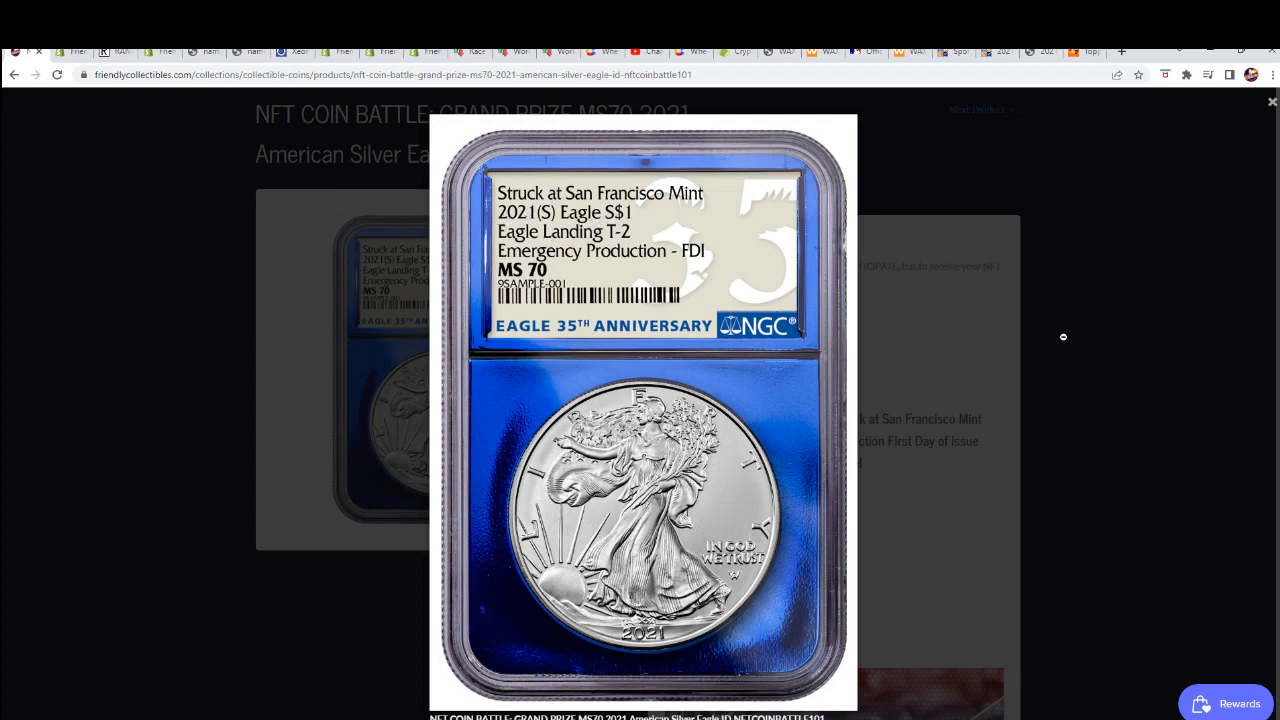
left_click(1272, 100)
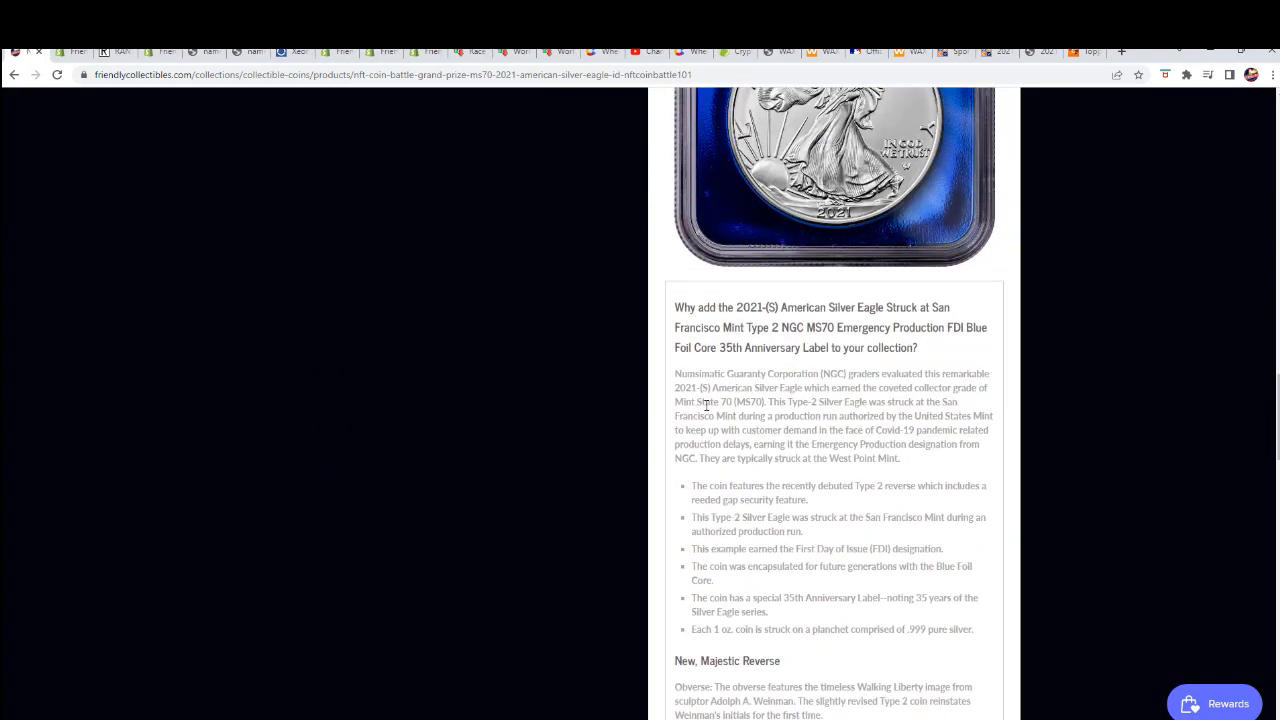
scroll("down", 3)
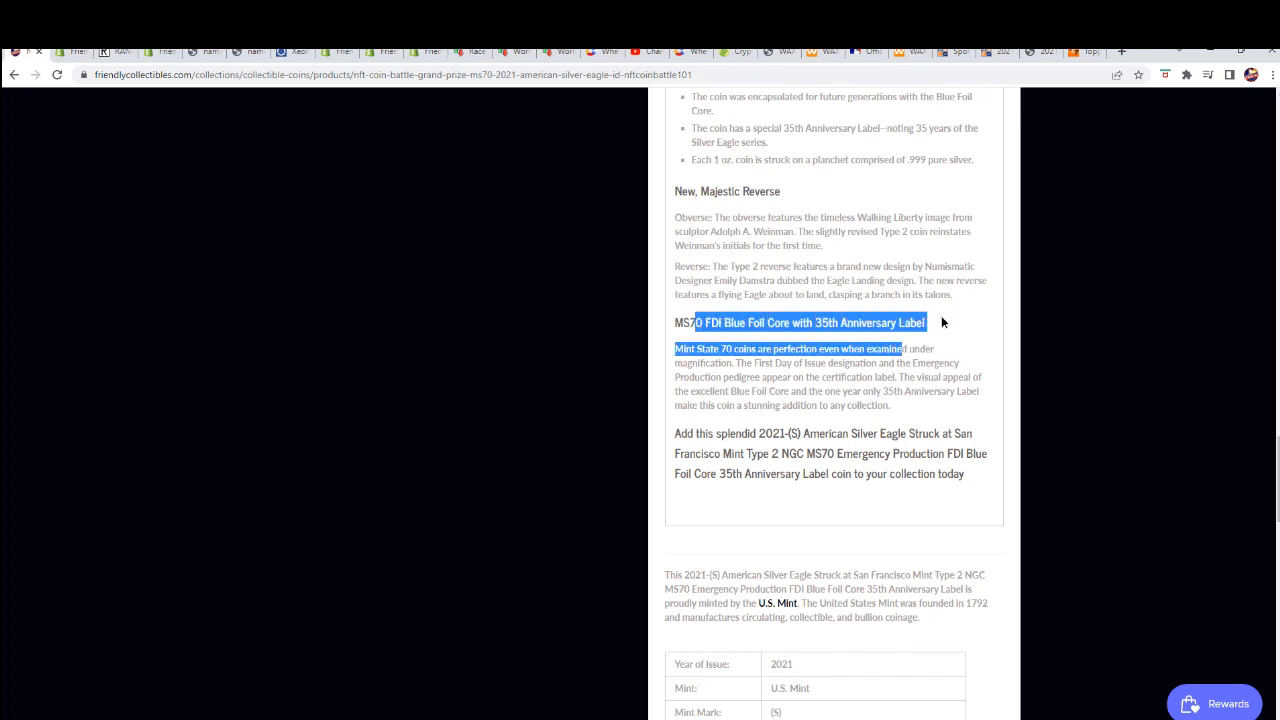
scroll("down", 3)
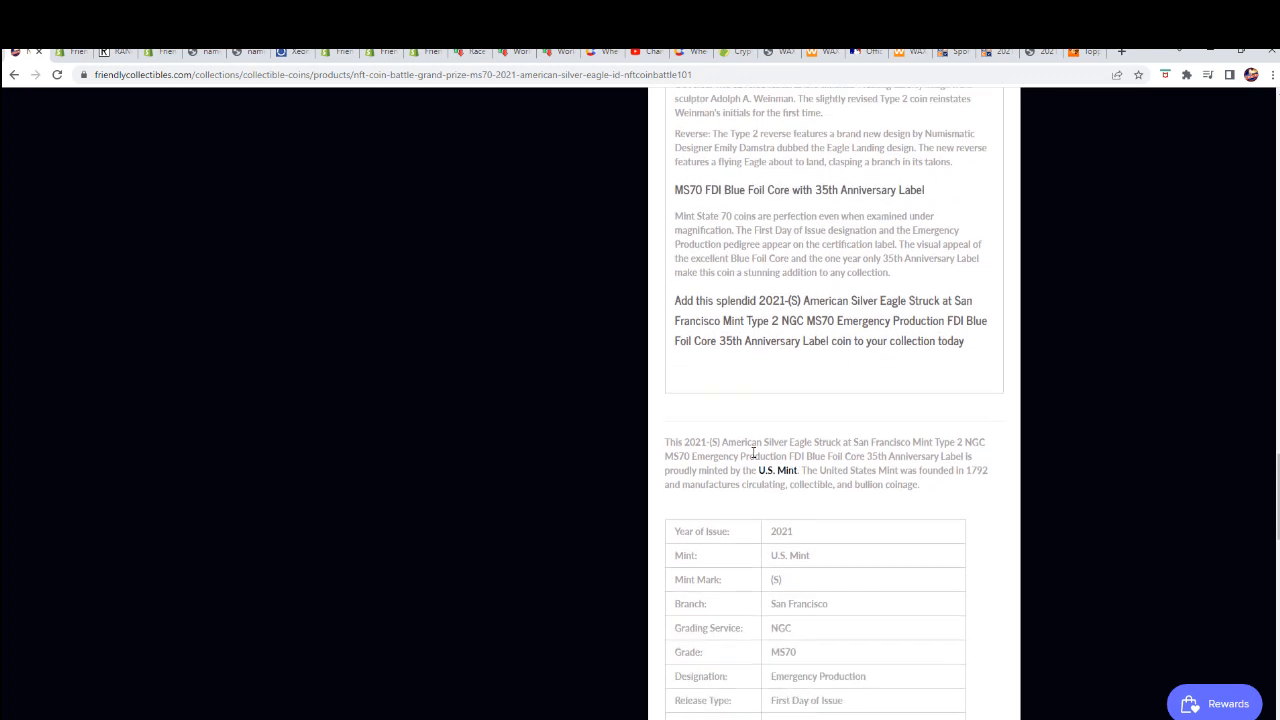
scroll("down", 3)
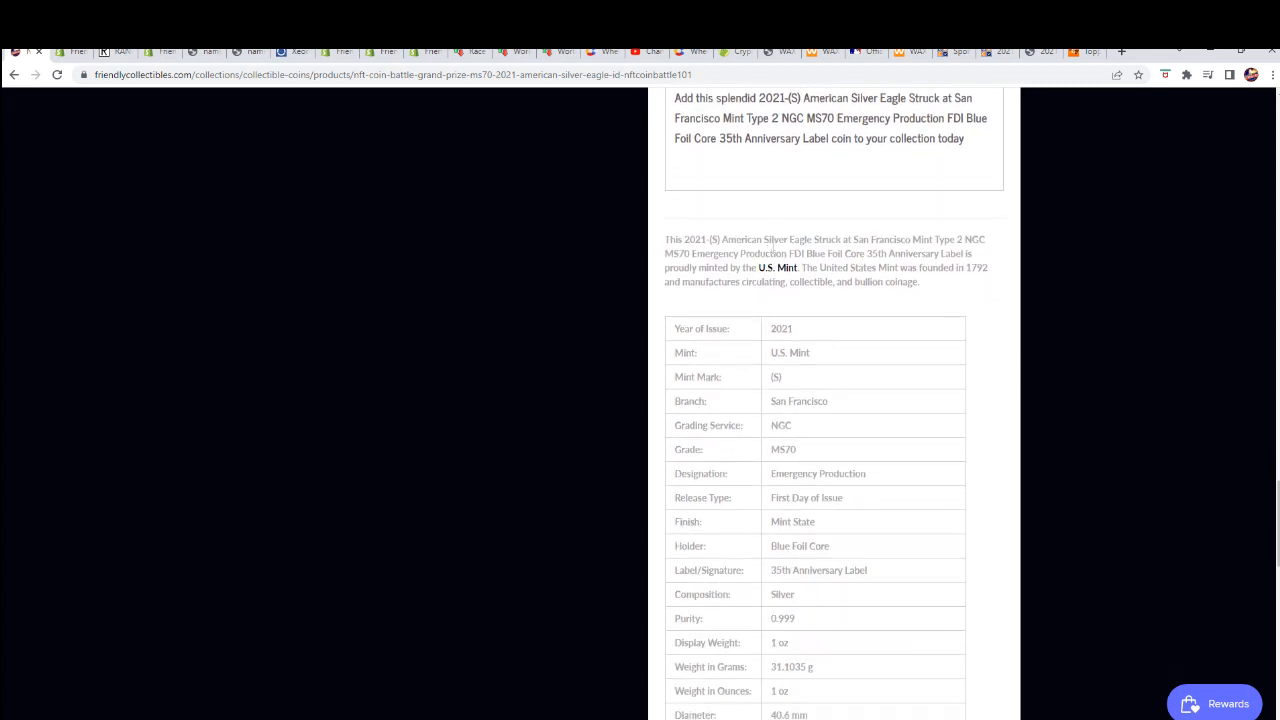
scroll("down", 3)
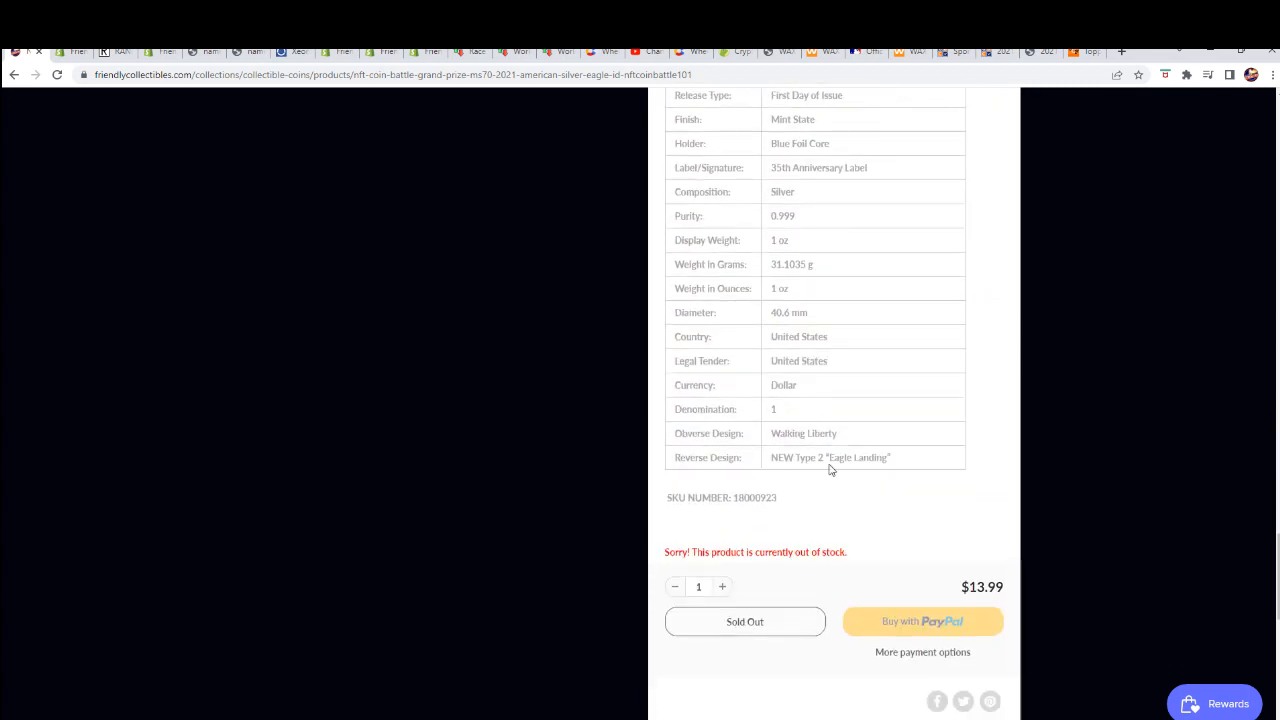
scroll("up", 3)
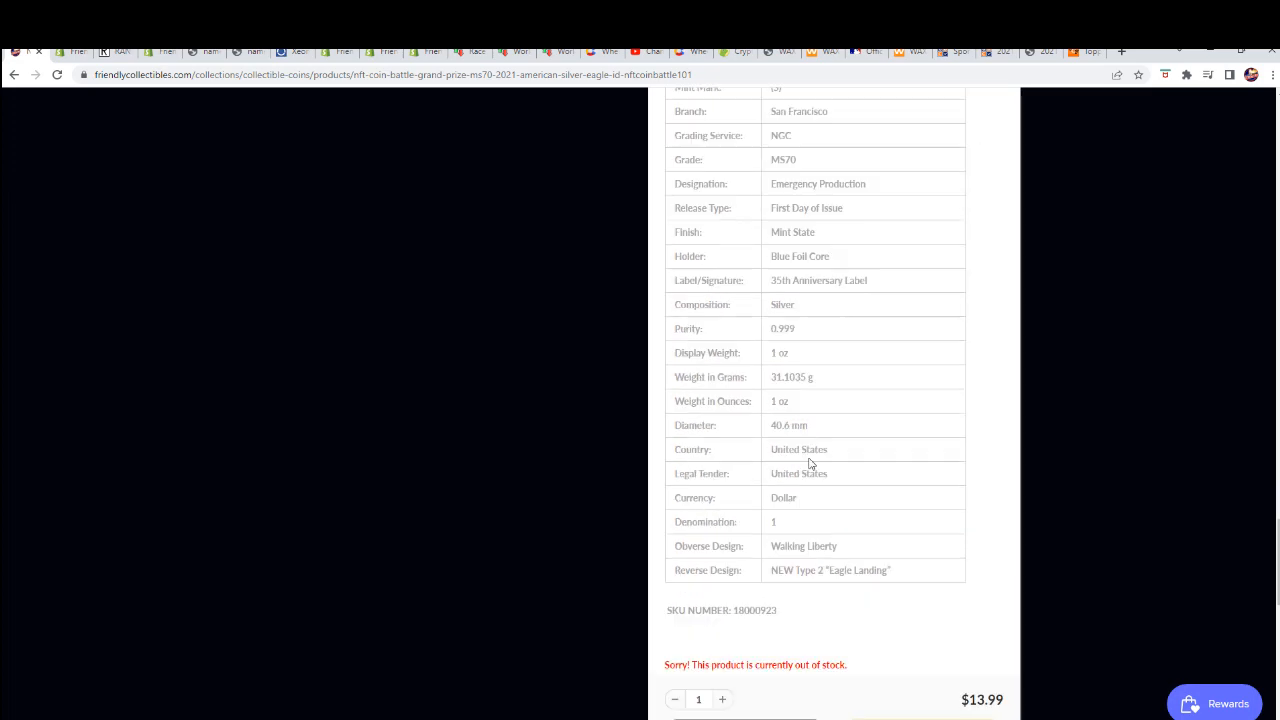
scroll("down", 3)
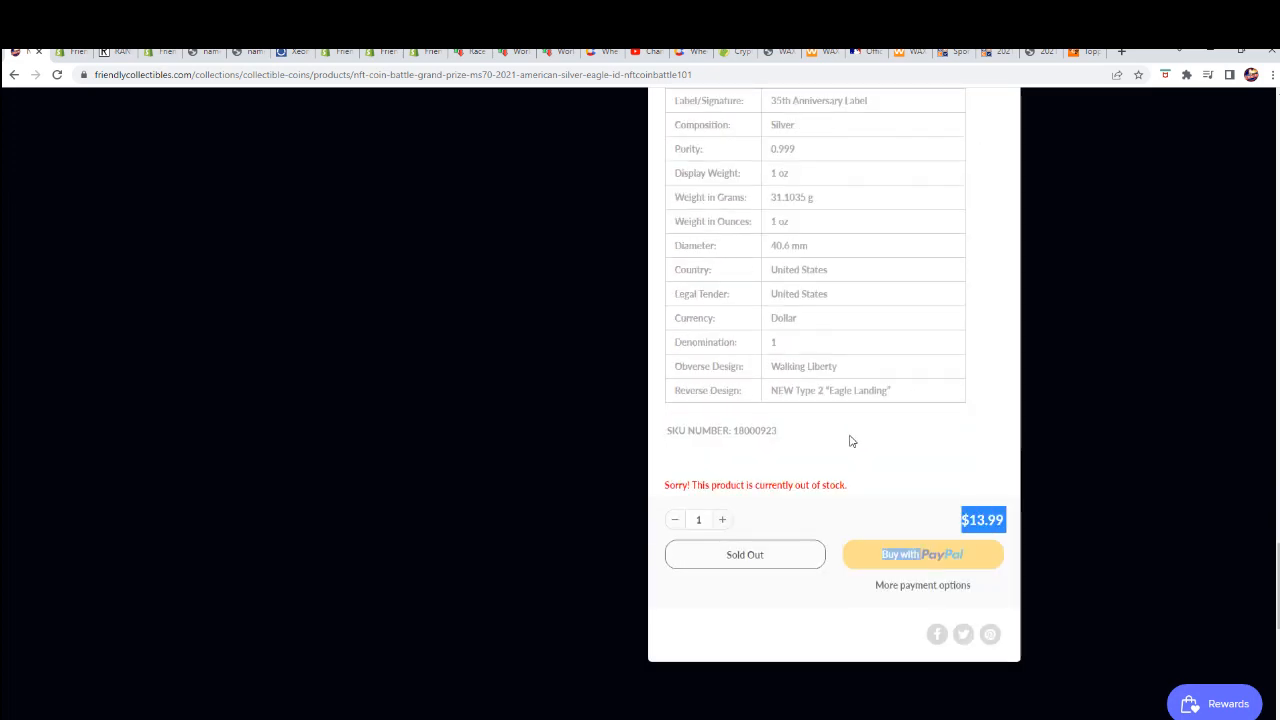
scroll("up", 3)
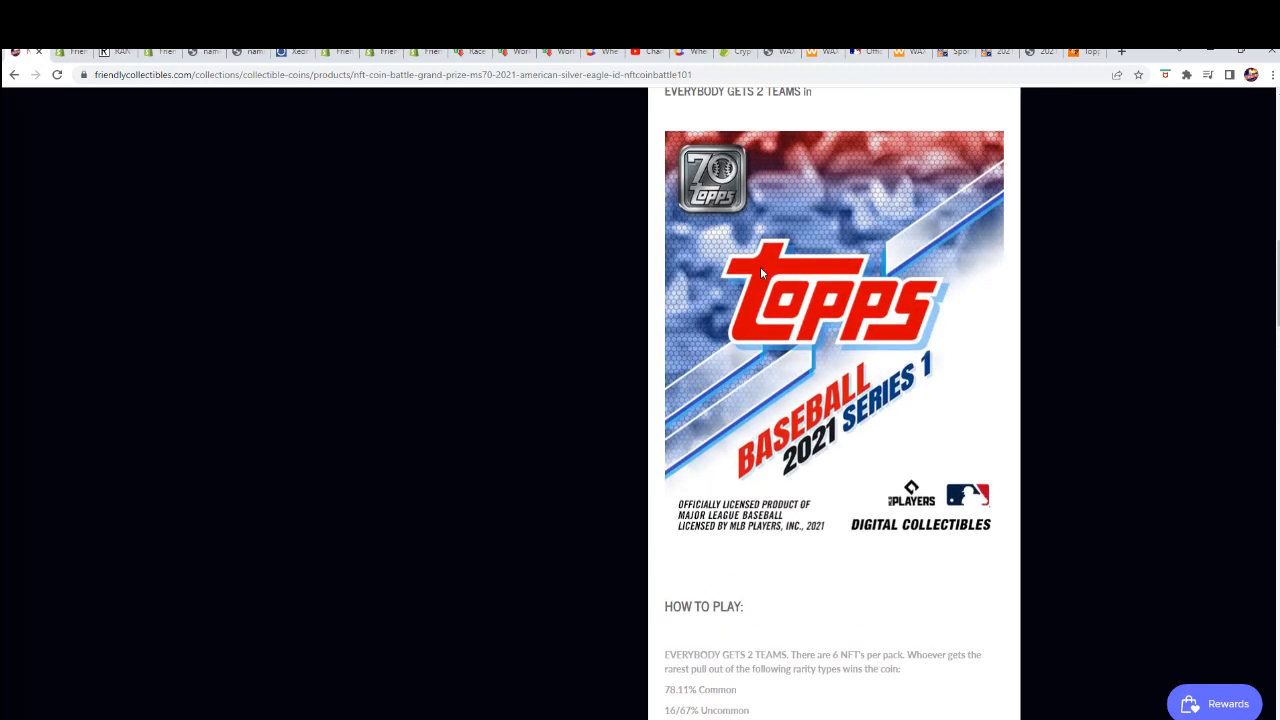
mouse_move(16, 84)
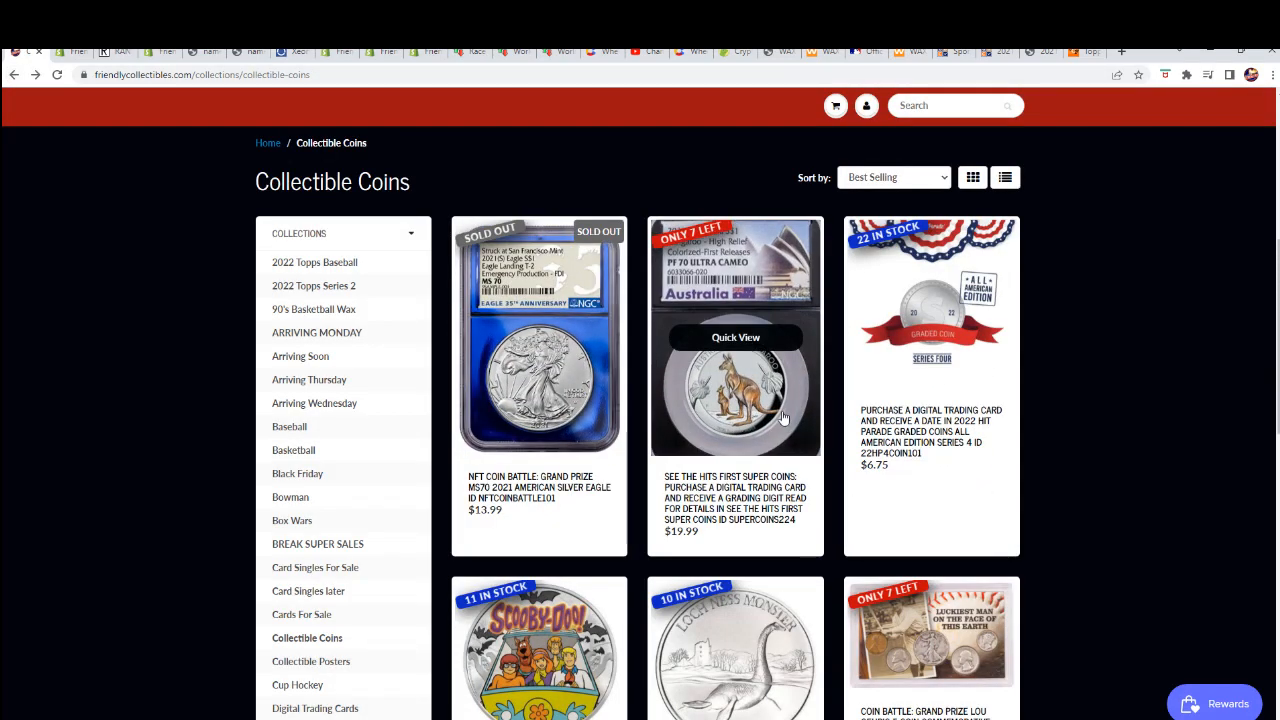
Open the Scooby-Doo 1/2 oz Silver Colorized Proof coin battle listing and review its page.
scroll("down", 3)
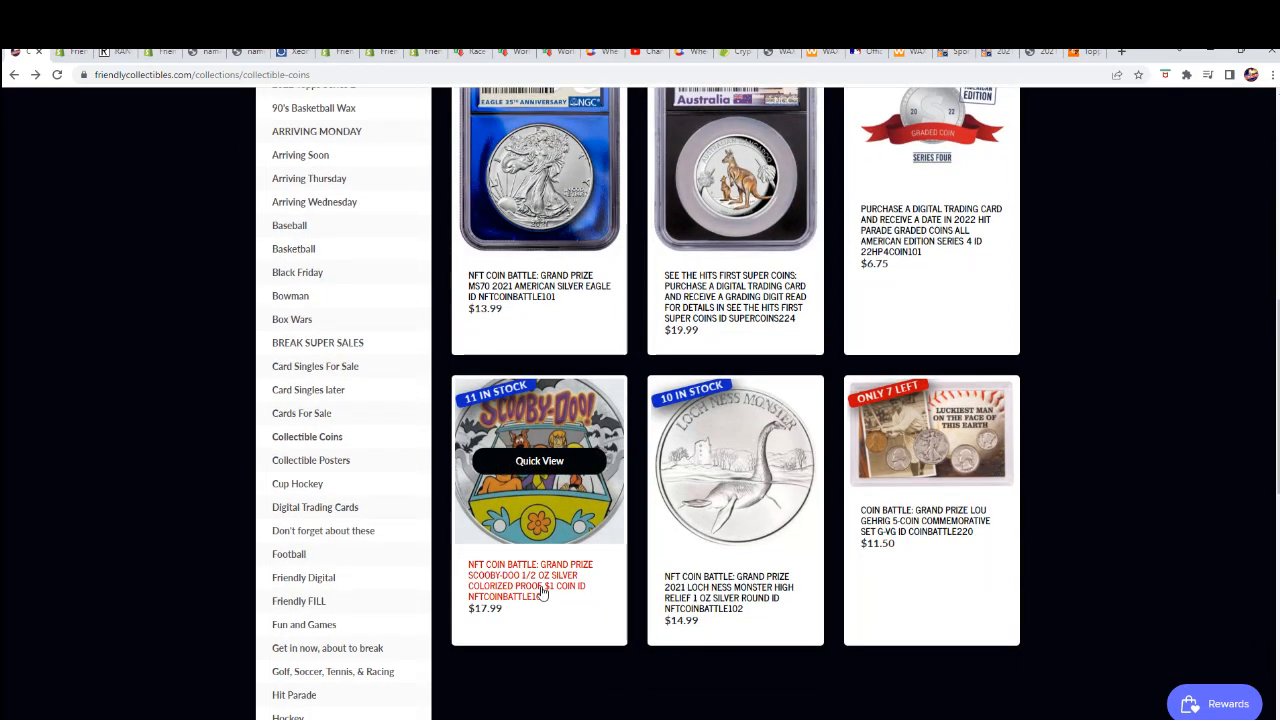
left_click(540, 460)
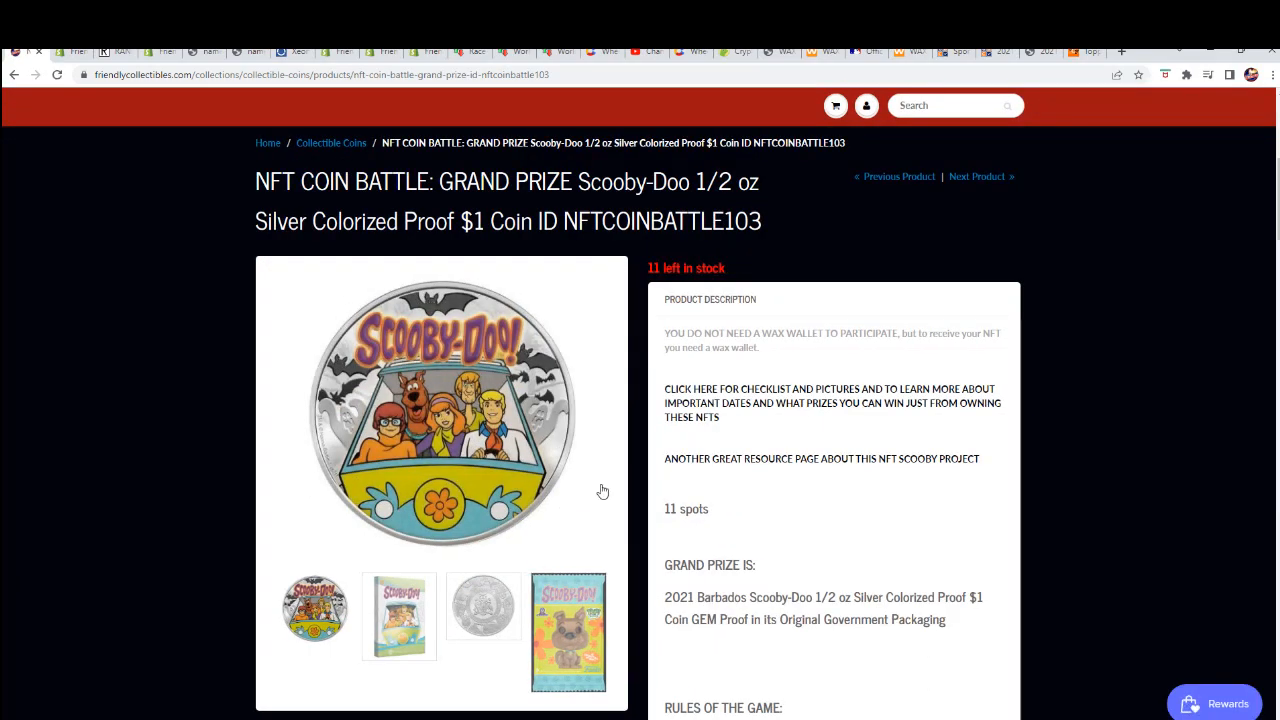
scroll("down", 3)
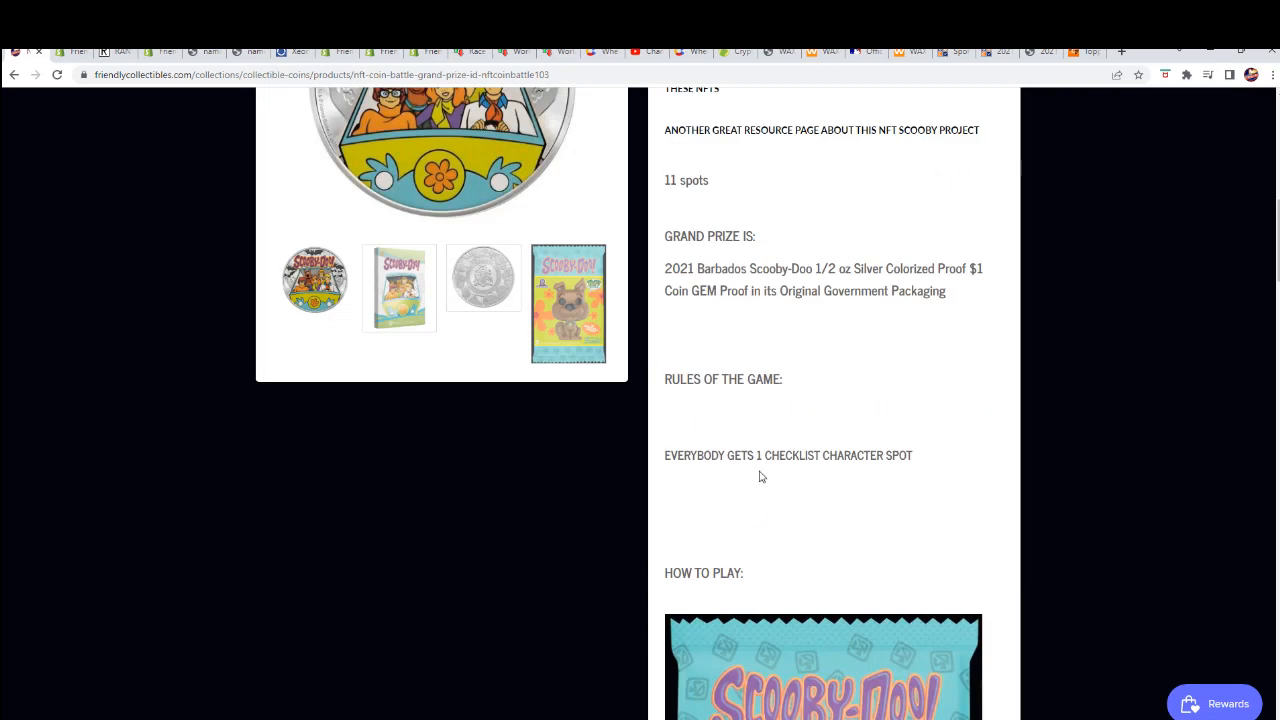
scroll("down", 3)
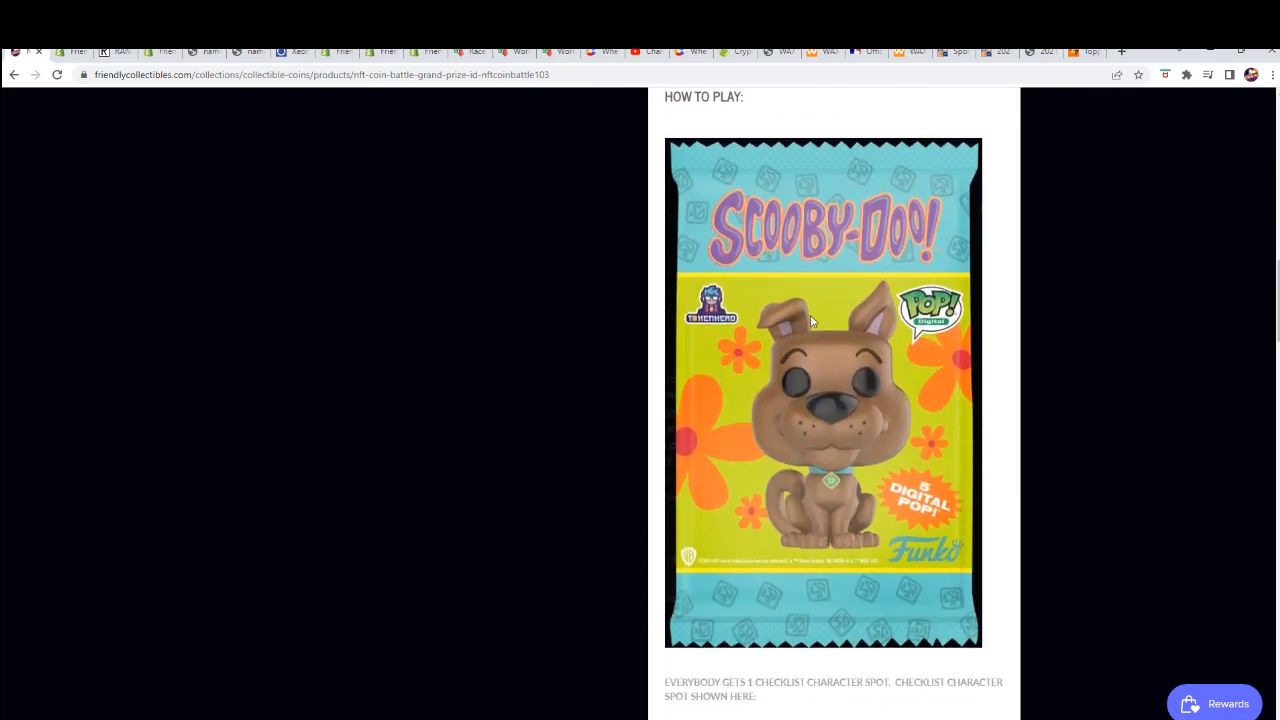
scroll("down", 3)
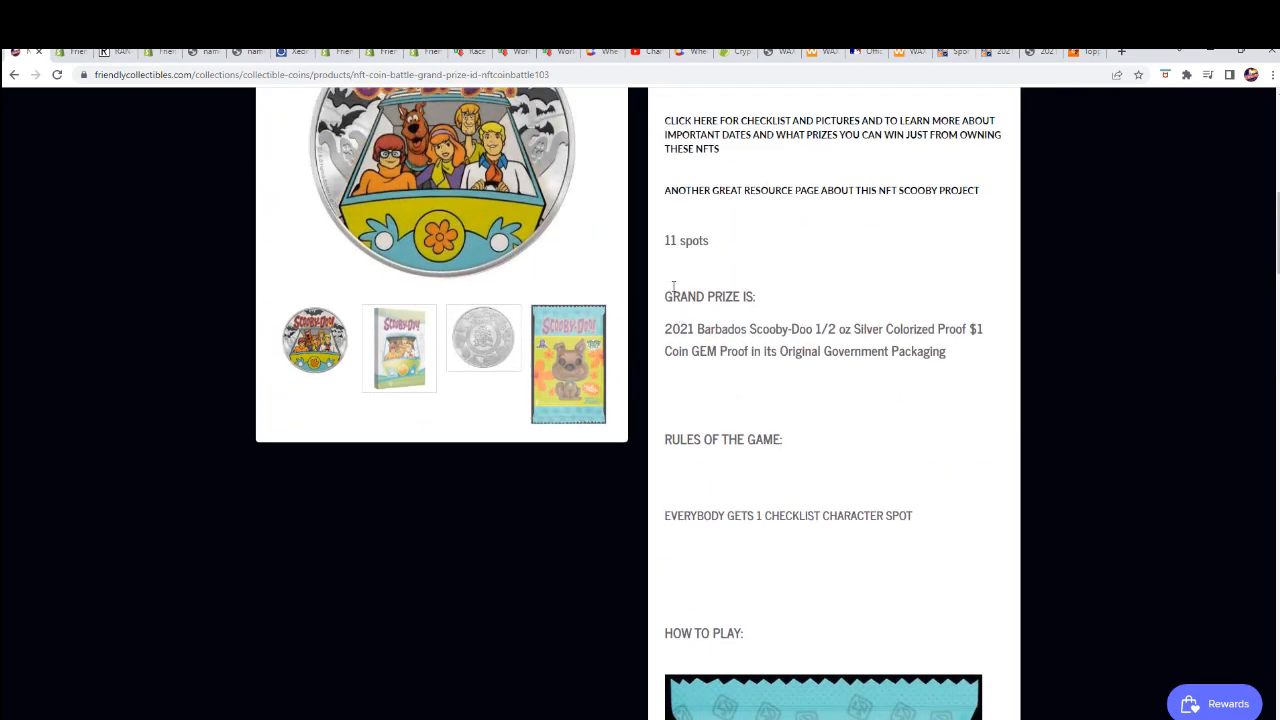
scroll("down", 3)
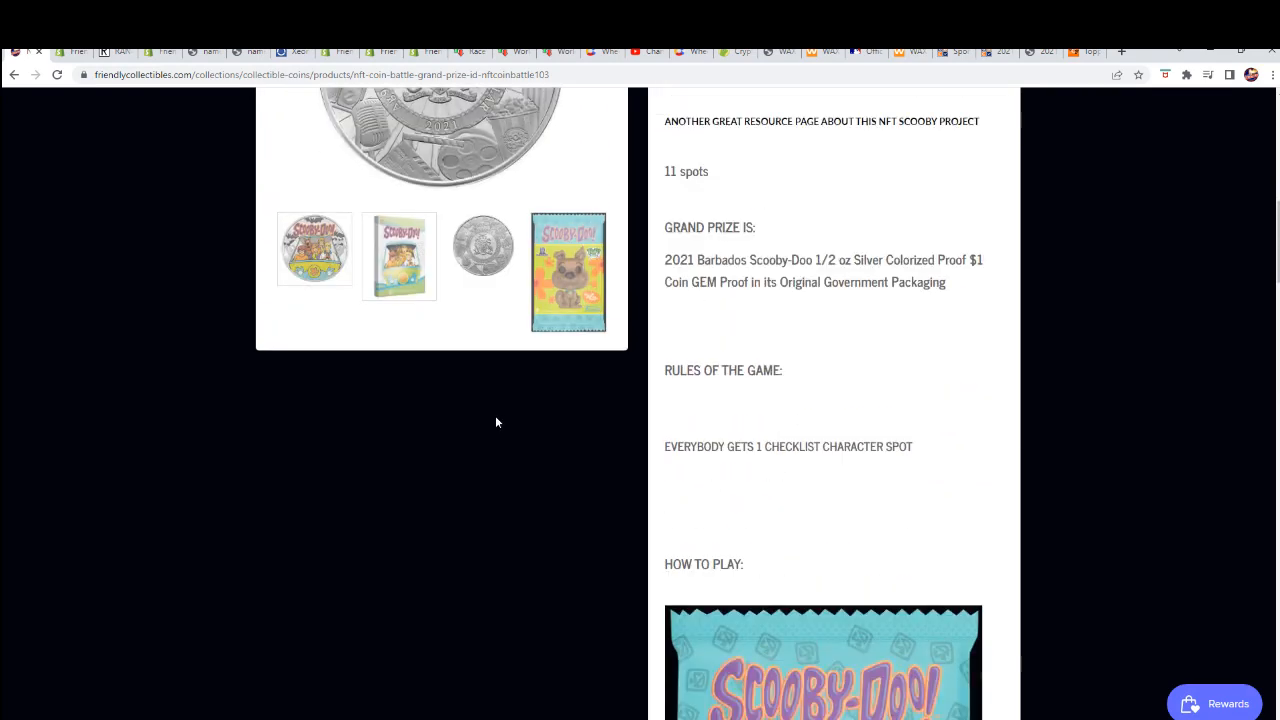
scroll("up", 3)
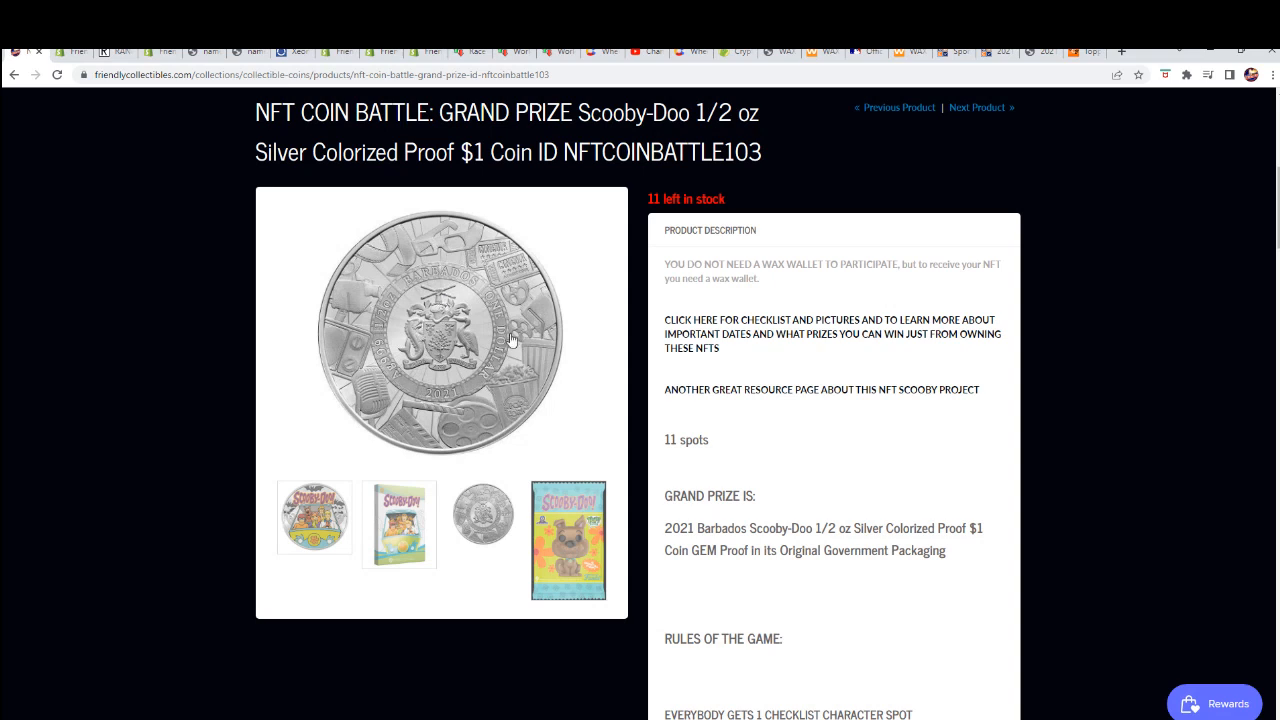
mouse_move(840, 382)
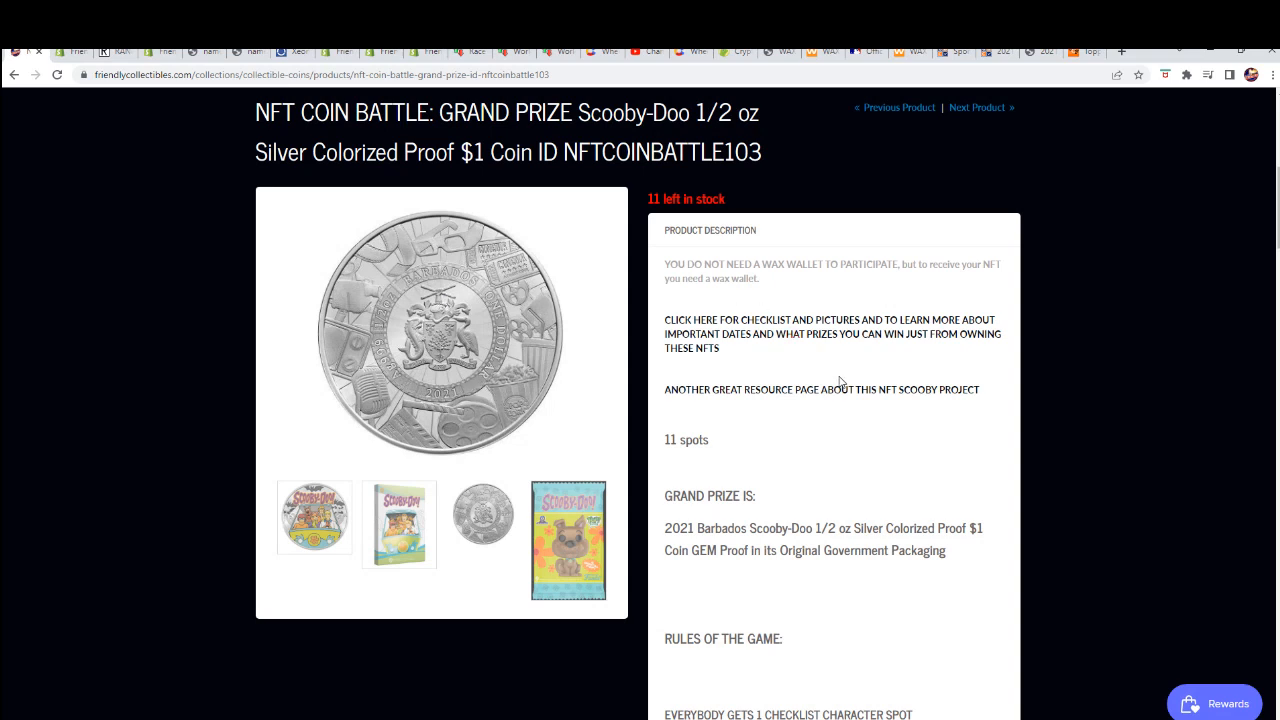
Highlight '1/2 oz' and 'Colorized' in the Grand Prize description.
scroll("down", 3)
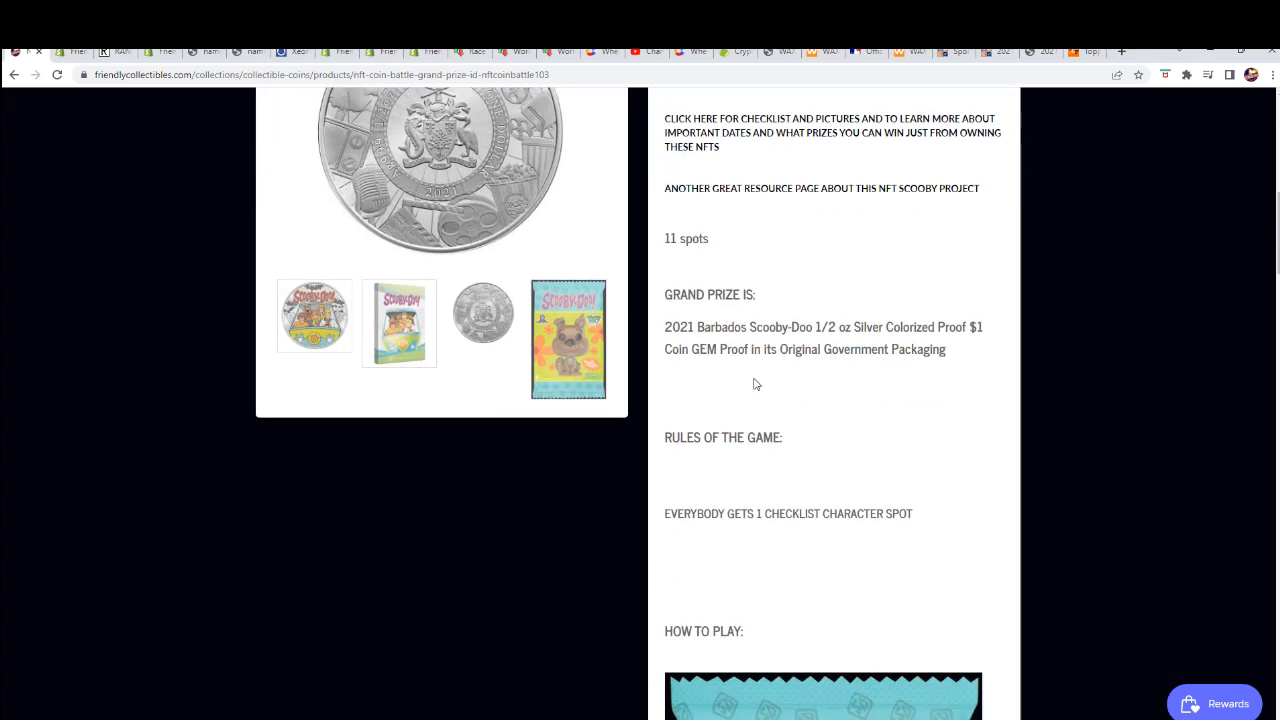
double_click(832, 328)
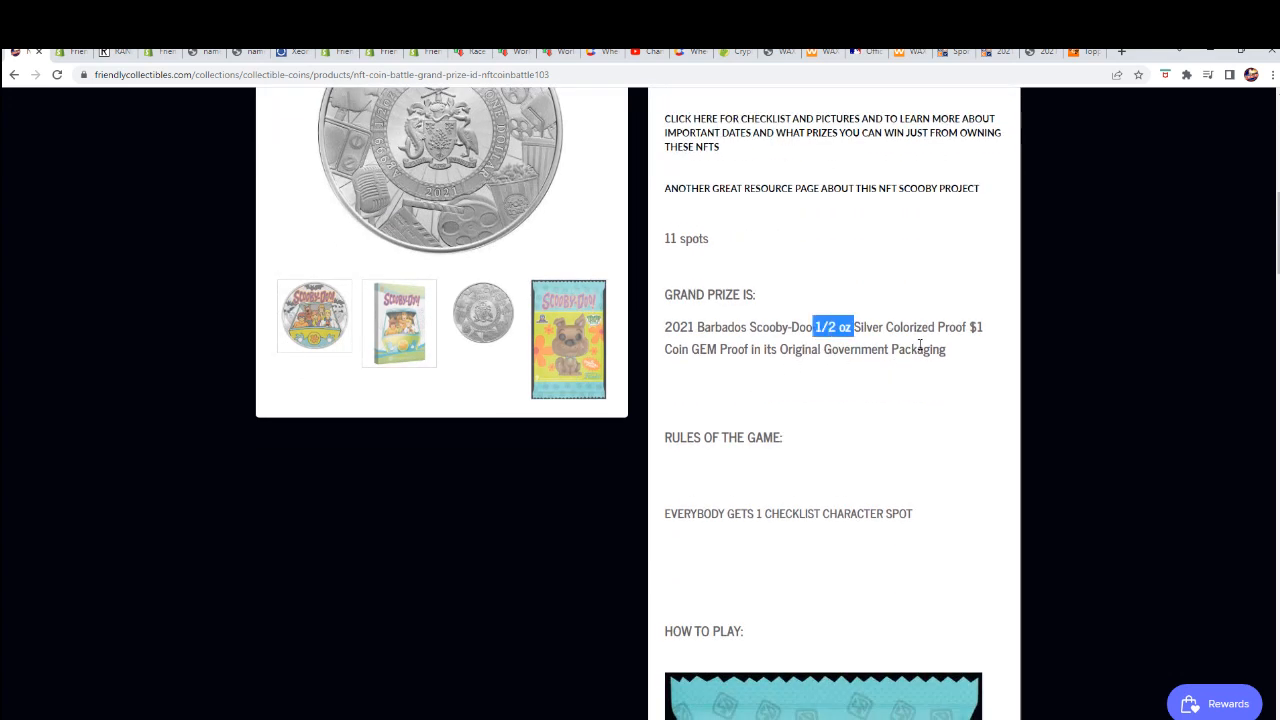
double_click(908, 328)
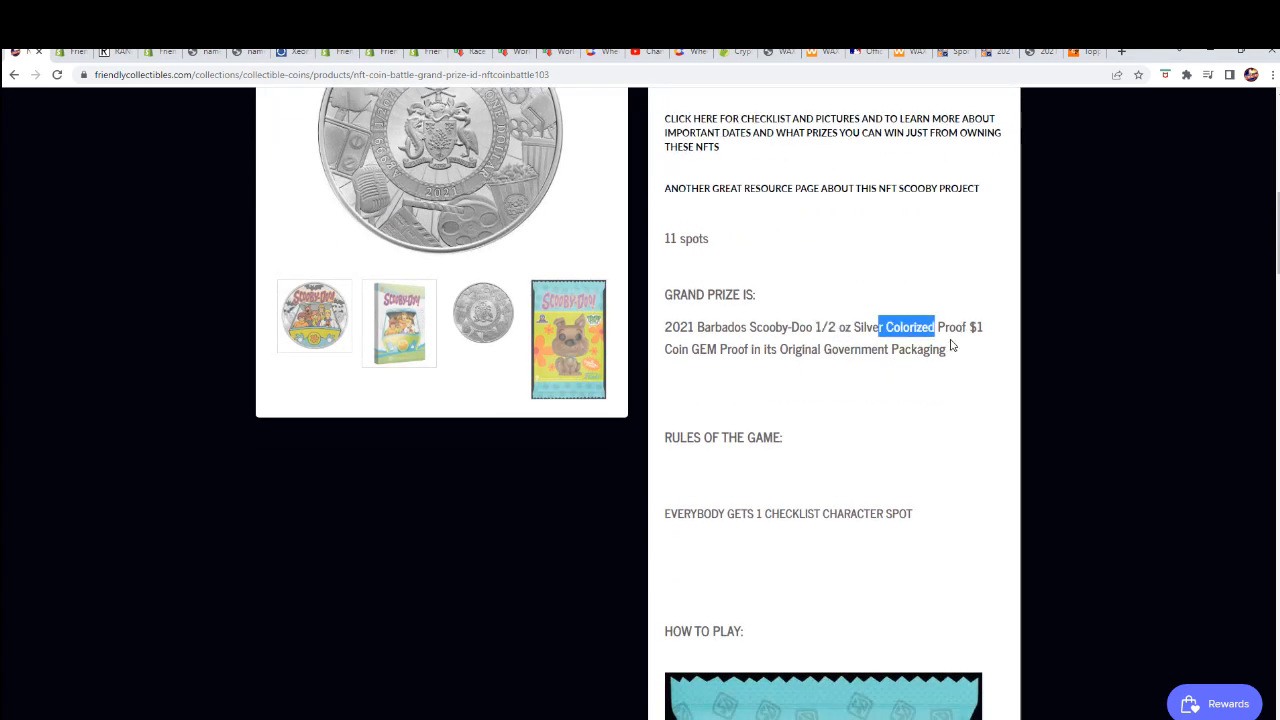
mouse_move(852, 356)
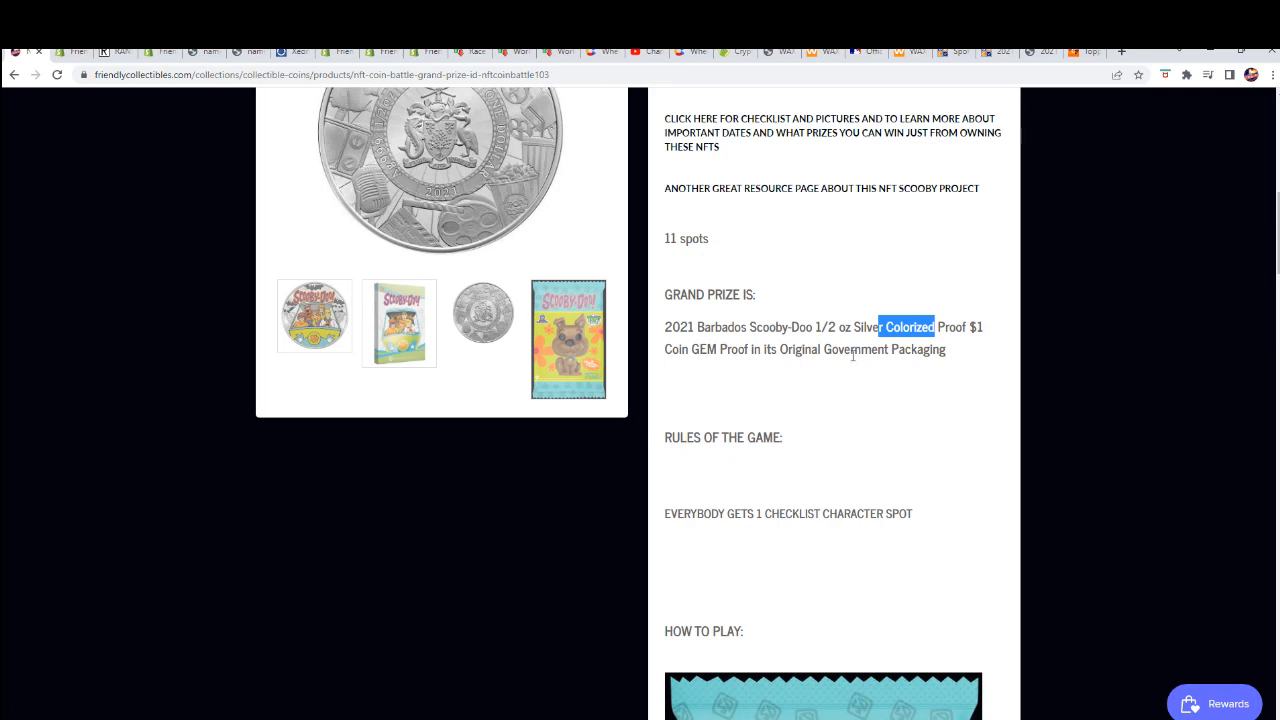
scroll("down", 3)
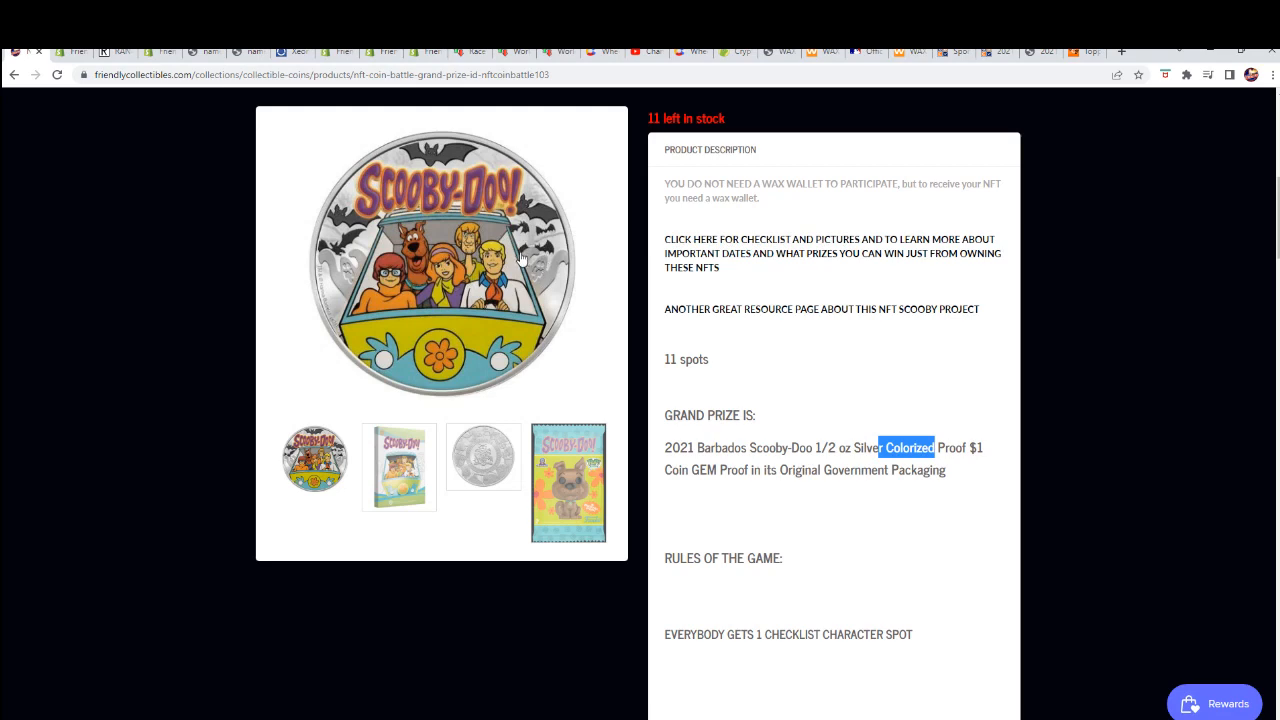
mouse_move(788, 424)
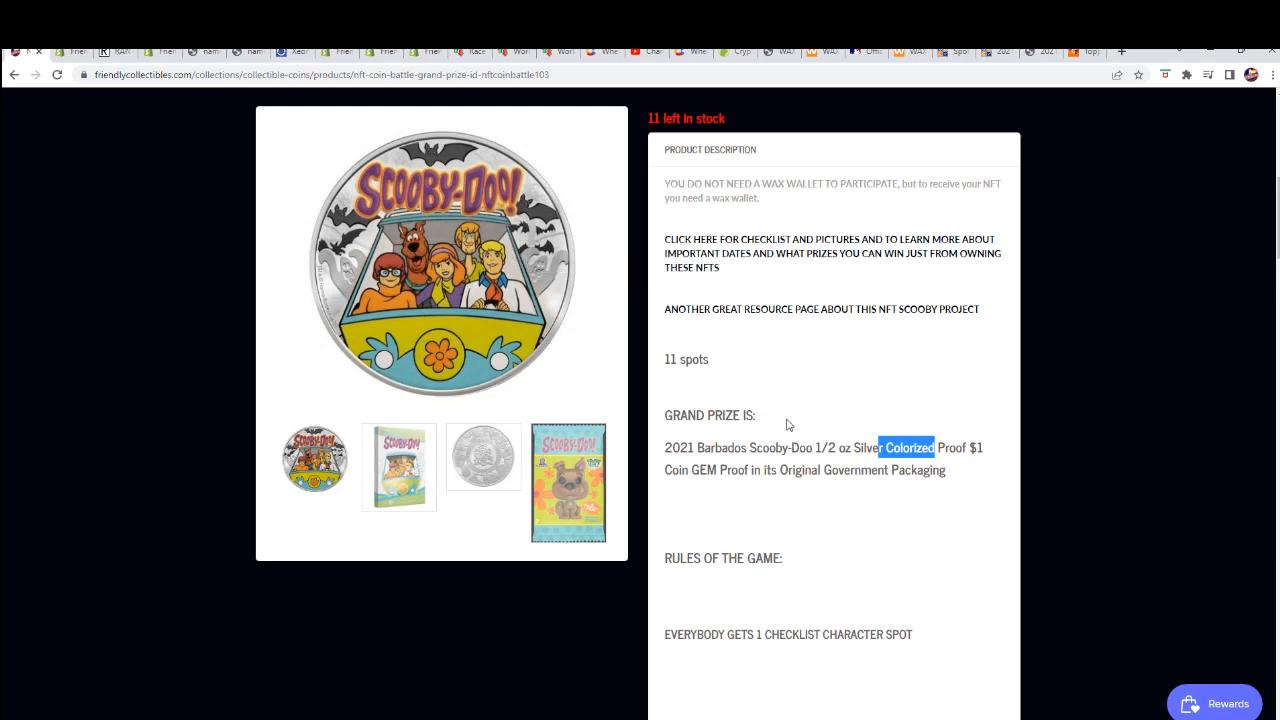
scroll("down", 3)
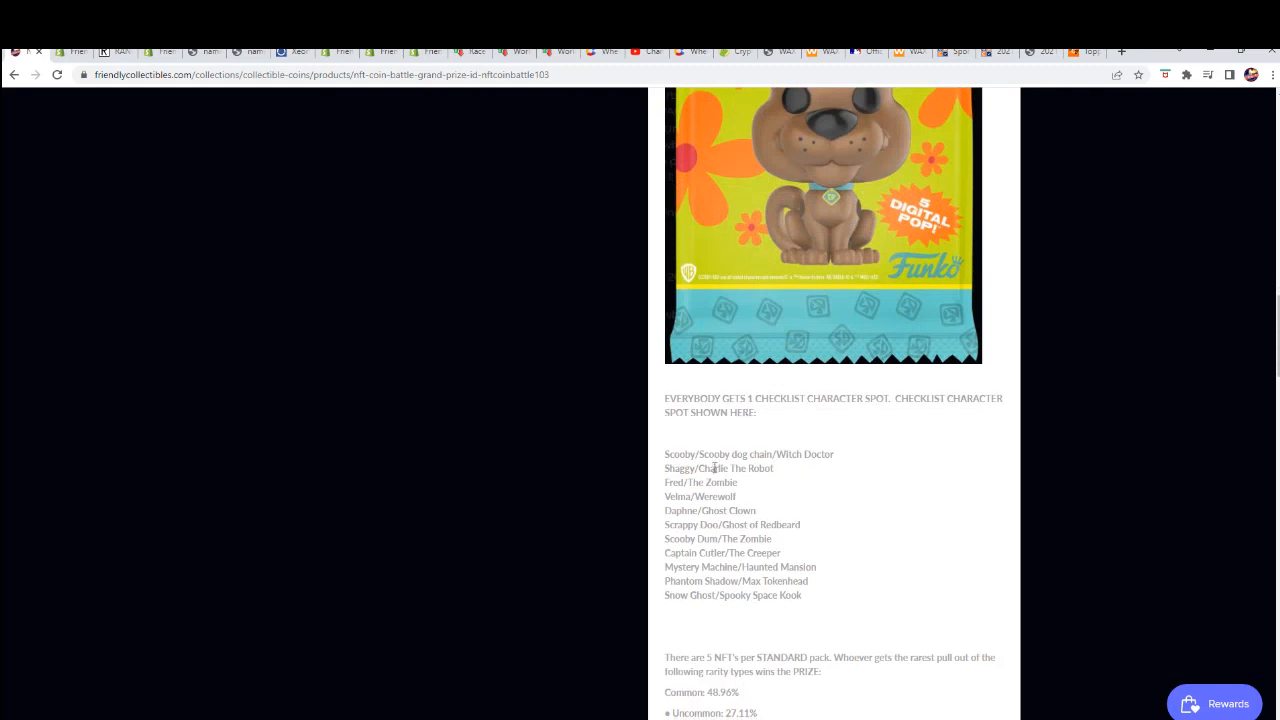
scroll("down", 3)
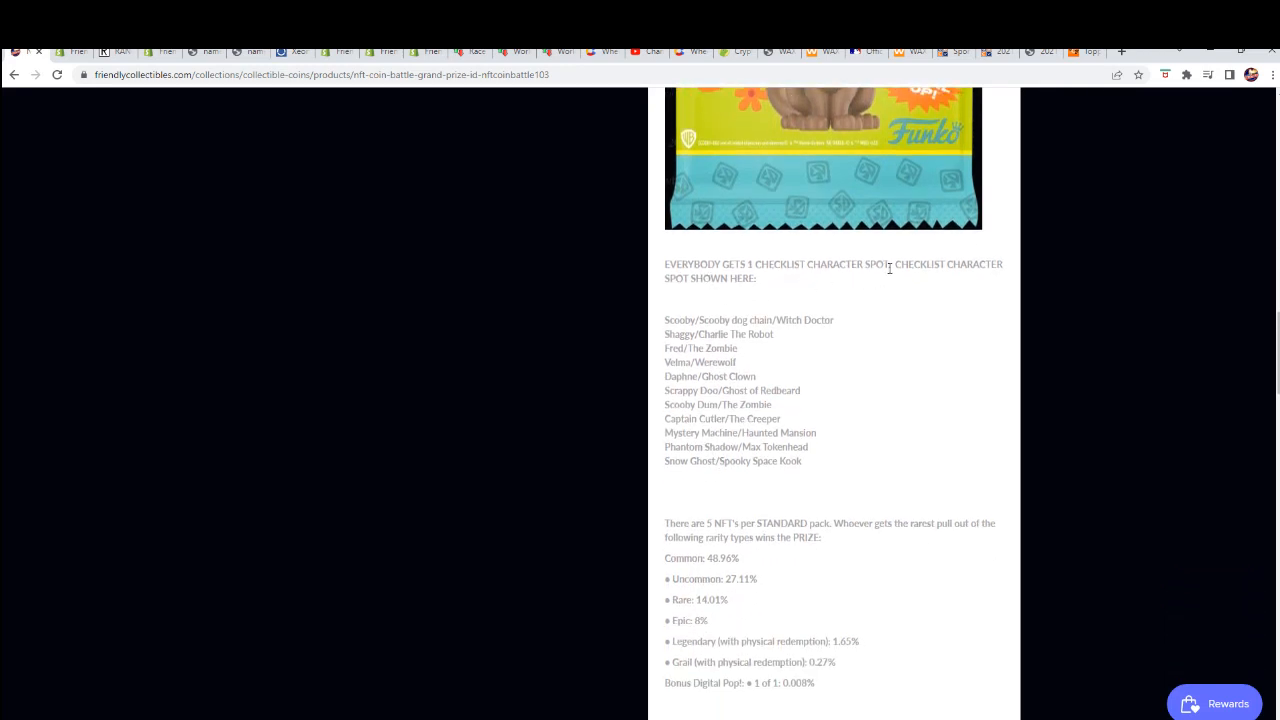
left_click_drag(664, 320, 830, 480)
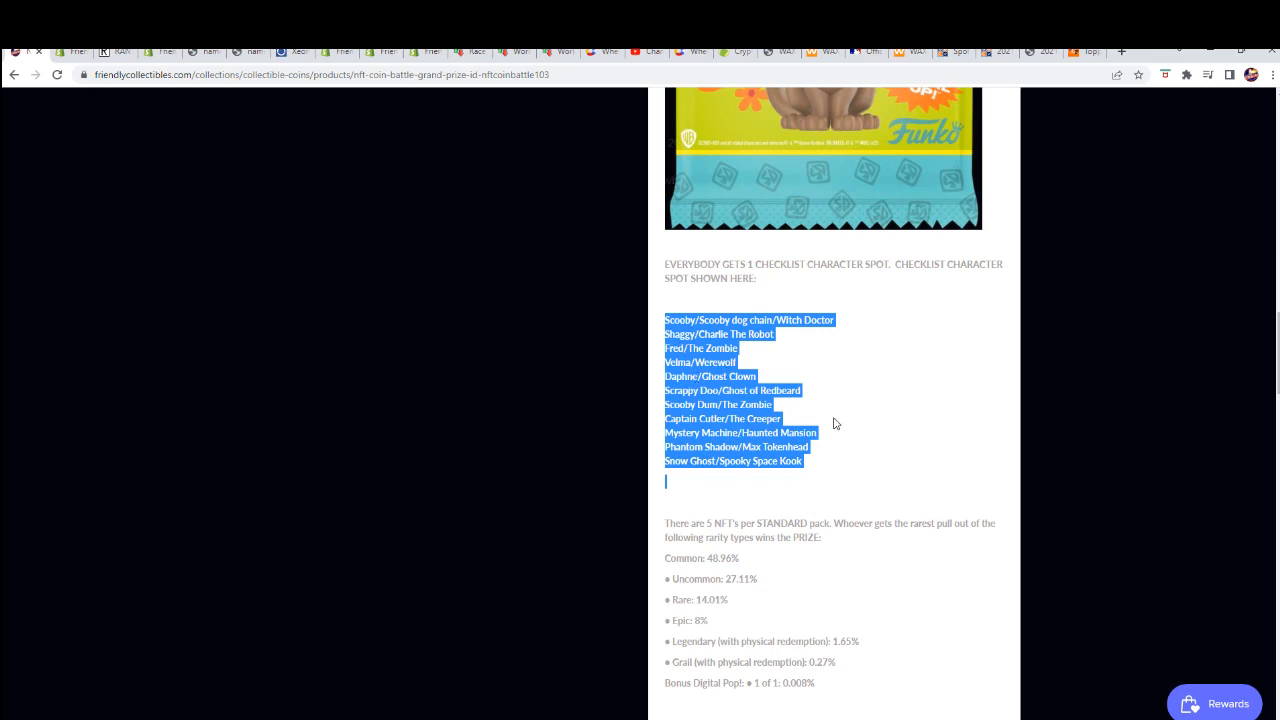
scroll("up", 3)
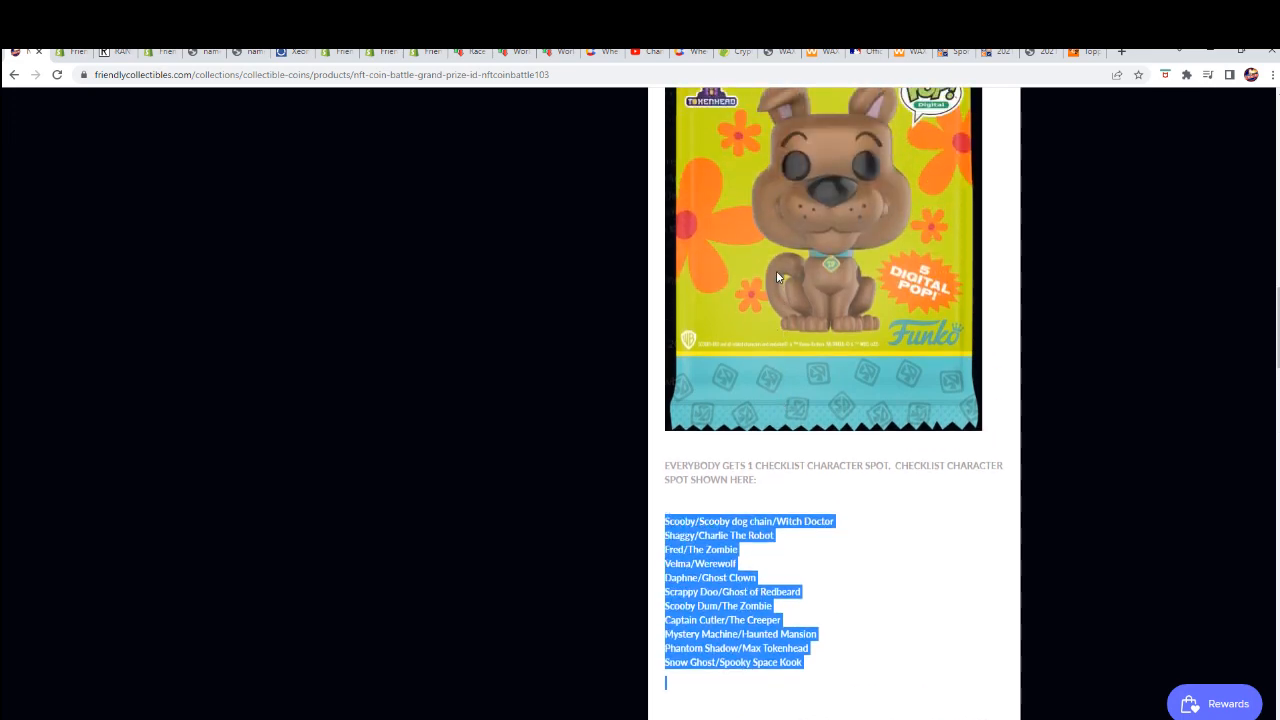
scroll("down", 3)
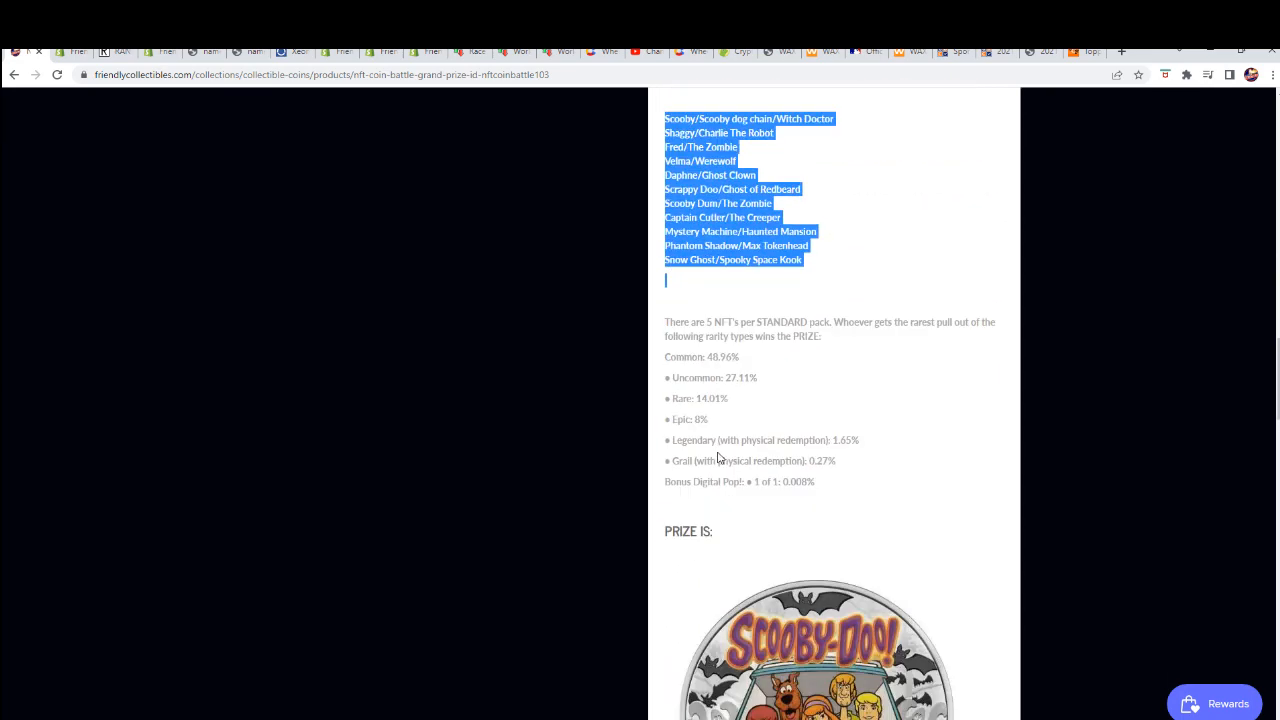
scroll("down", 3)
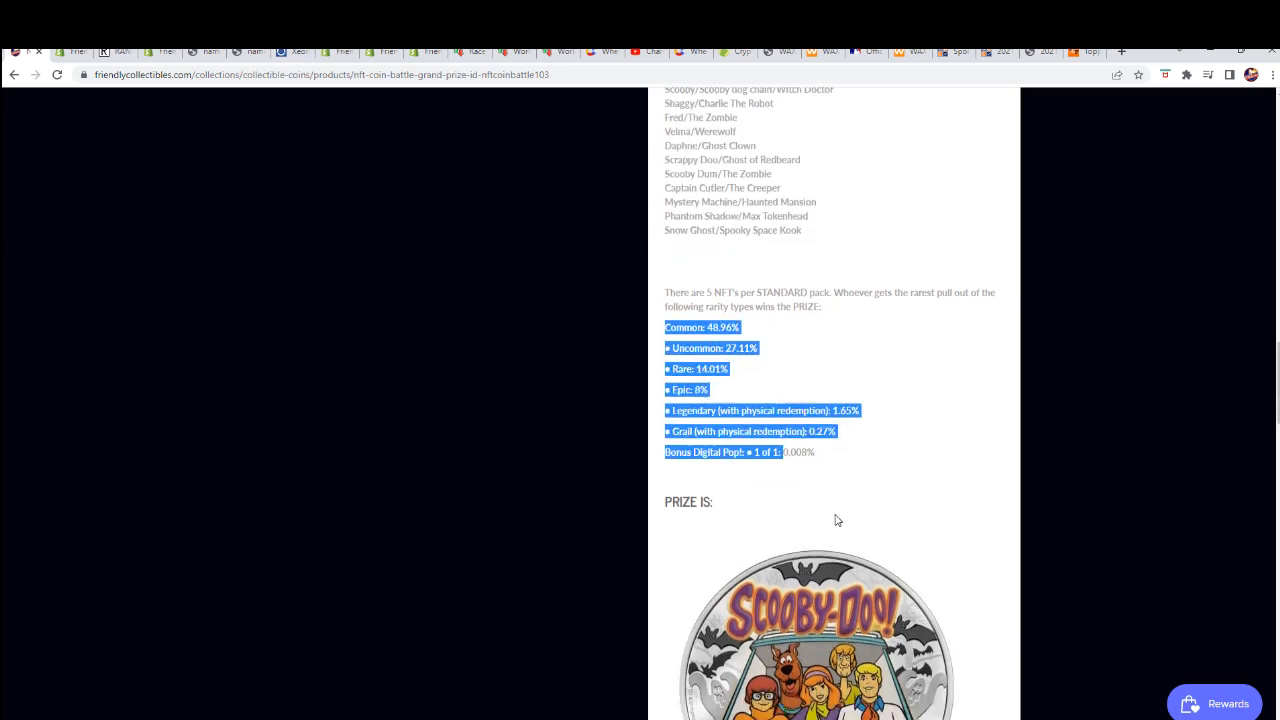
scroll("up", 3)
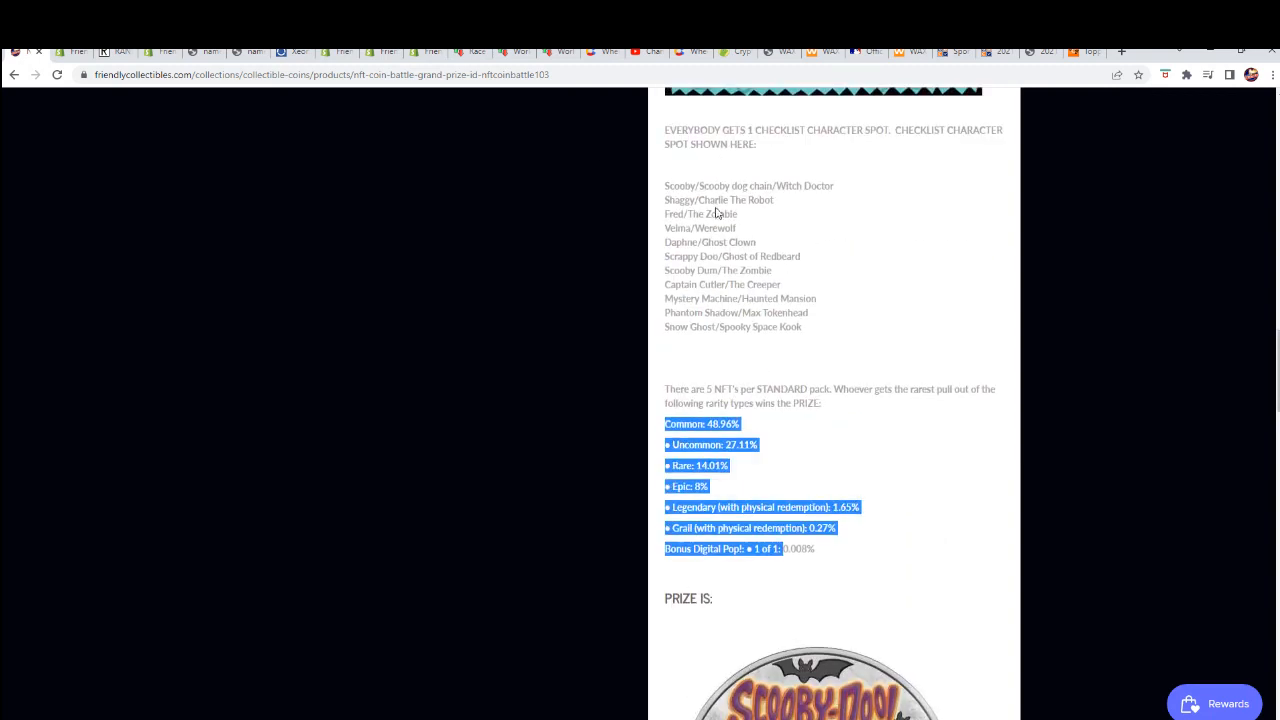
mouse_move(856, 452)
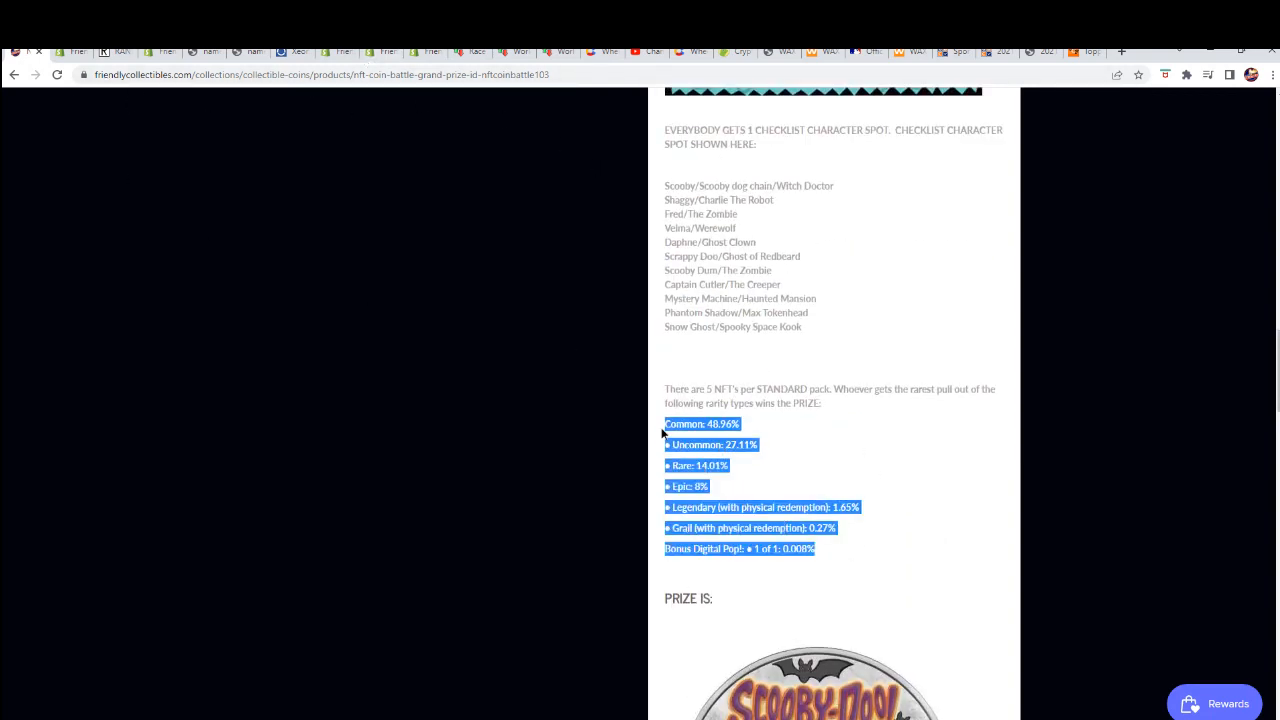
mouse_move(798, 440)
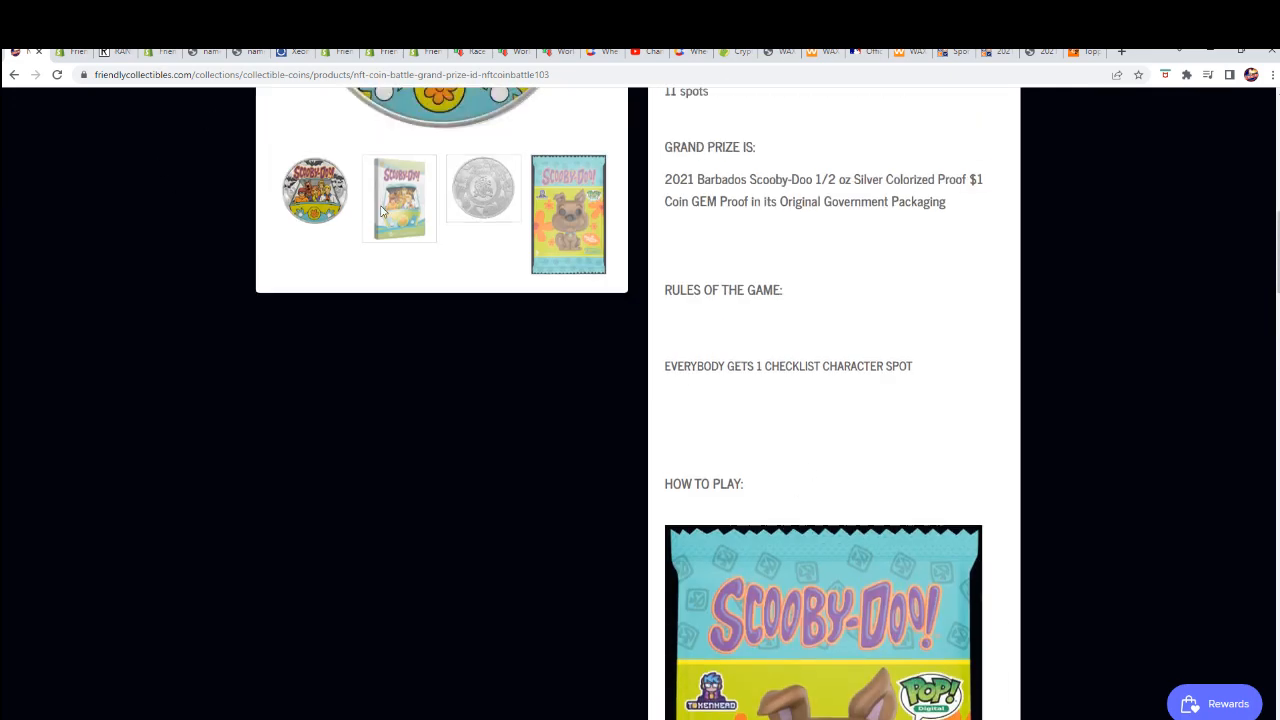
Go back to the Collectible Coins listing and browse toward the Silver Eagle coin battle.
left_click(14, 74)
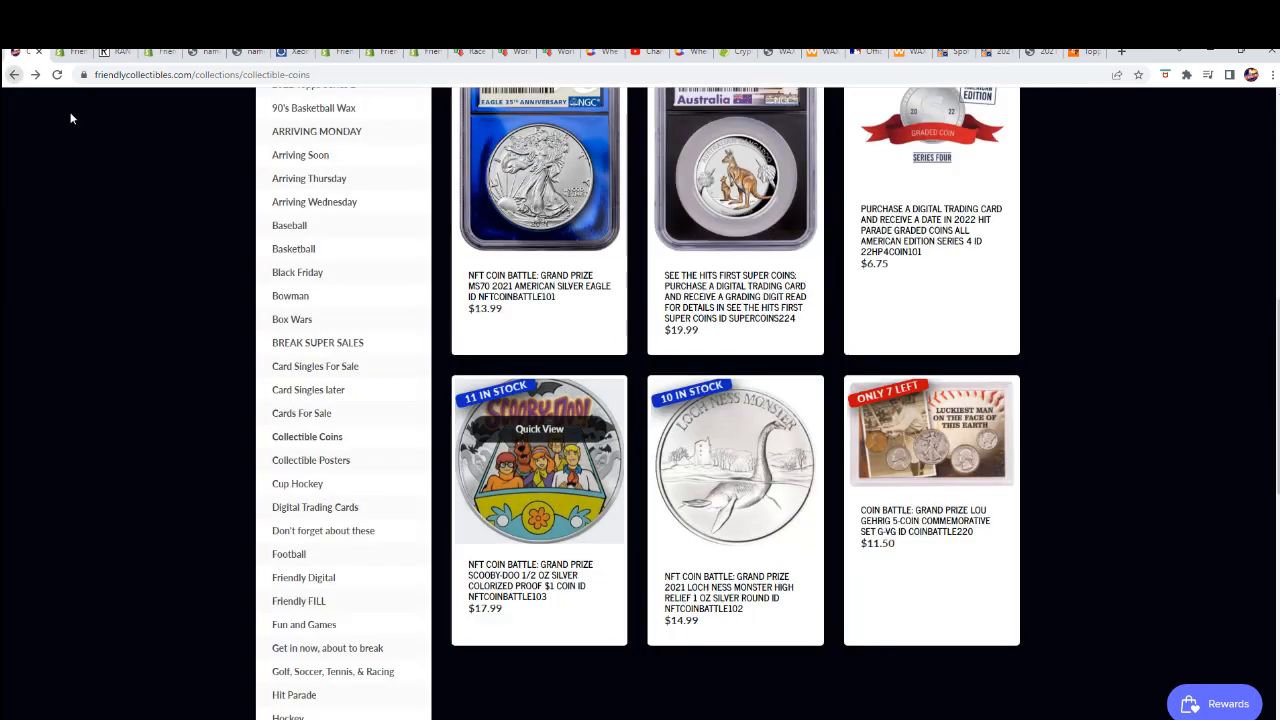
scroll("up", 3)
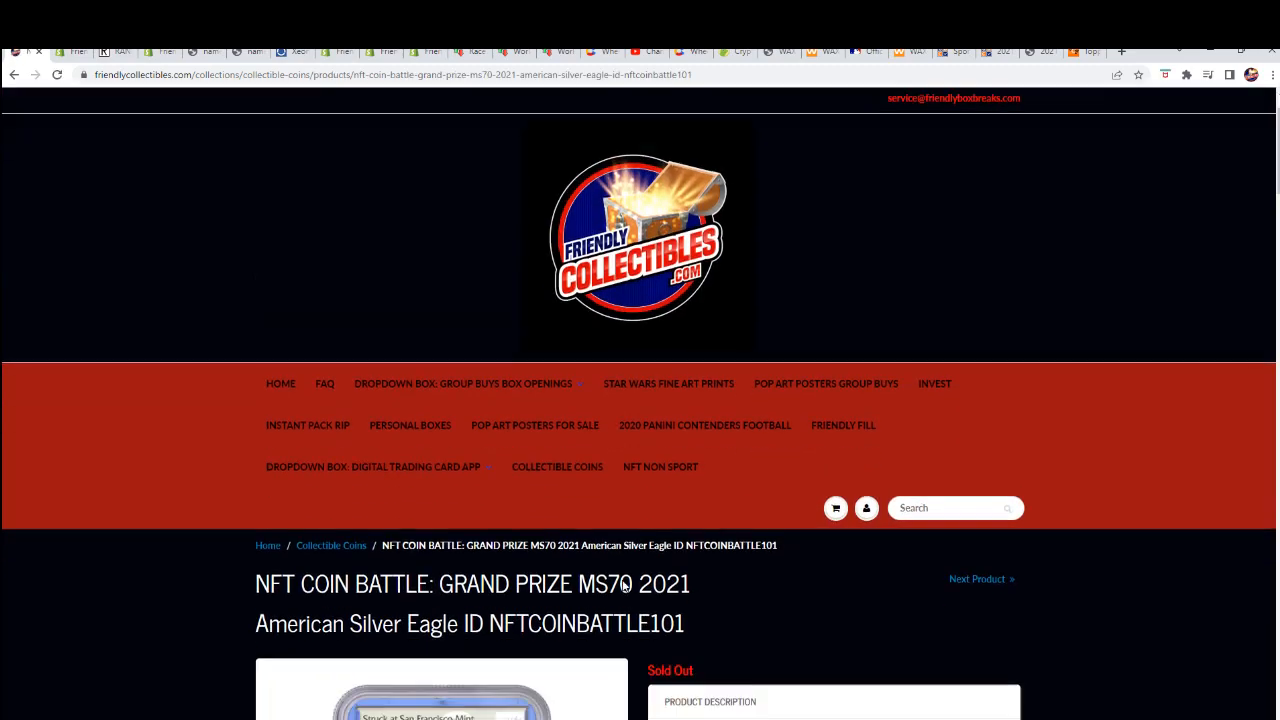
scroll("down", 3)
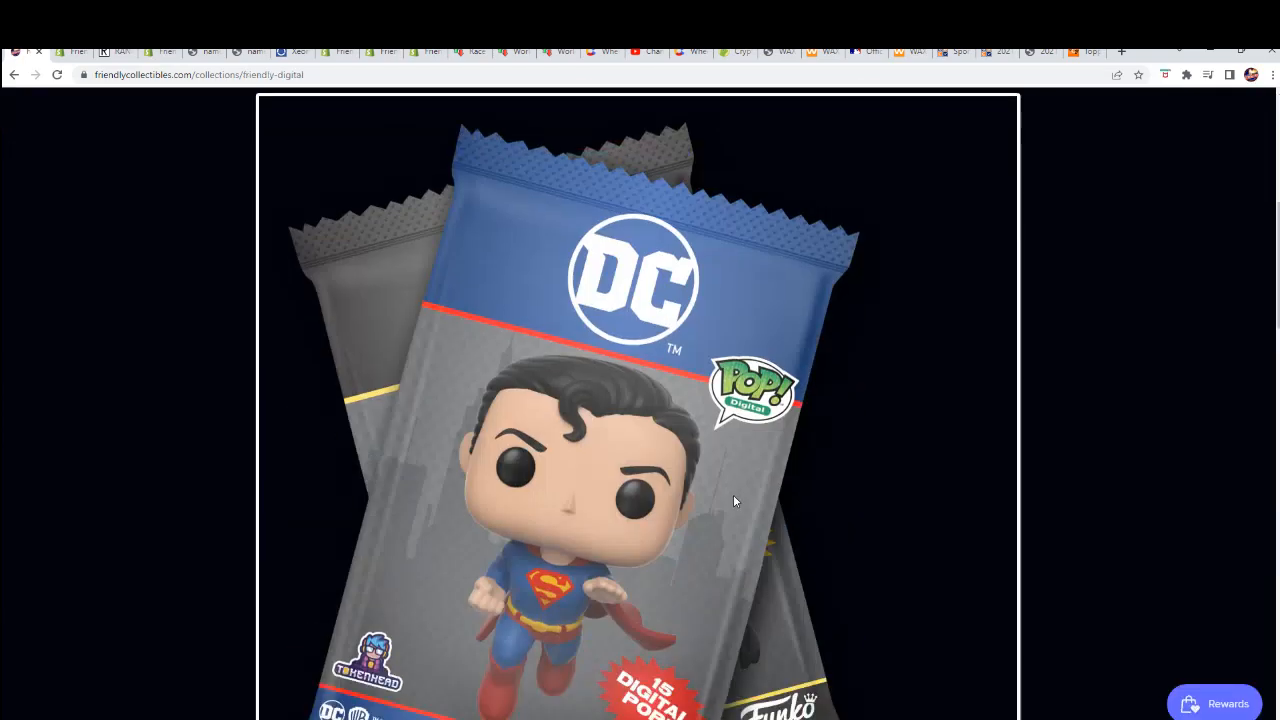
Scroll the Friendly Digital collection to its group break product grid.
scroll("down", 3)
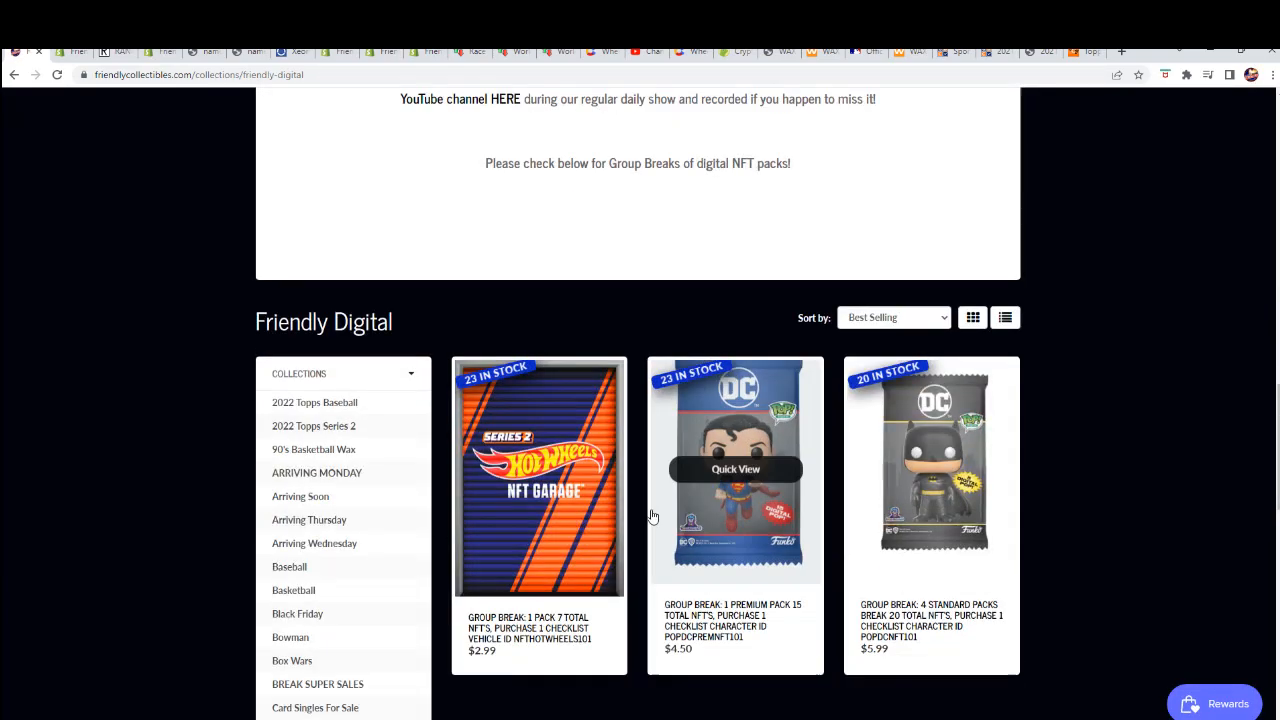
mouse_move(930, 462)
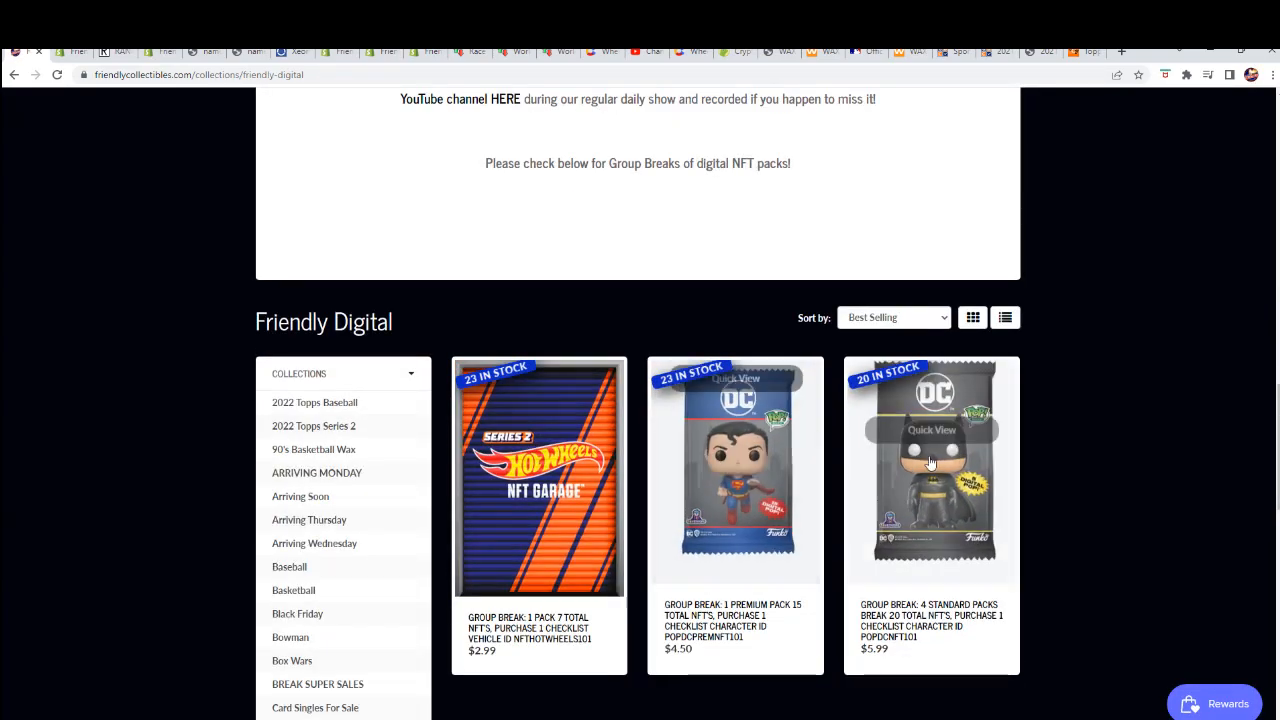
scroll("up", 3)
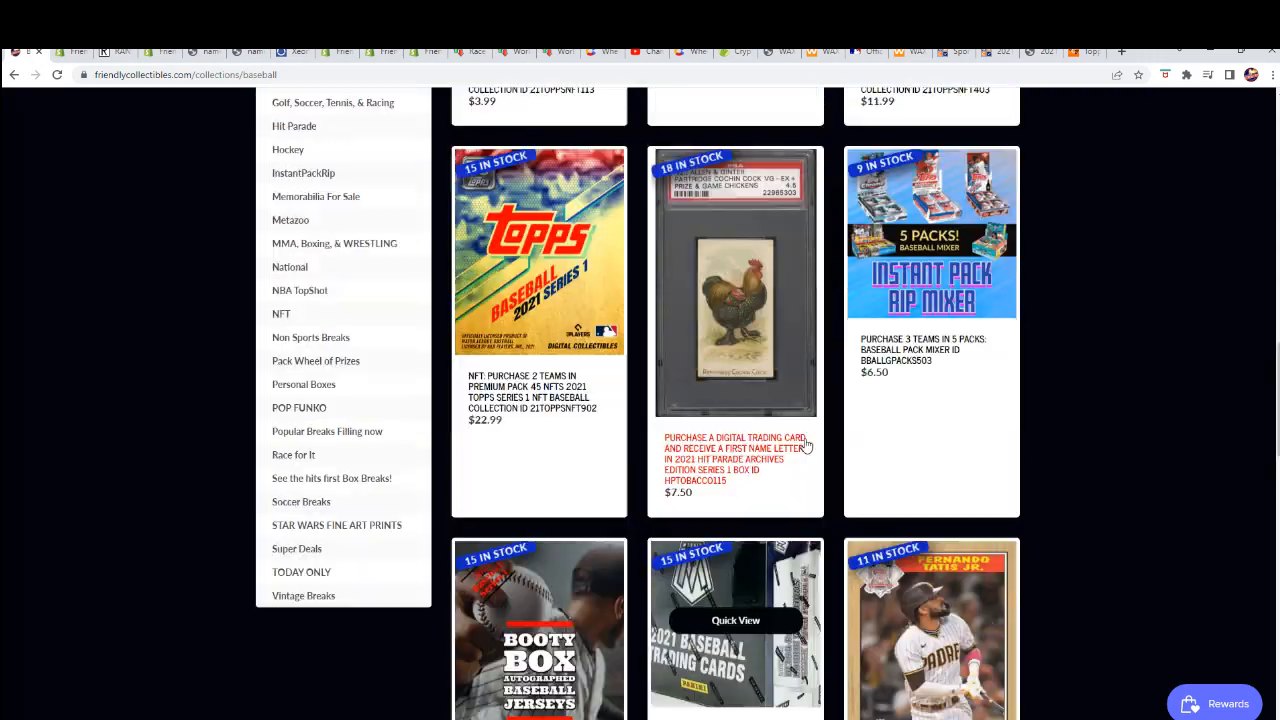
Scroll the Baseball collection to the Topps 2021 Series 1 NFT break listings.
scroll("up", 3)
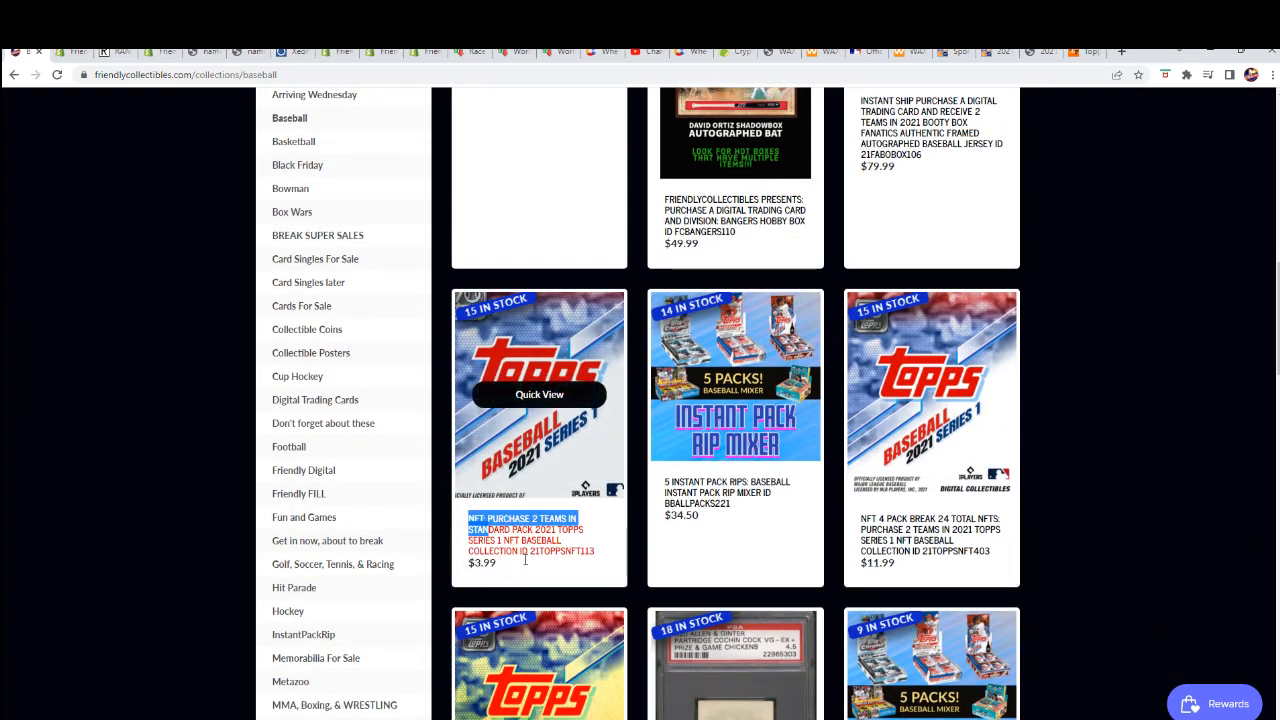
scroll("up", 3)
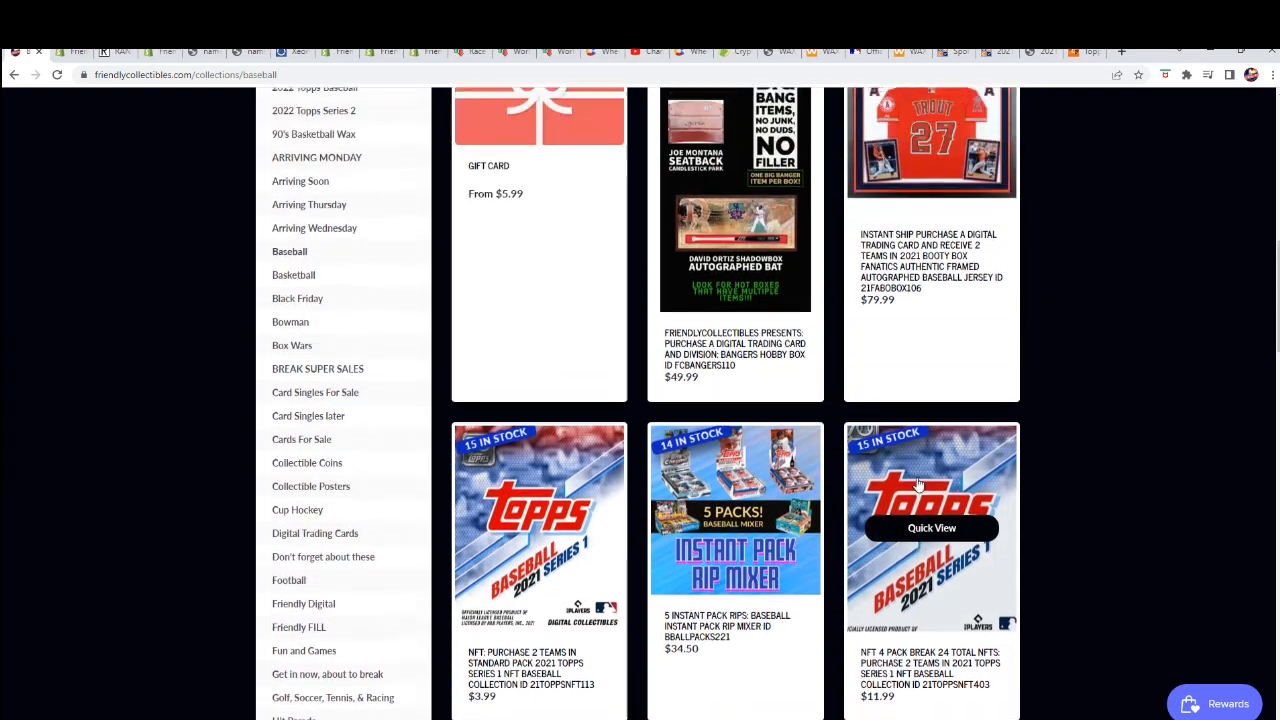
scroll("down", 3)
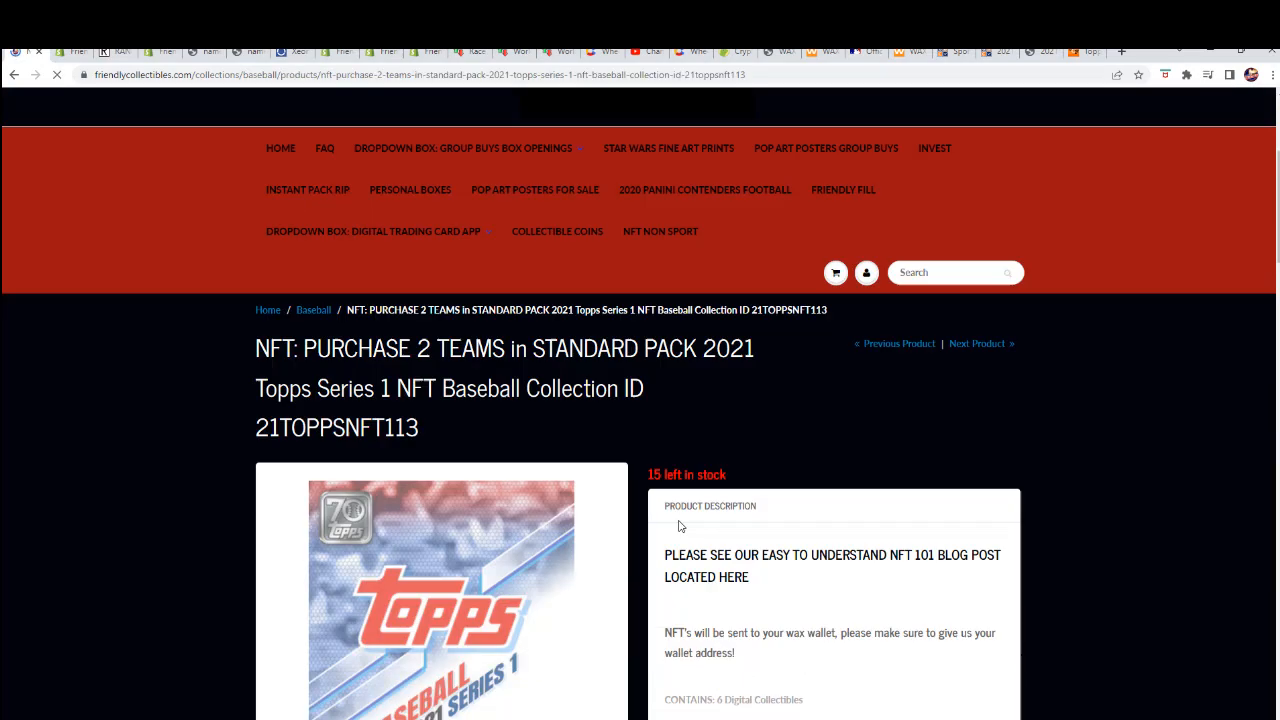
Scroll through the Purchase 2 Teams listing's description, FAQ and sales history, then back to its contents.
scroll("down", 3)
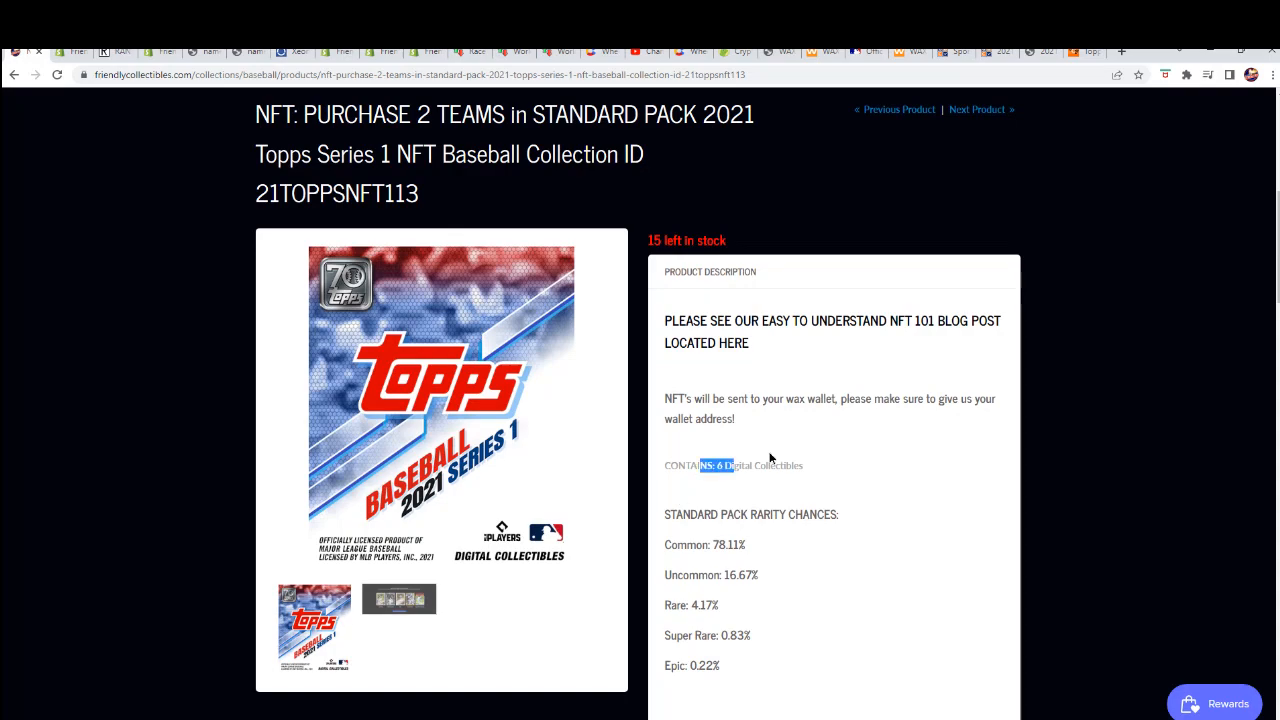
scroll("down", 3)
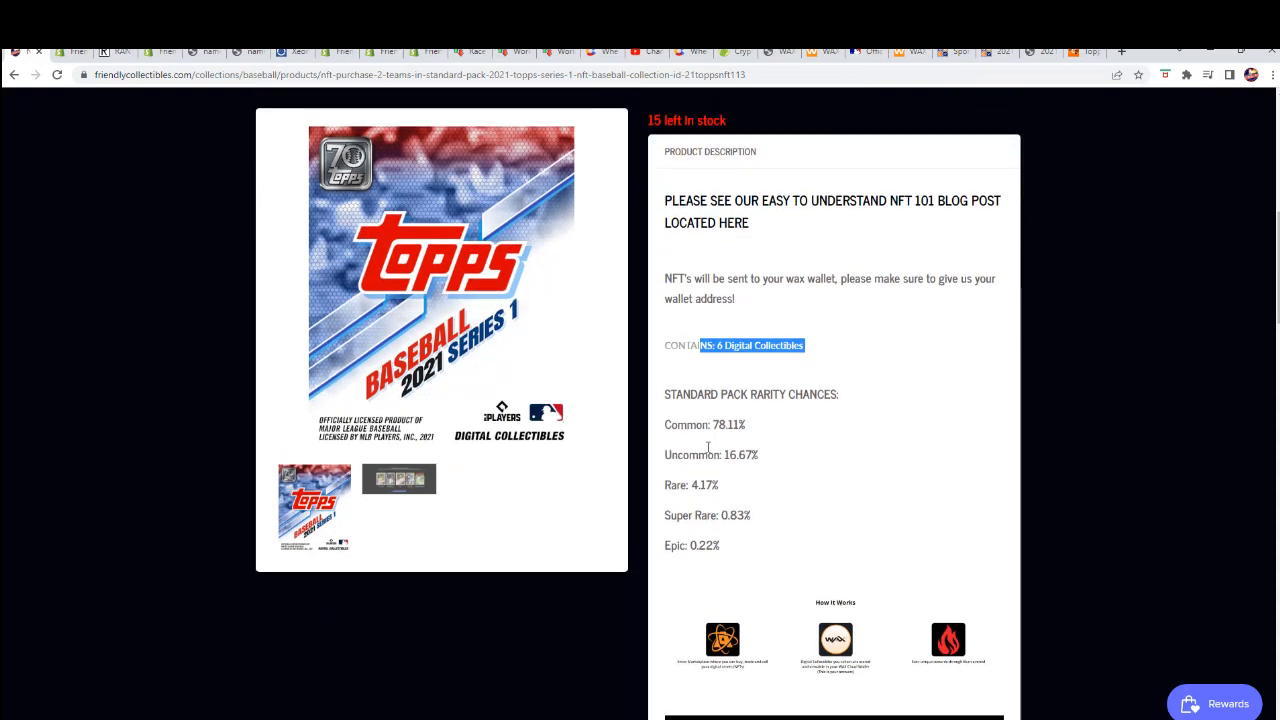
scroll("up", 3)
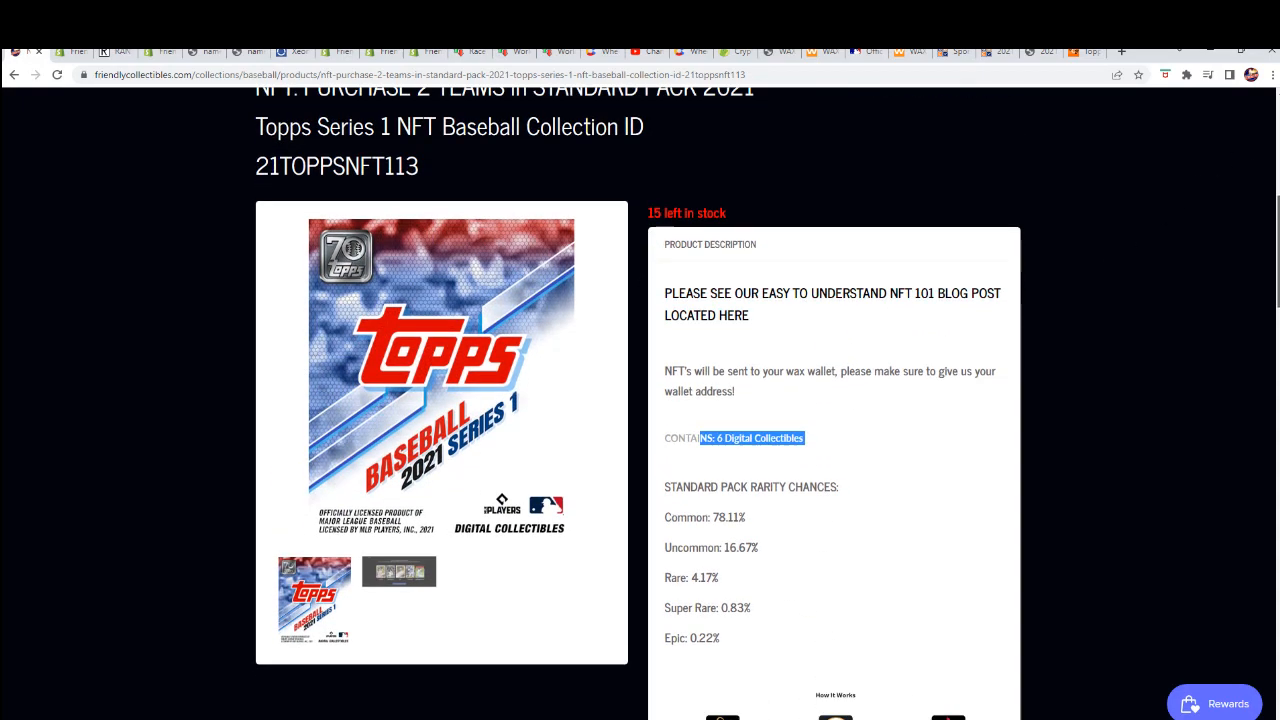
scroll("down", 3)
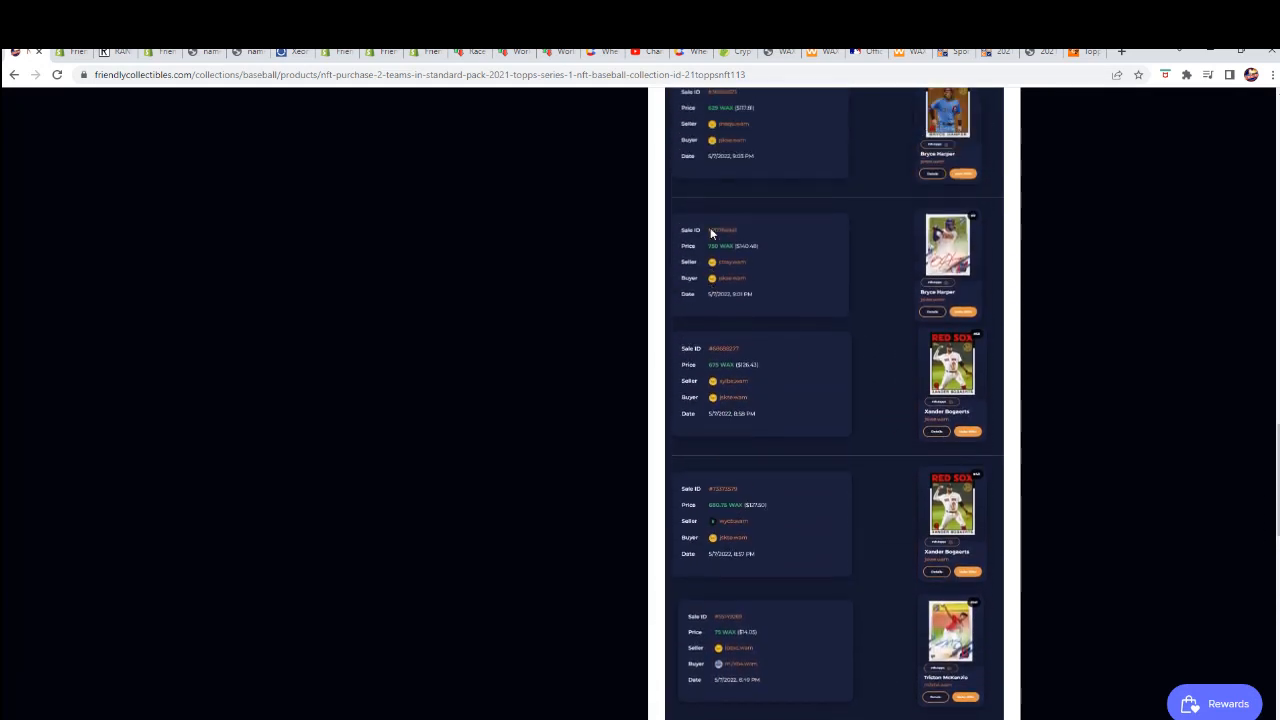
scroll("up", 3)
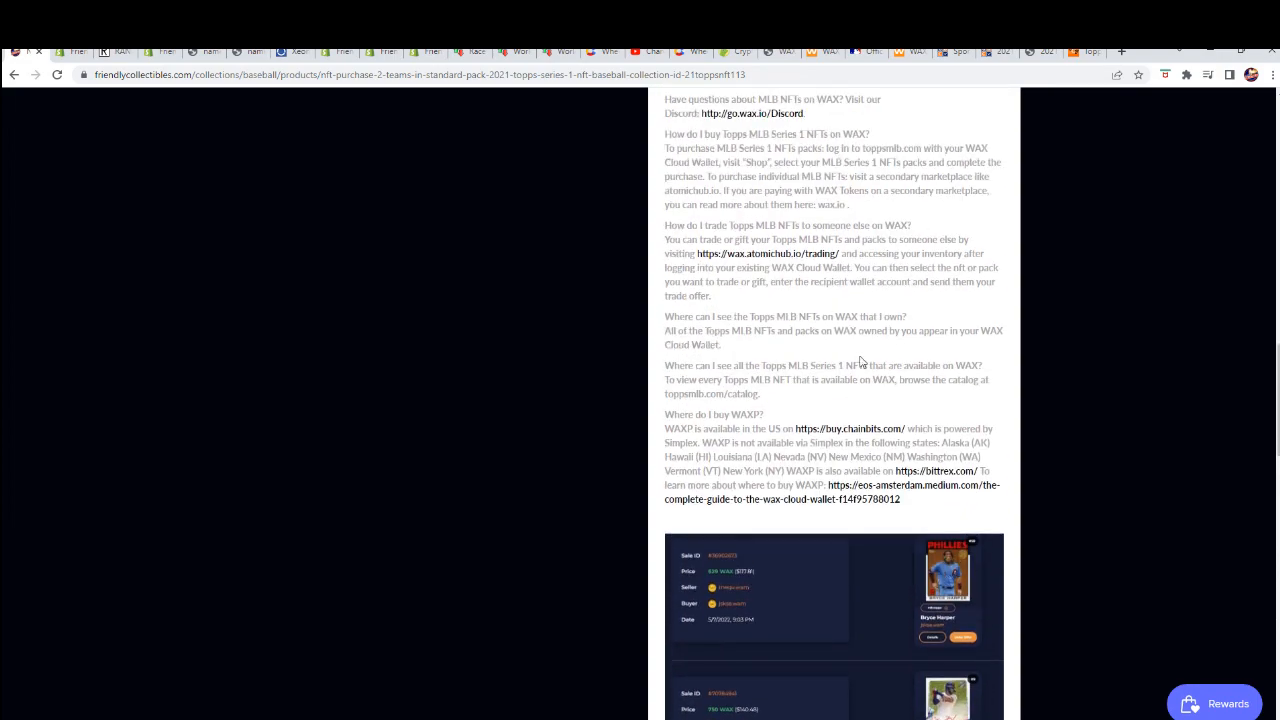
scroll("up", 3)
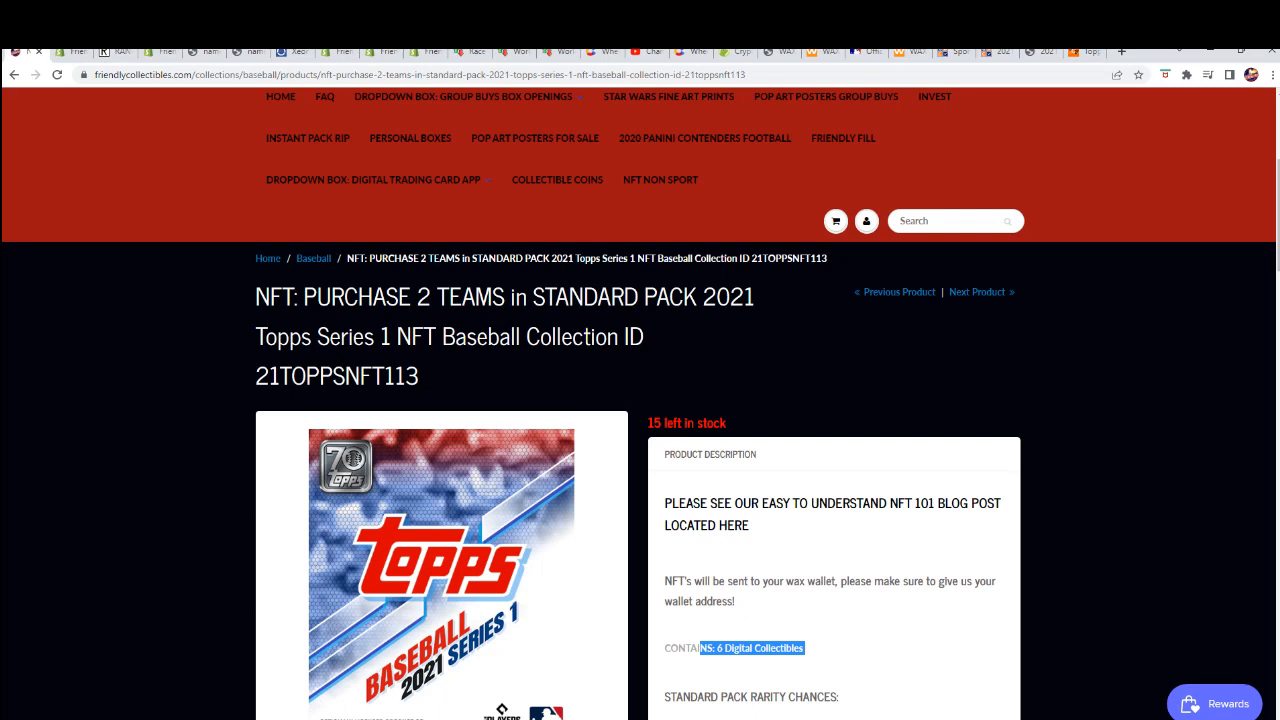
mouse_move(320, 434)
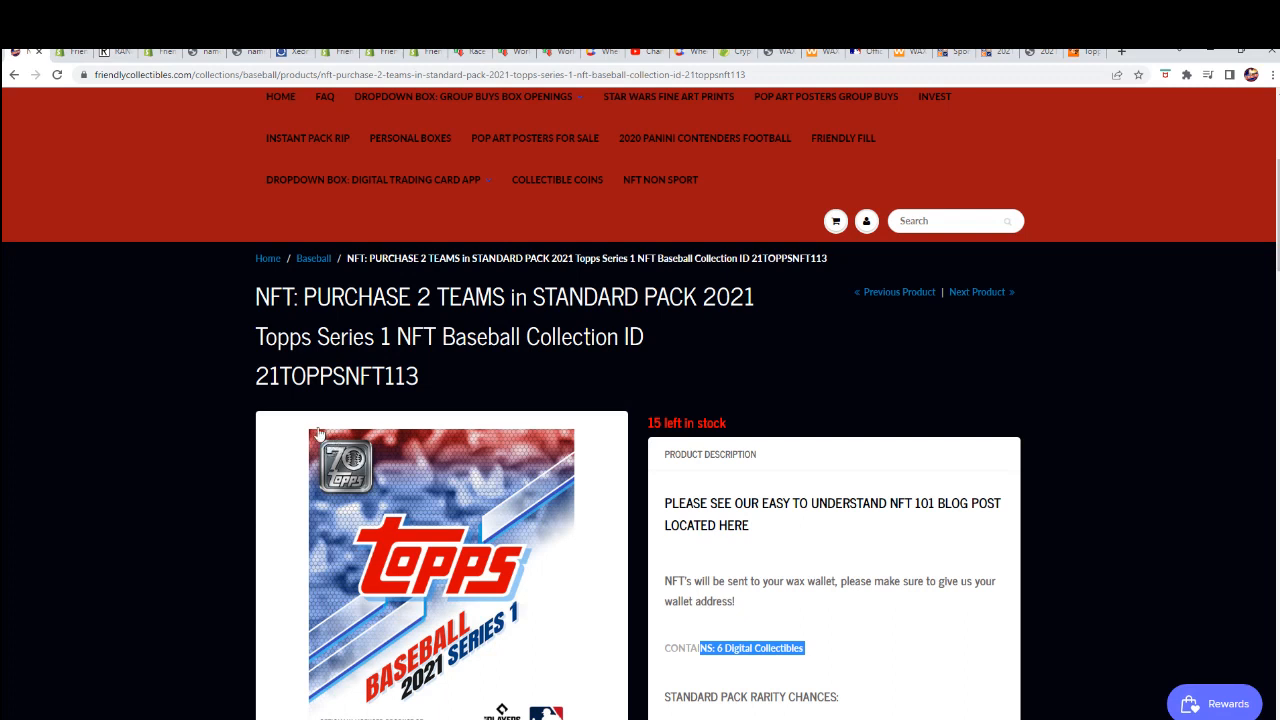